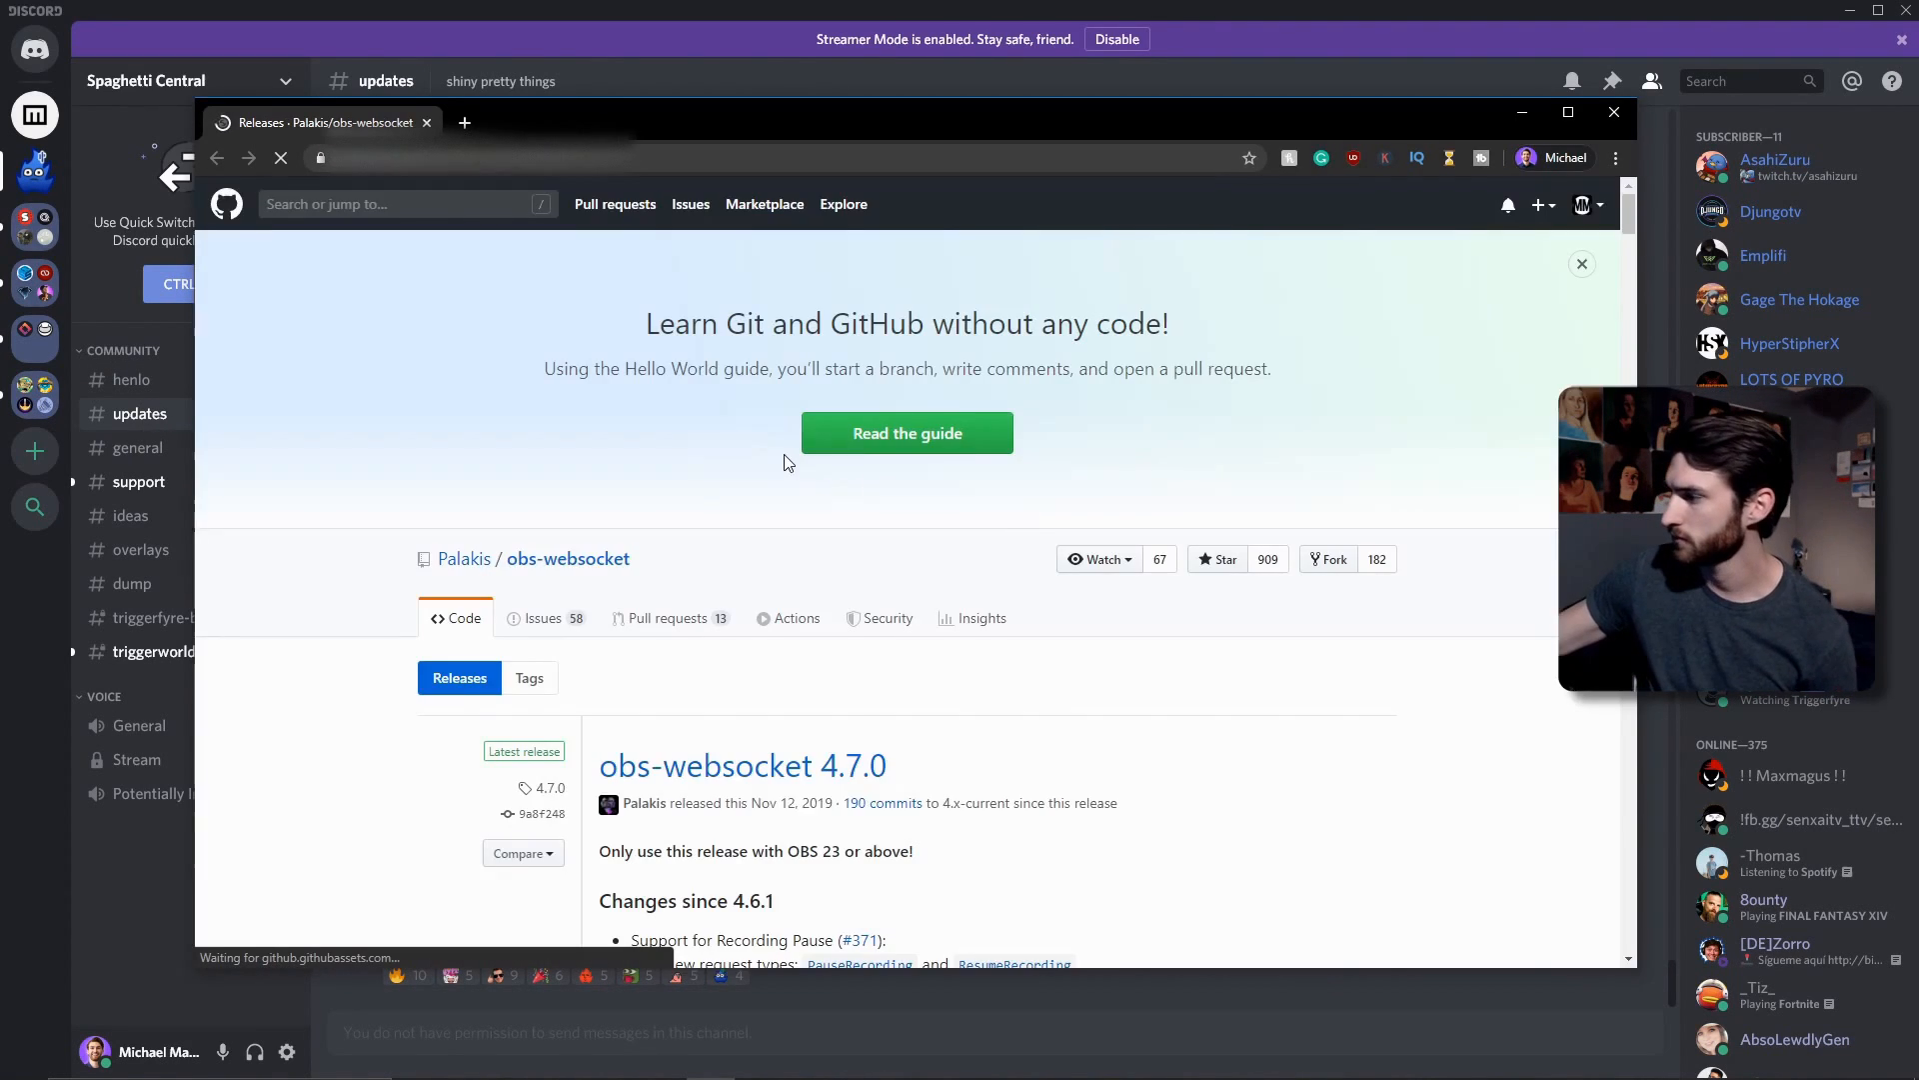
# - Download obs-websocket-4.7.0-Windows-Installer.exe from the release's Assets list
pyautogui.scroll(-3)
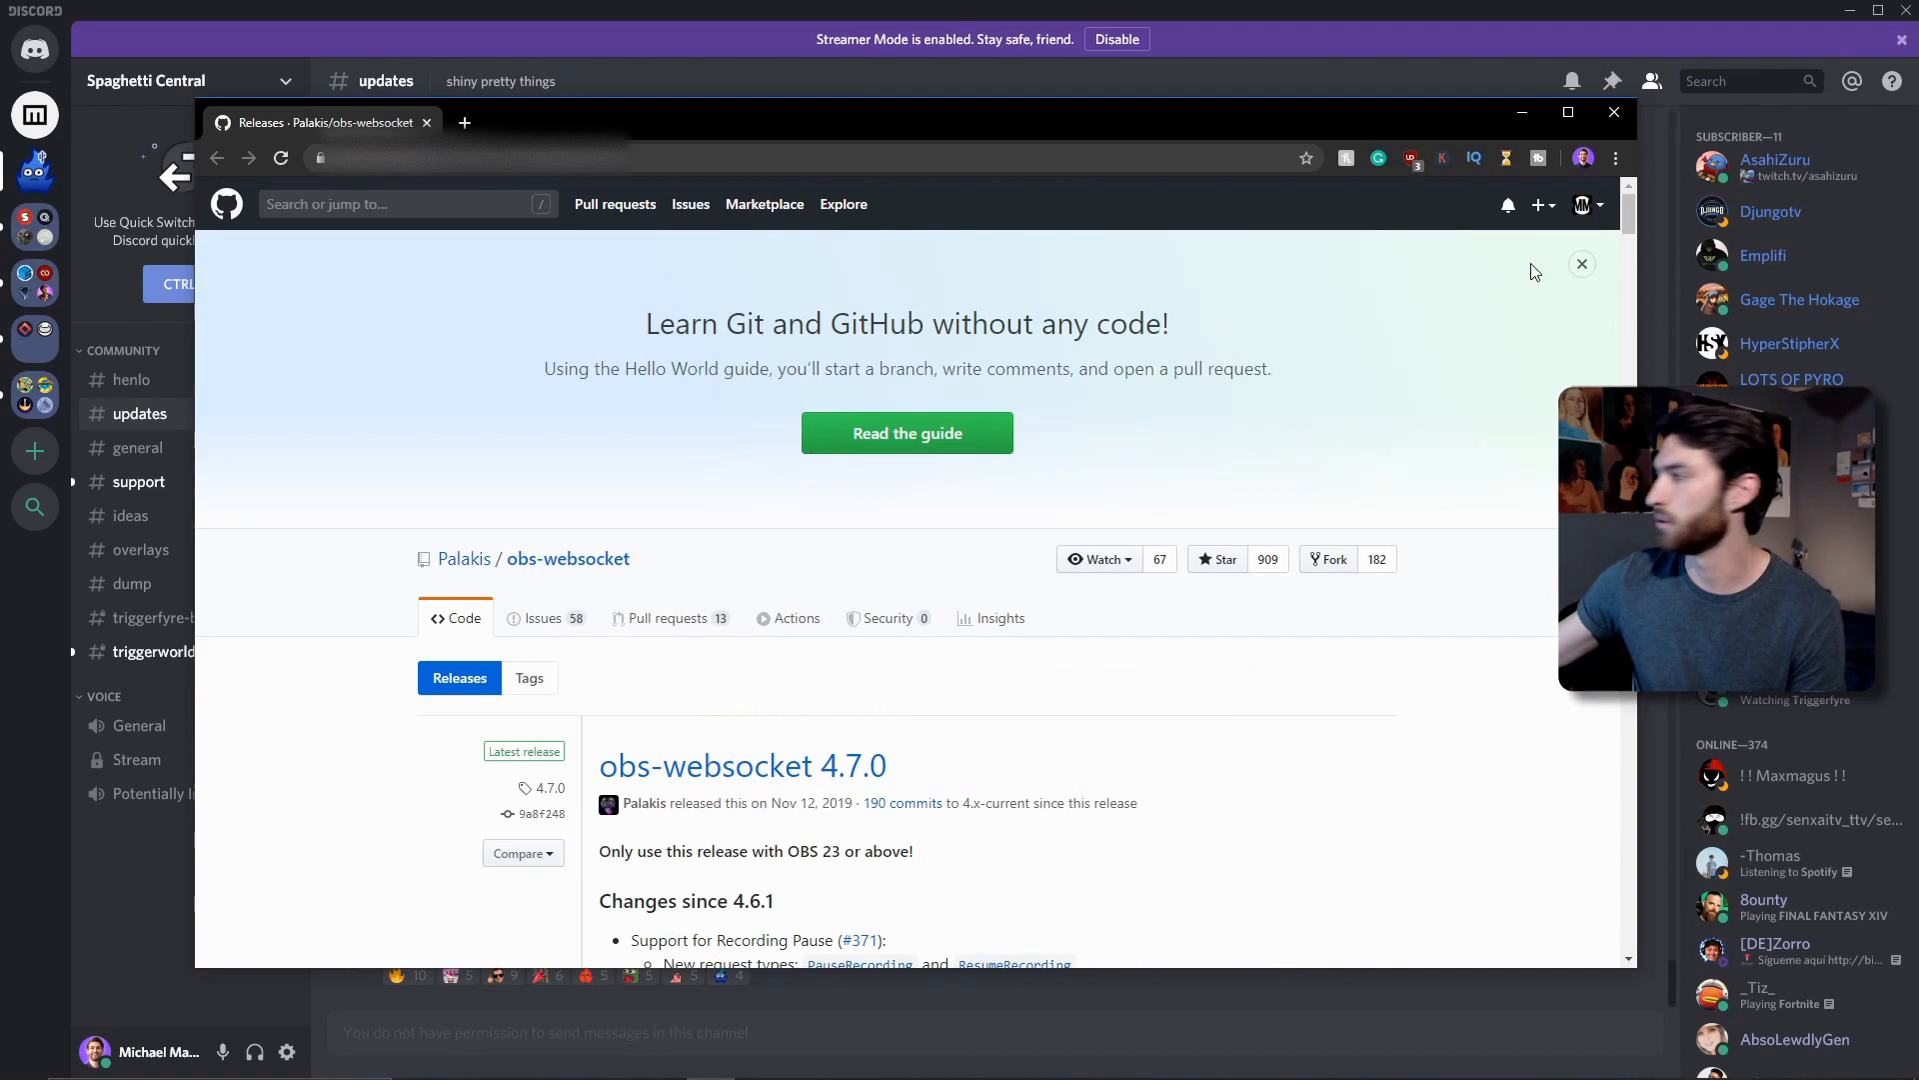
pyautogui.click(1568, 112)
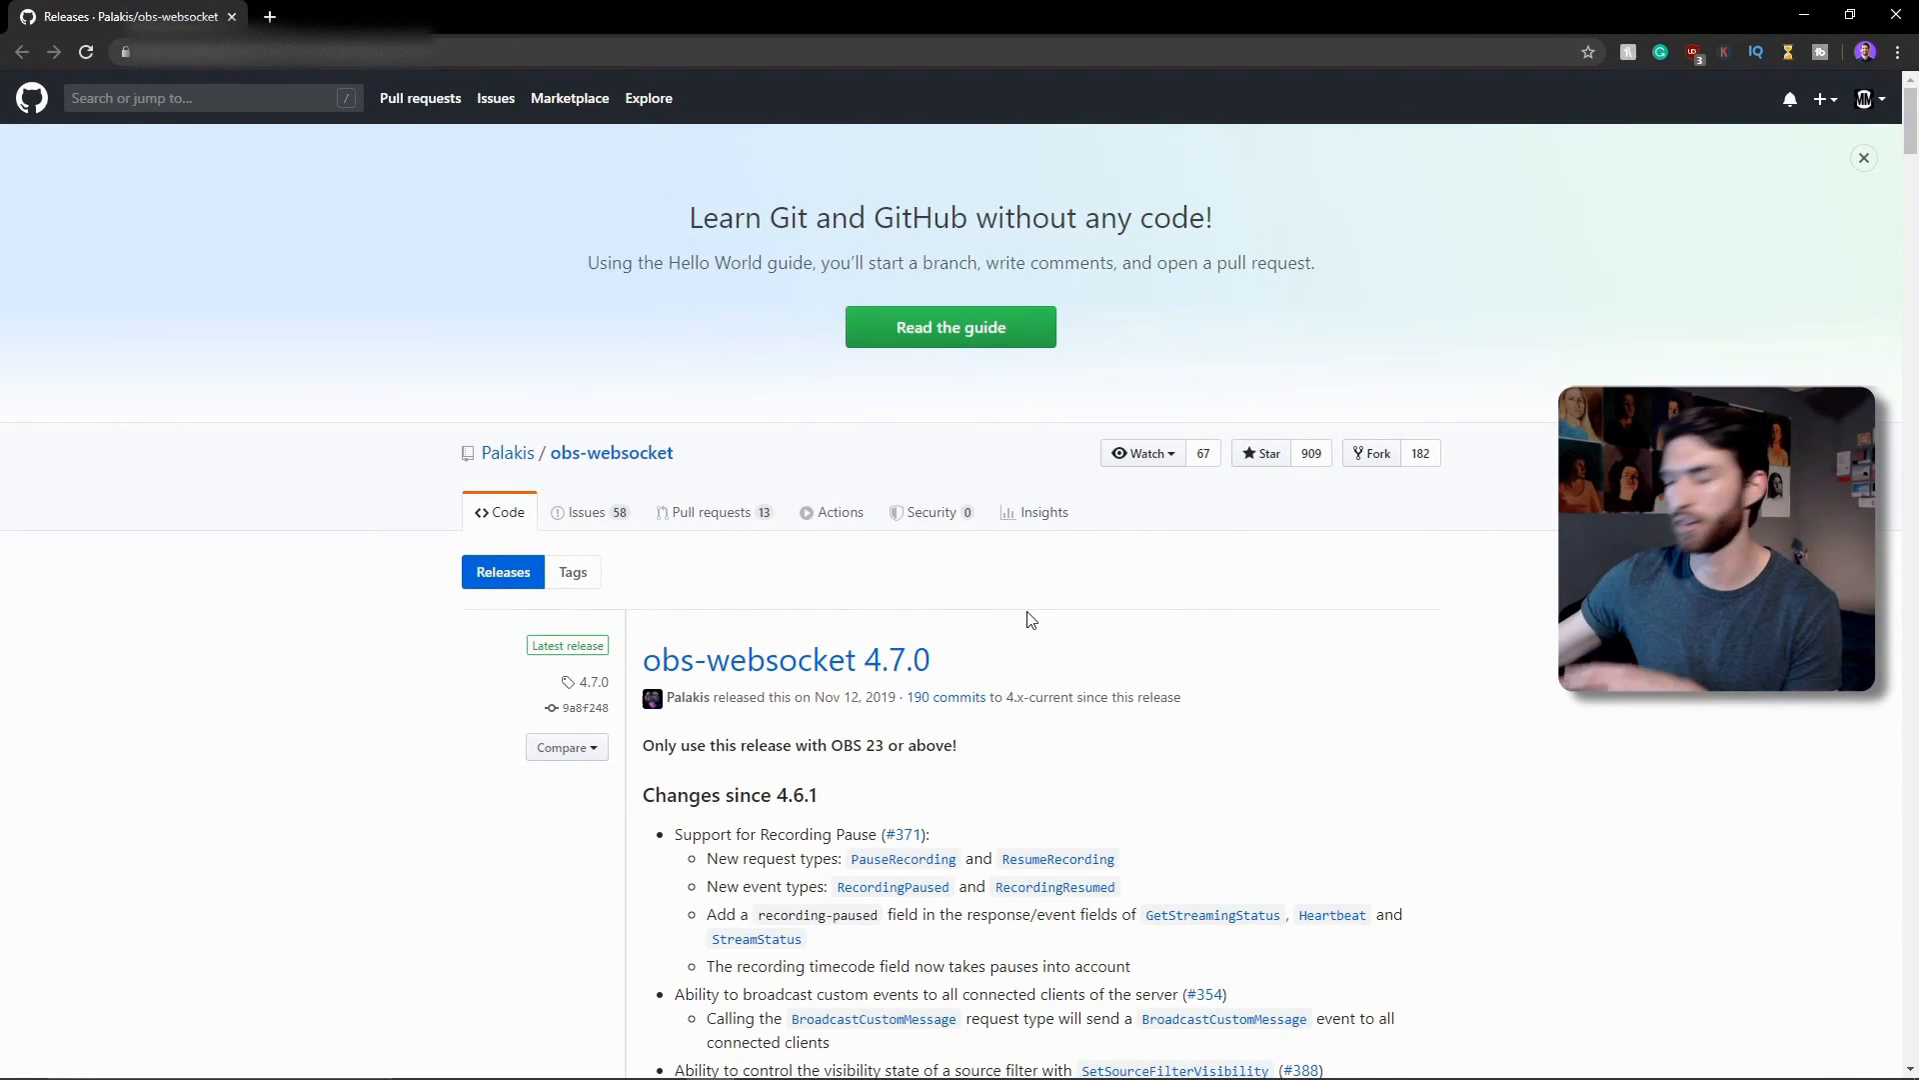
pyautogui.scroll(-3)
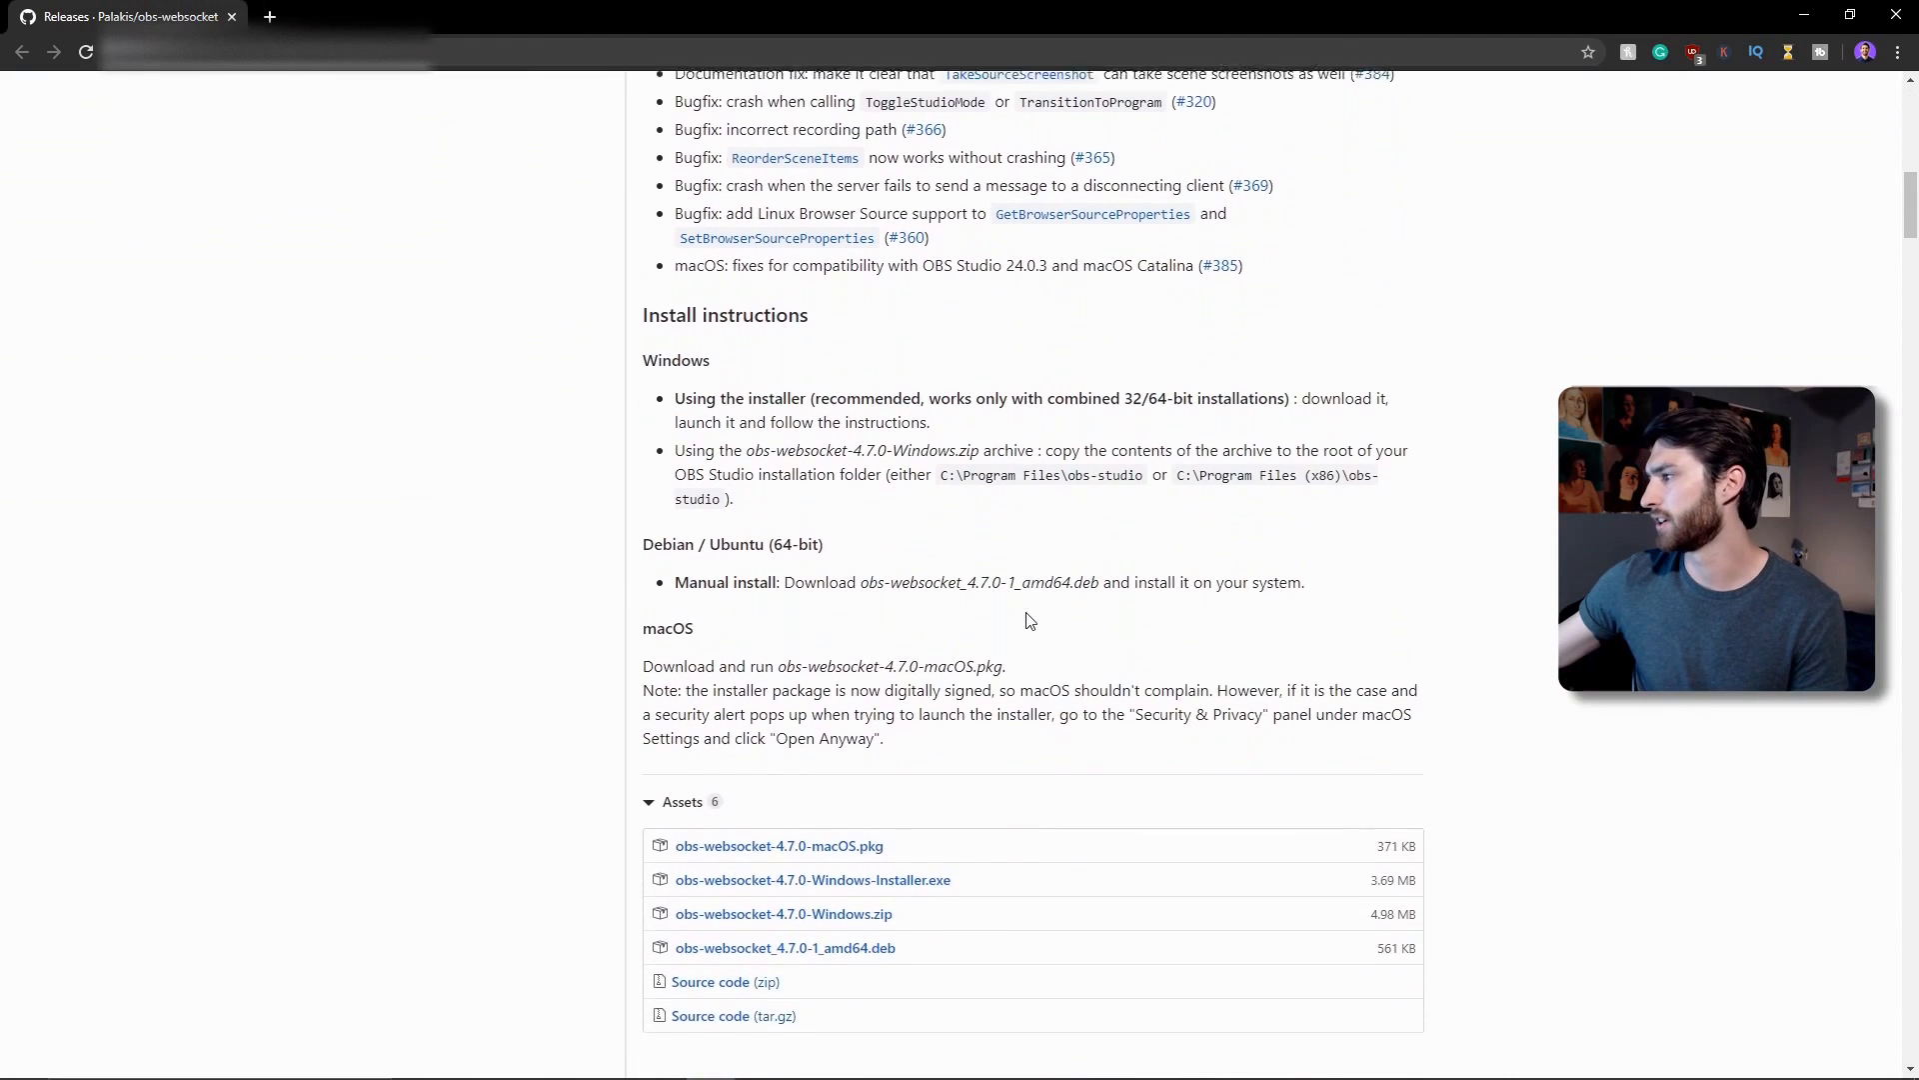
pyautogui.scroll(-3)
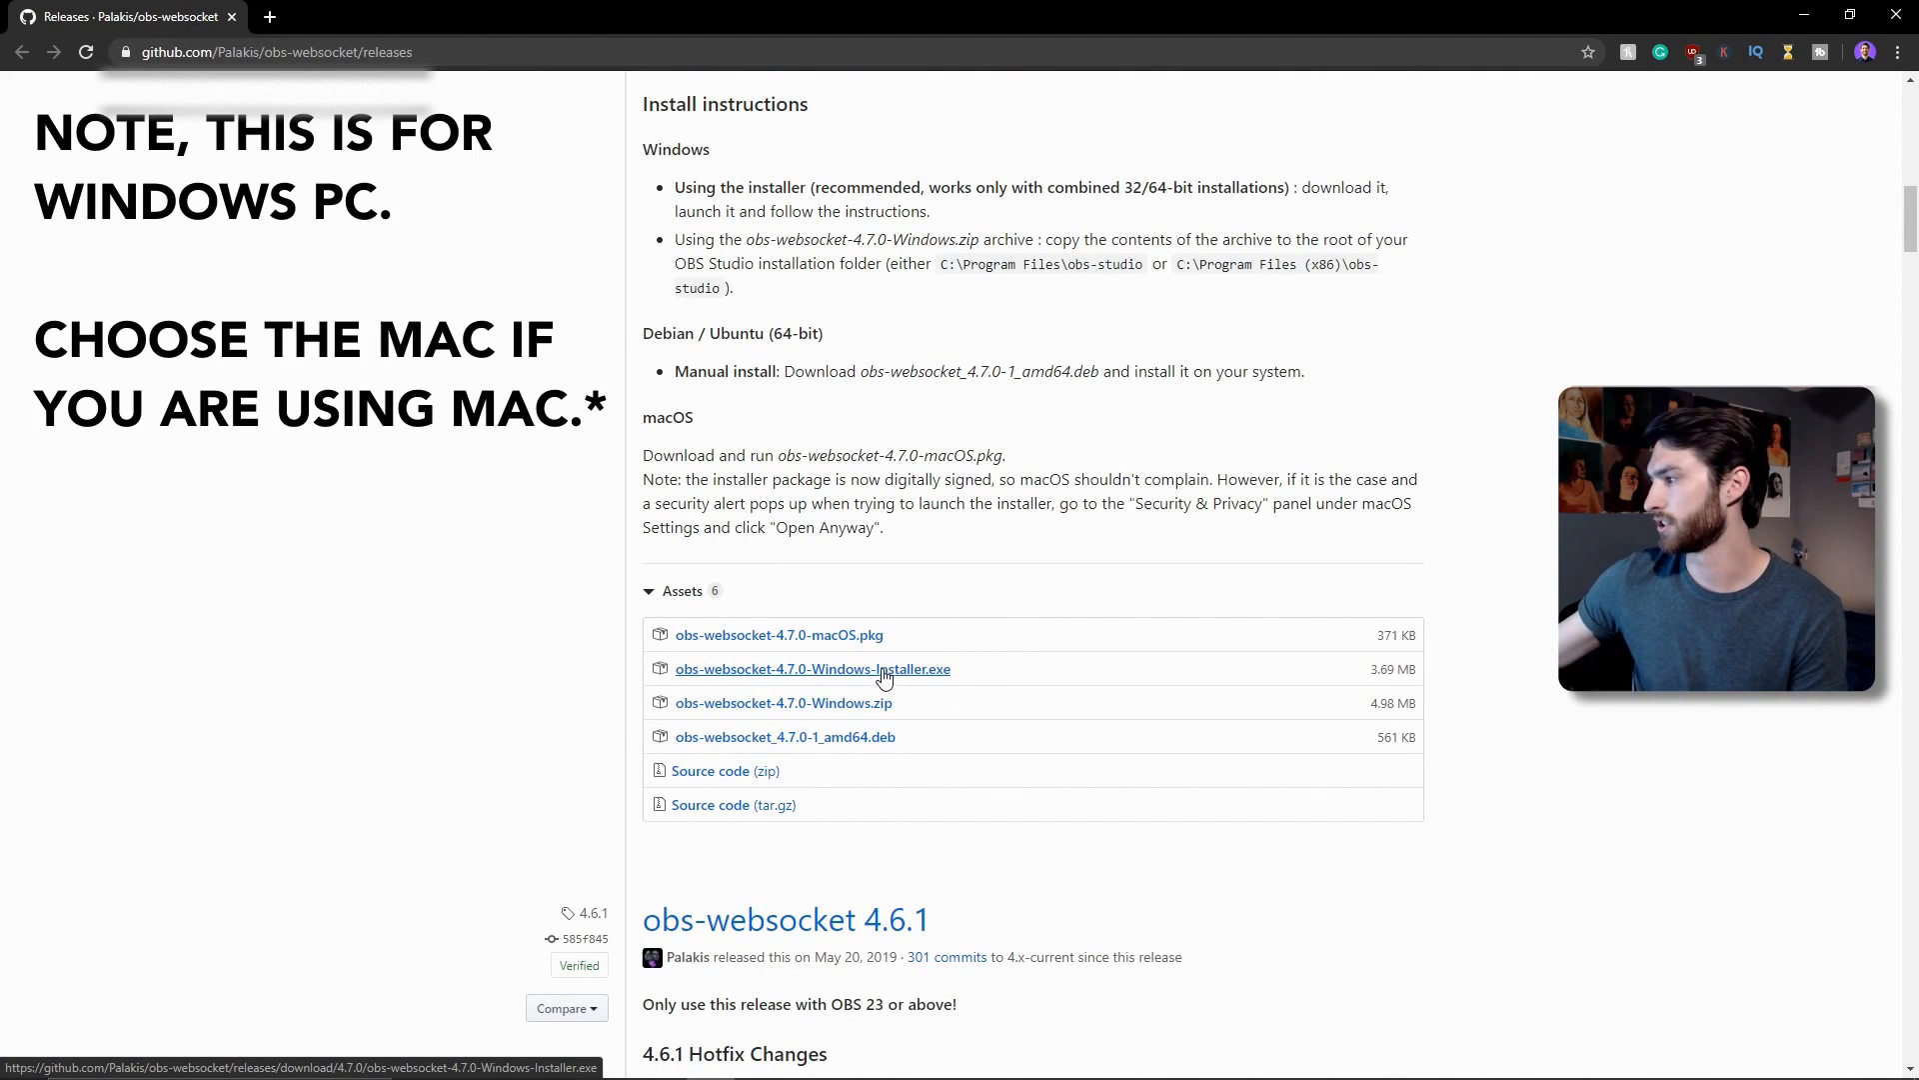
pyautogui.click(812, 668)
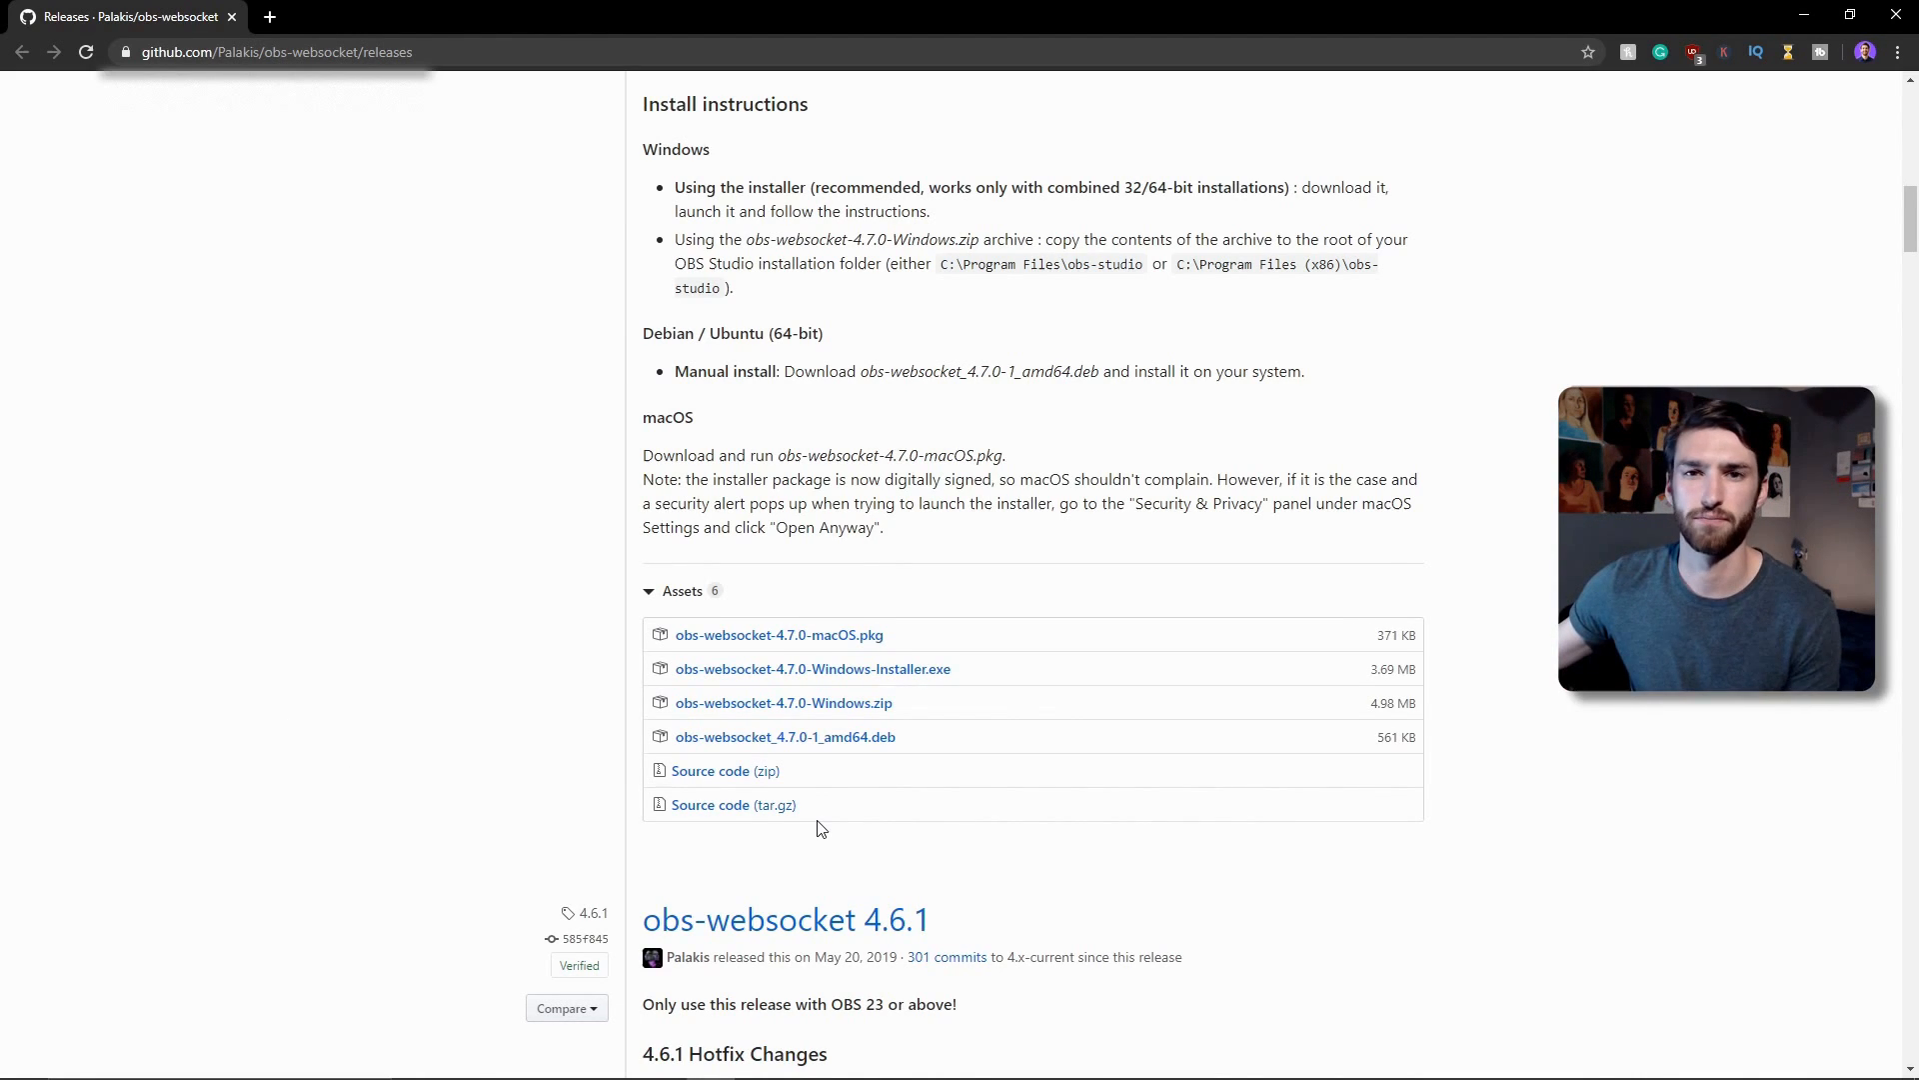
pyautogui.scroll(-3)
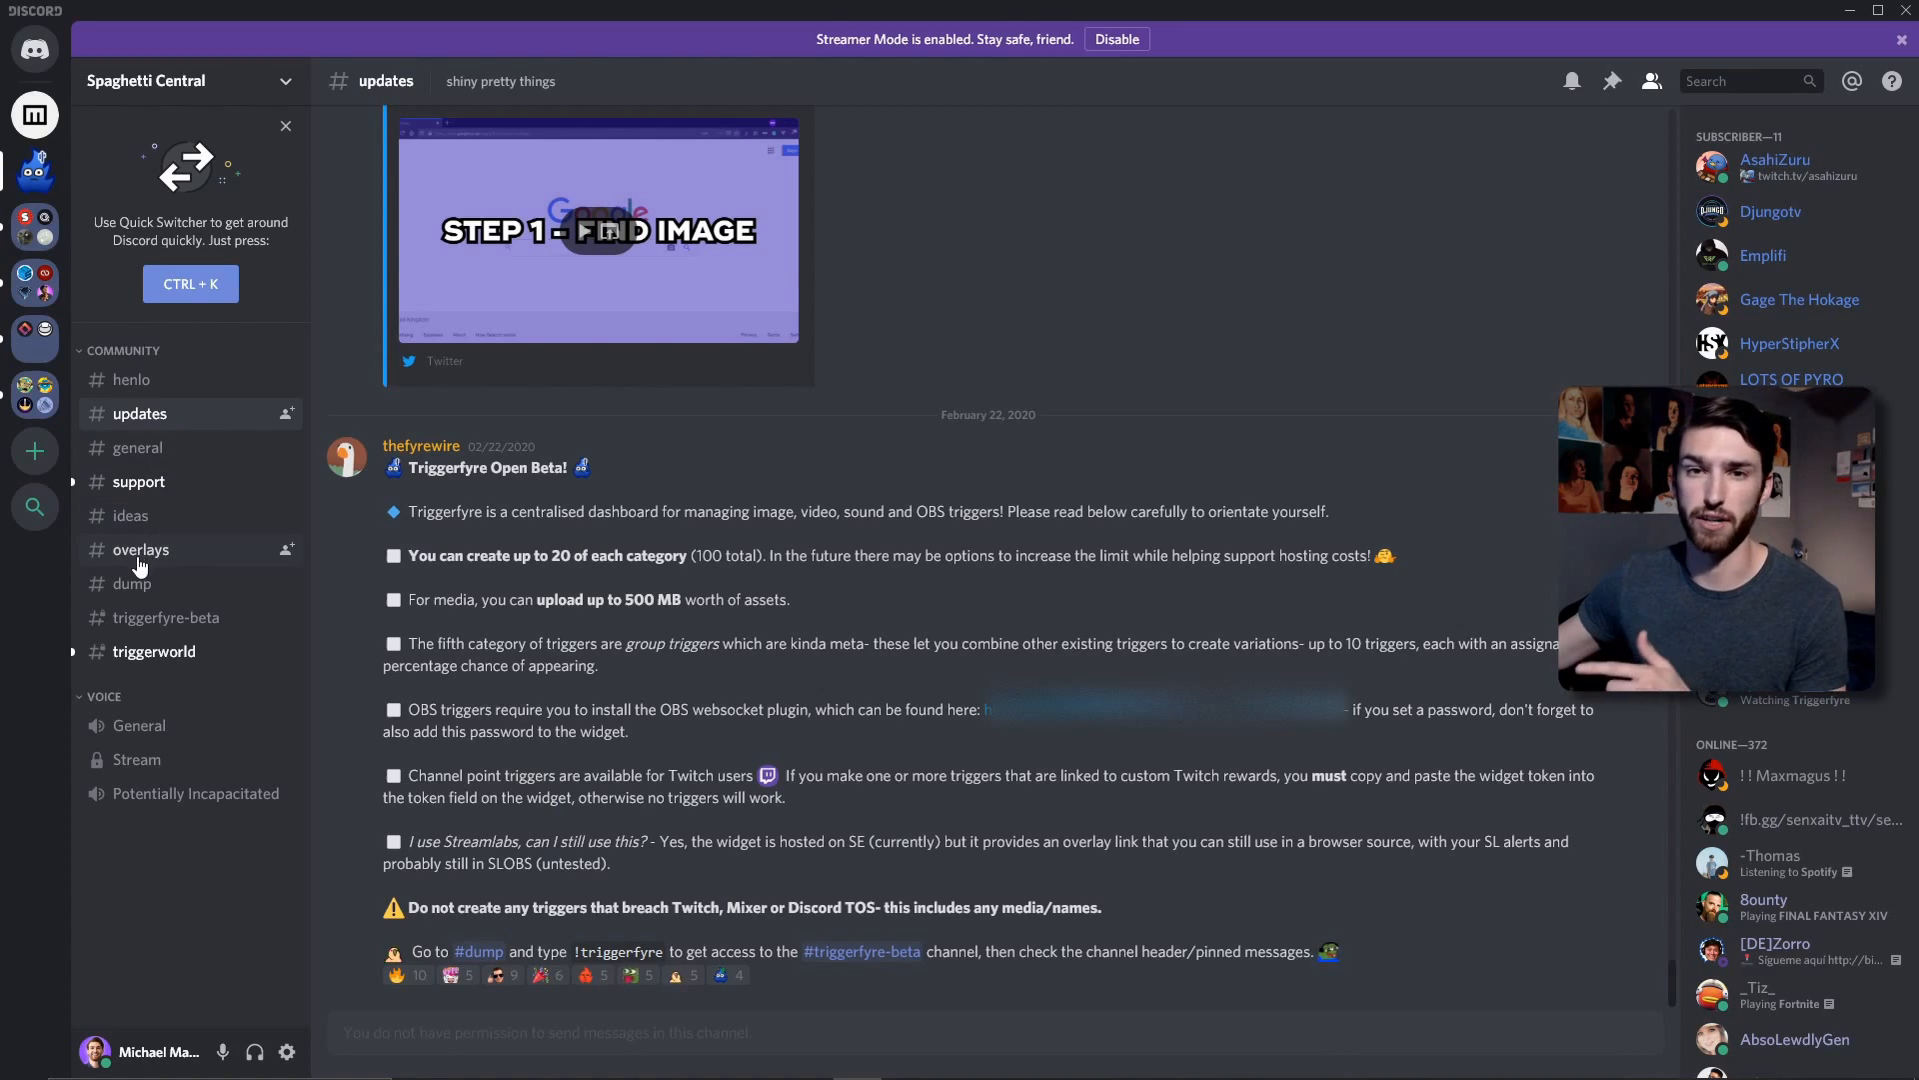
# - Follow the 'Welcome - Triggerfyre' link from #triggerfyre-beta's pinned messages
pyautogui.click(132, 581)
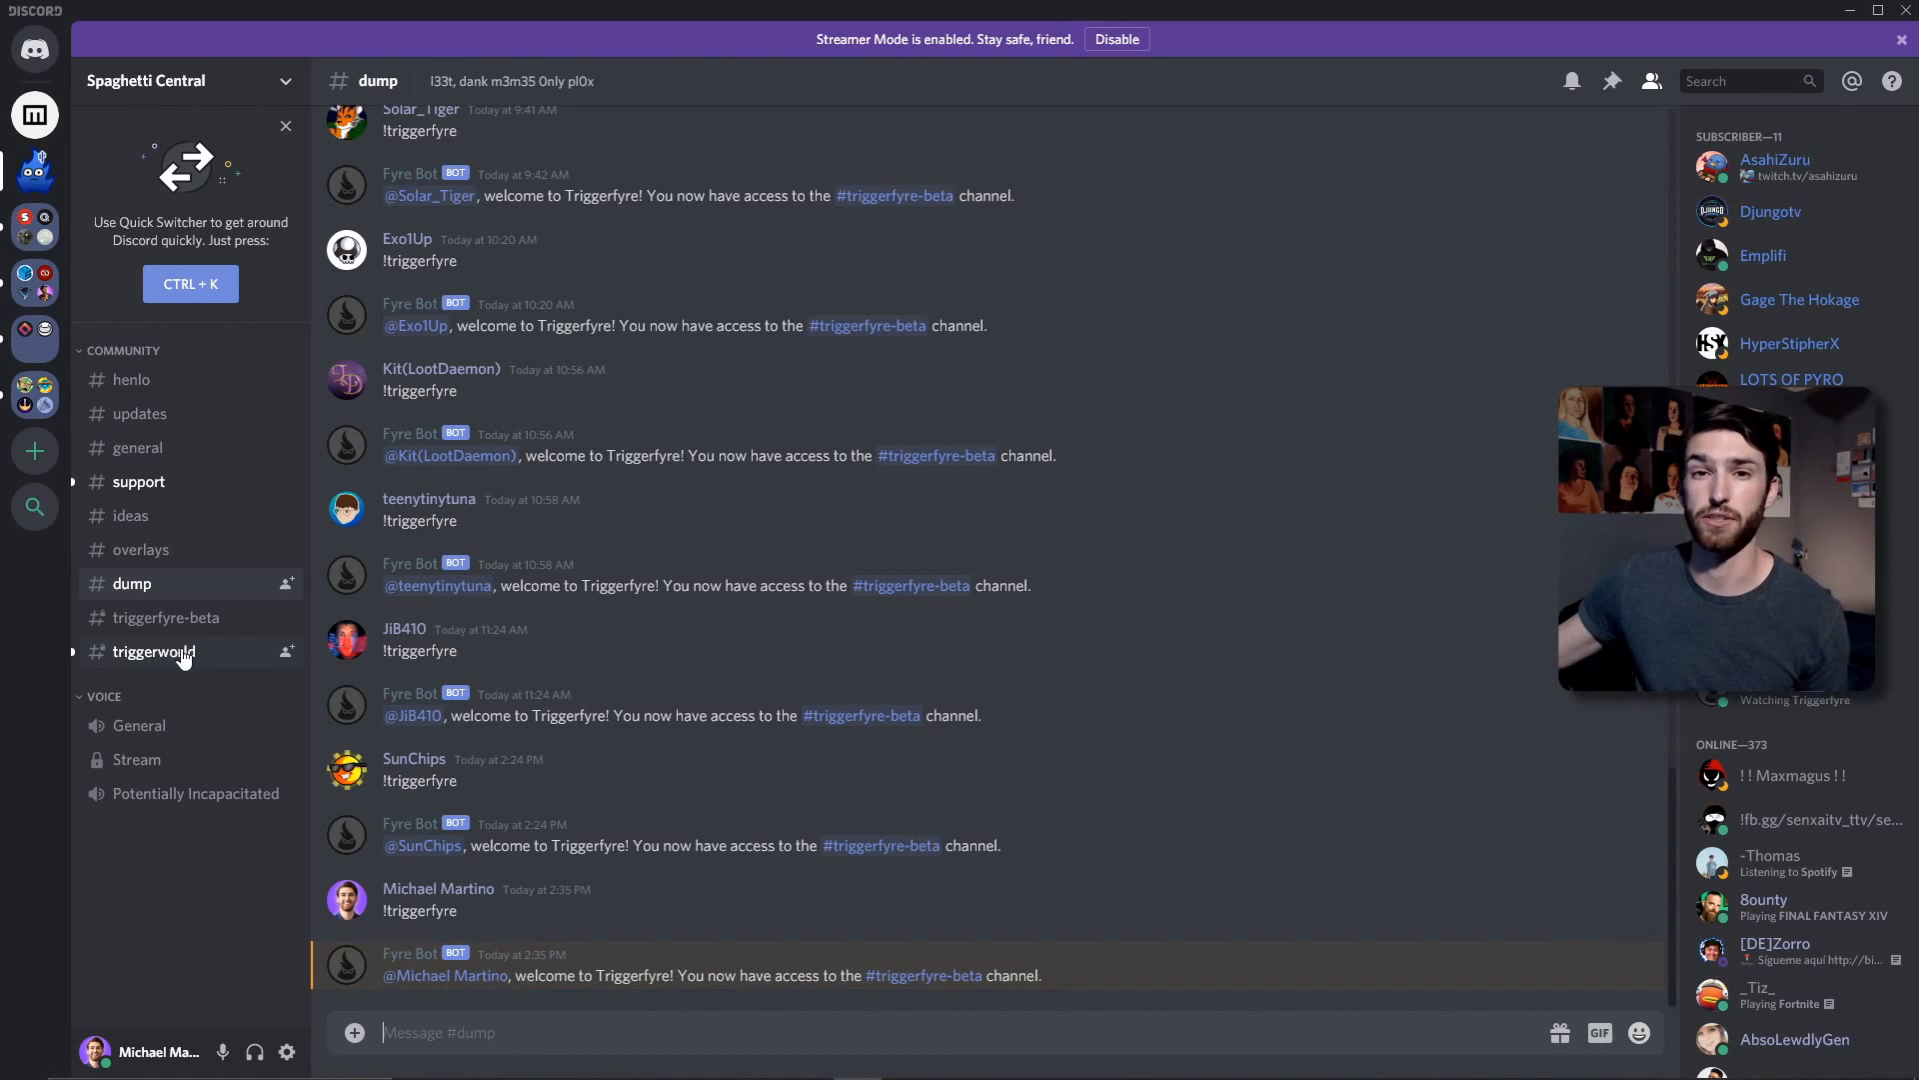
pyautogui.click(166, 618)
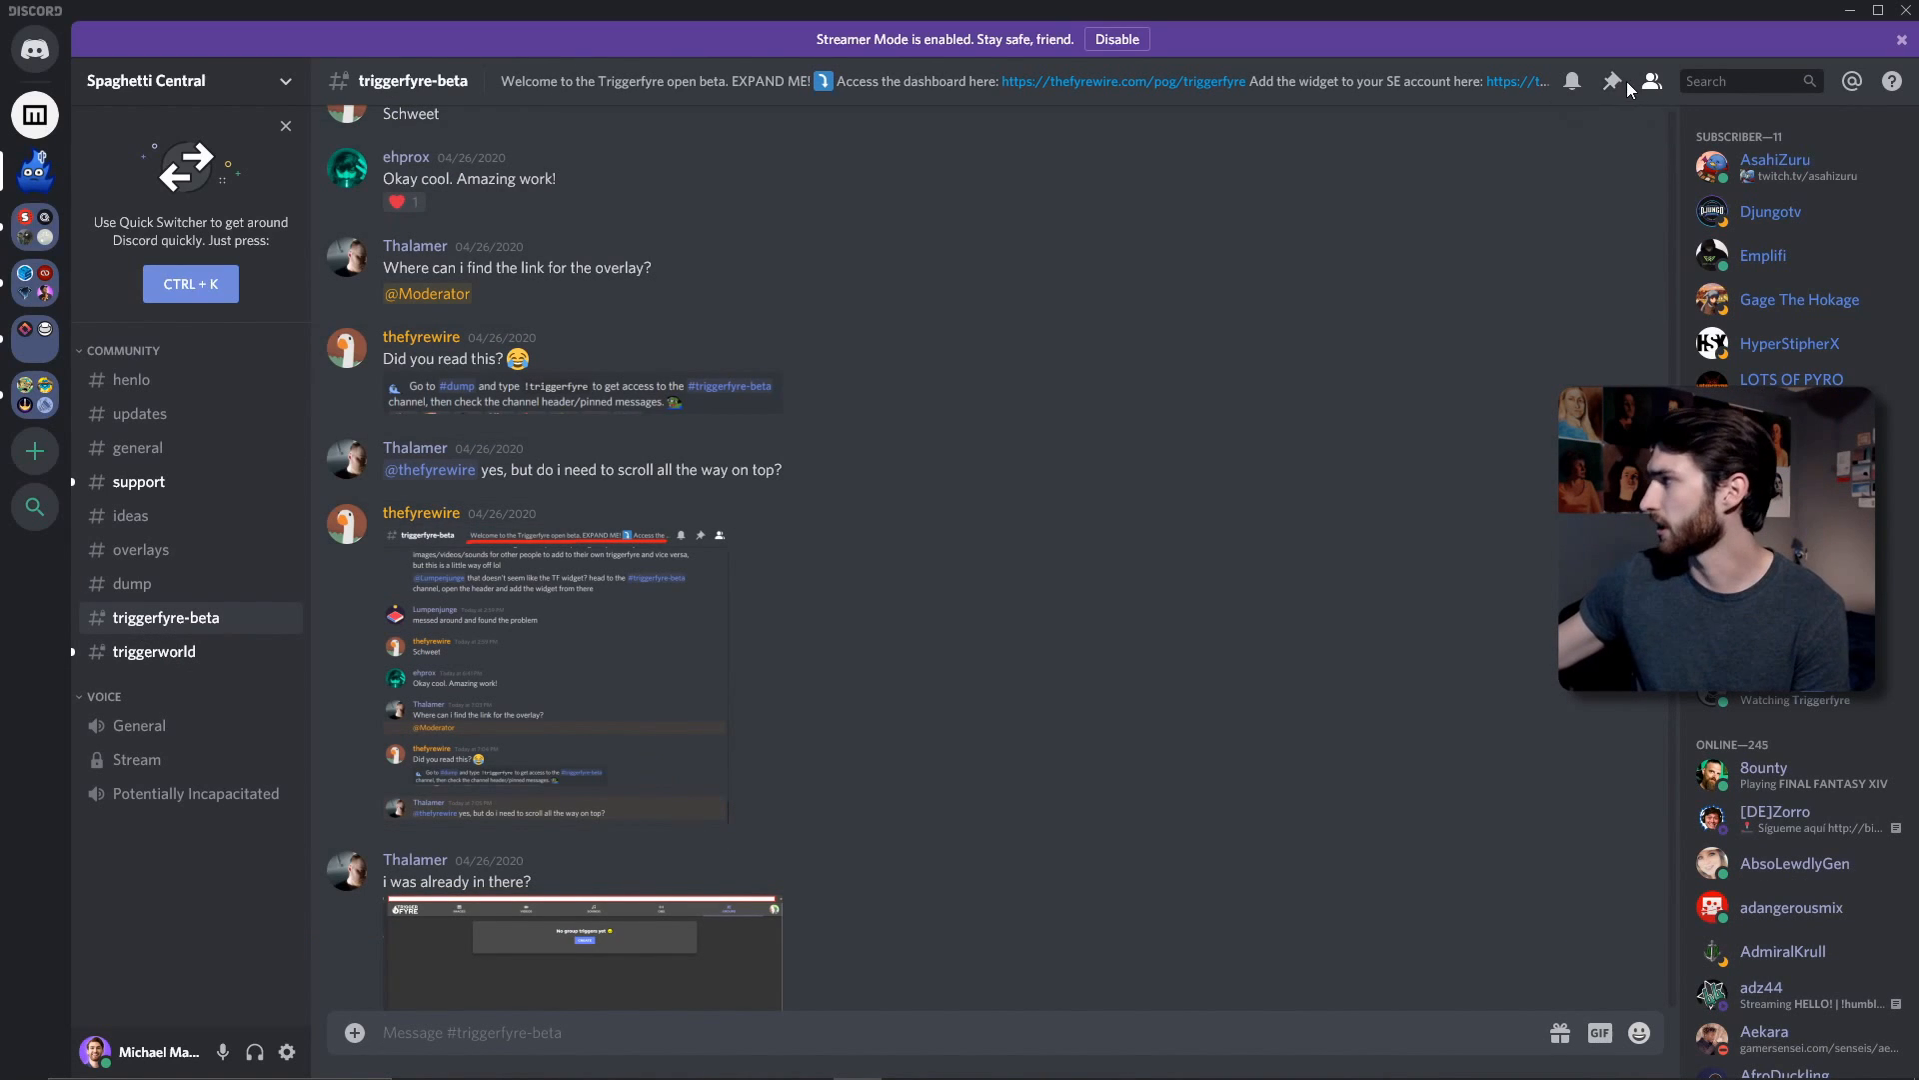
pyautogui.click(1612, 80)
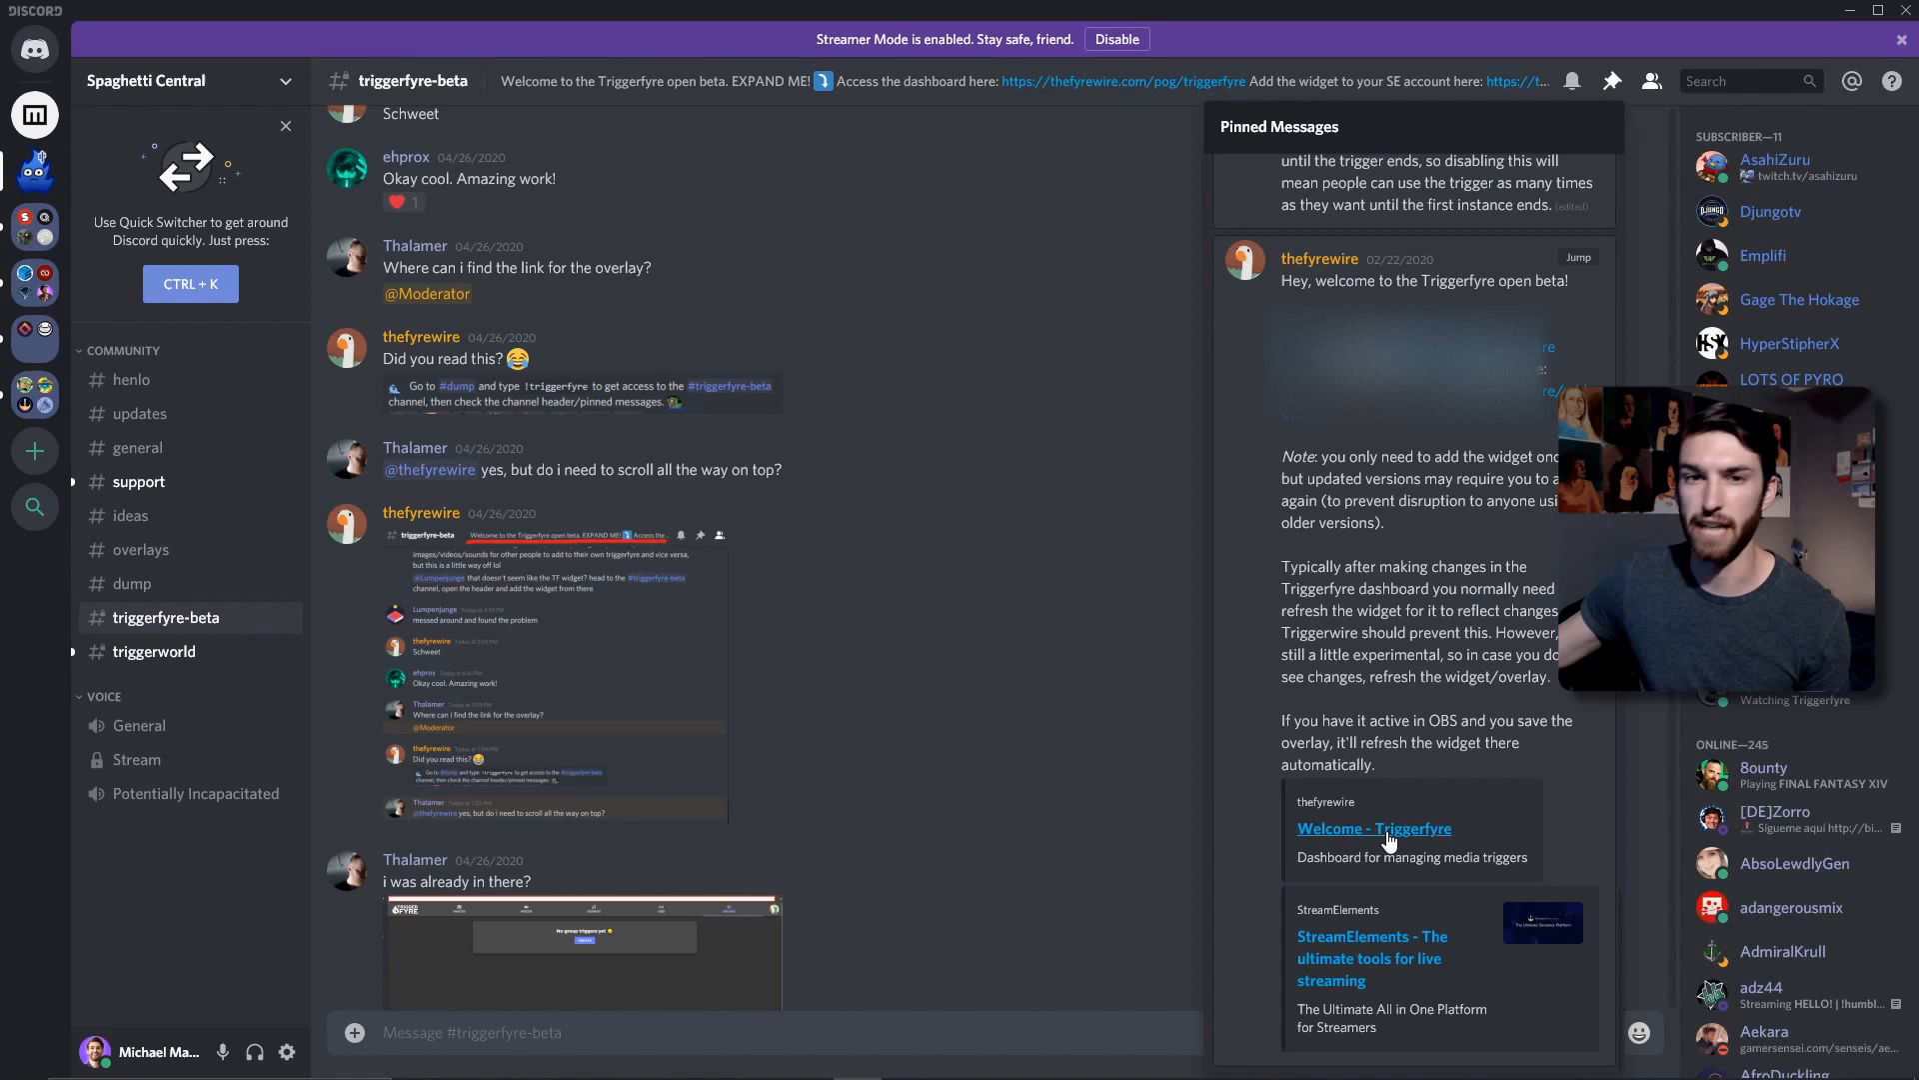
pyautogui.click(1374, 828)
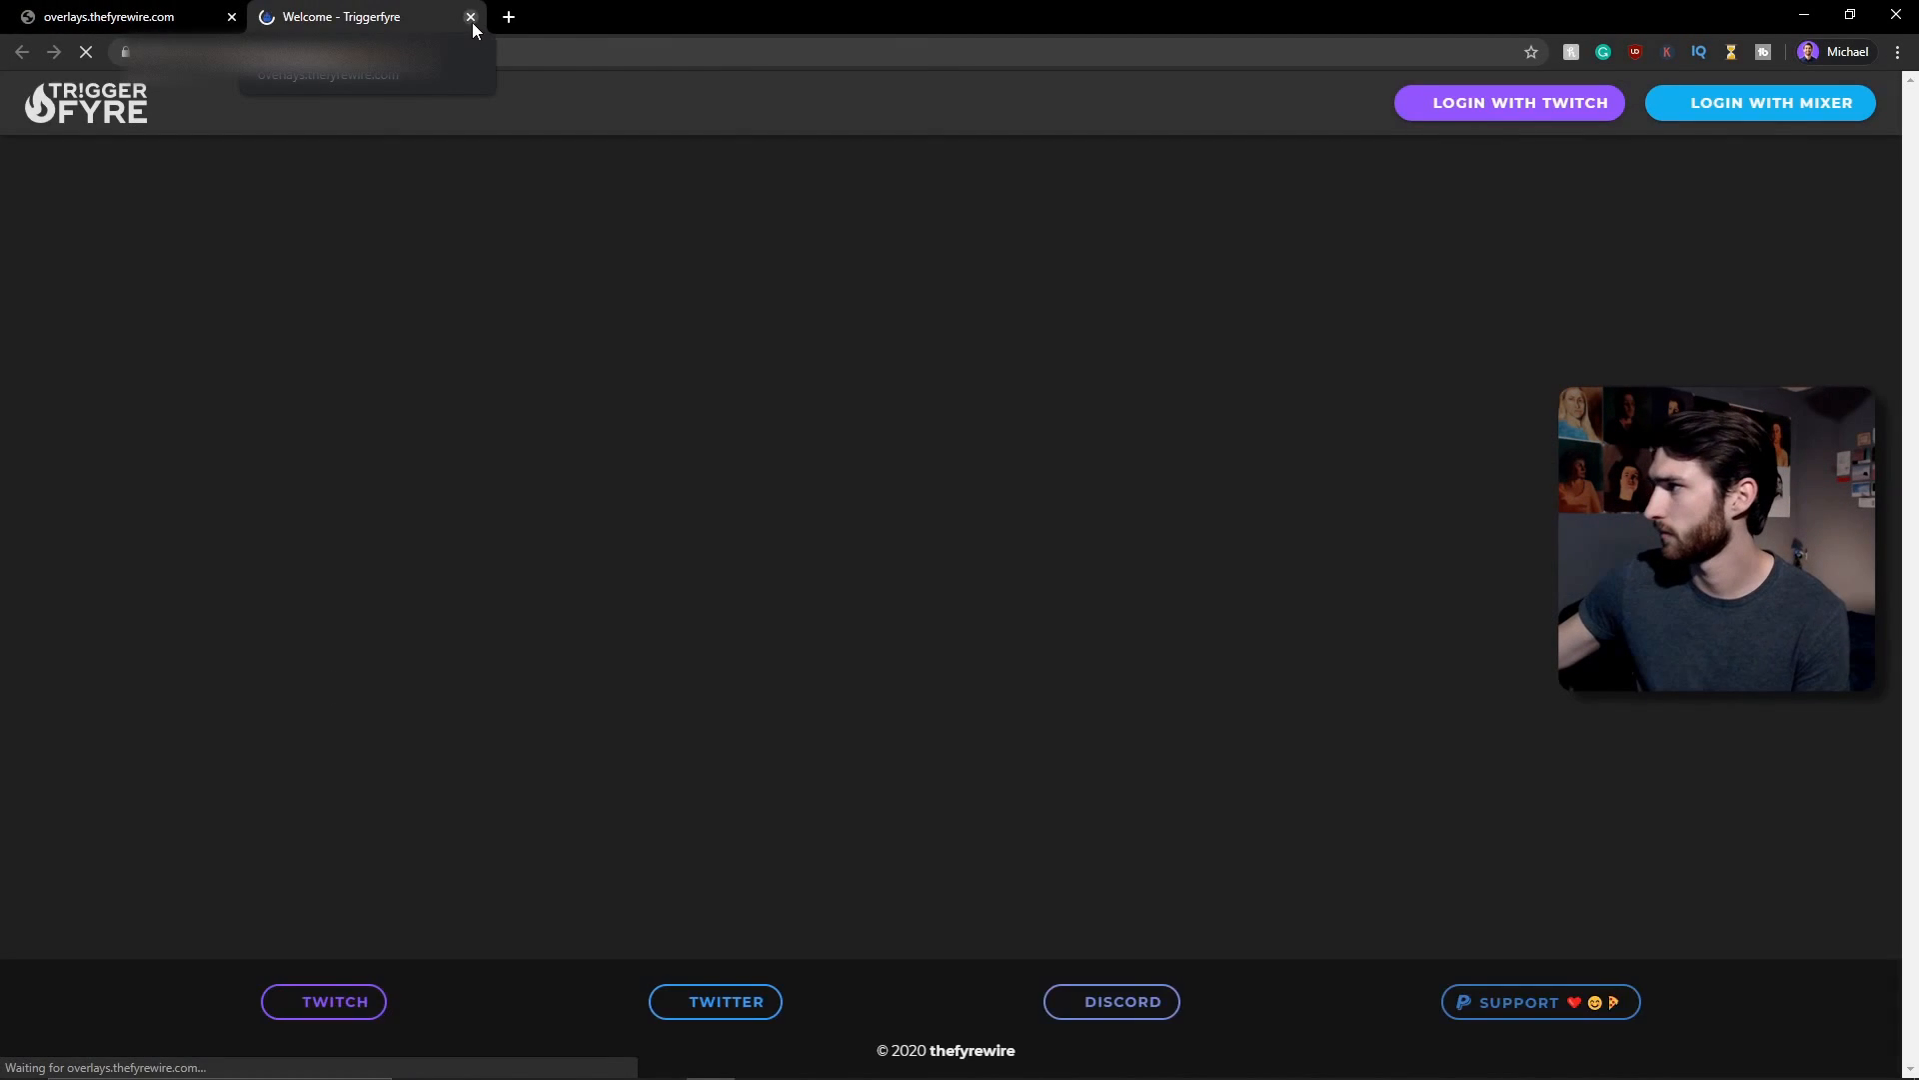
# - Share the Triggerfyre by thefyrewire (beta v0.8.0) widget into StreamElements My overlays
pyautogui.click(230, 16)
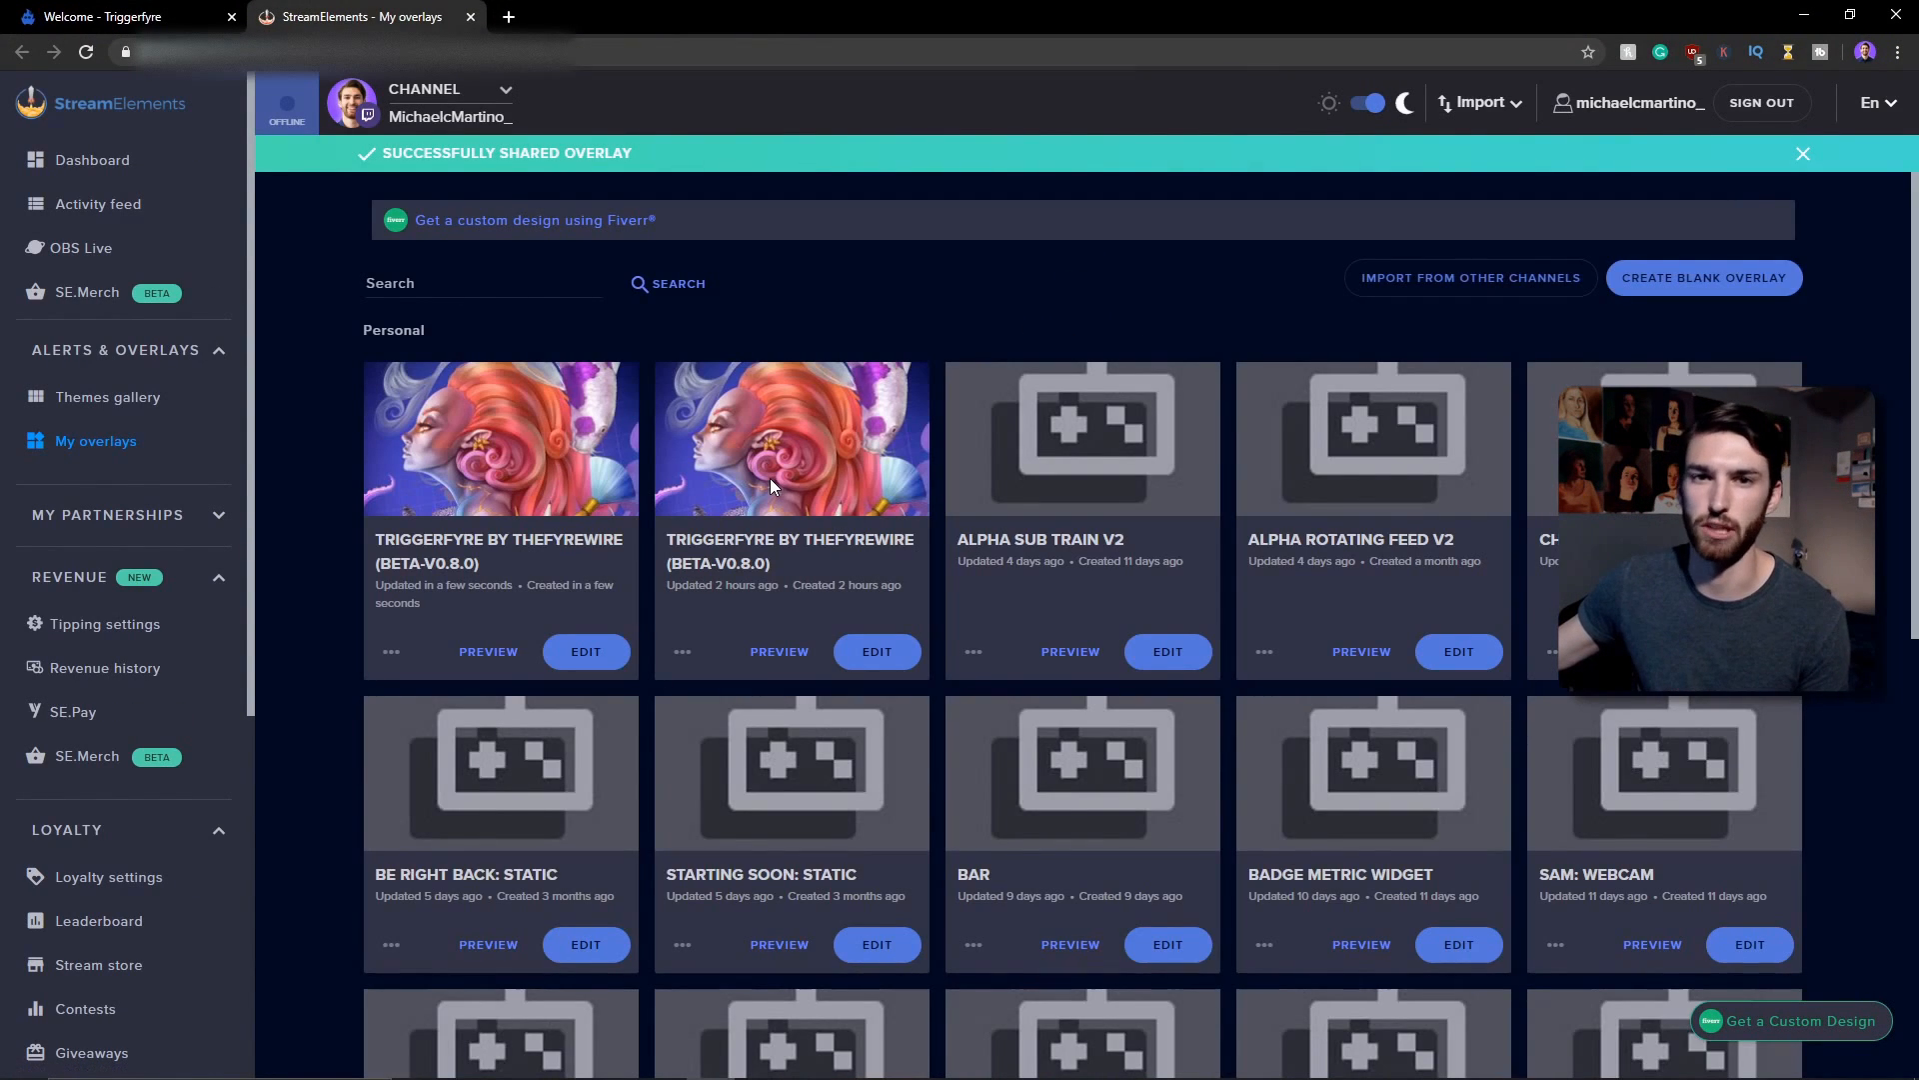
pyautogui.click(1801, 154)
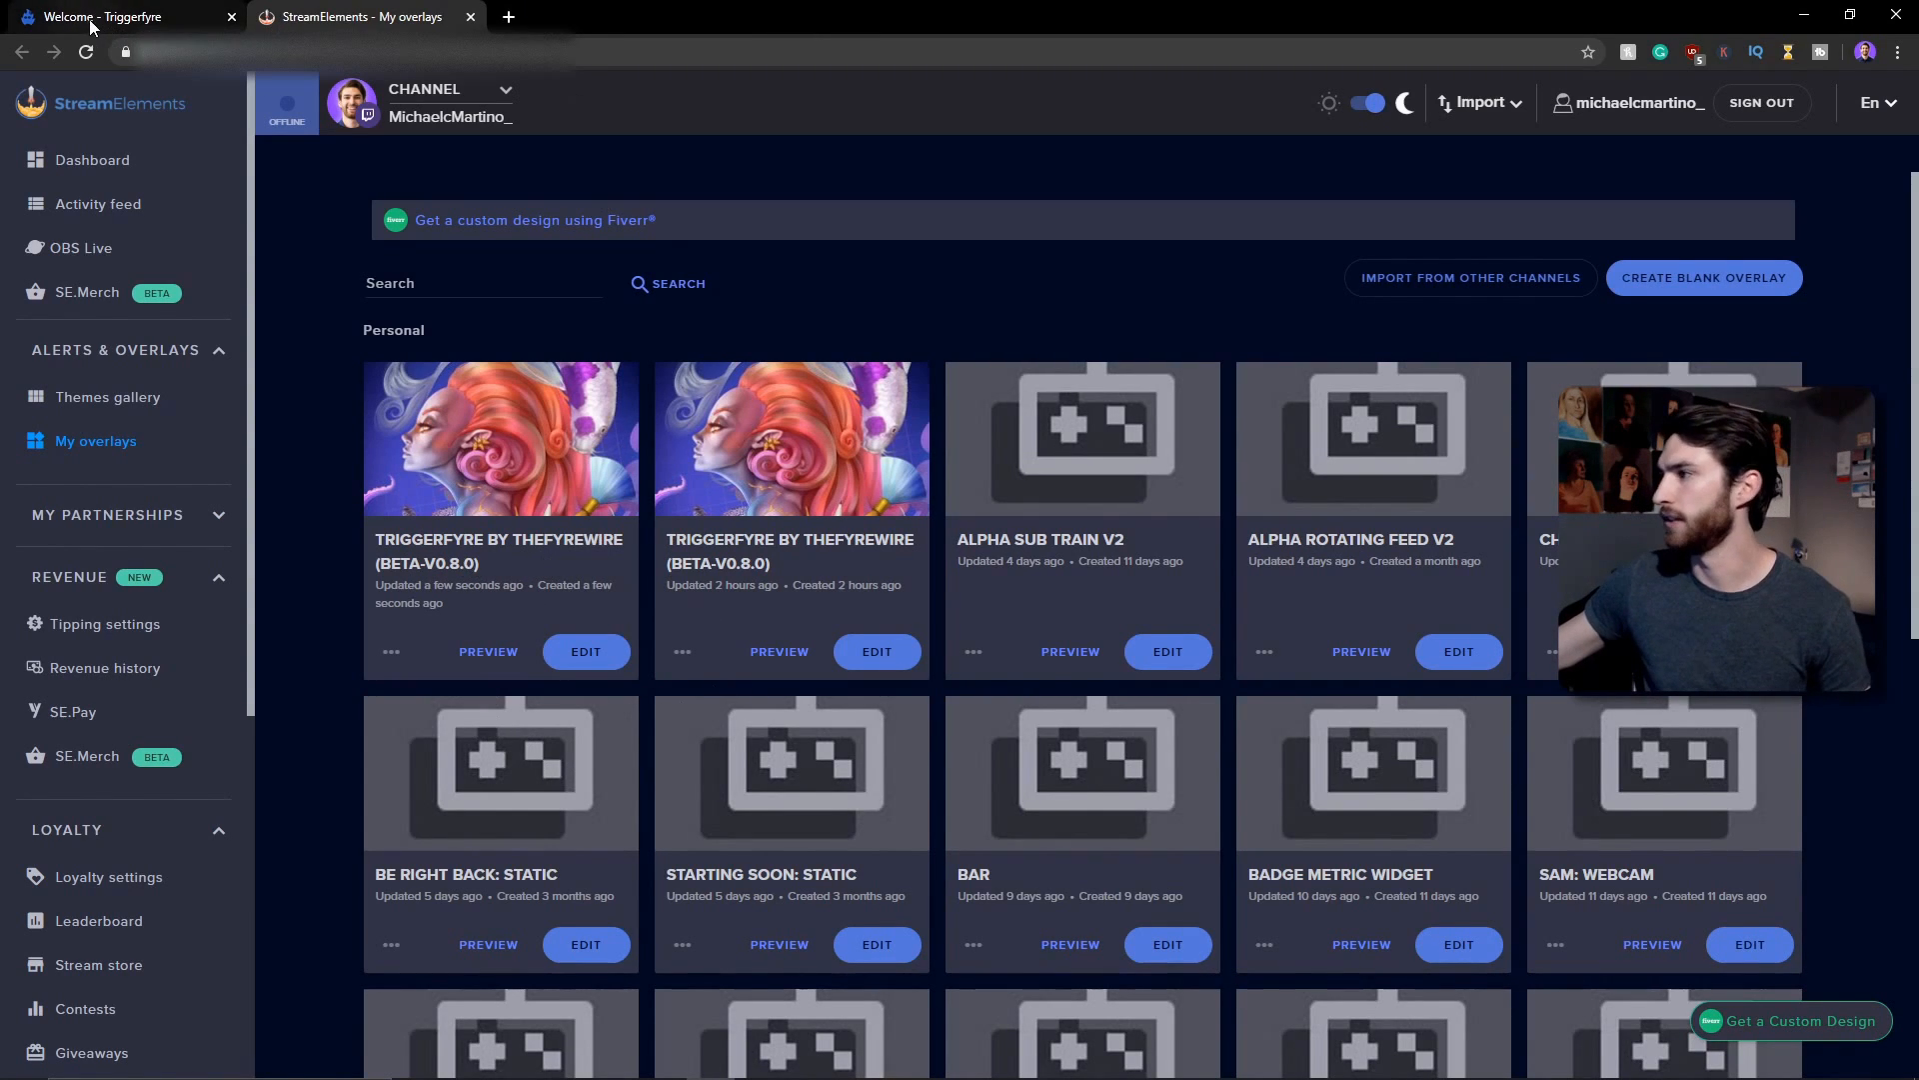
pyautogui.click(116, 16)
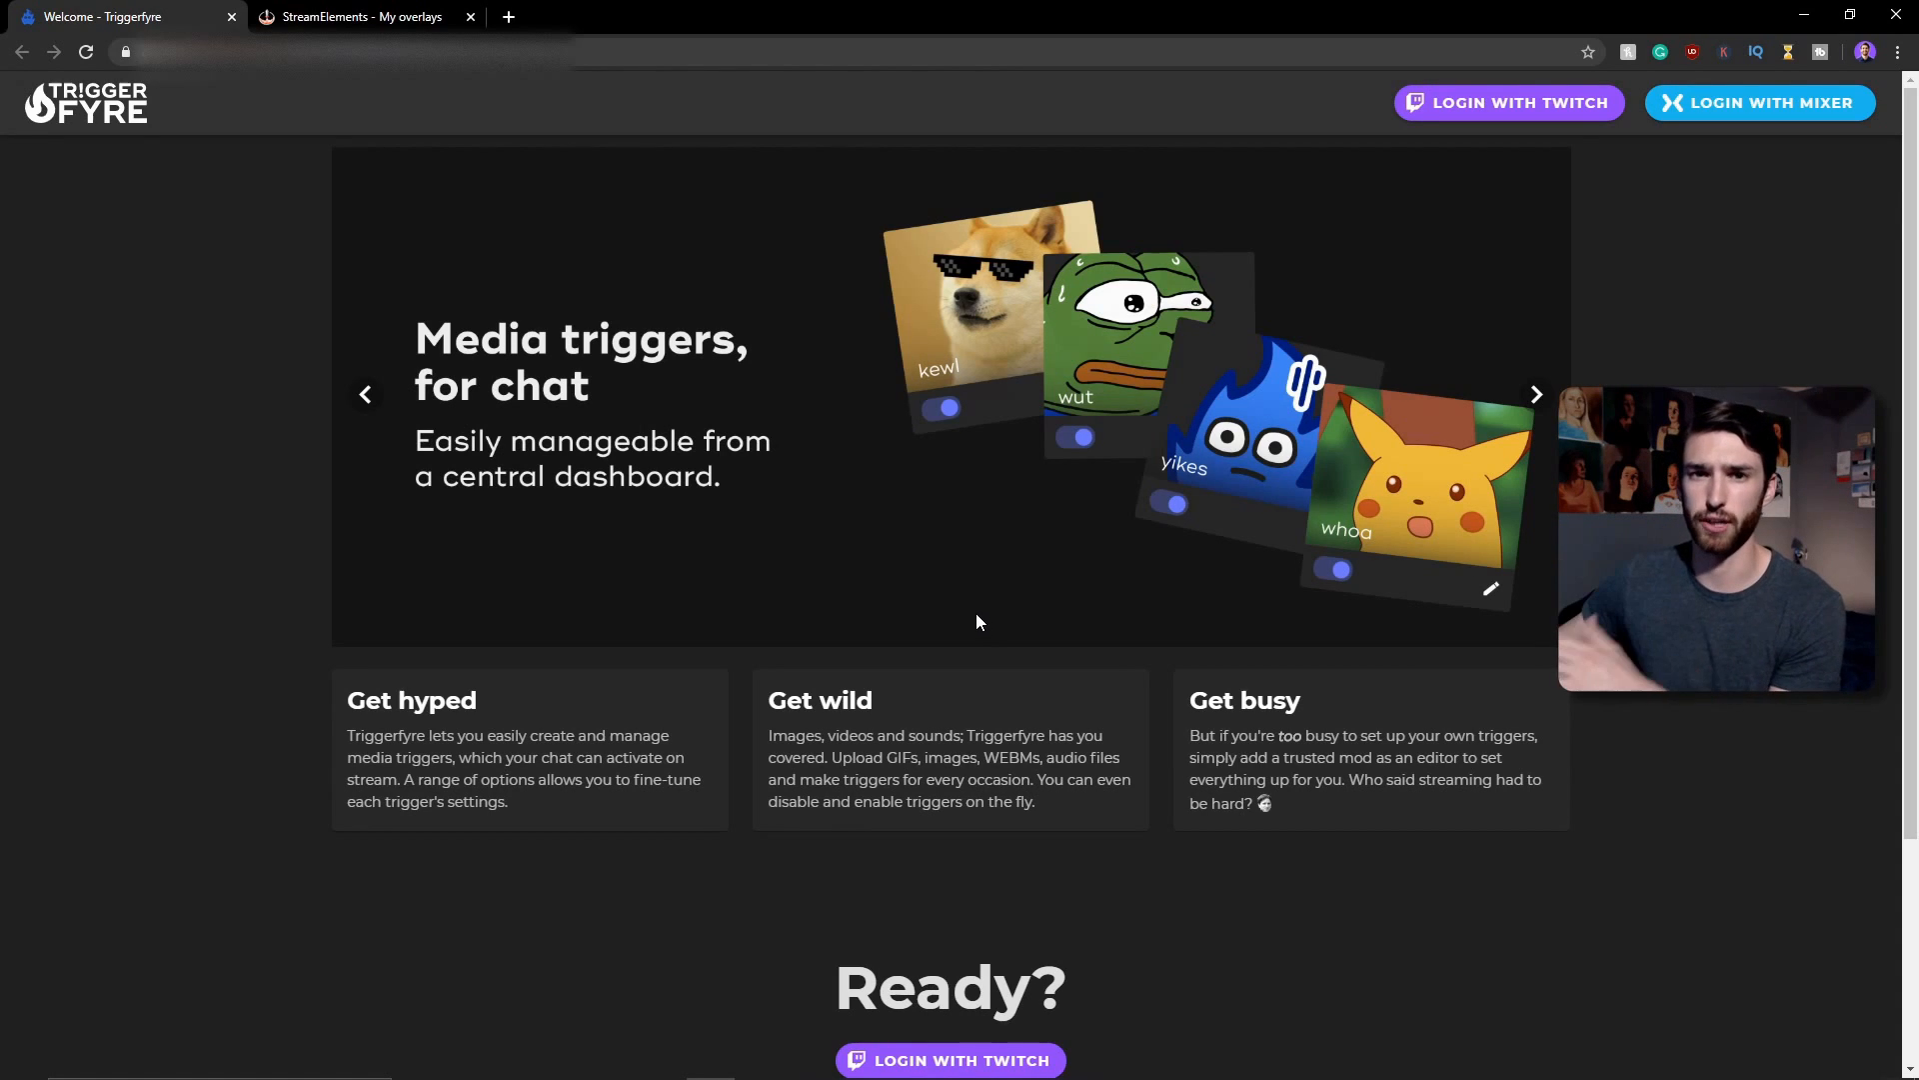
pyautogui.moveTo(1547, 108)
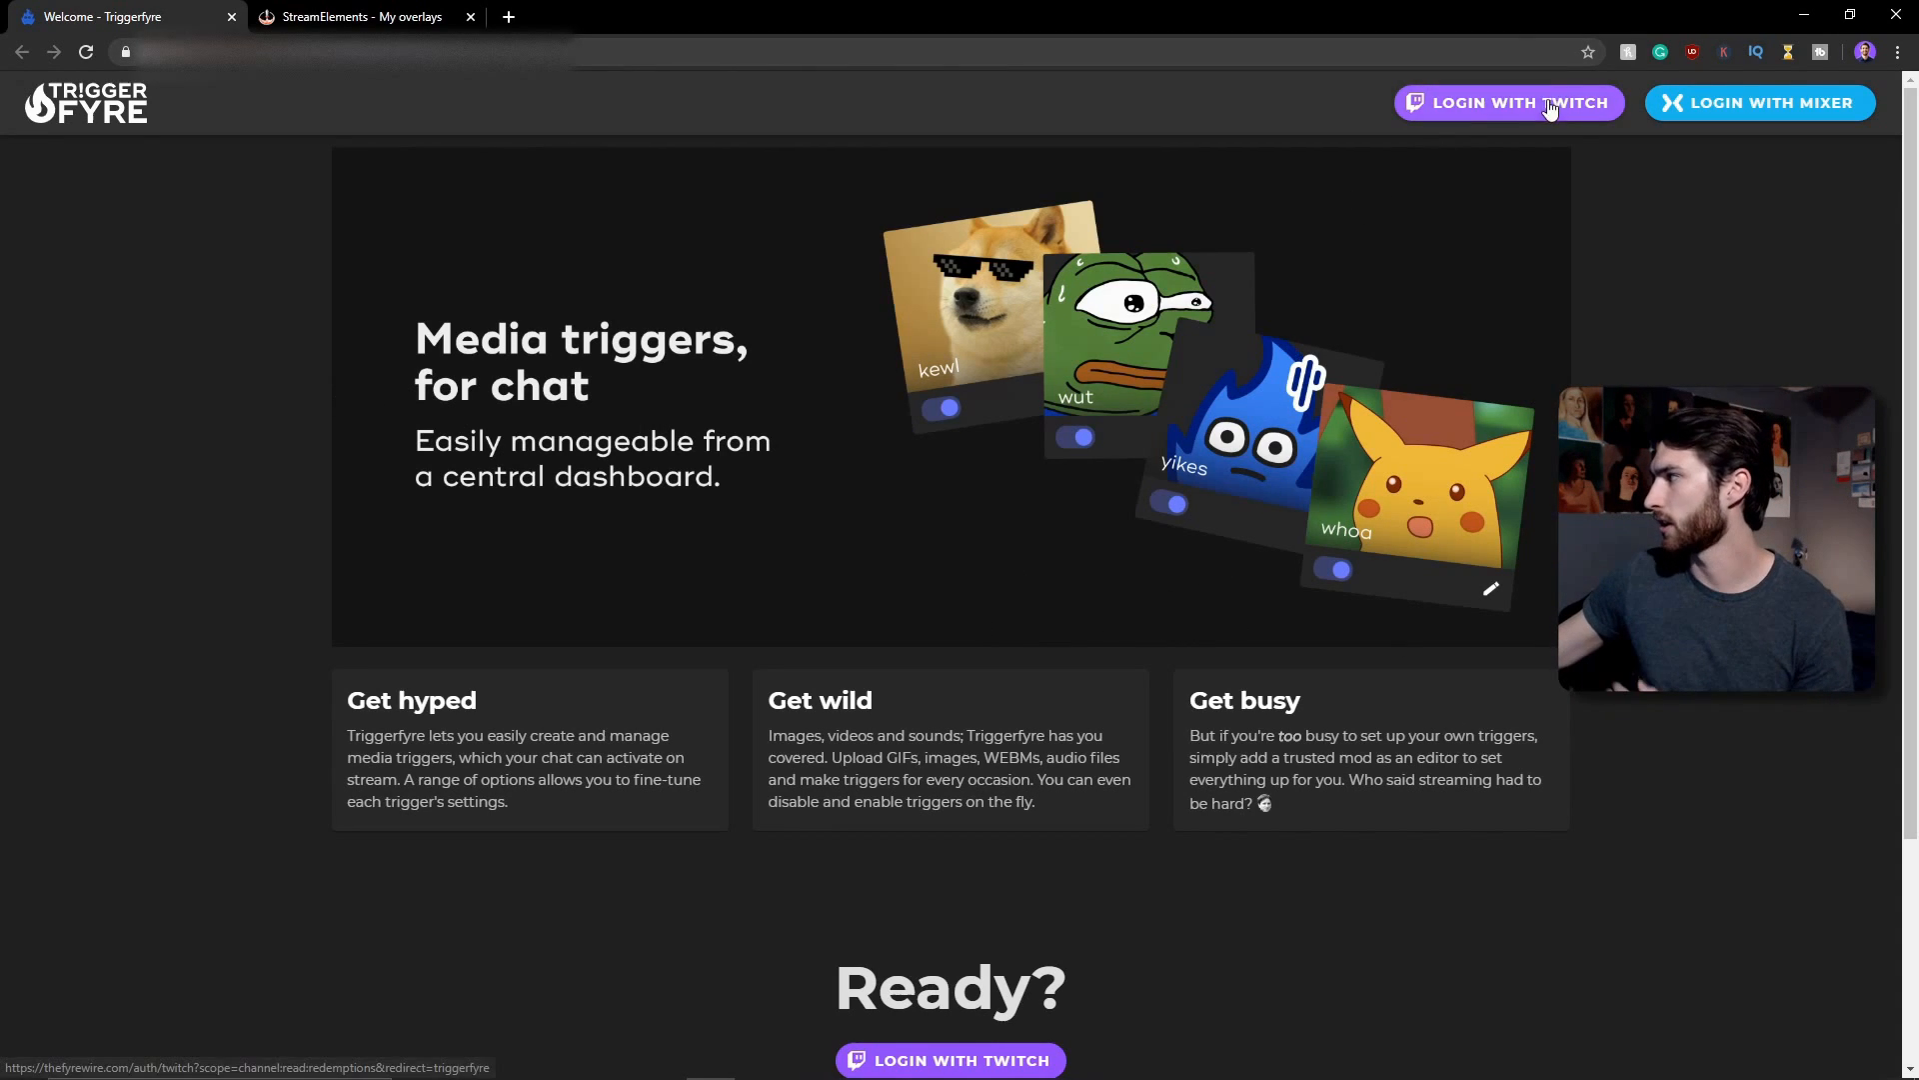
# - Log into Triggerfyre with Twitch and view the sound triggers list showing r2d2
pyautogui.click(1507, 102)
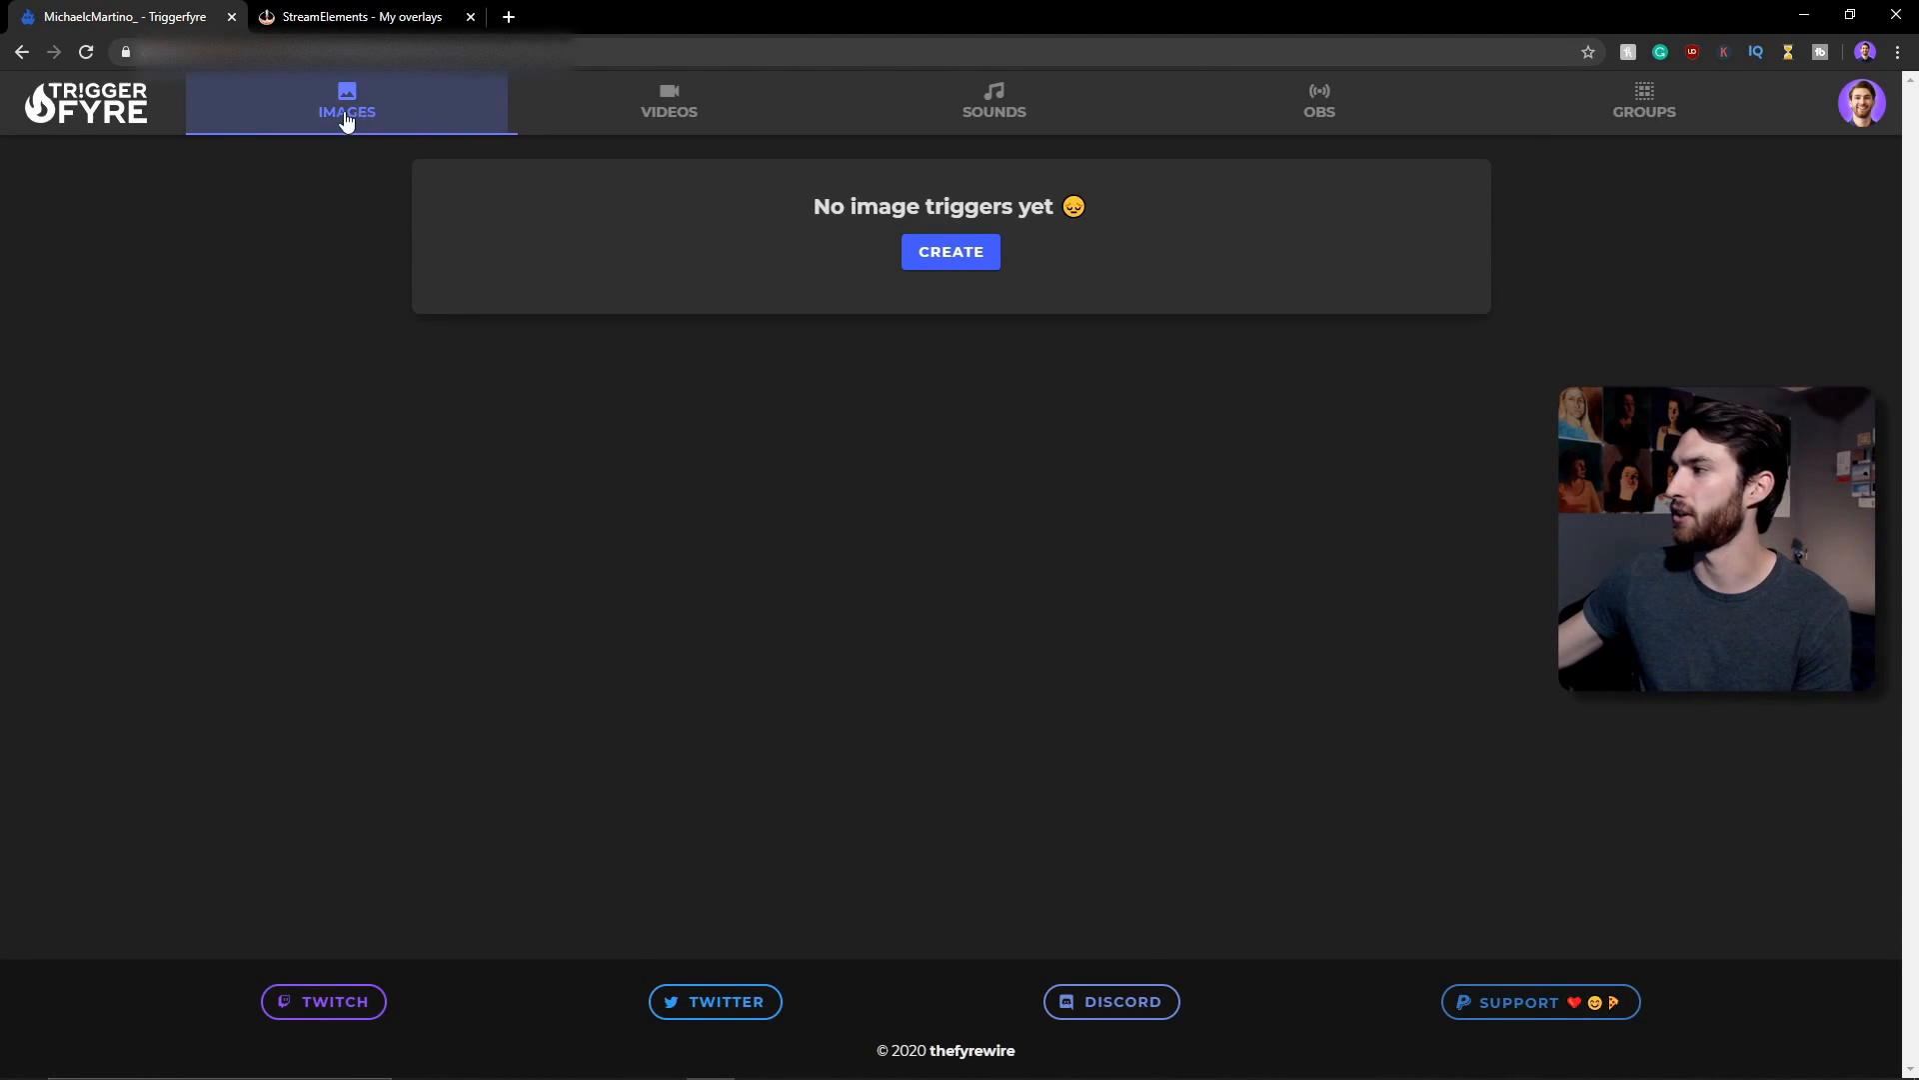
pyautogui.click(994, 100)
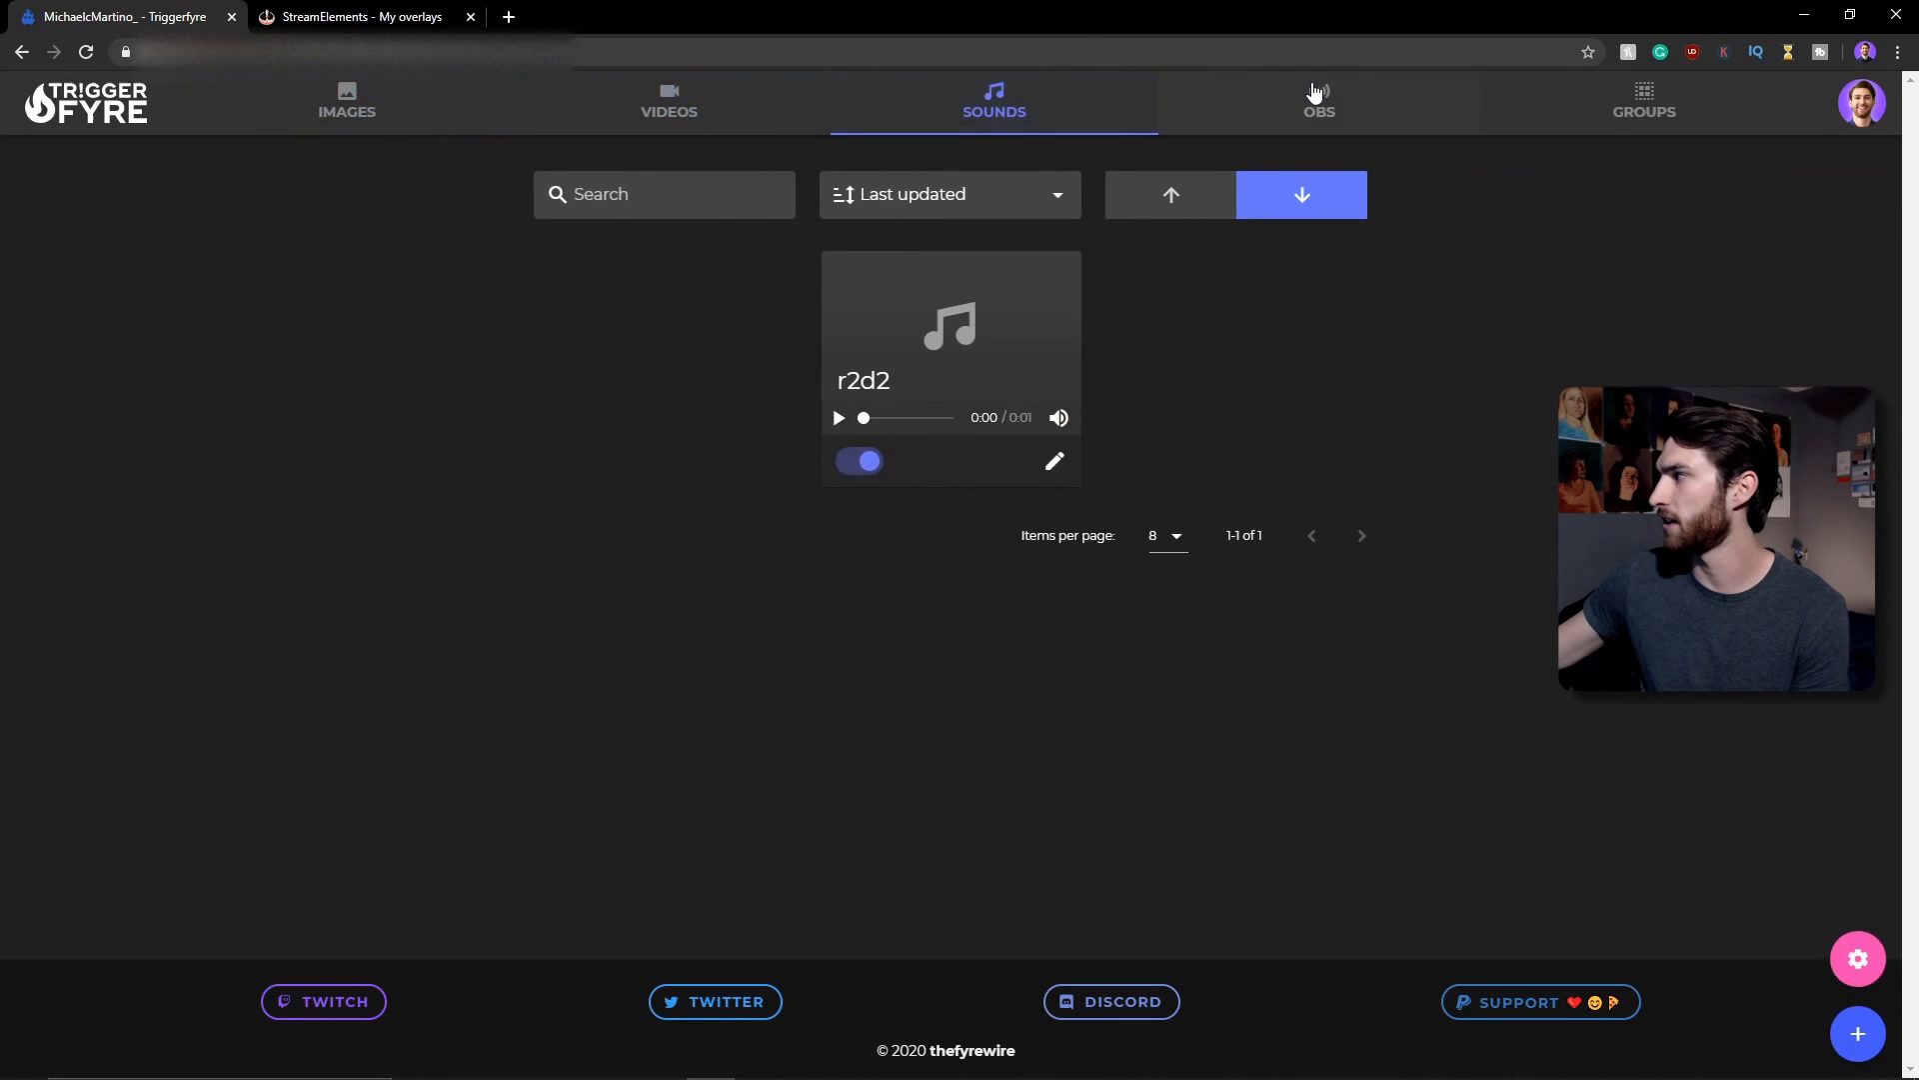
pyautogui.click(1318, 102)
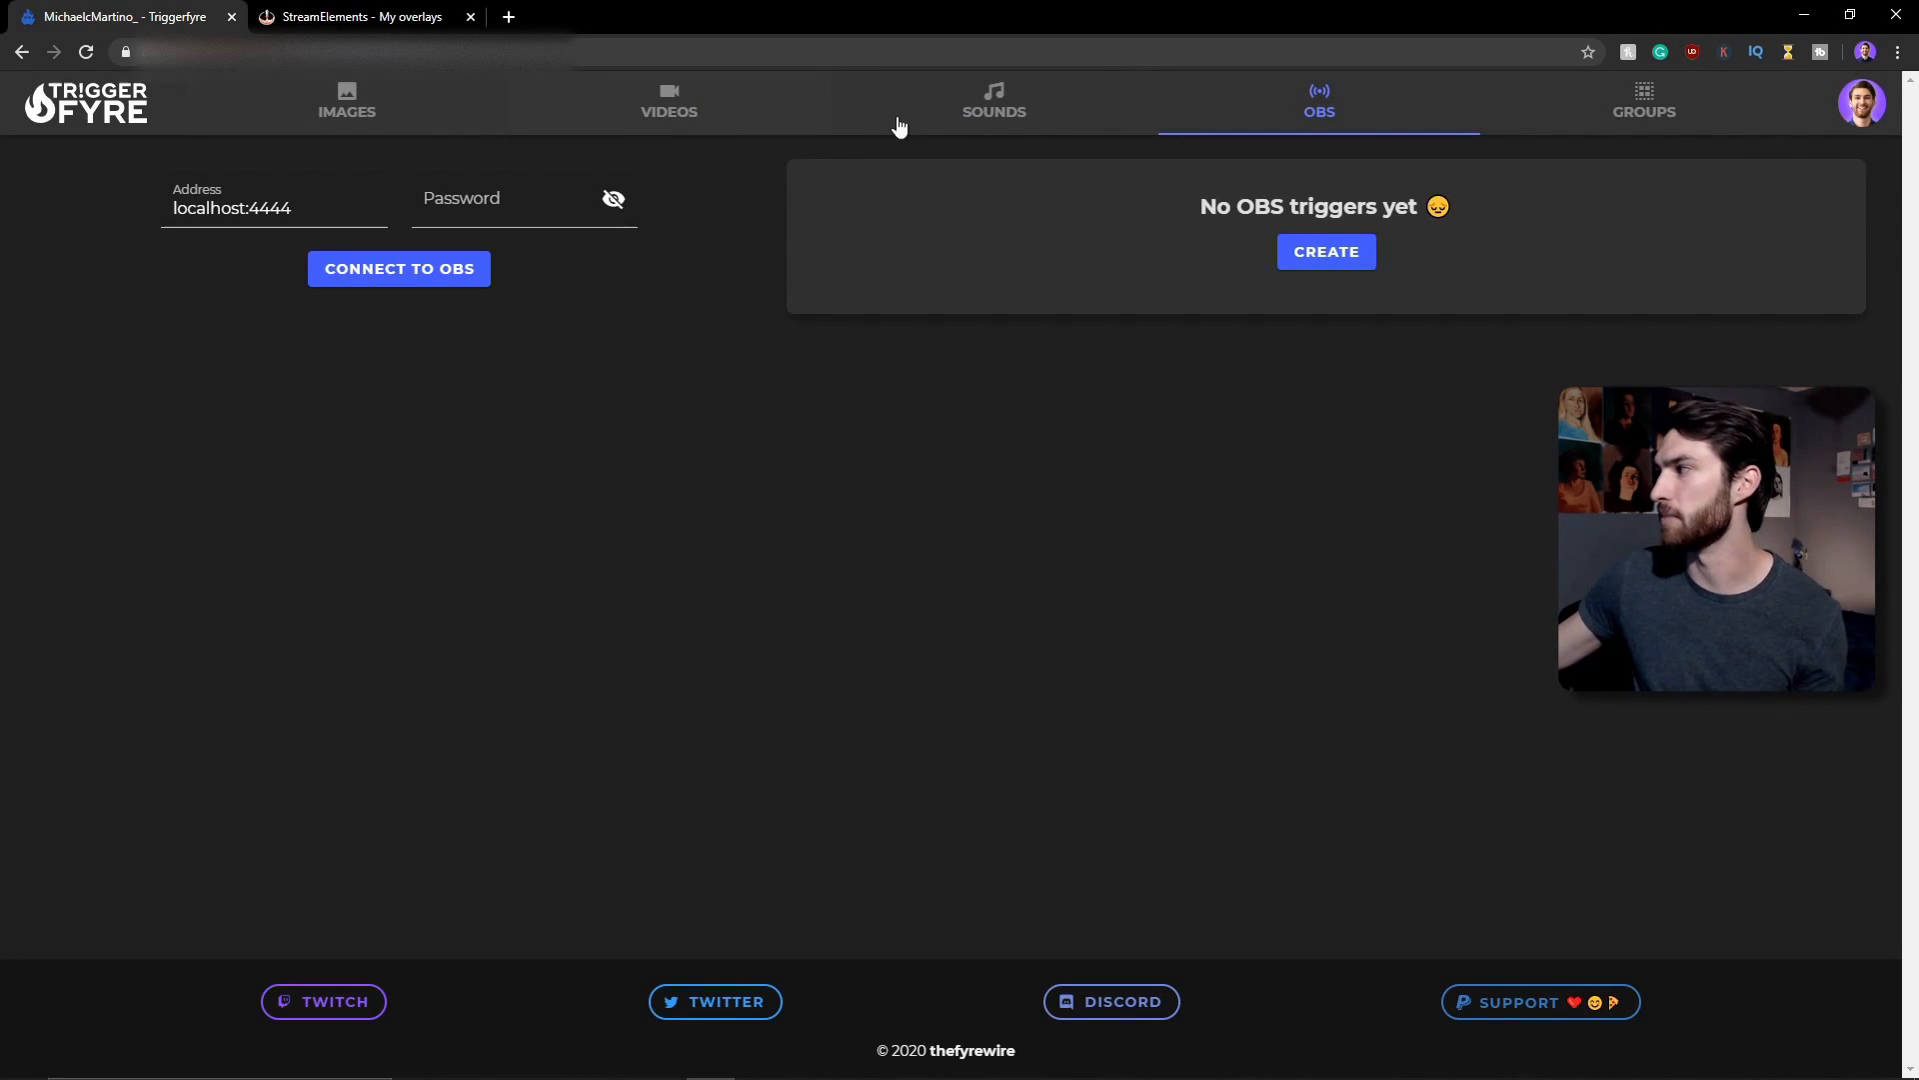
pyautogui.click(993, 100)
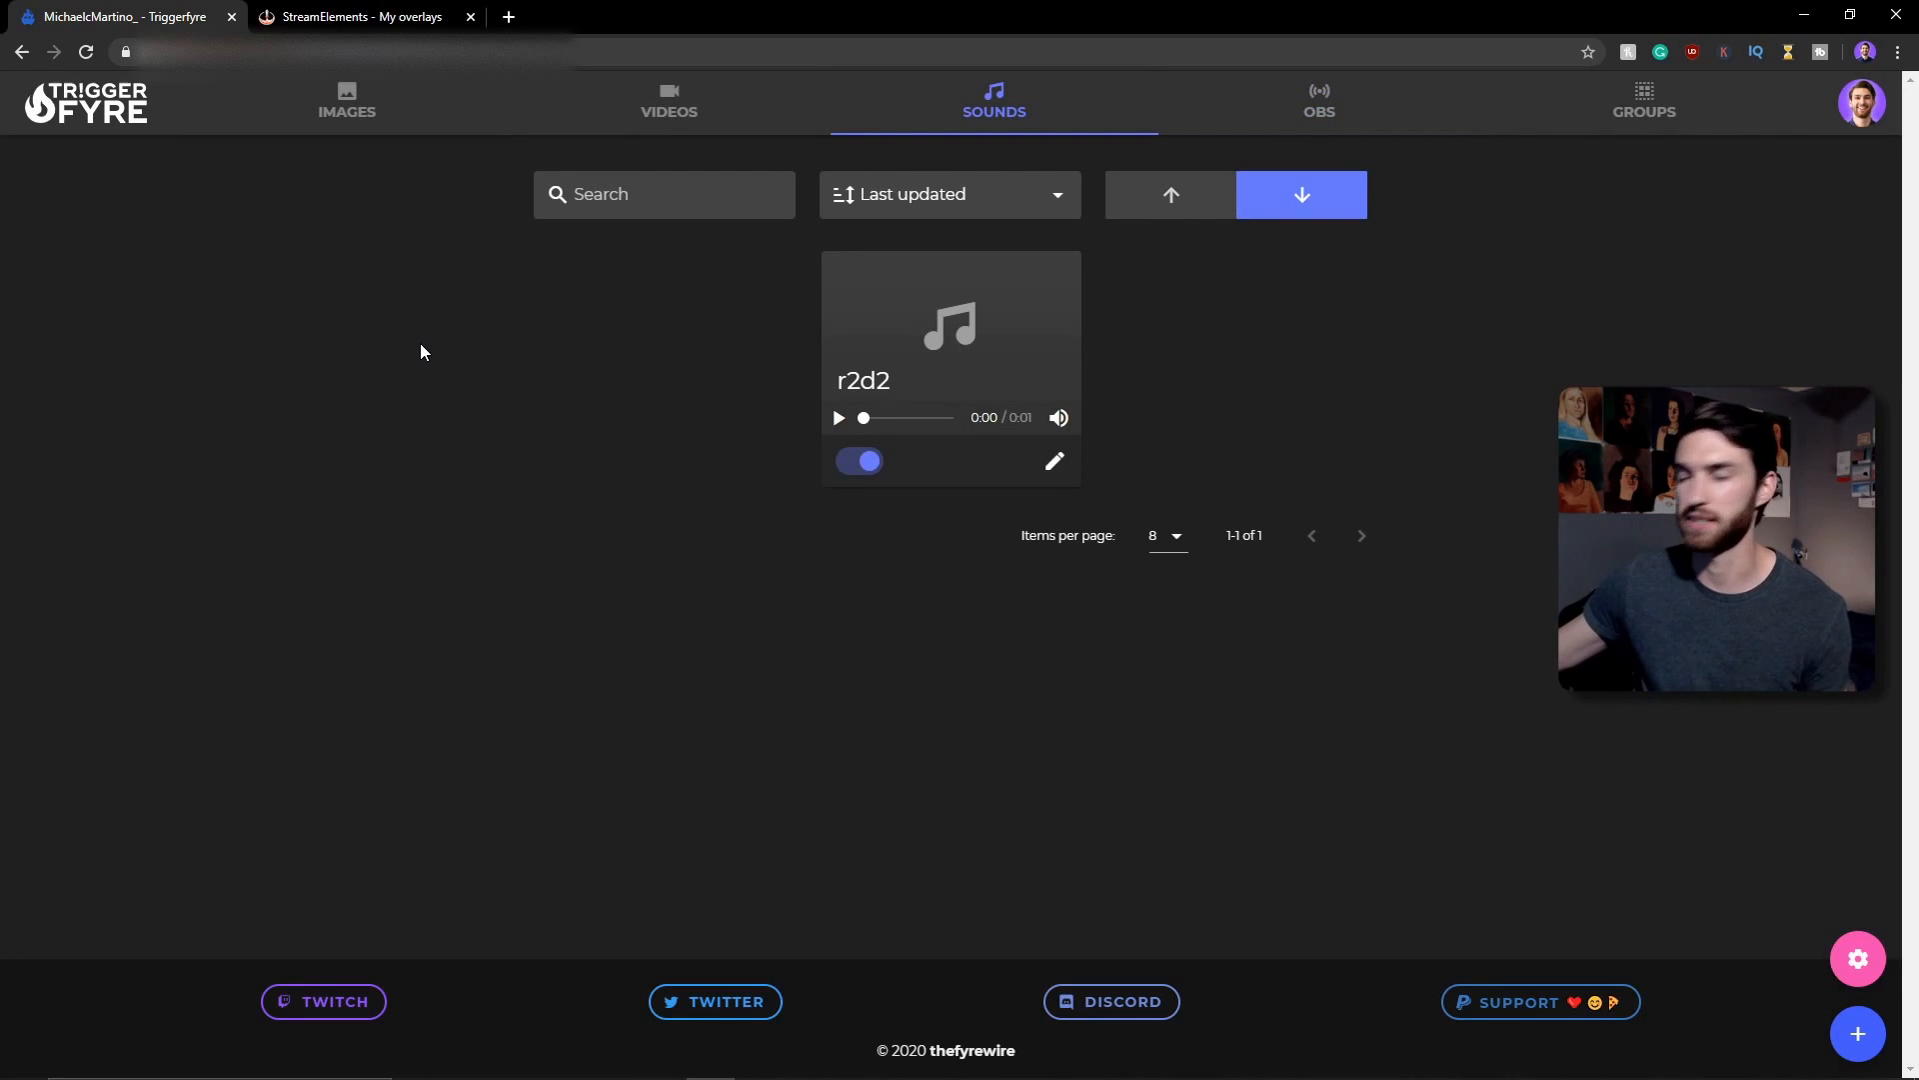
pyautogui.moveTo(534, 340)
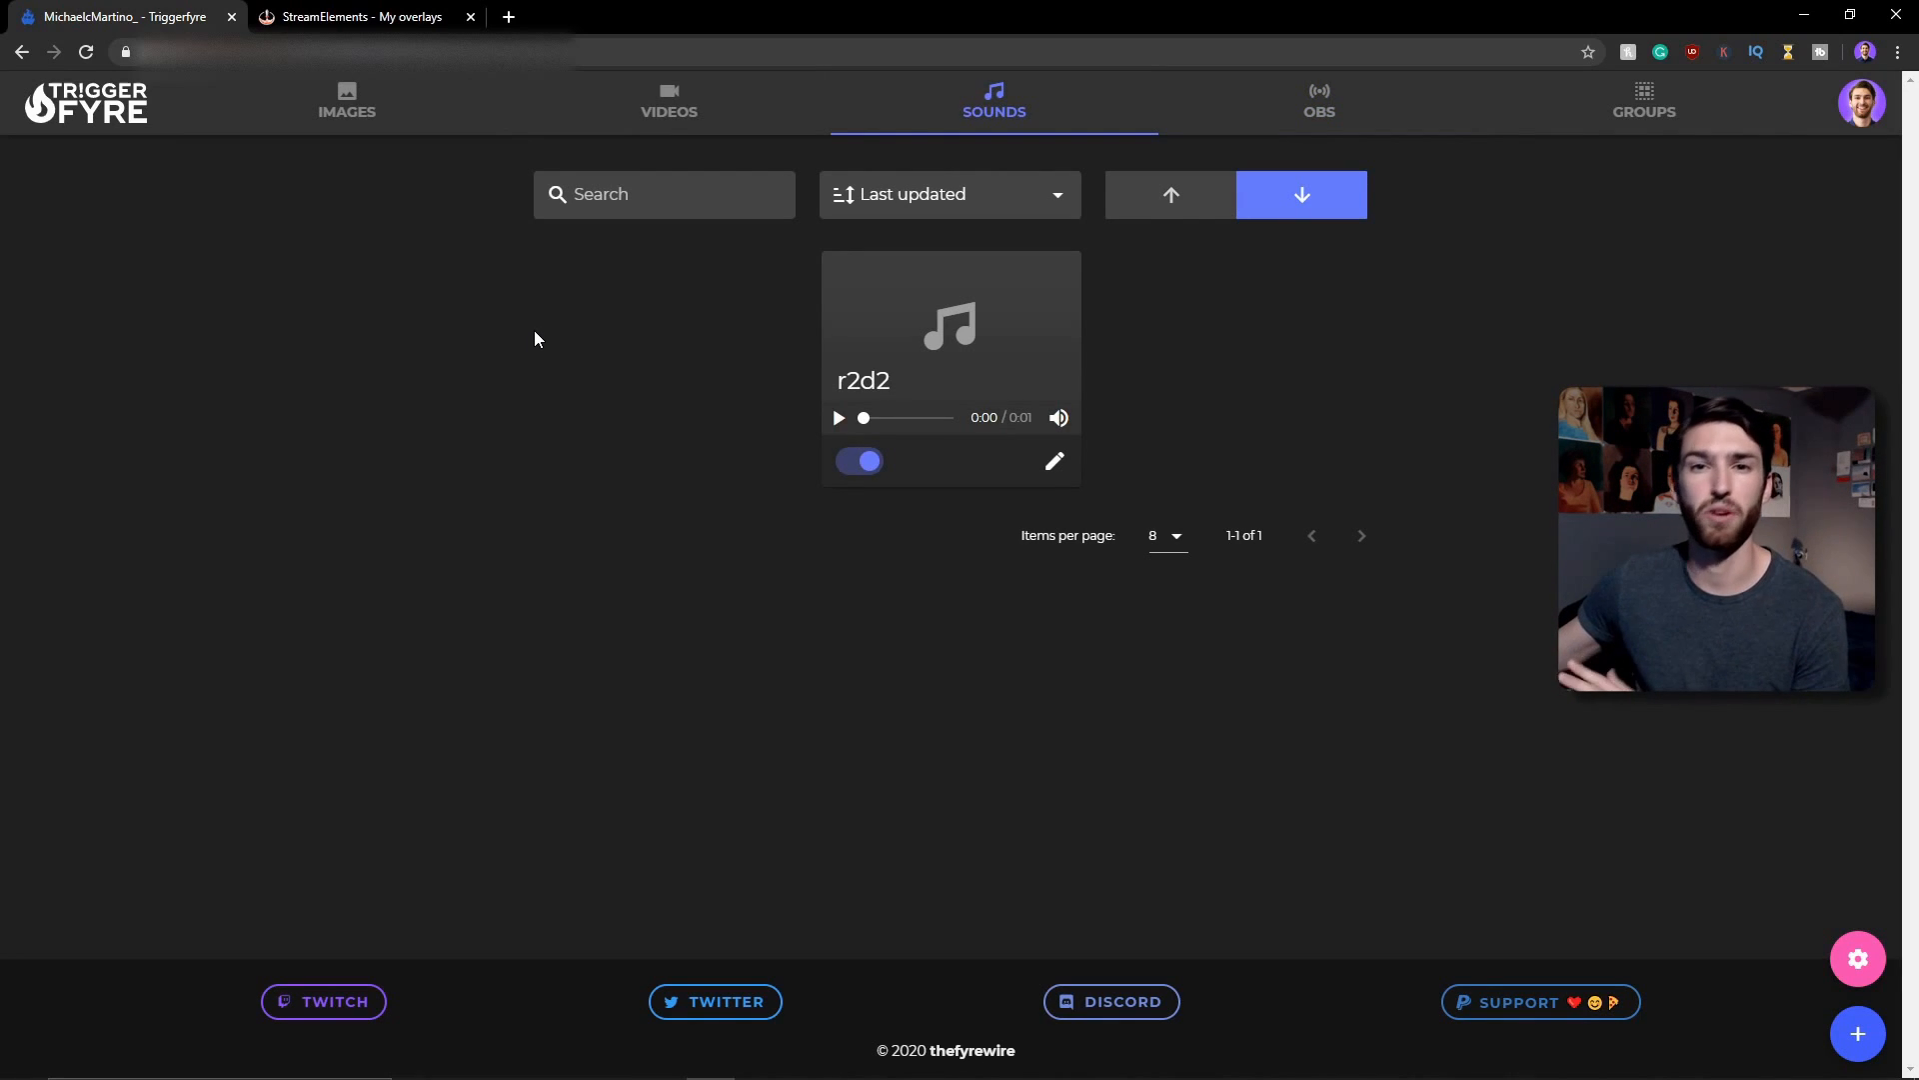
pyautogui.moveTo(1121, 408)
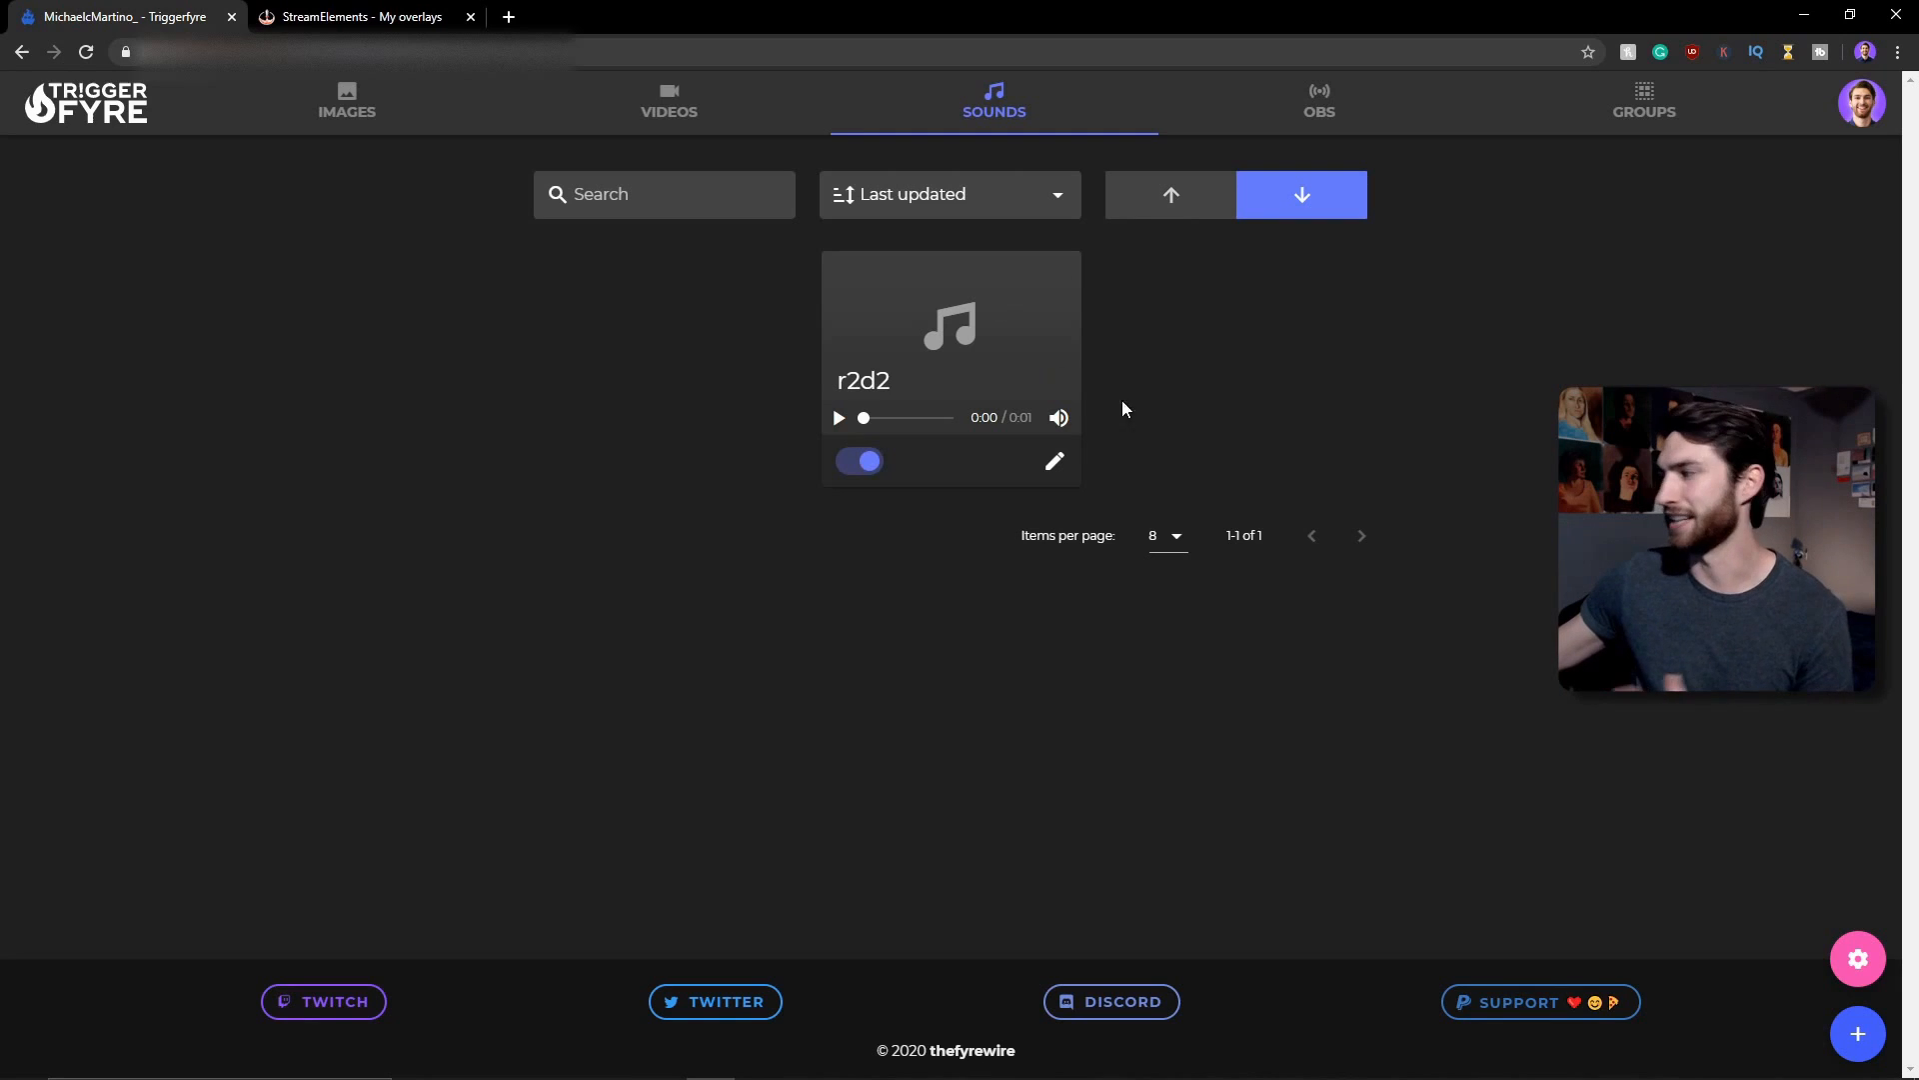
pyautogui.moveTo(860, 294)
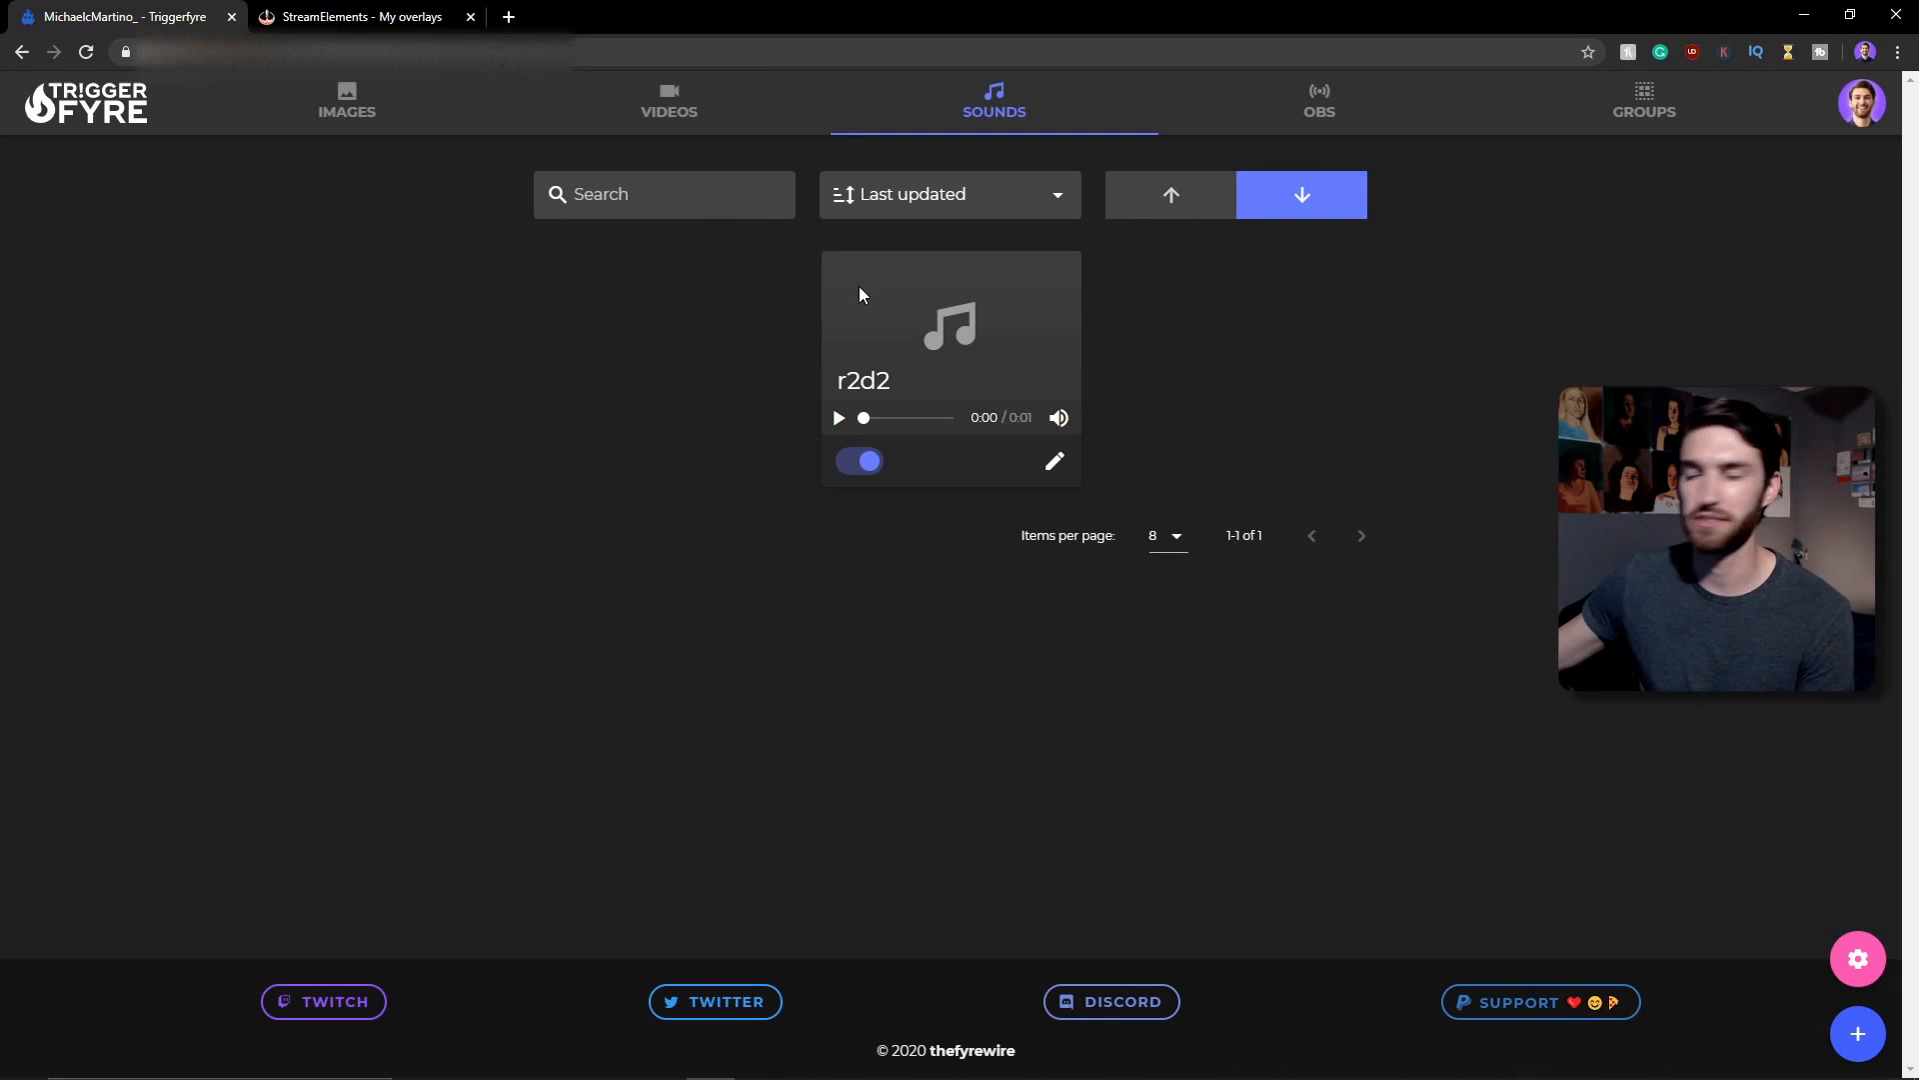
pyautogui.moveTo(1270, 516)
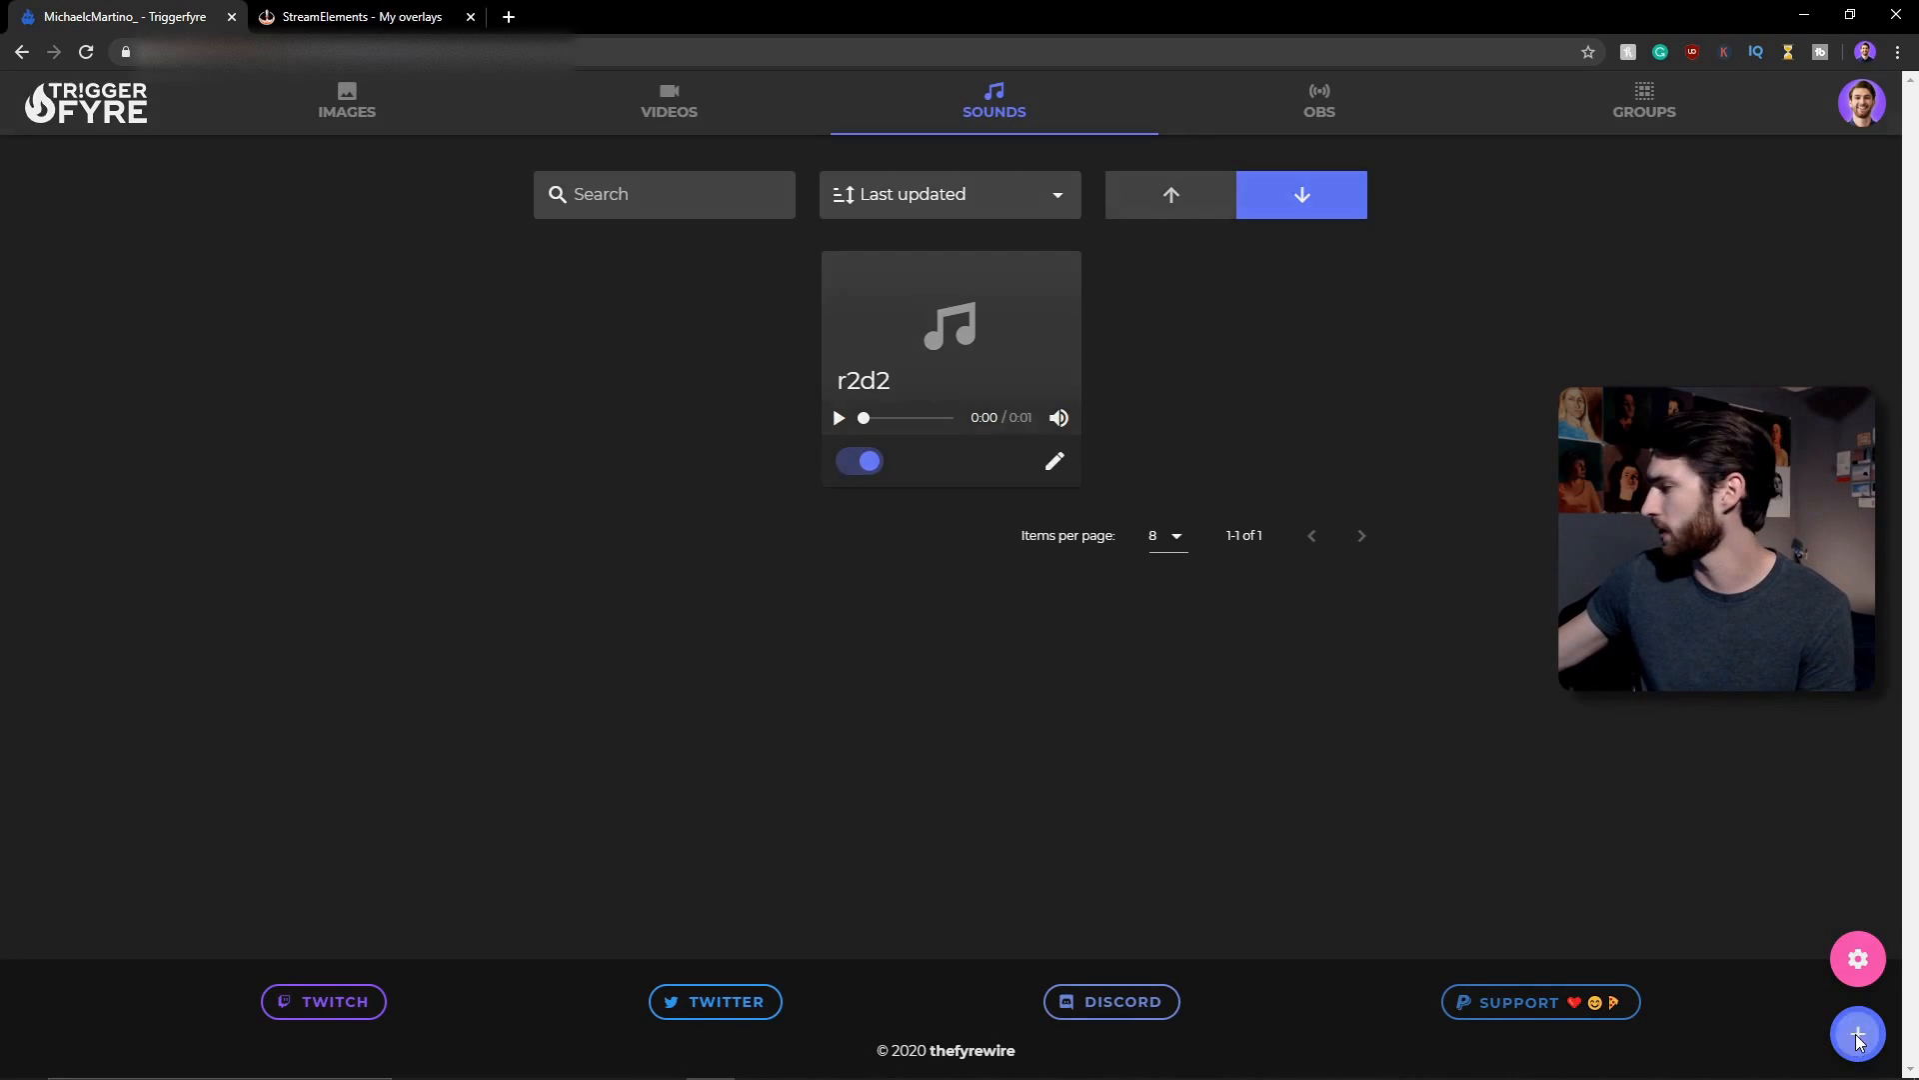
# - Start a new sound trigger named c3po and bring up its Reward settings
pyautogui.click(1858, 1032)
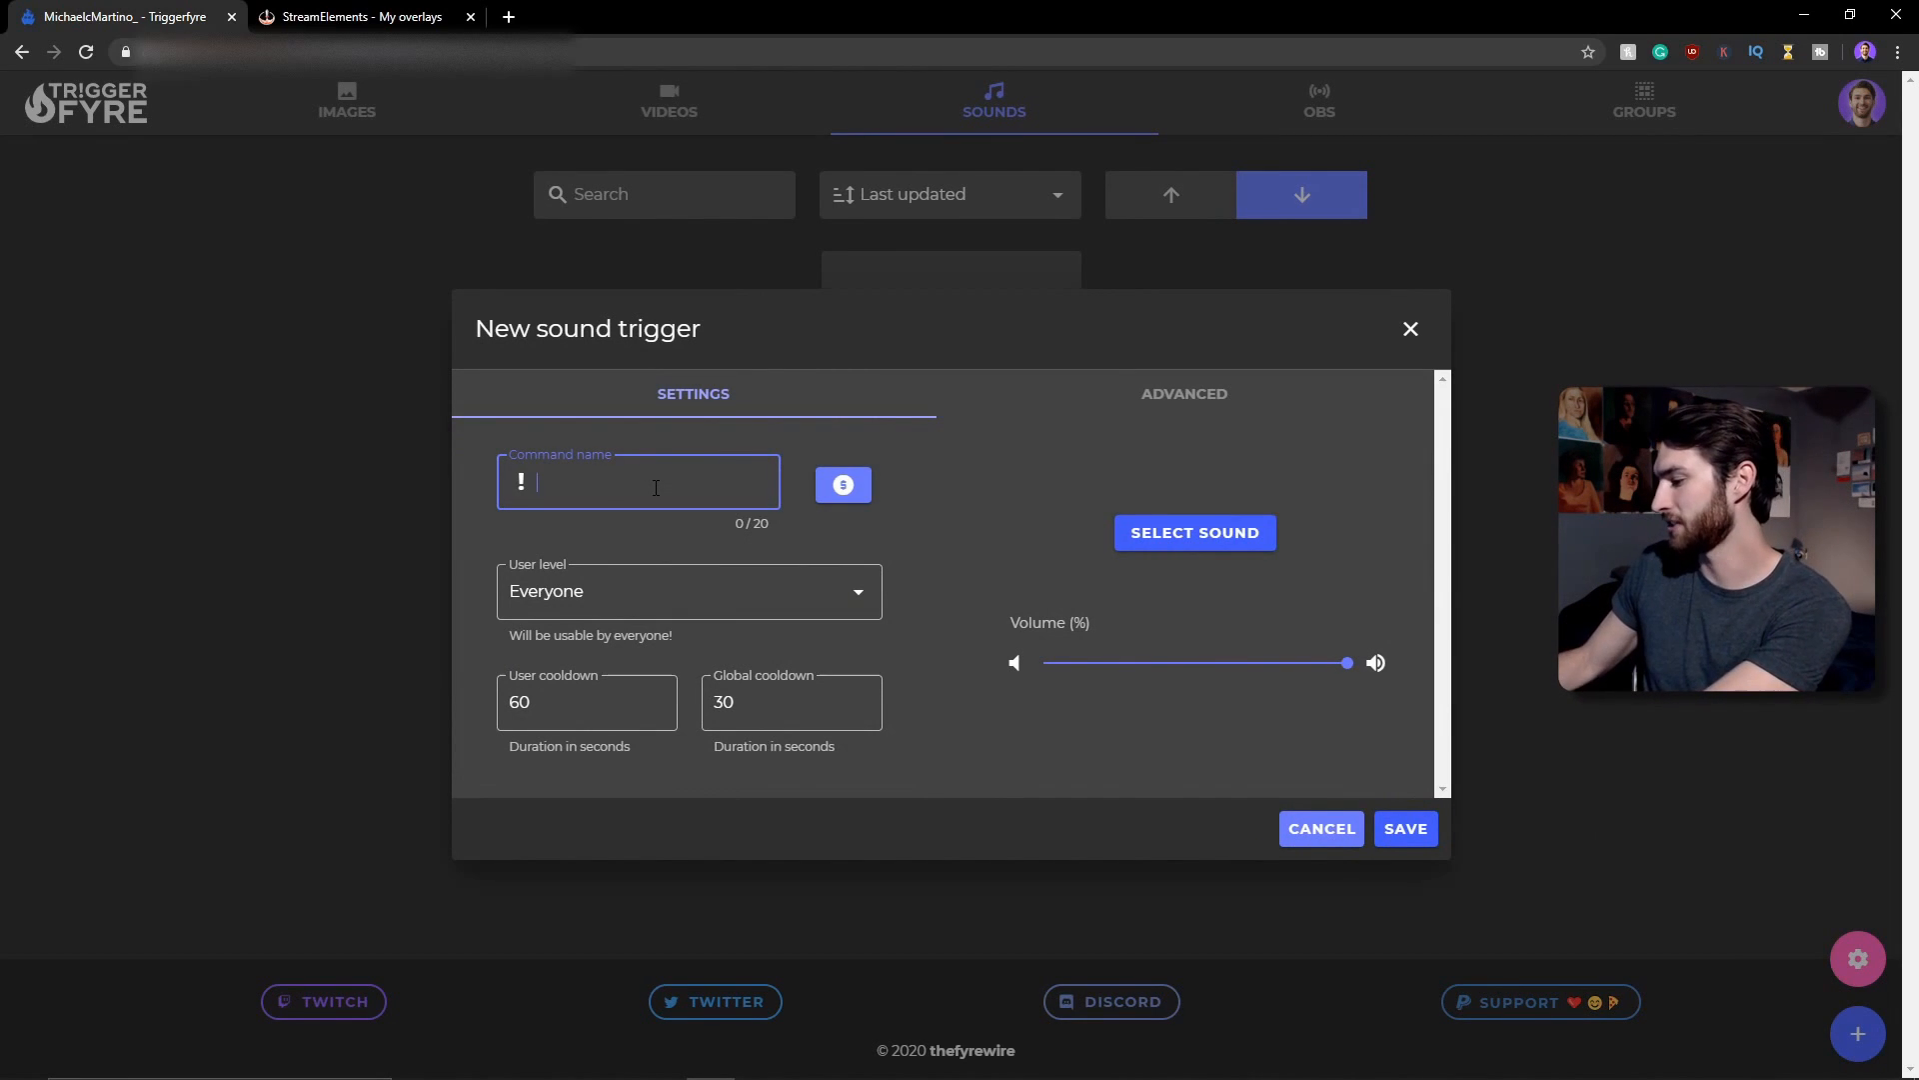
pyautogui.write('c')
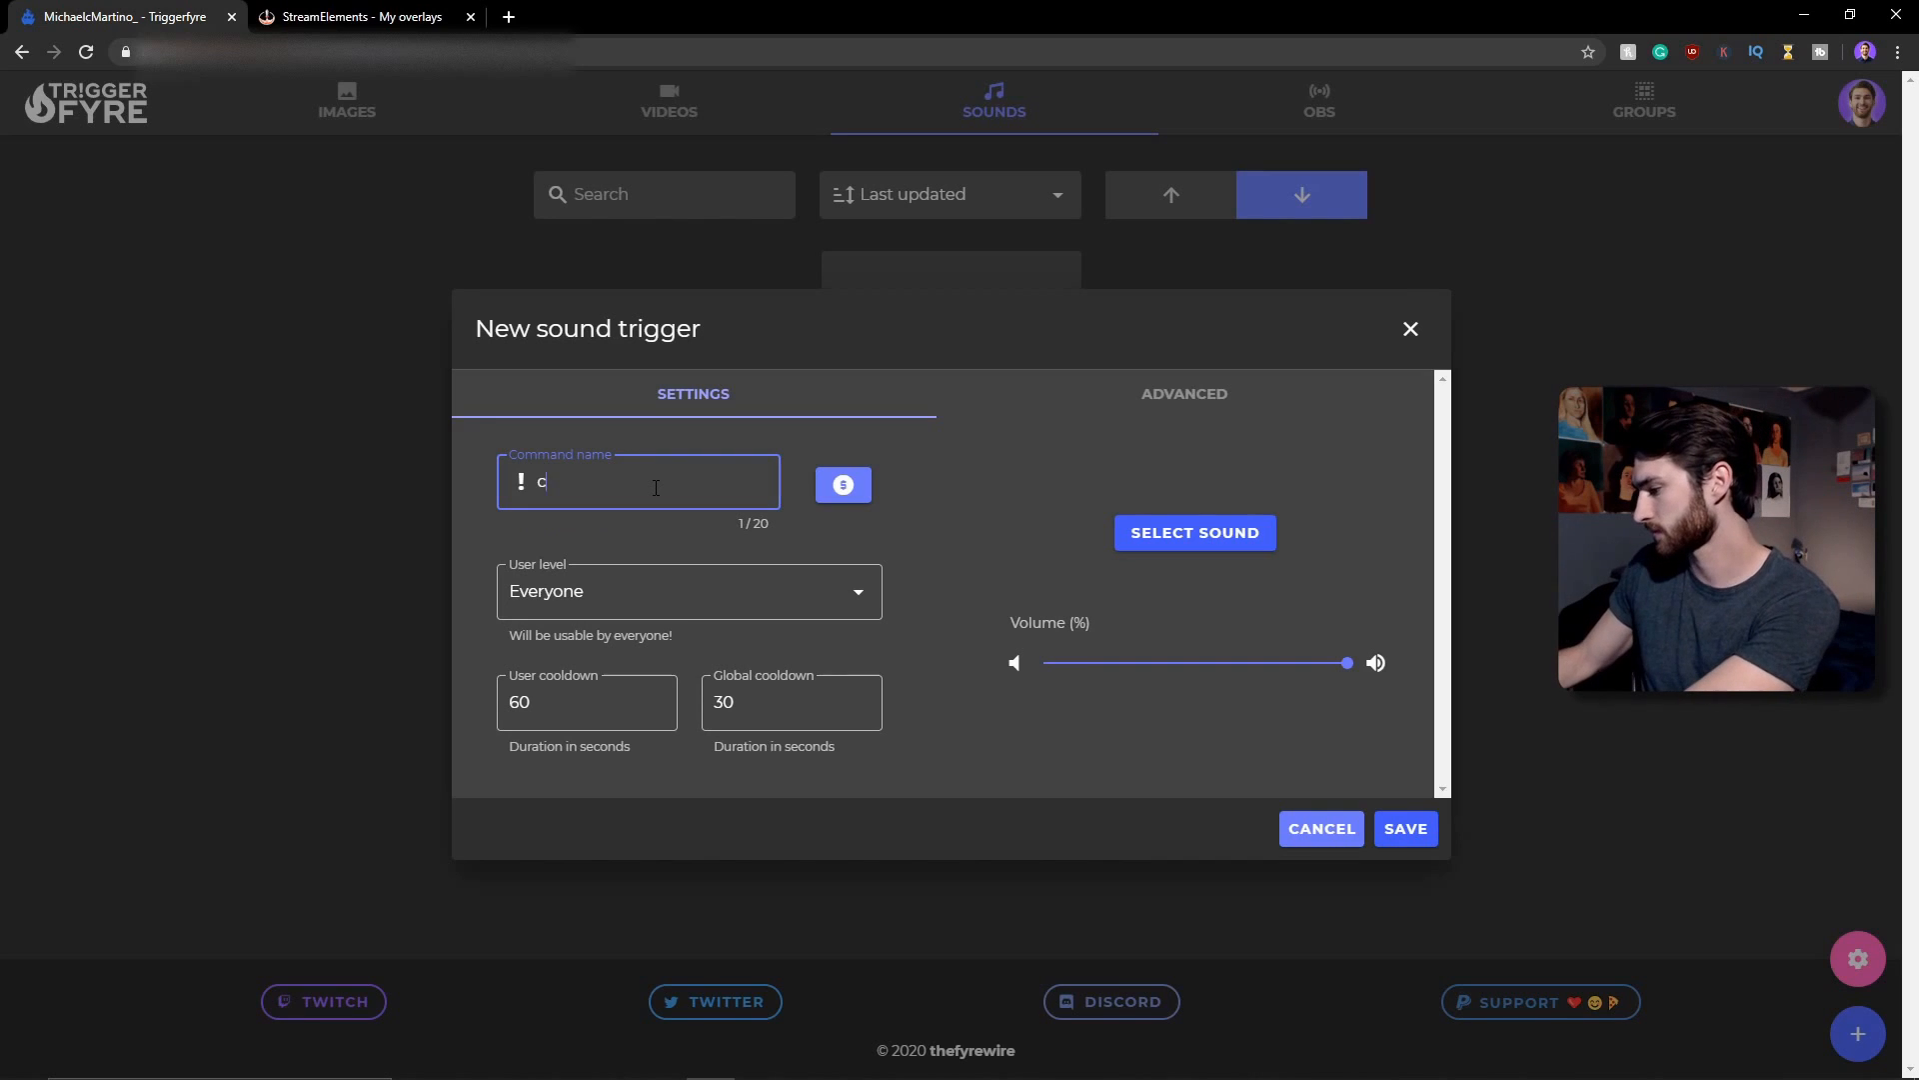
pyautogui.write('3po')
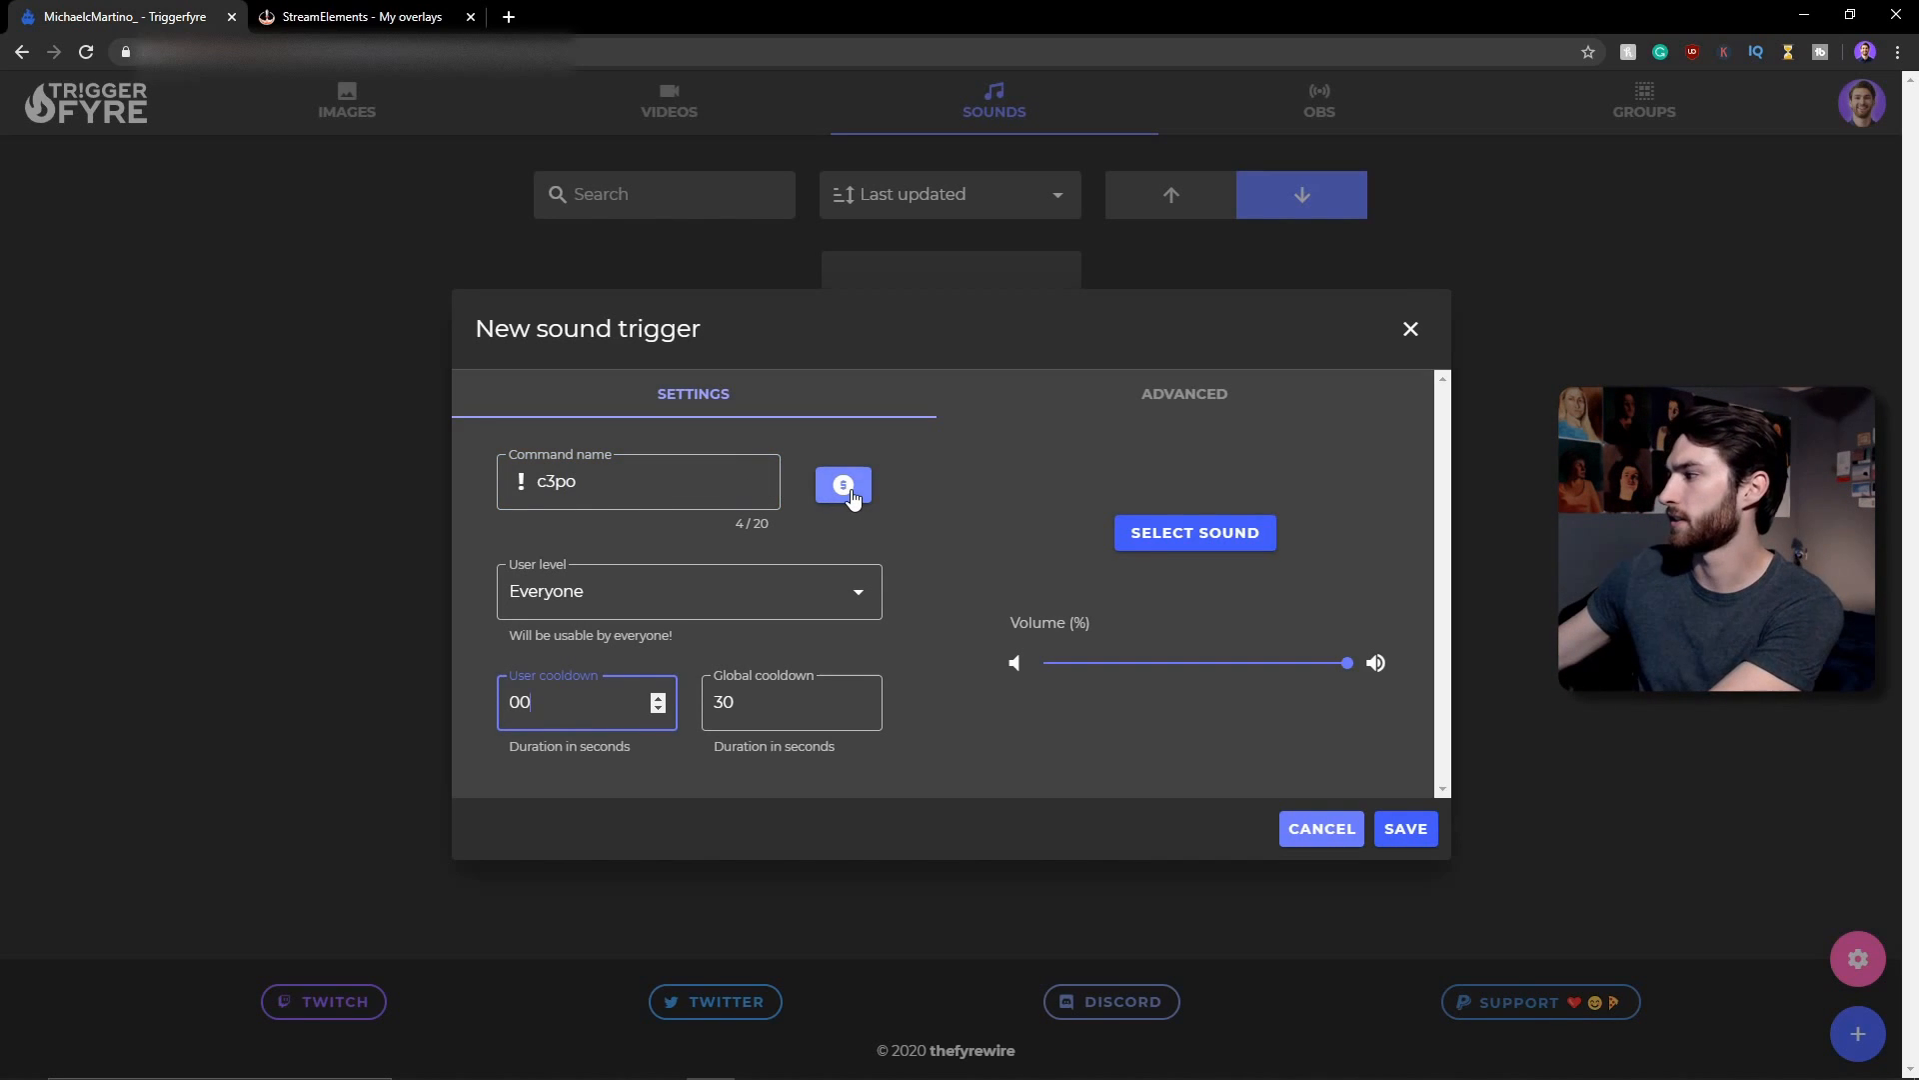
pyautogui.click(842, 484)
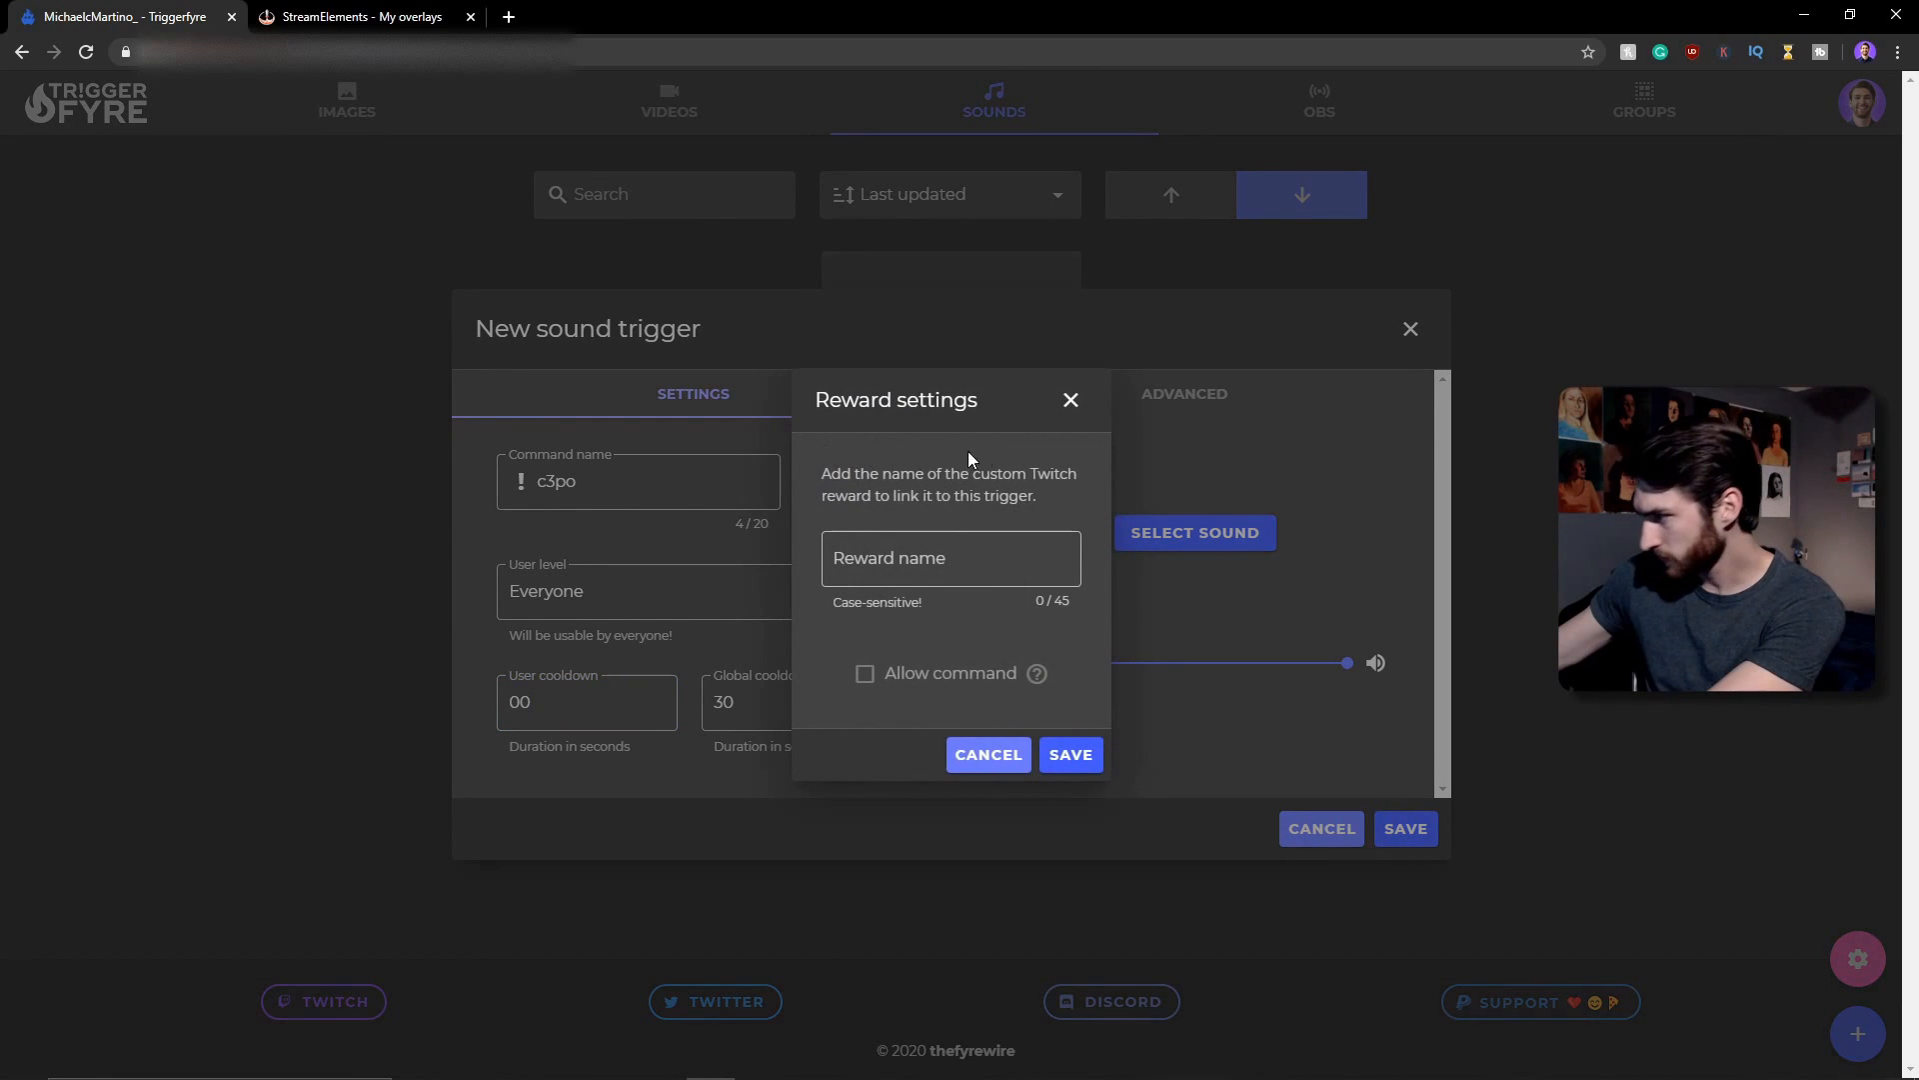
pyautogui.click(987, 754)
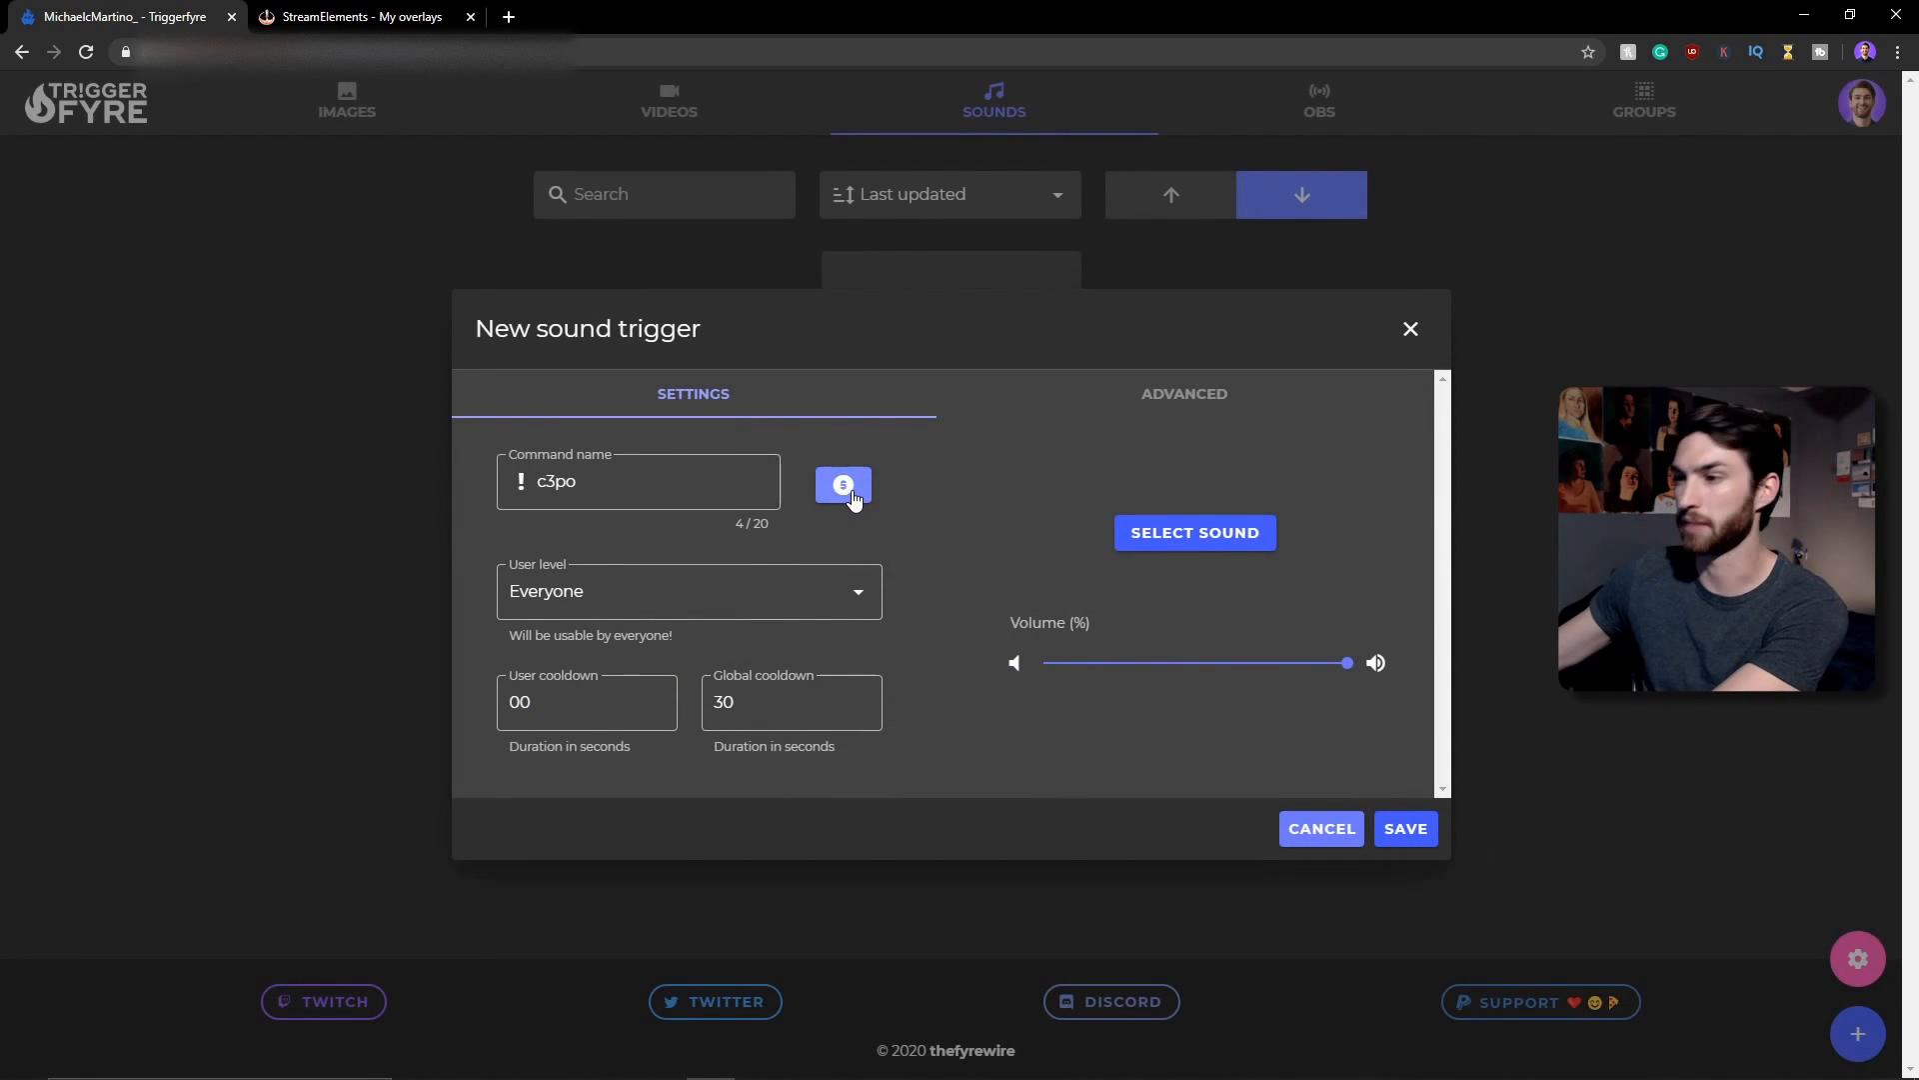
pyautogui.click(841, 484)
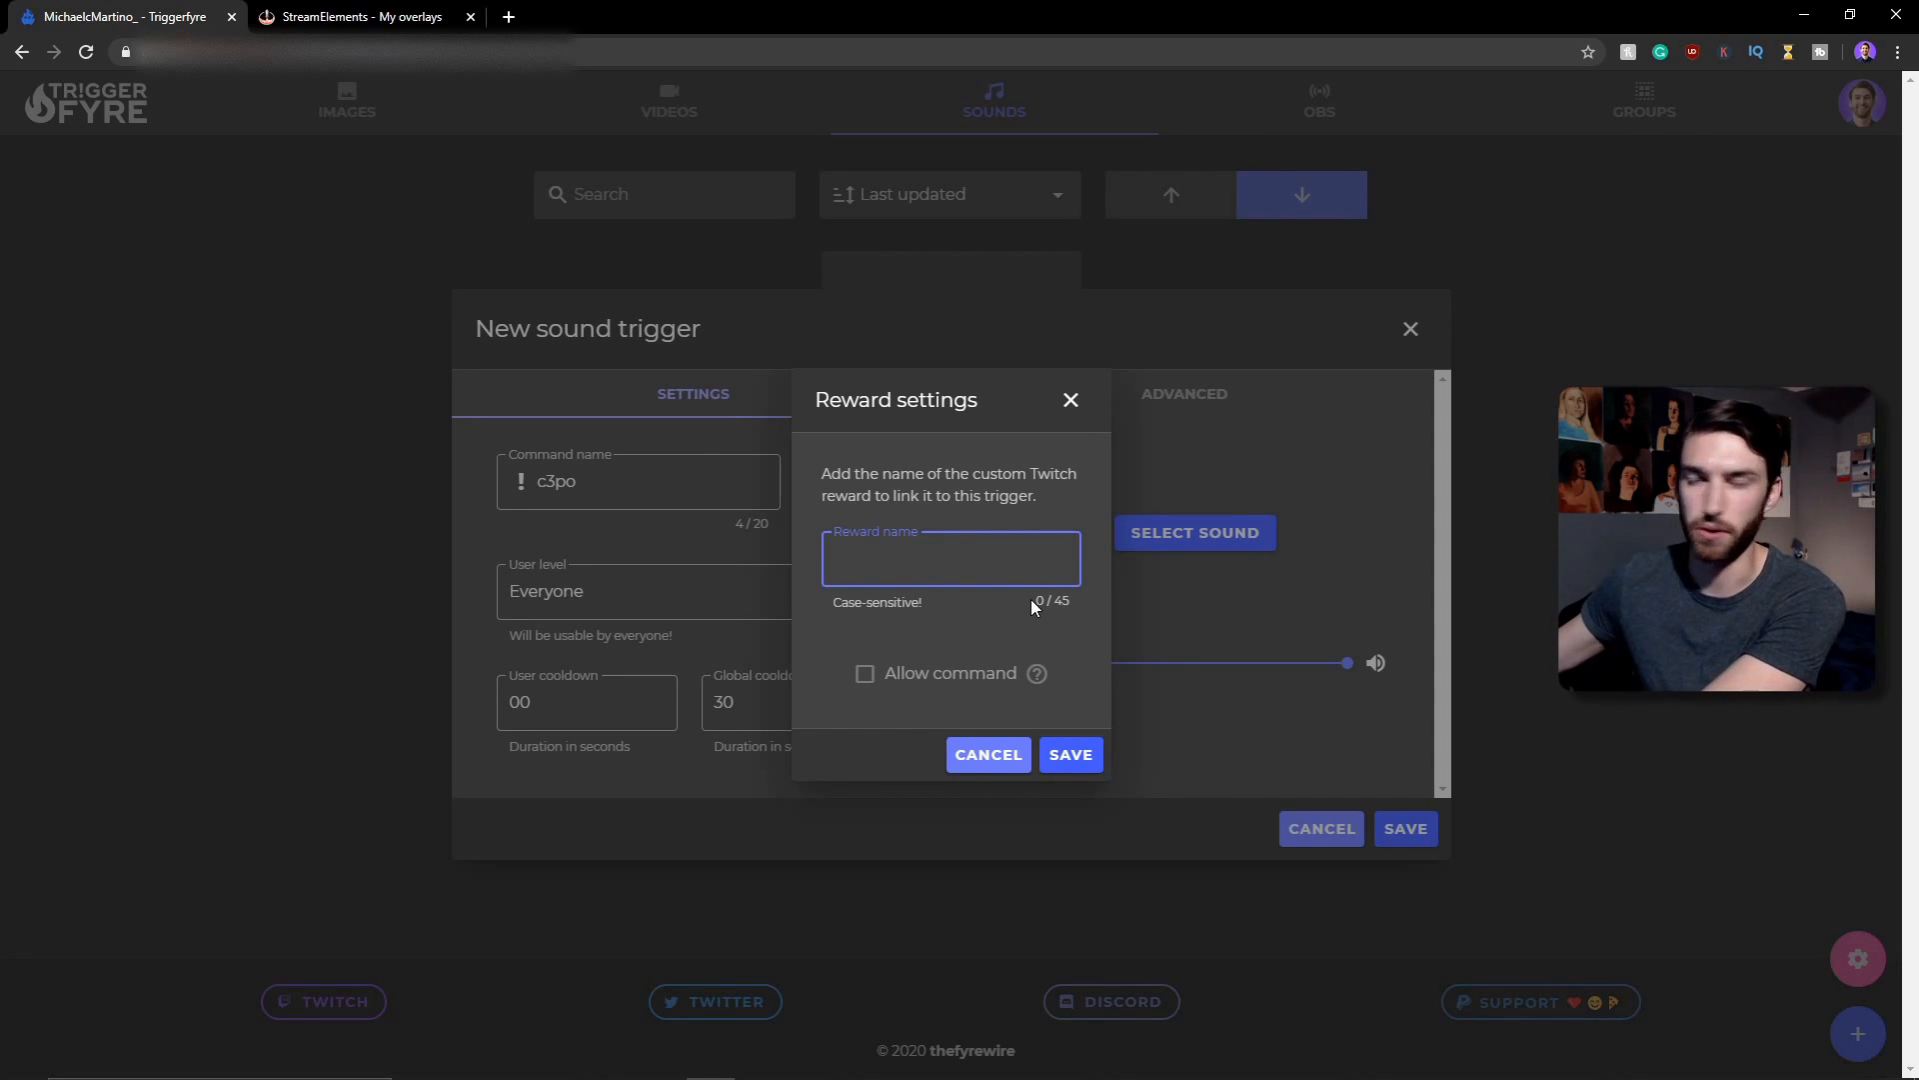
# - Set the linked Twitch channel-points reward name to c3po and save it
pyautogui.write('c3')
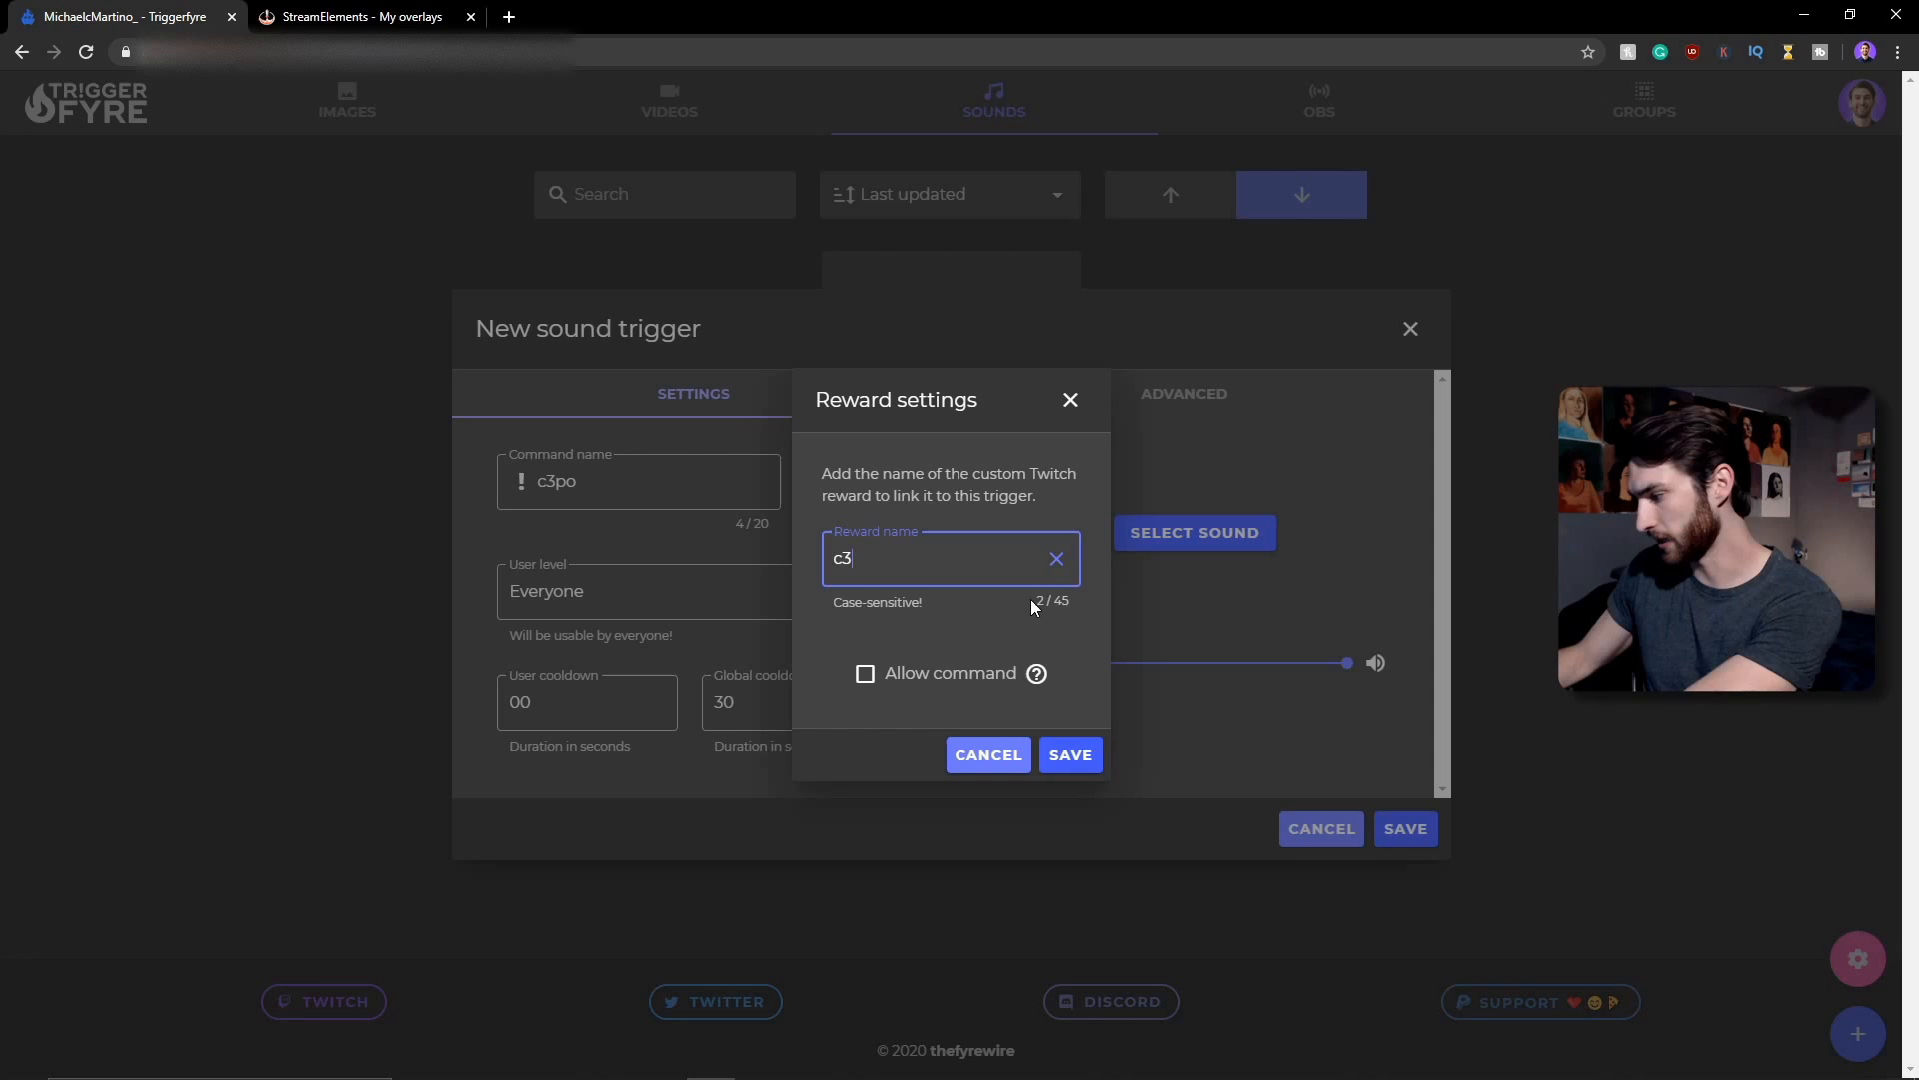
pyautogui.write('po')
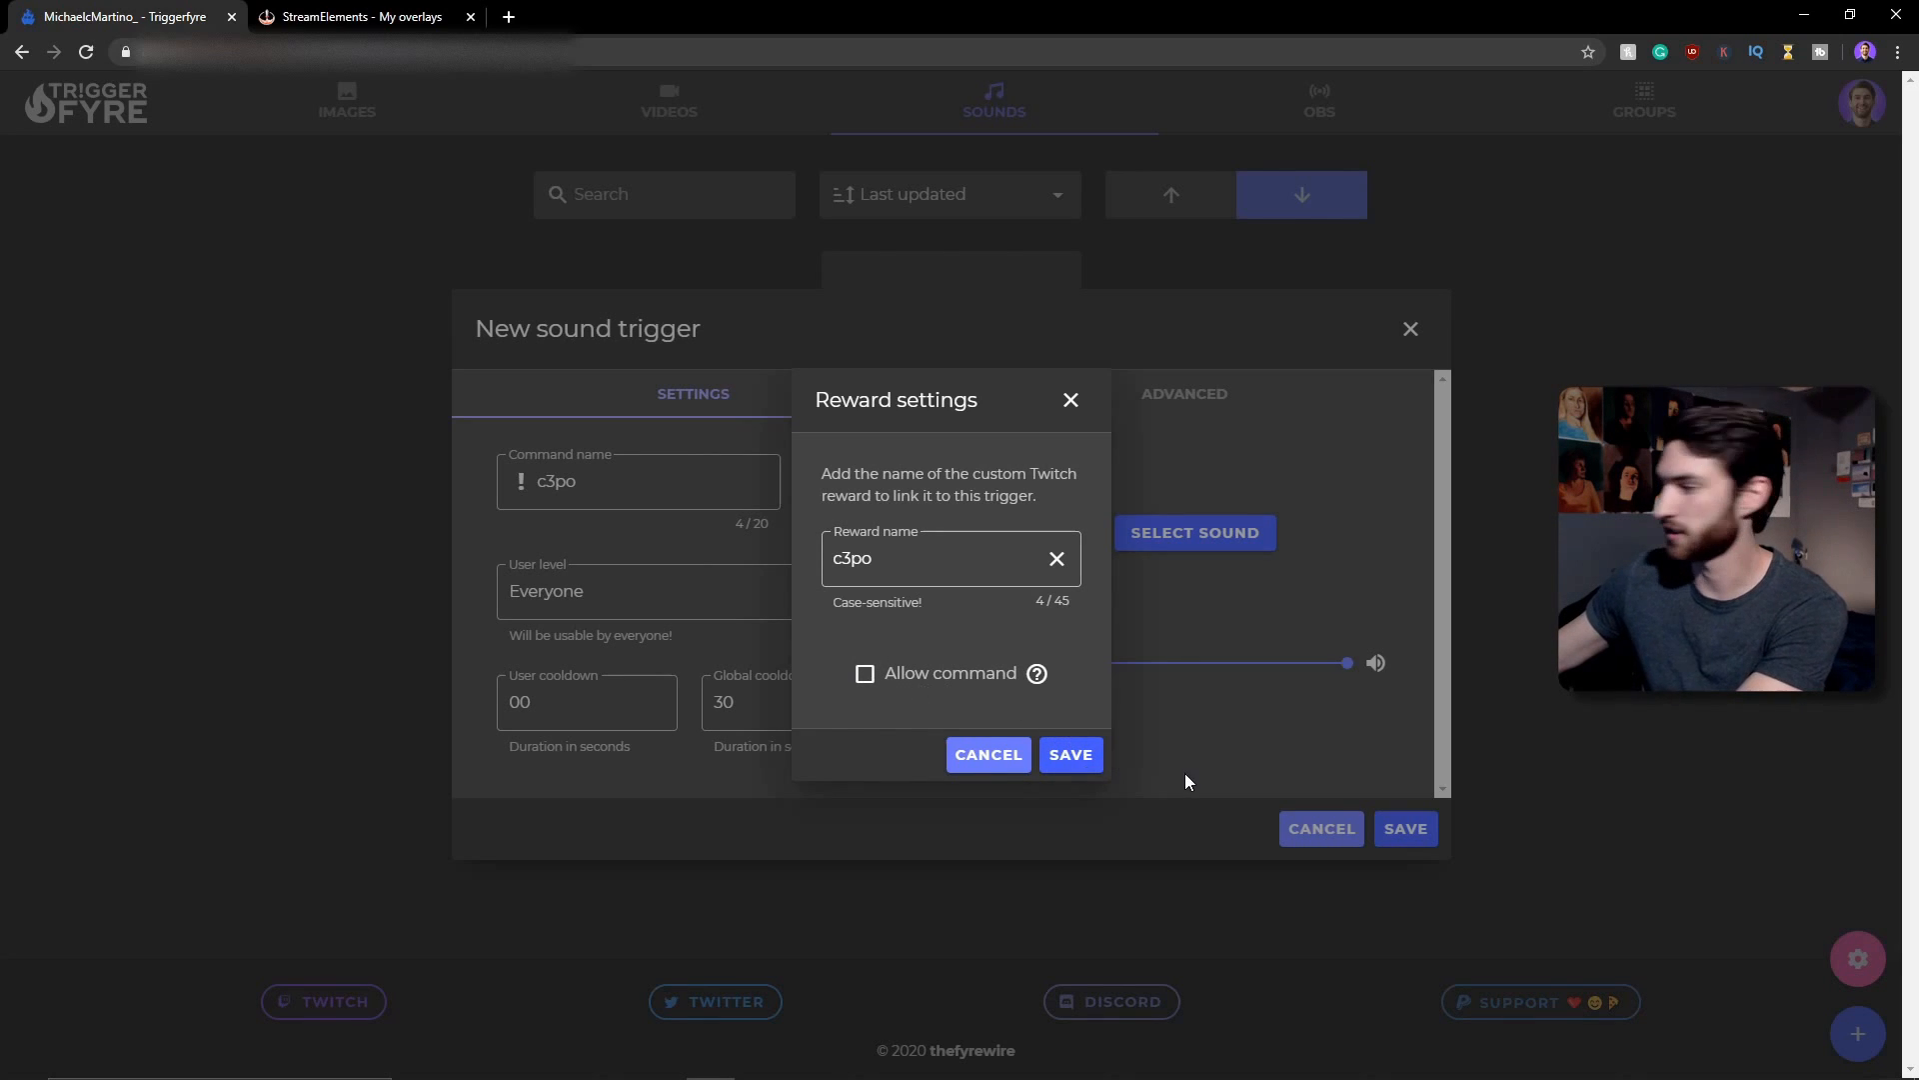
pyautogui.click(1067, 754)
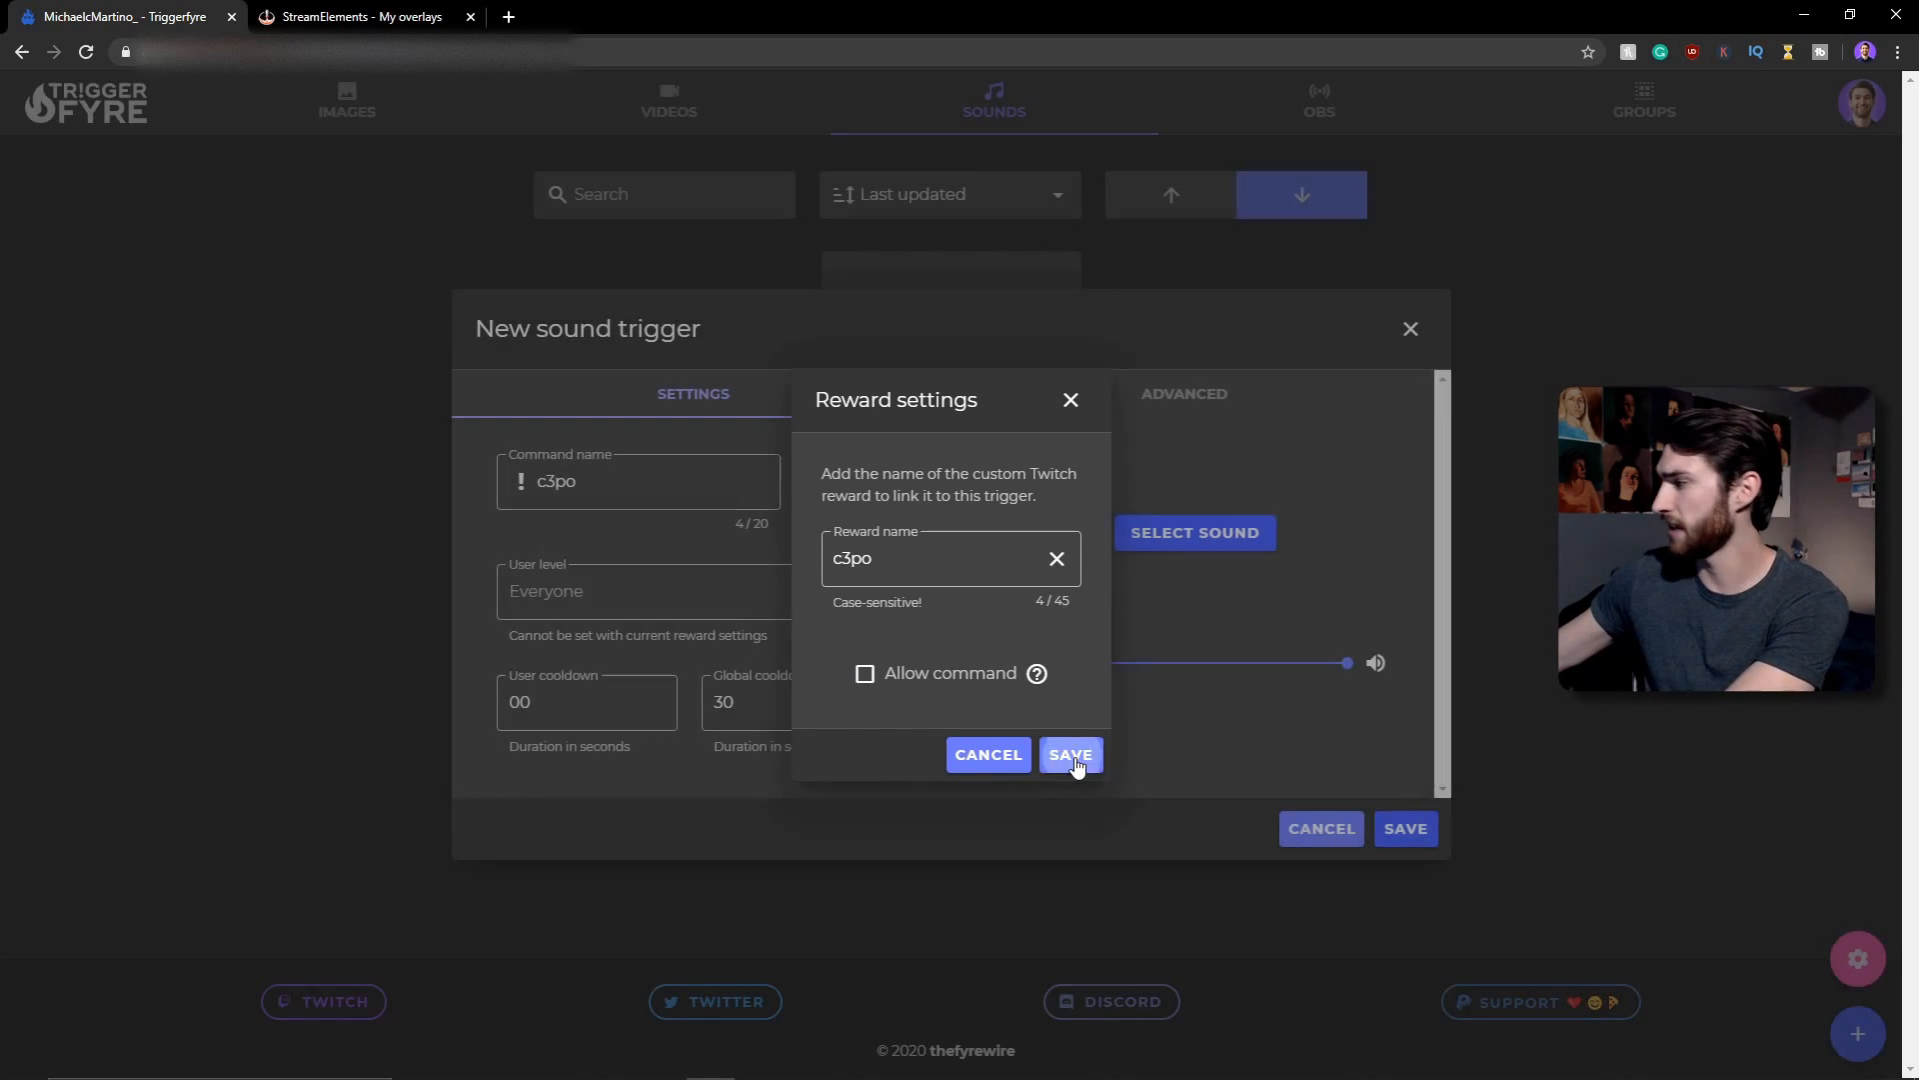
pyautogui.click(1070, 754)
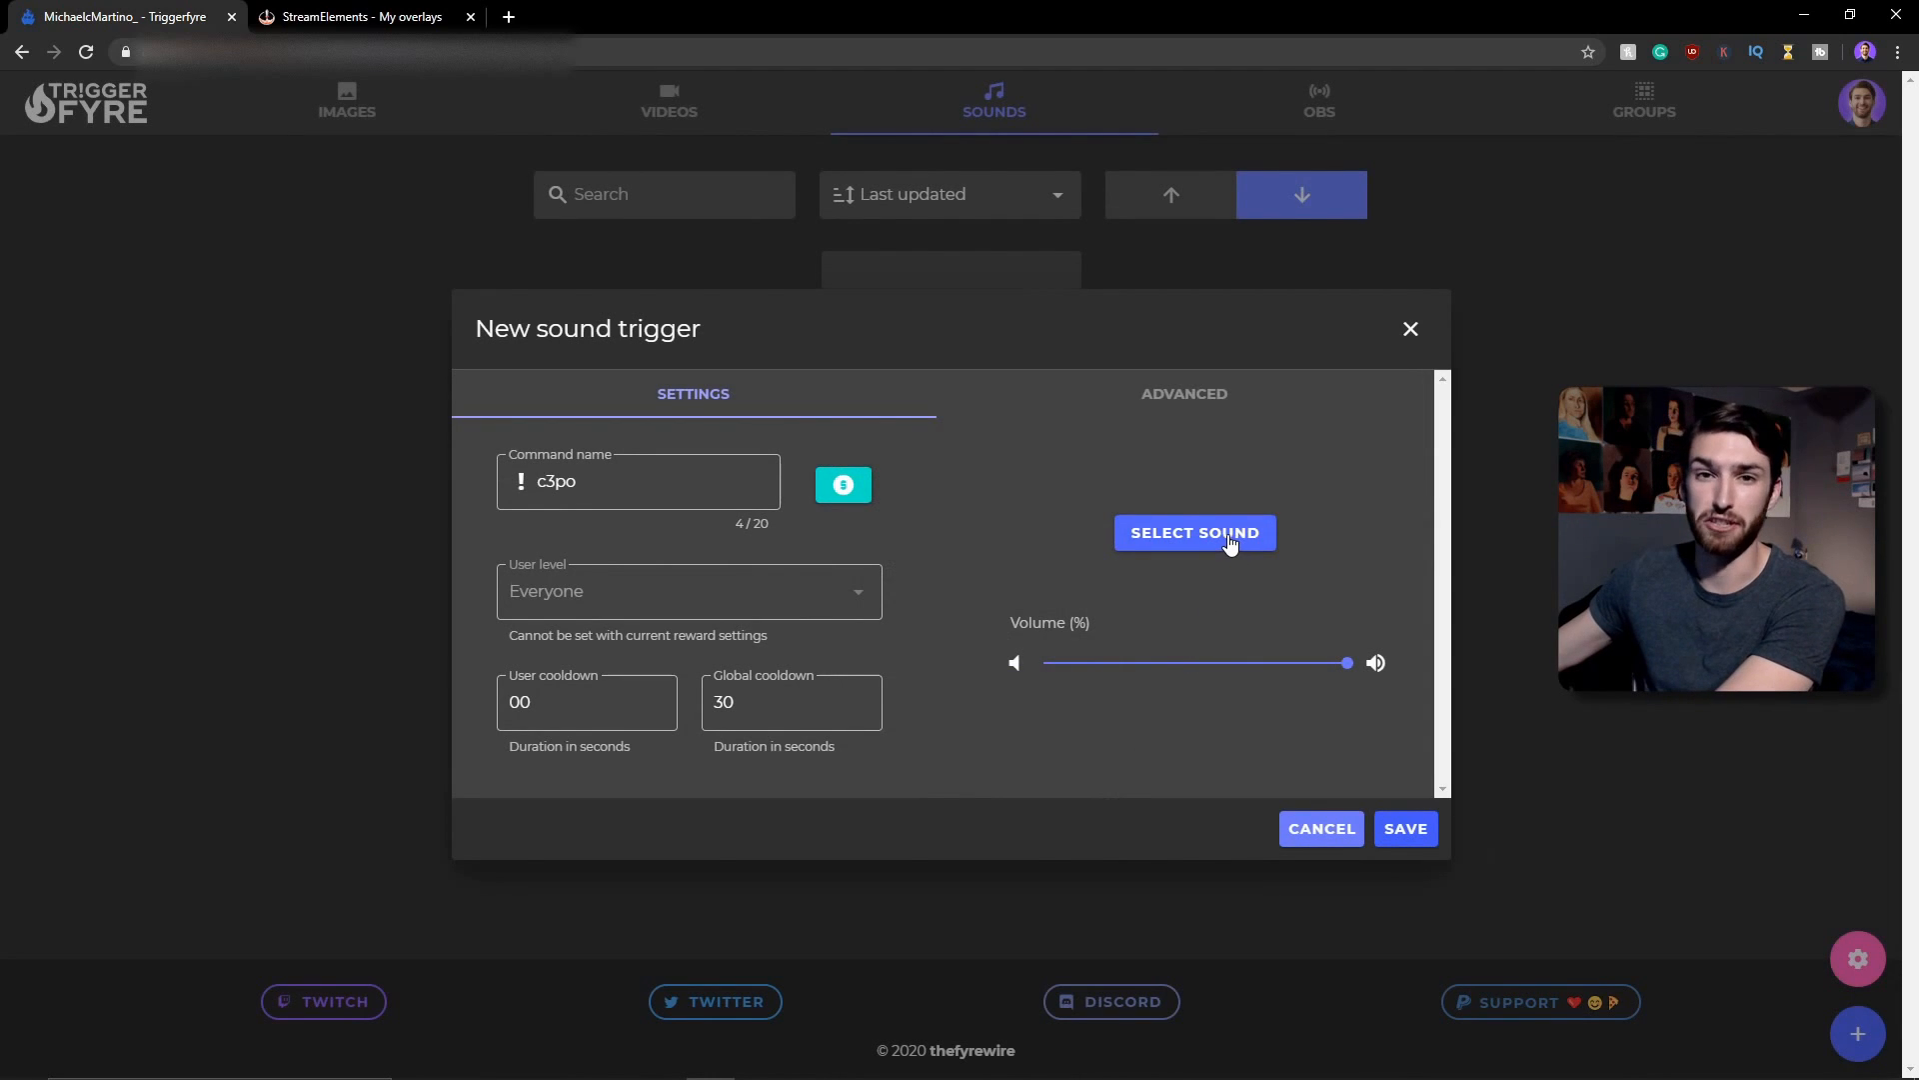
# - Upload the Watch your language file from the Sound Effects folder as a trigger sound
pyautogui.click(1193, 532)
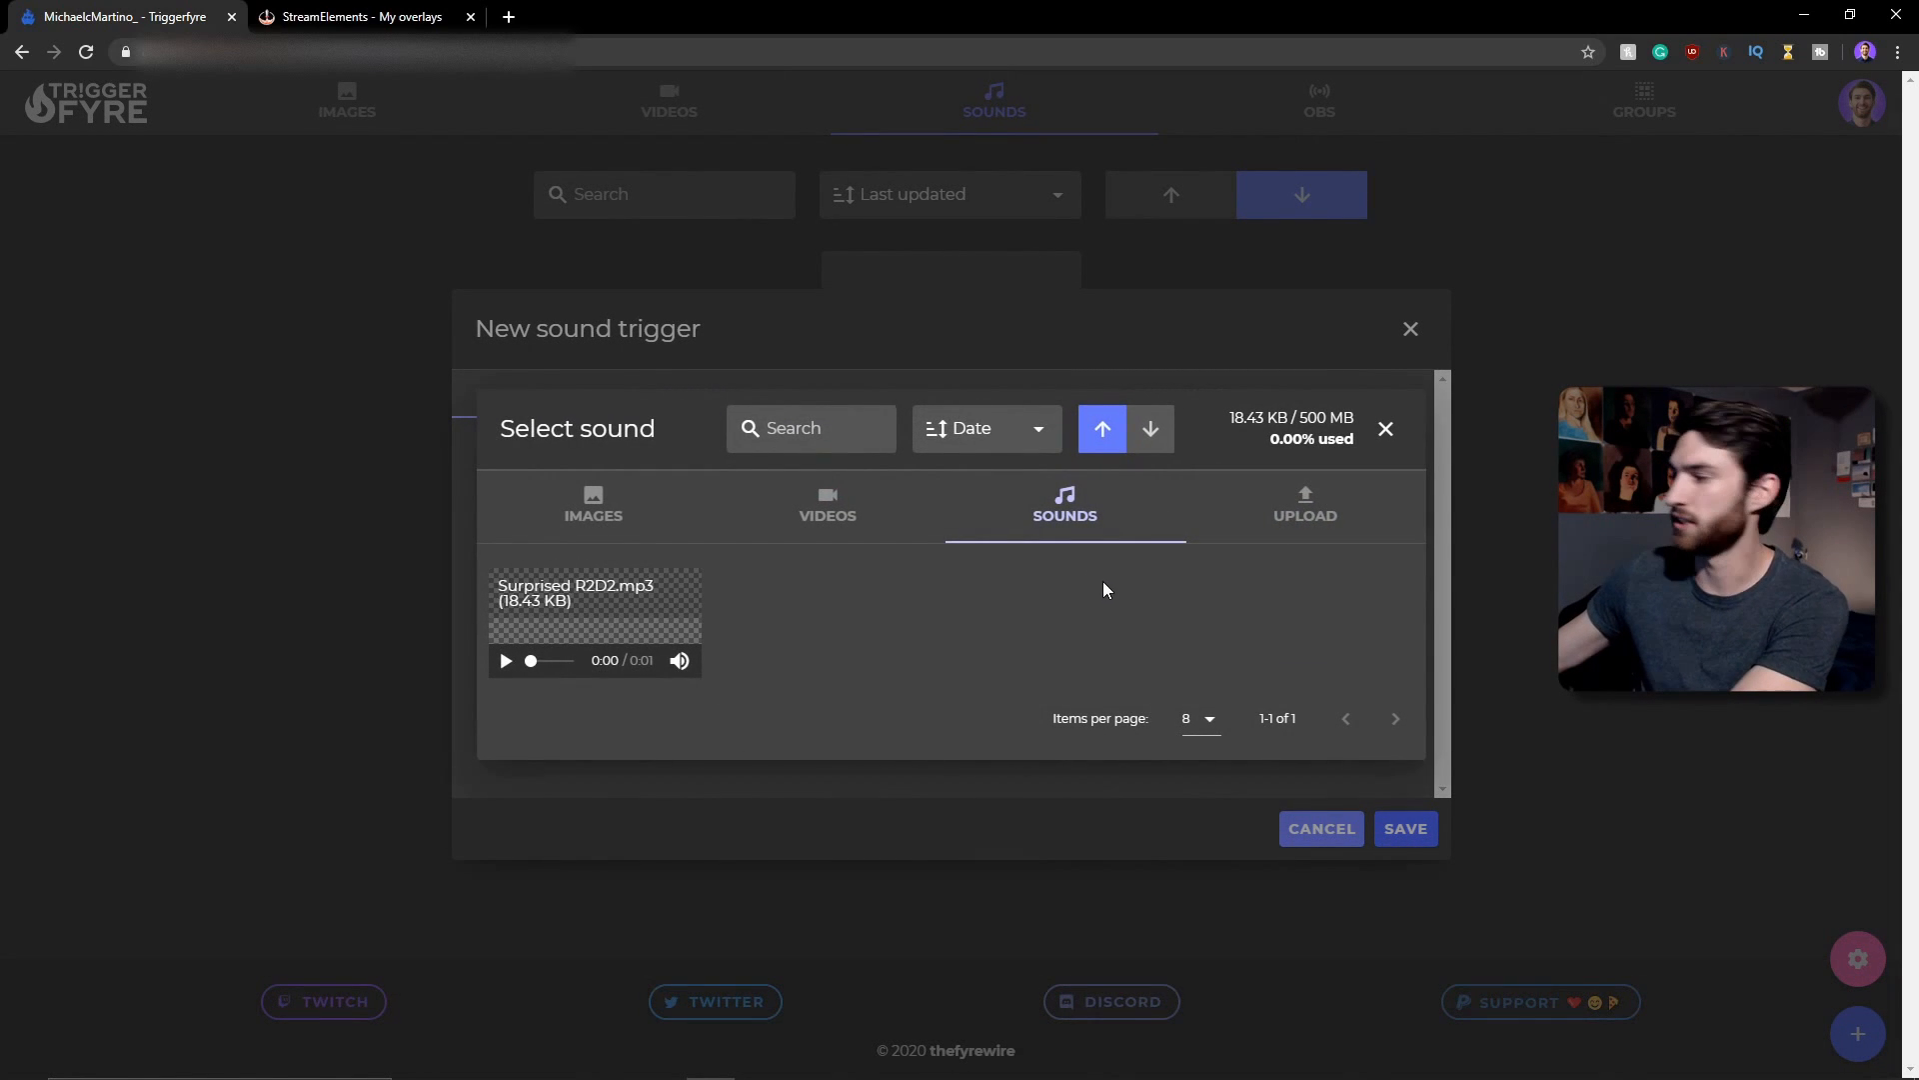
pyautogui.moveTo(1335, 518)
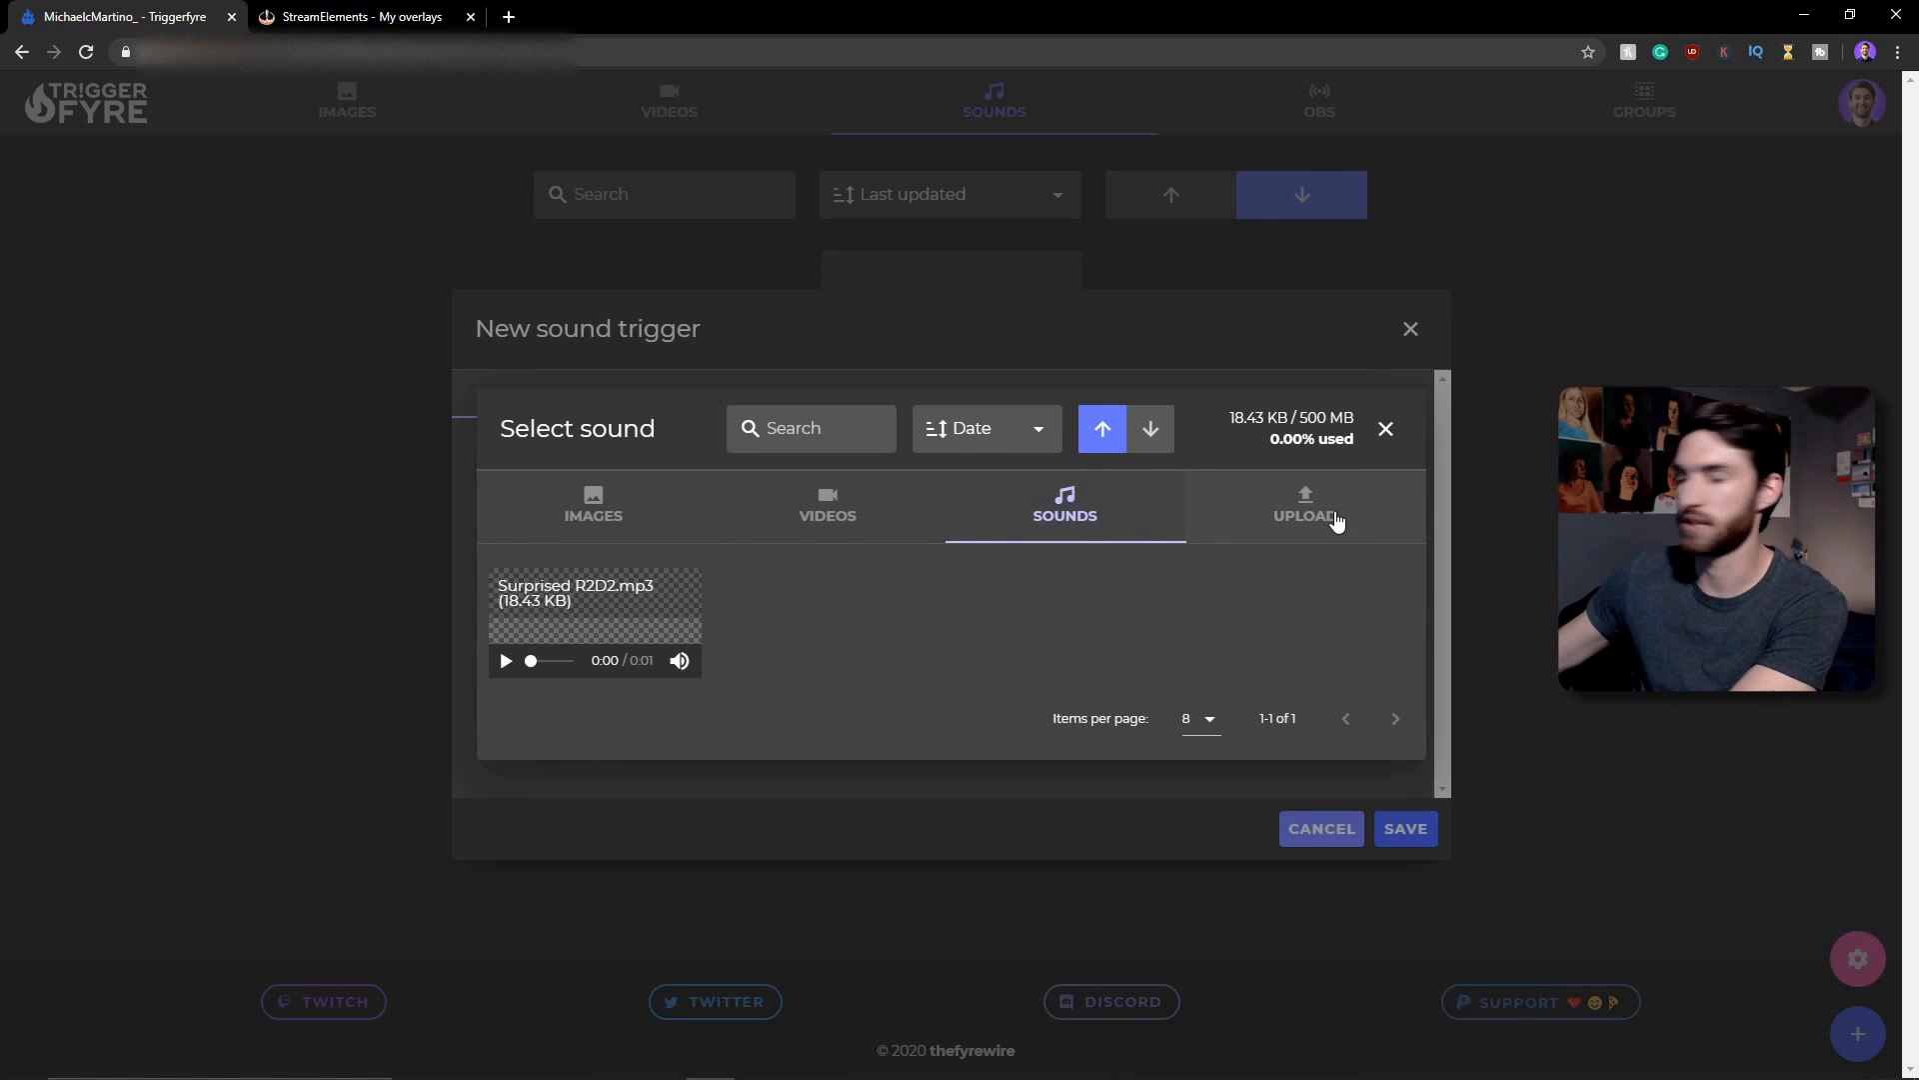
pyautogui.click(1304, 504)
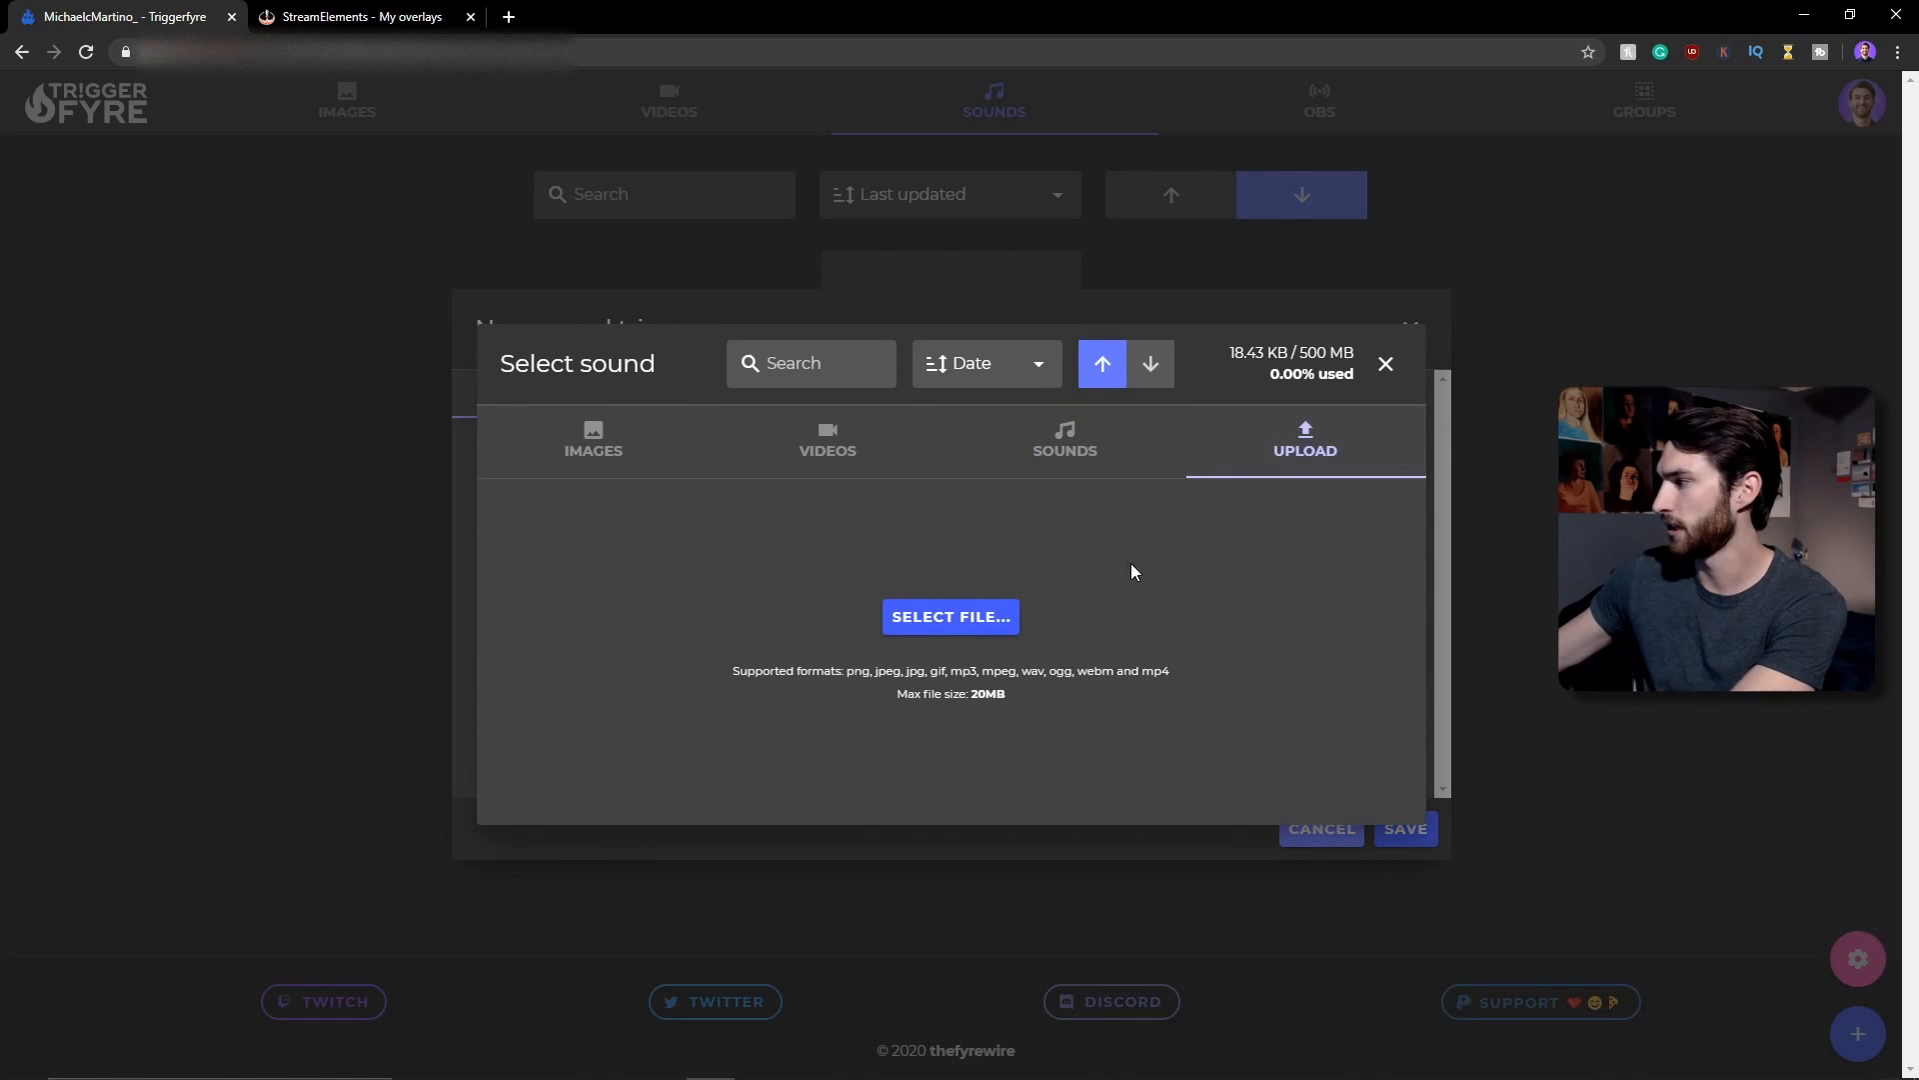
pyautogui.click(951, 616)
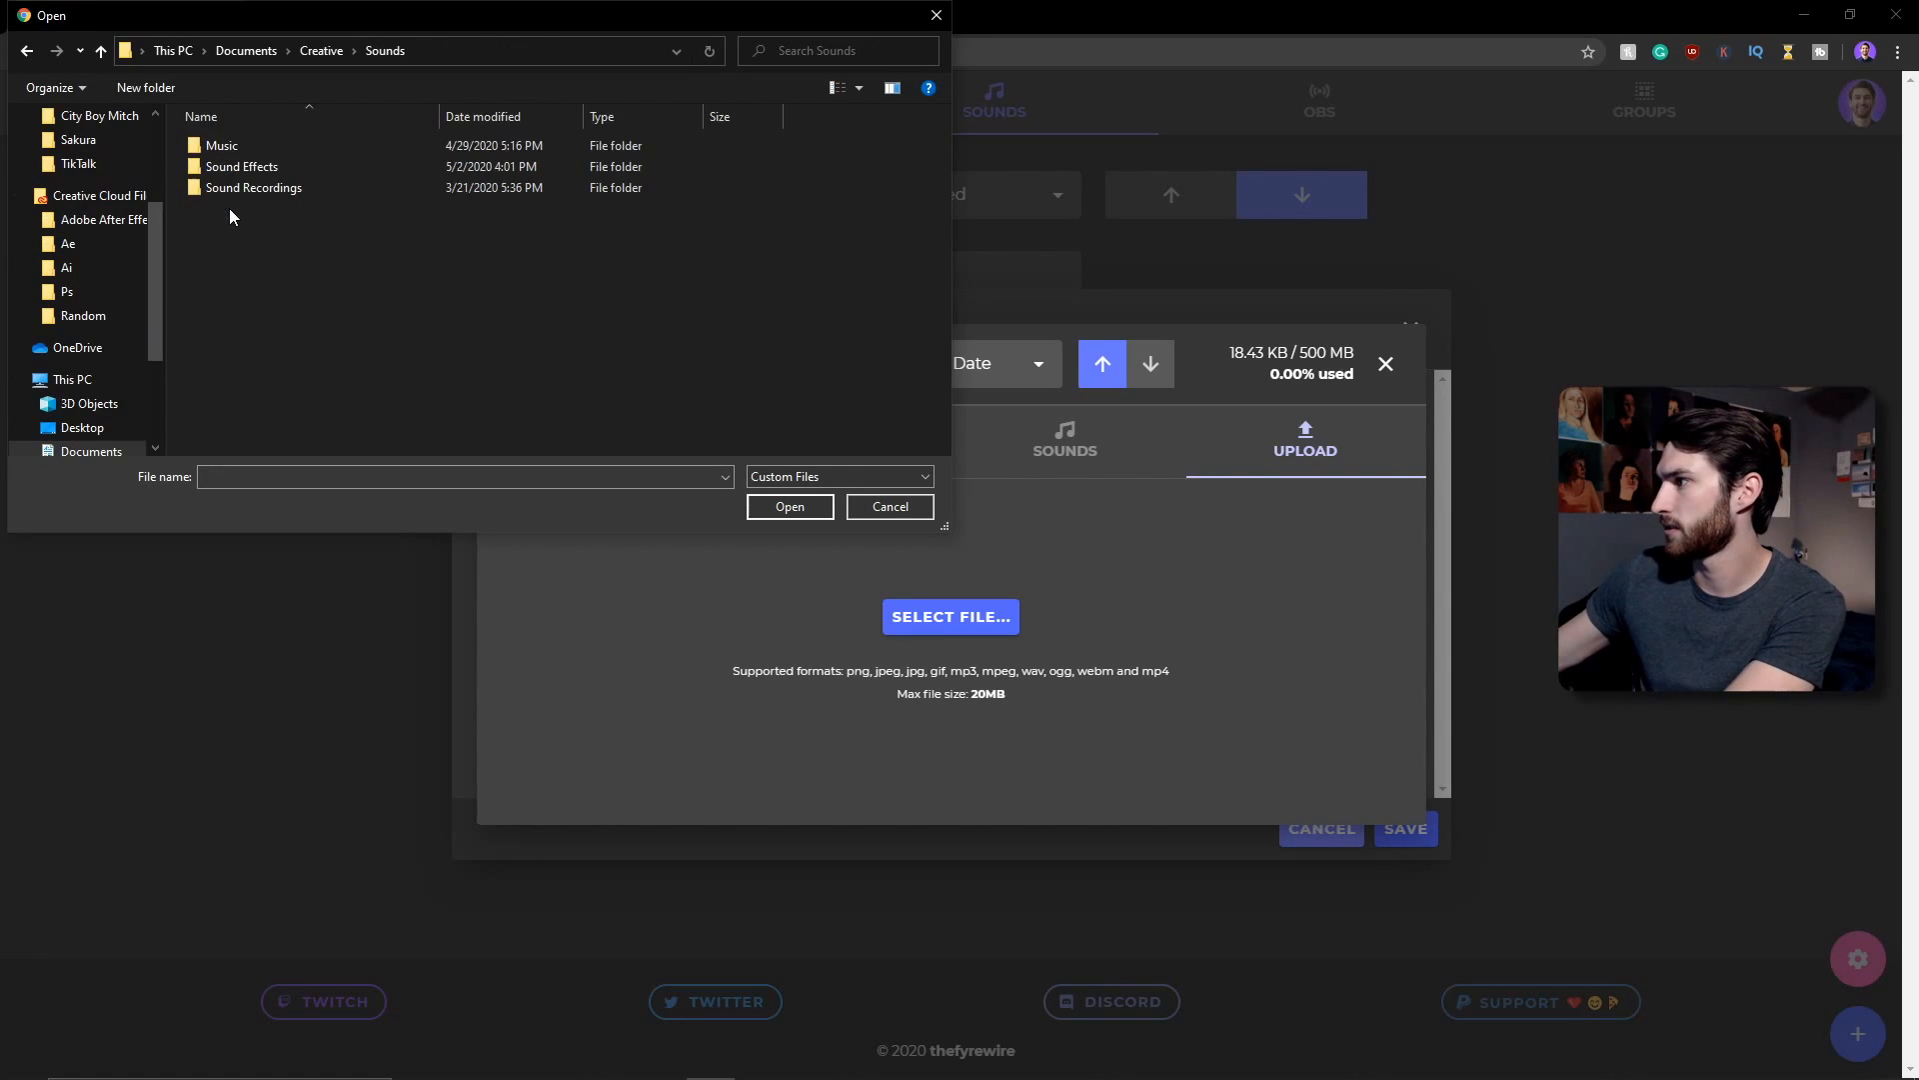
pyautogui.doubleClick(242, 166)
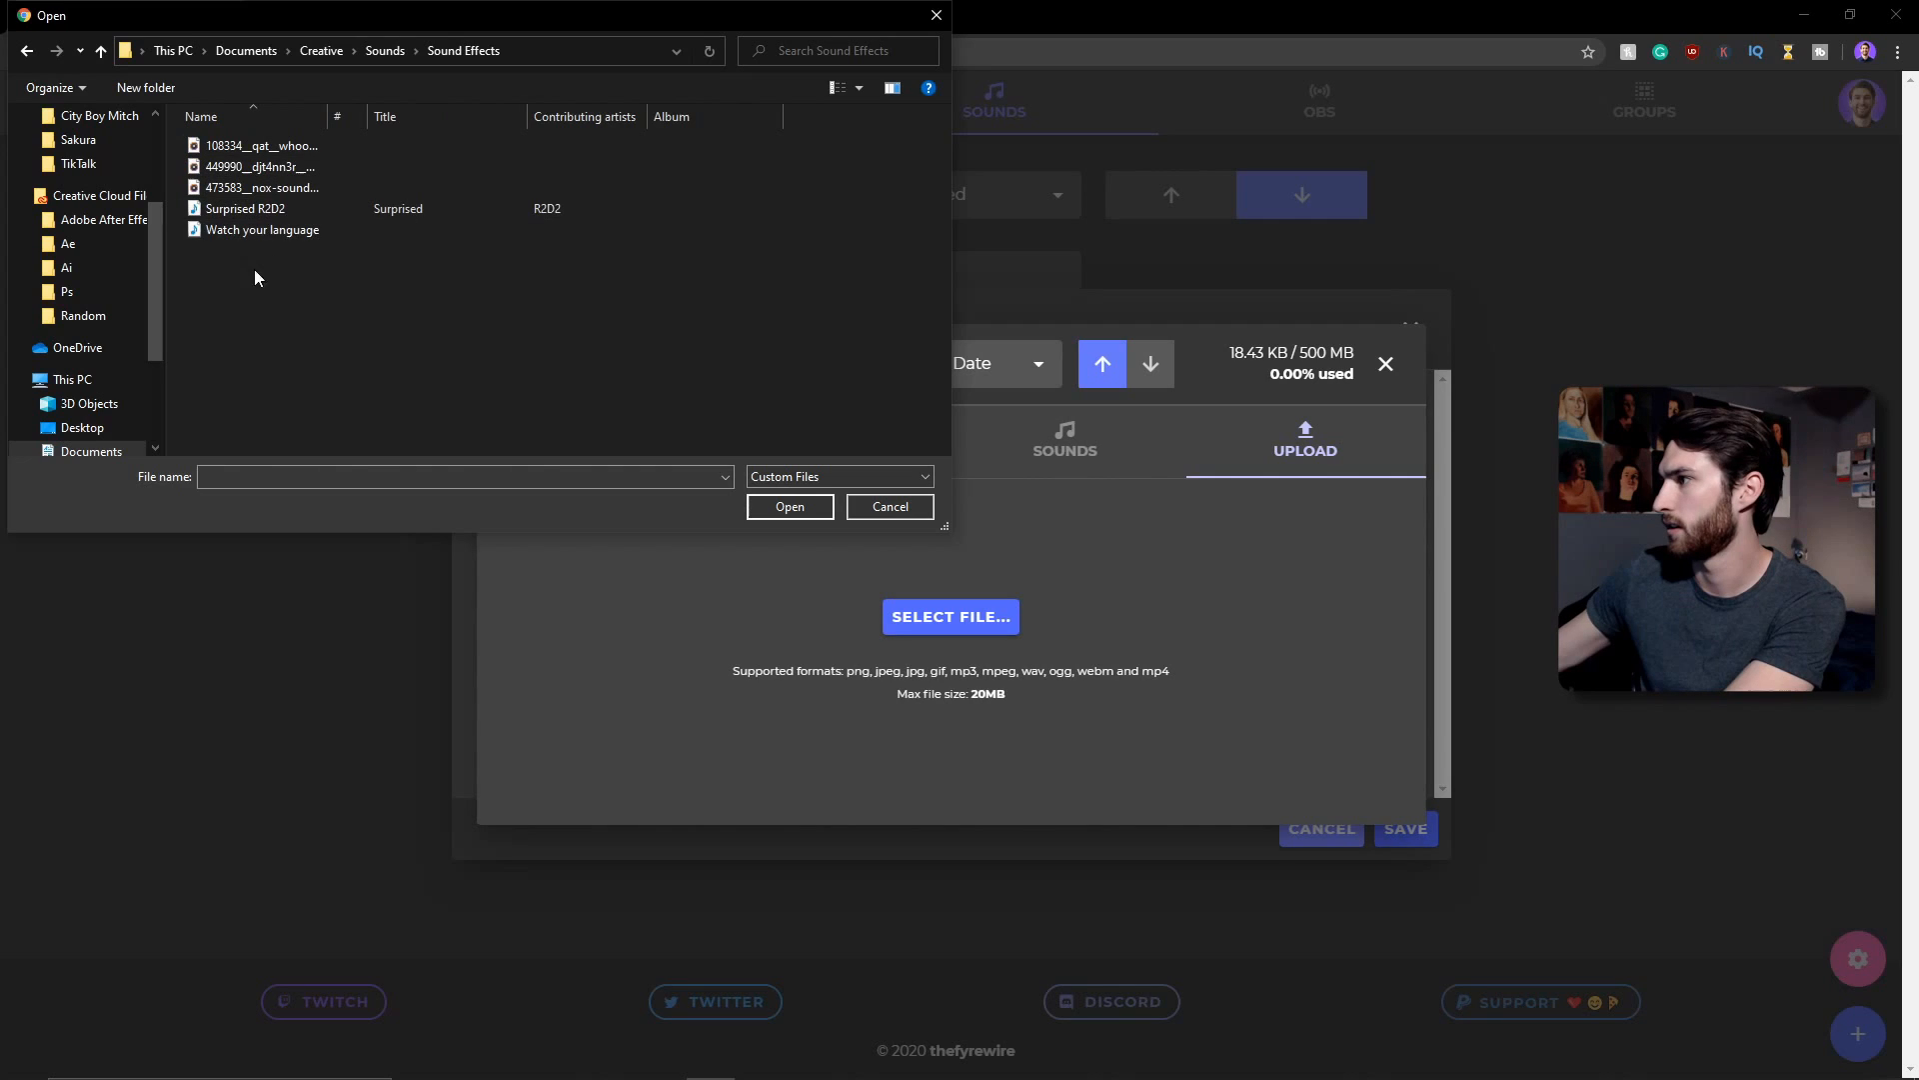
pyautogui.click(262, 228)
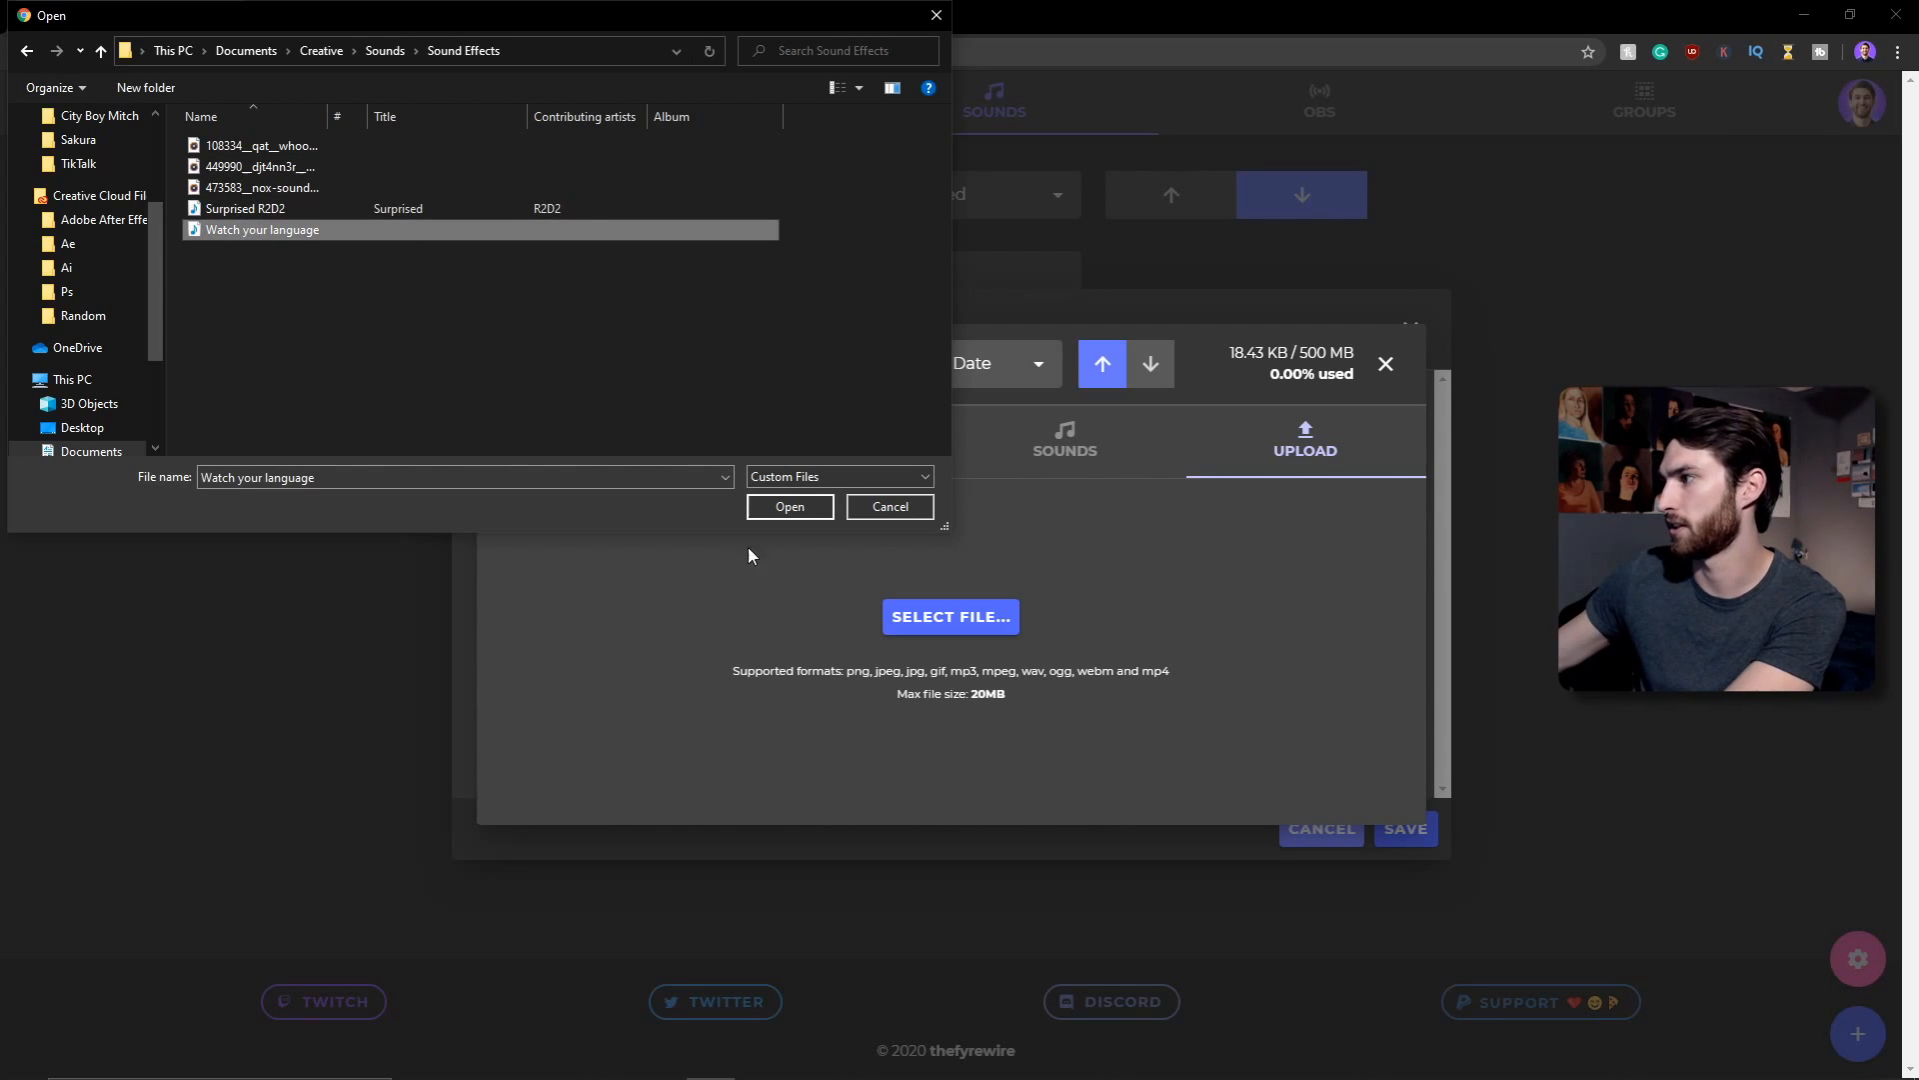
pyautogui.click(790, 506)
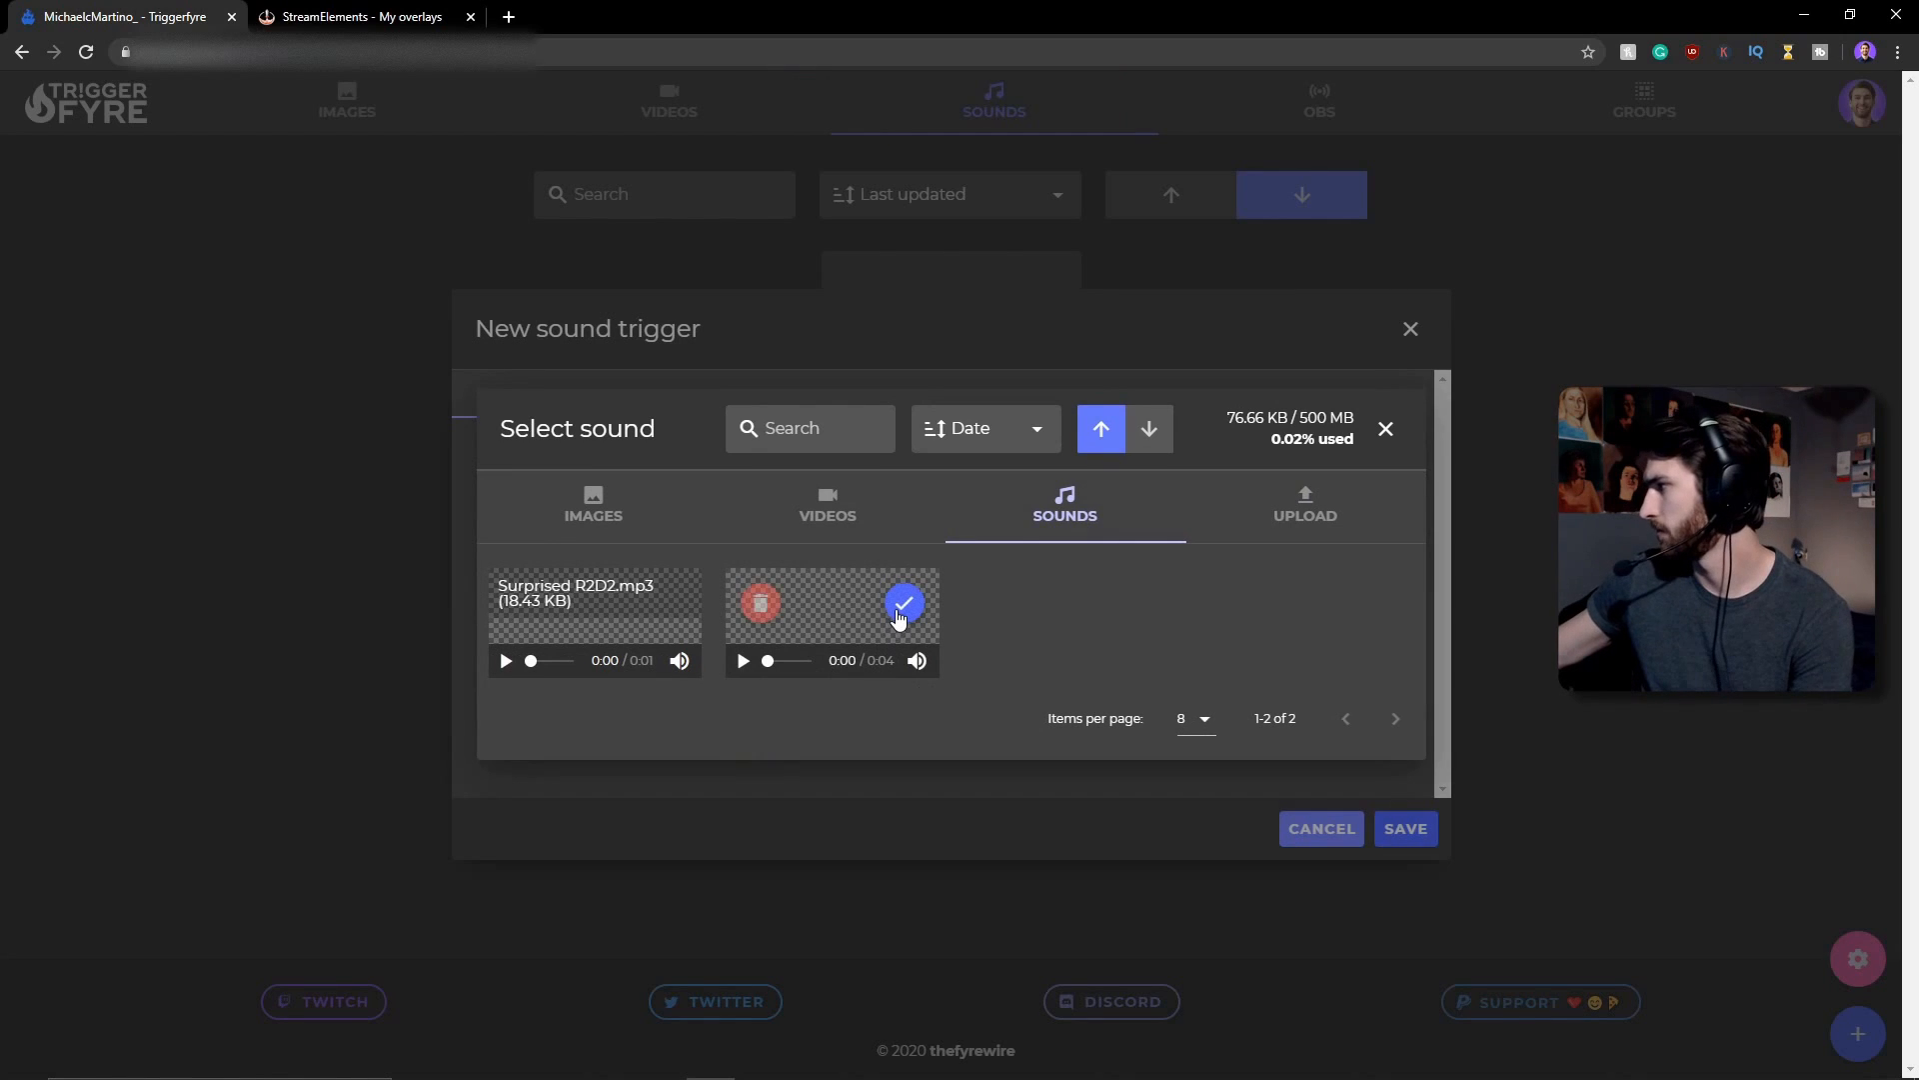
# - Assign Watch your language to the c3po trigger with 0 global cooldown and save it
pyautogui.click(902, 601)
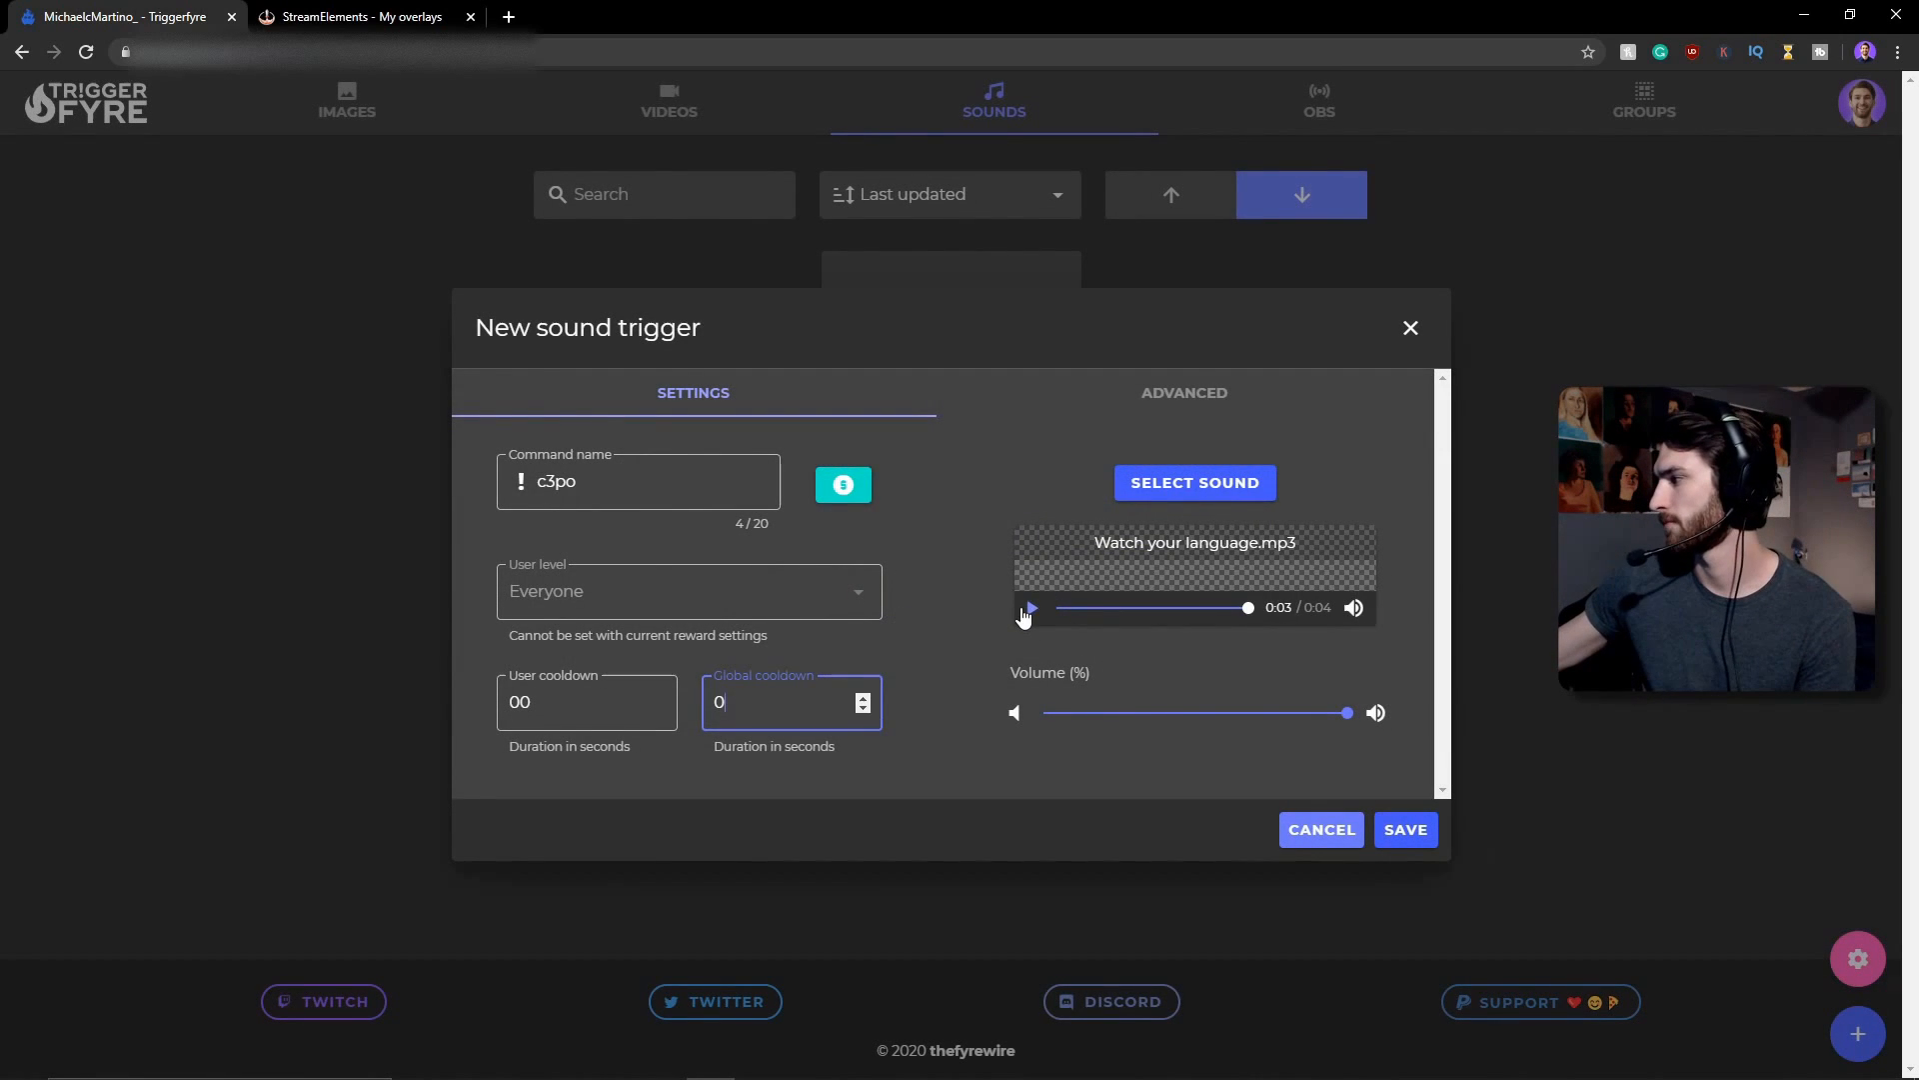
pyautogui.click(1027, 608)
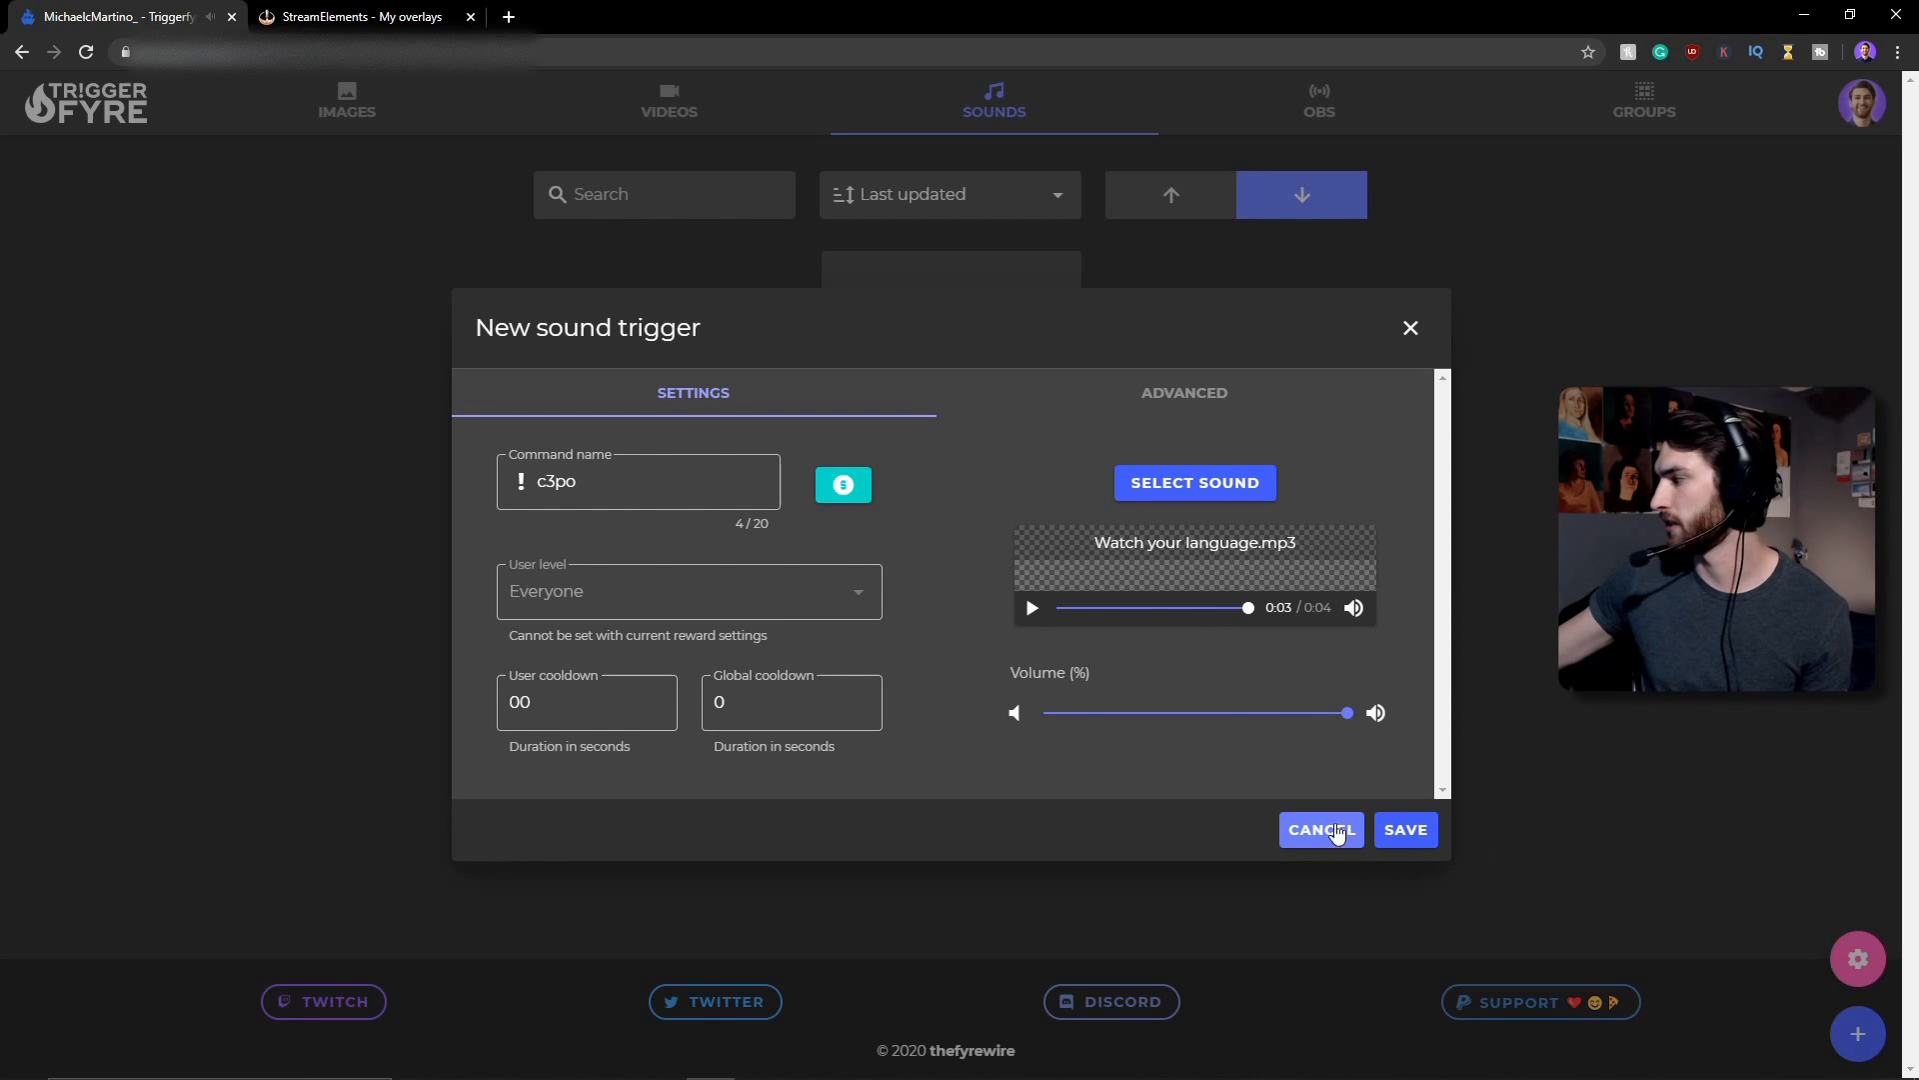
pyautogui.click(1322, 828)
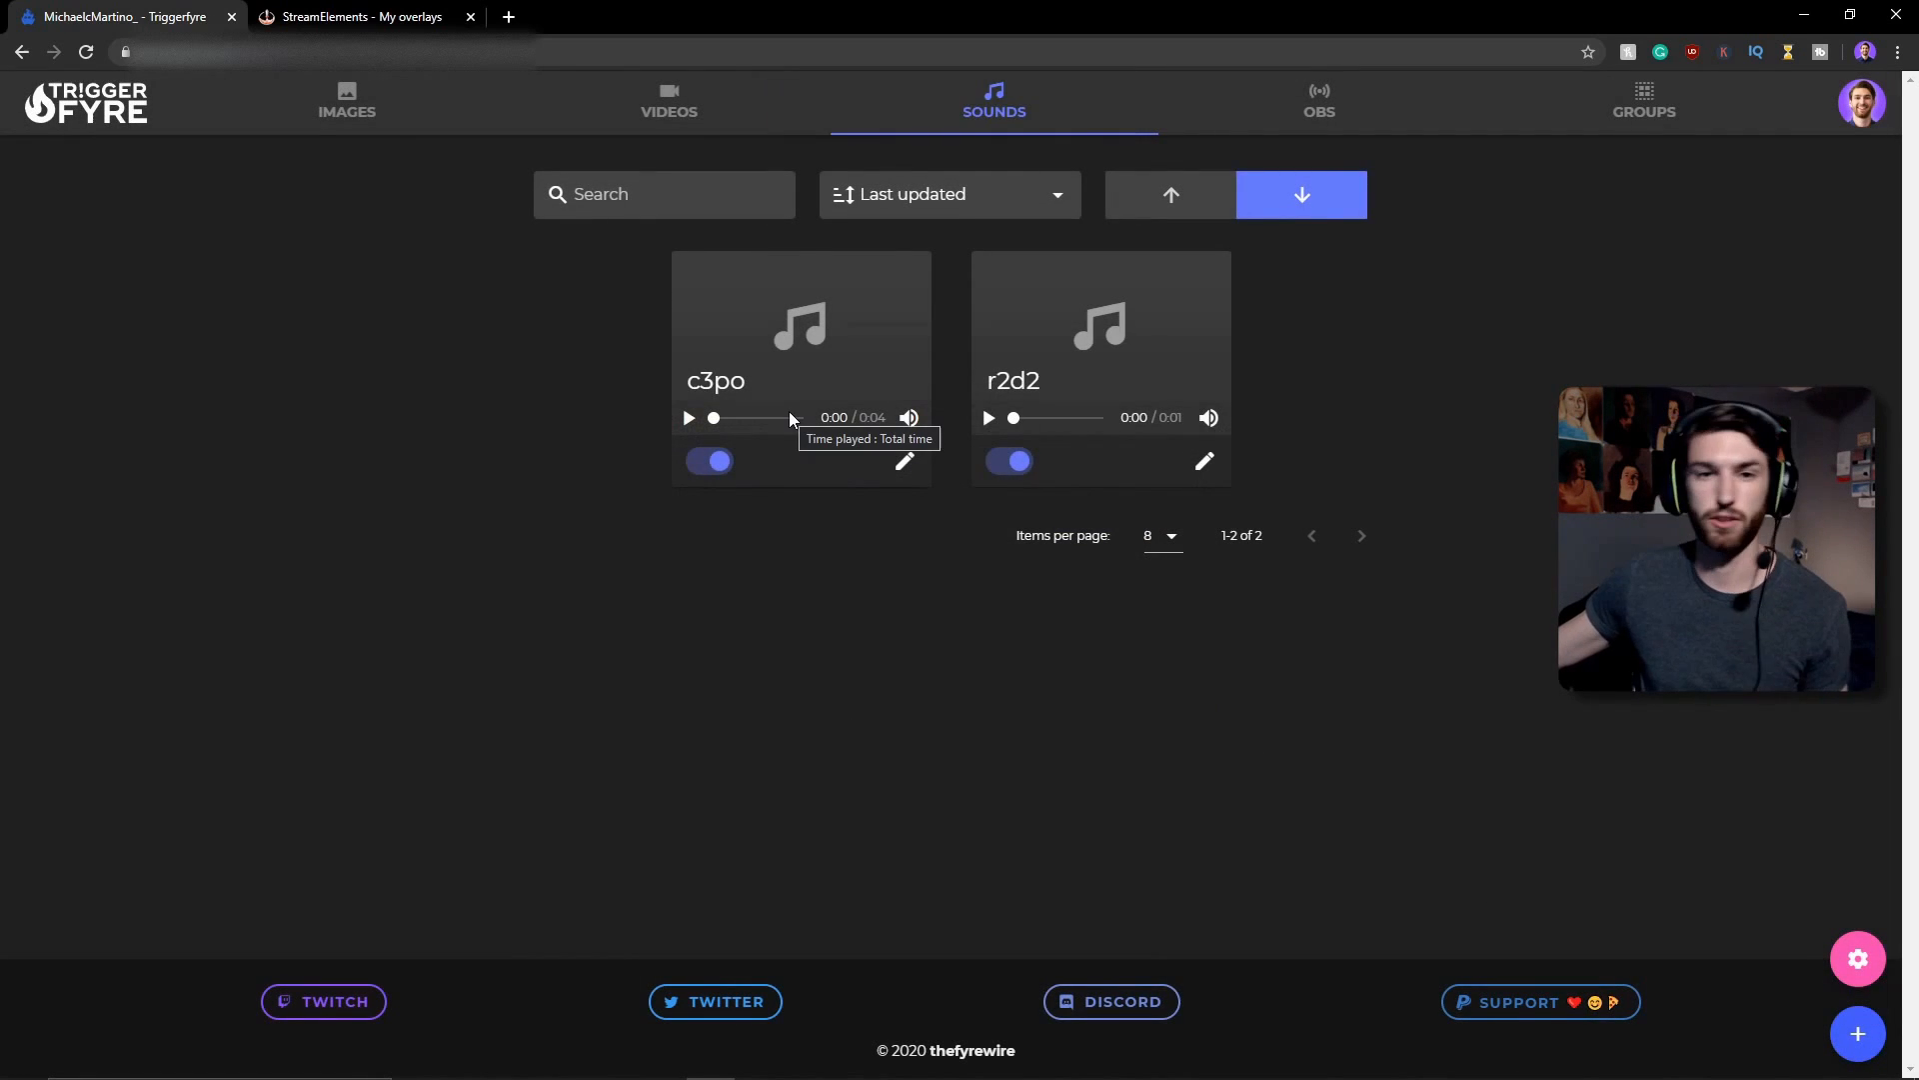
pyautogui.moveTo(714, 404)
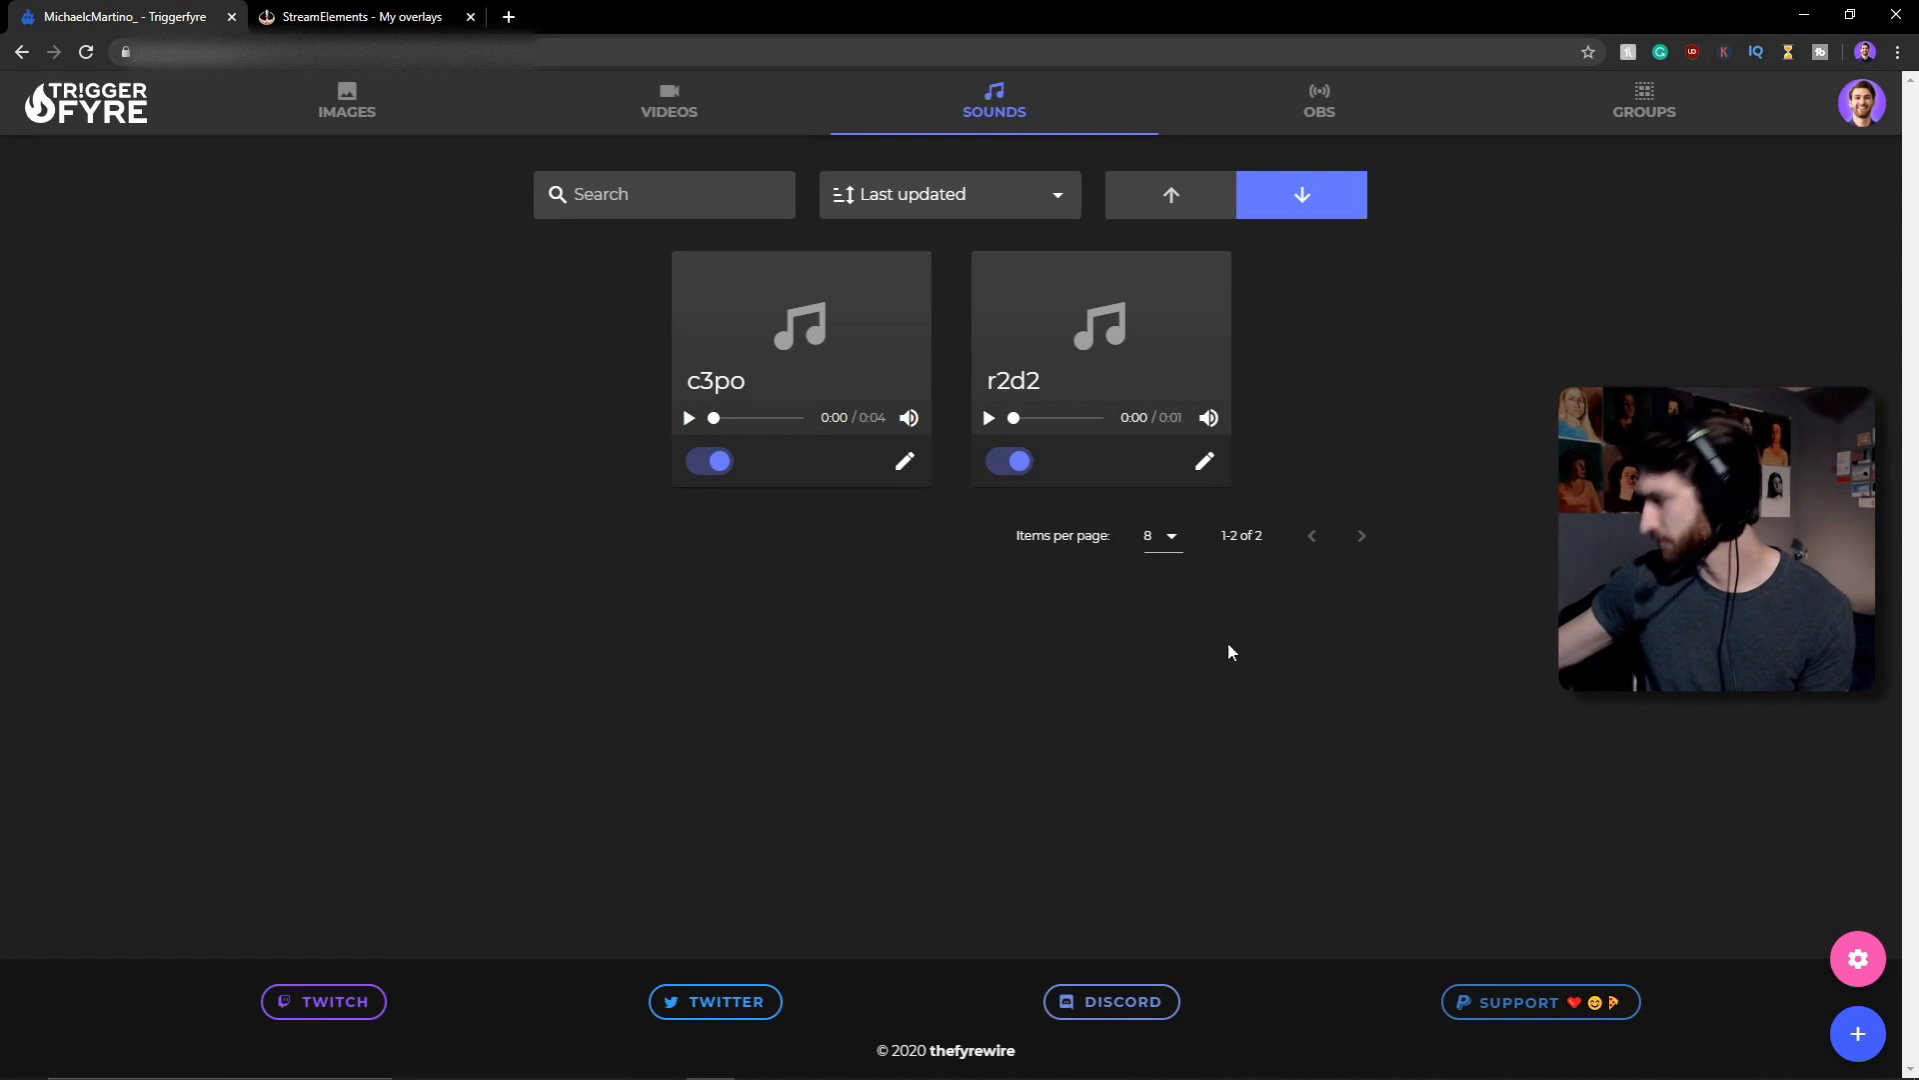
pyautogui.moveTo(1735, 836)
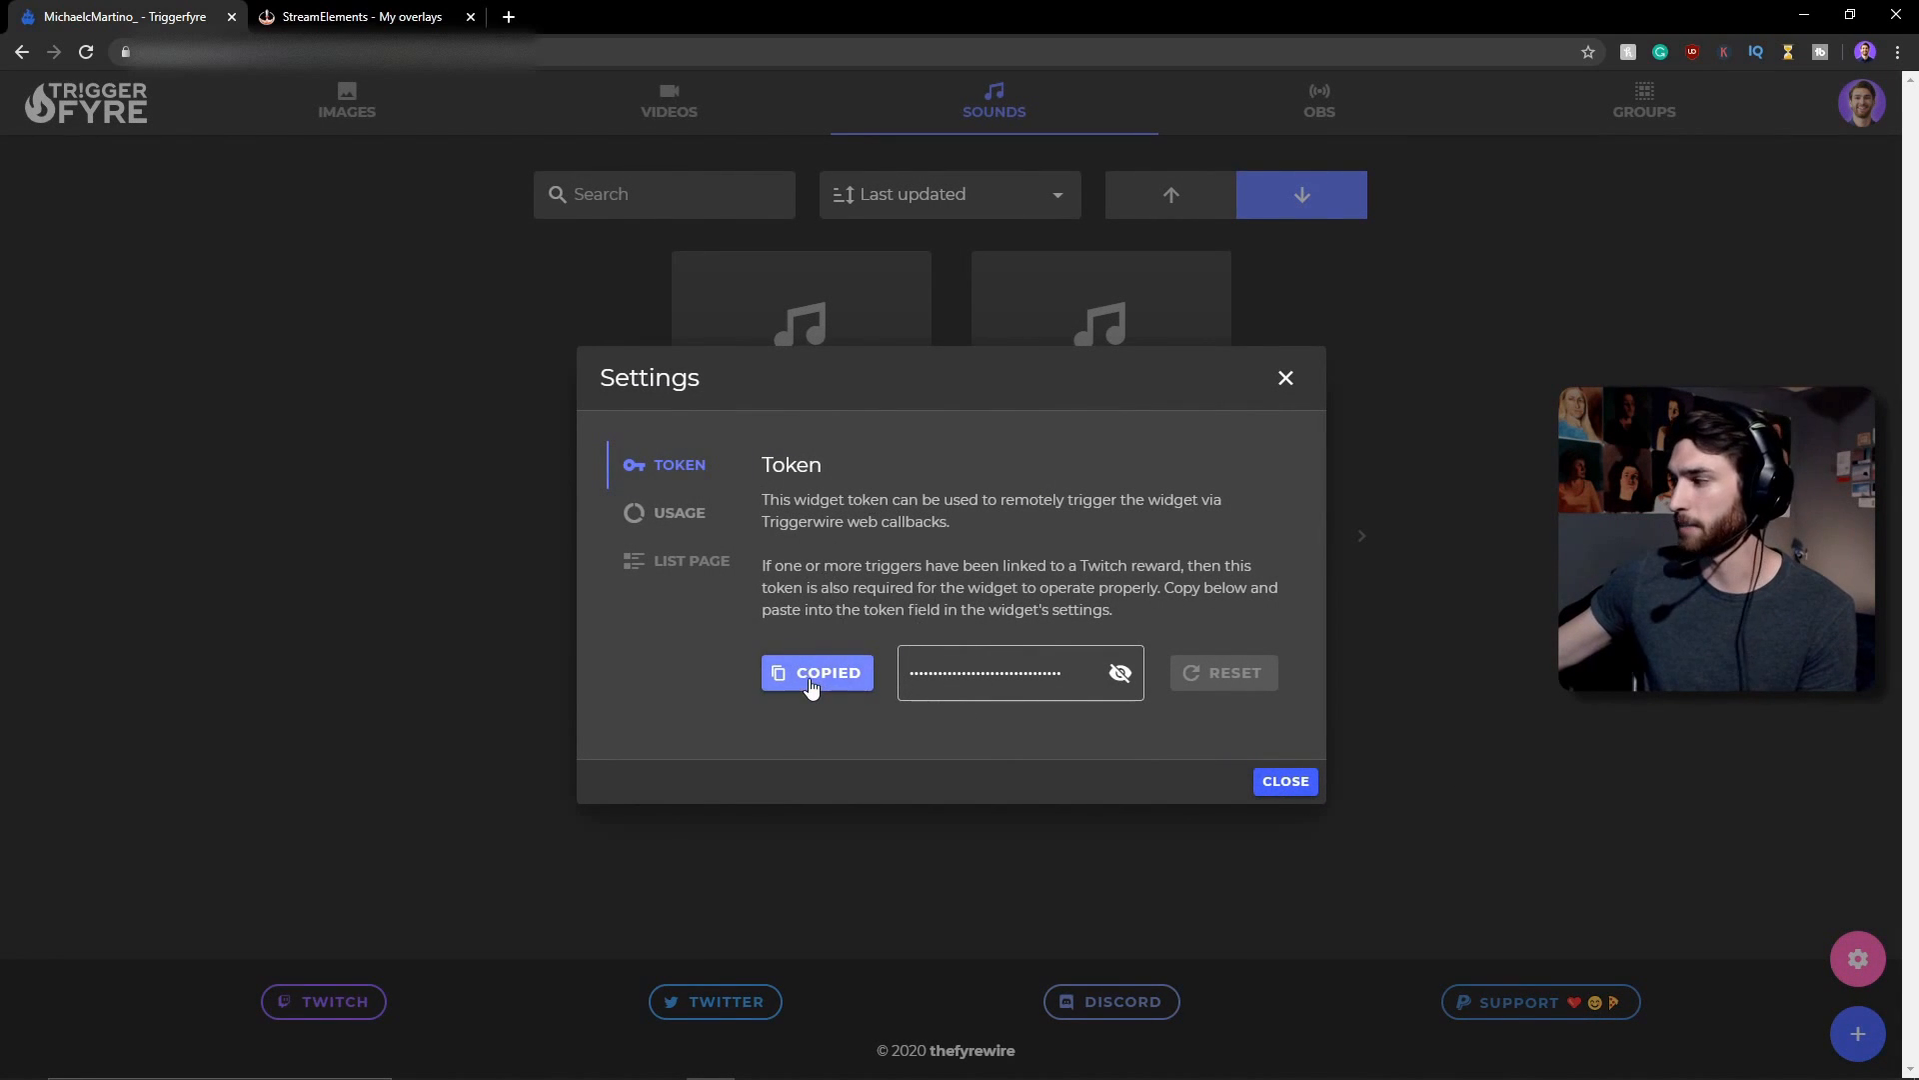
pyautogui.moveTo(1286, 548)
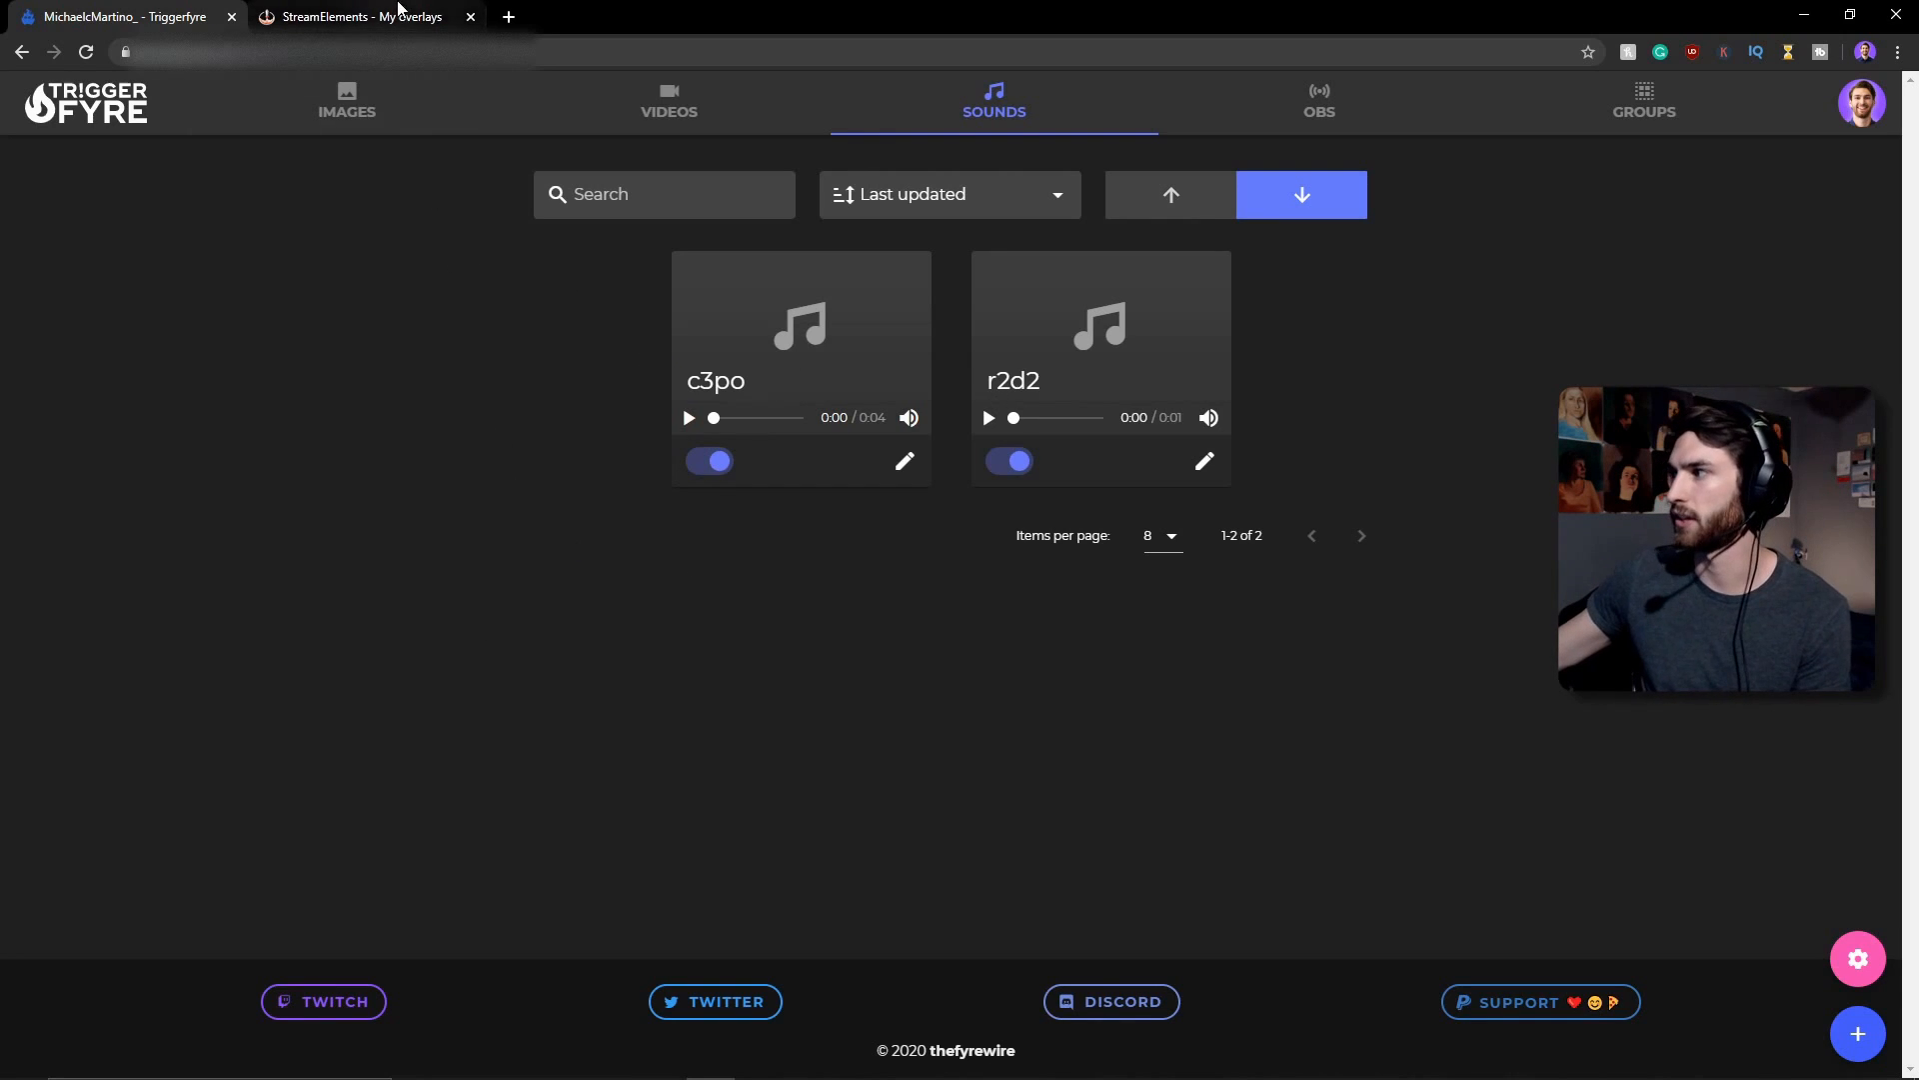
# - Edit the newest Triggerfyre overlay and select its widget layer's settings
pyautogui.click(358, 16)
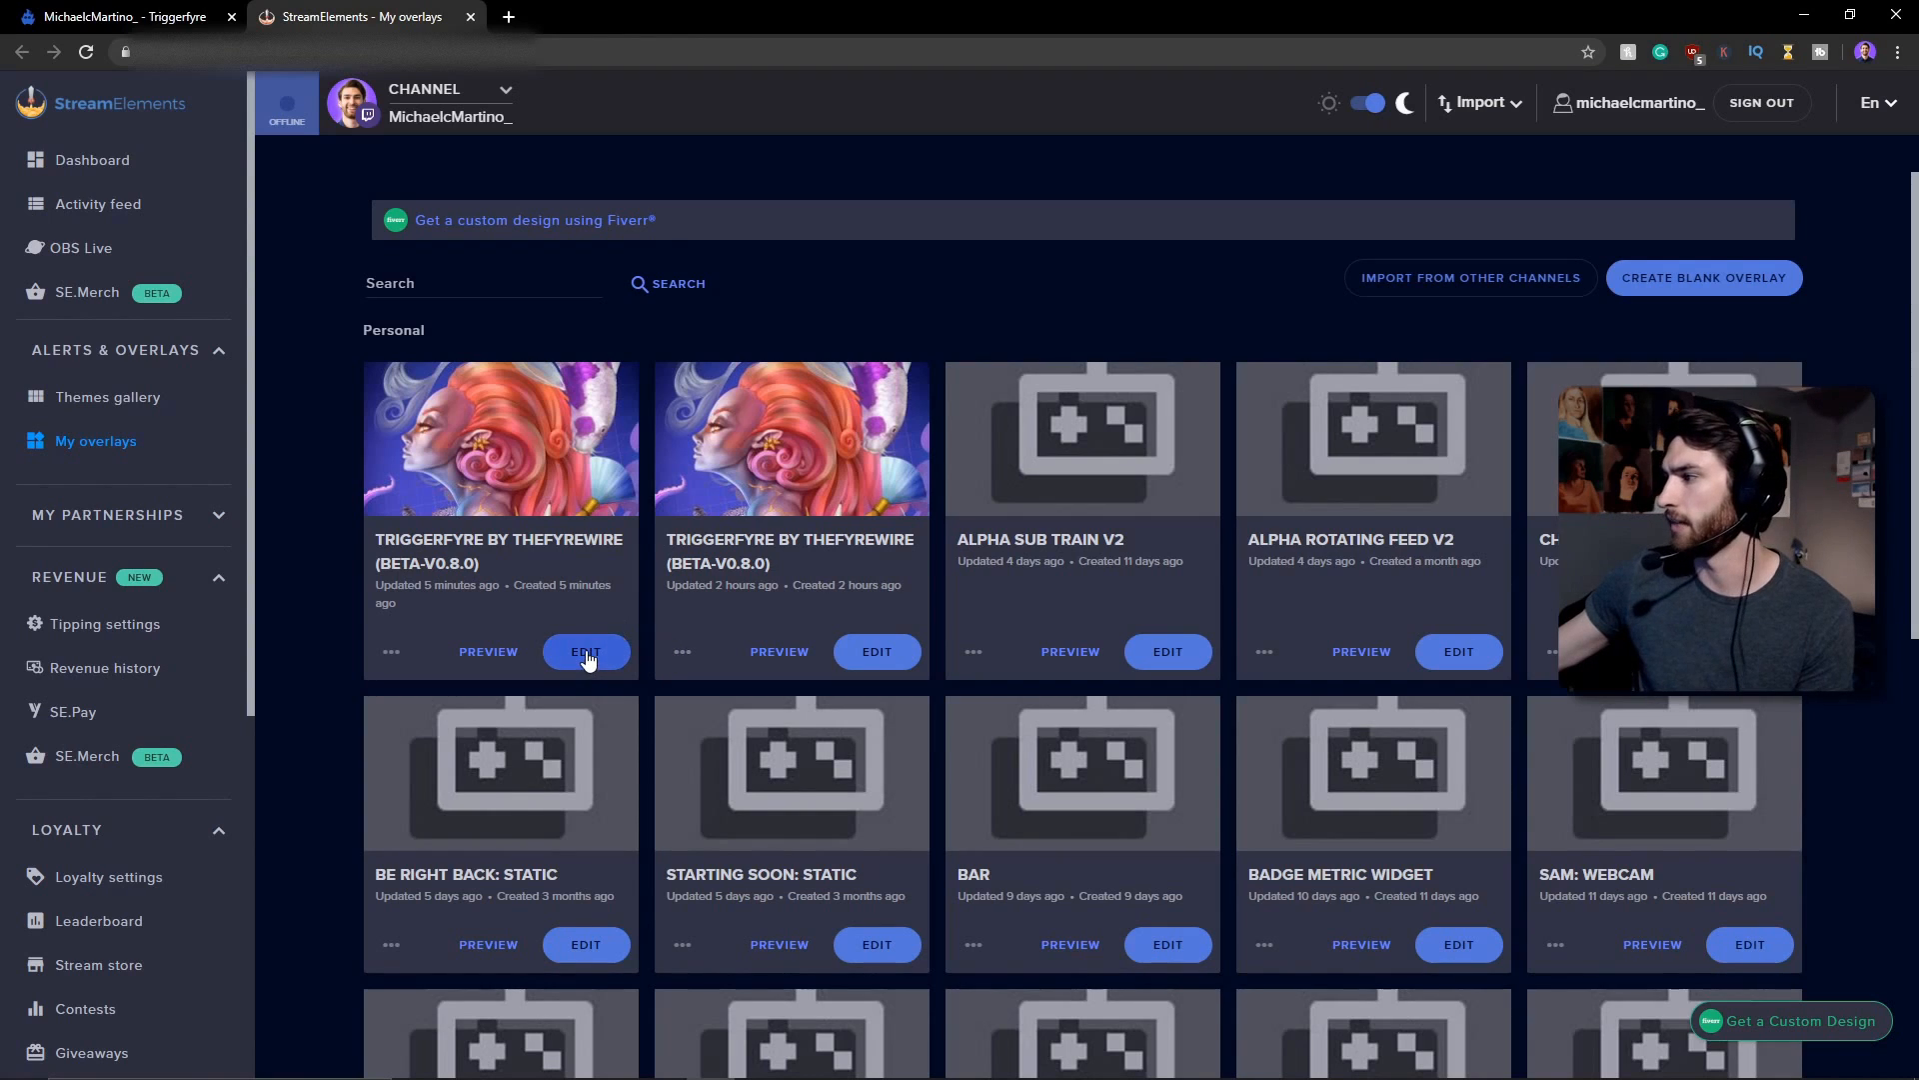
pyautogui.click(586, 652)
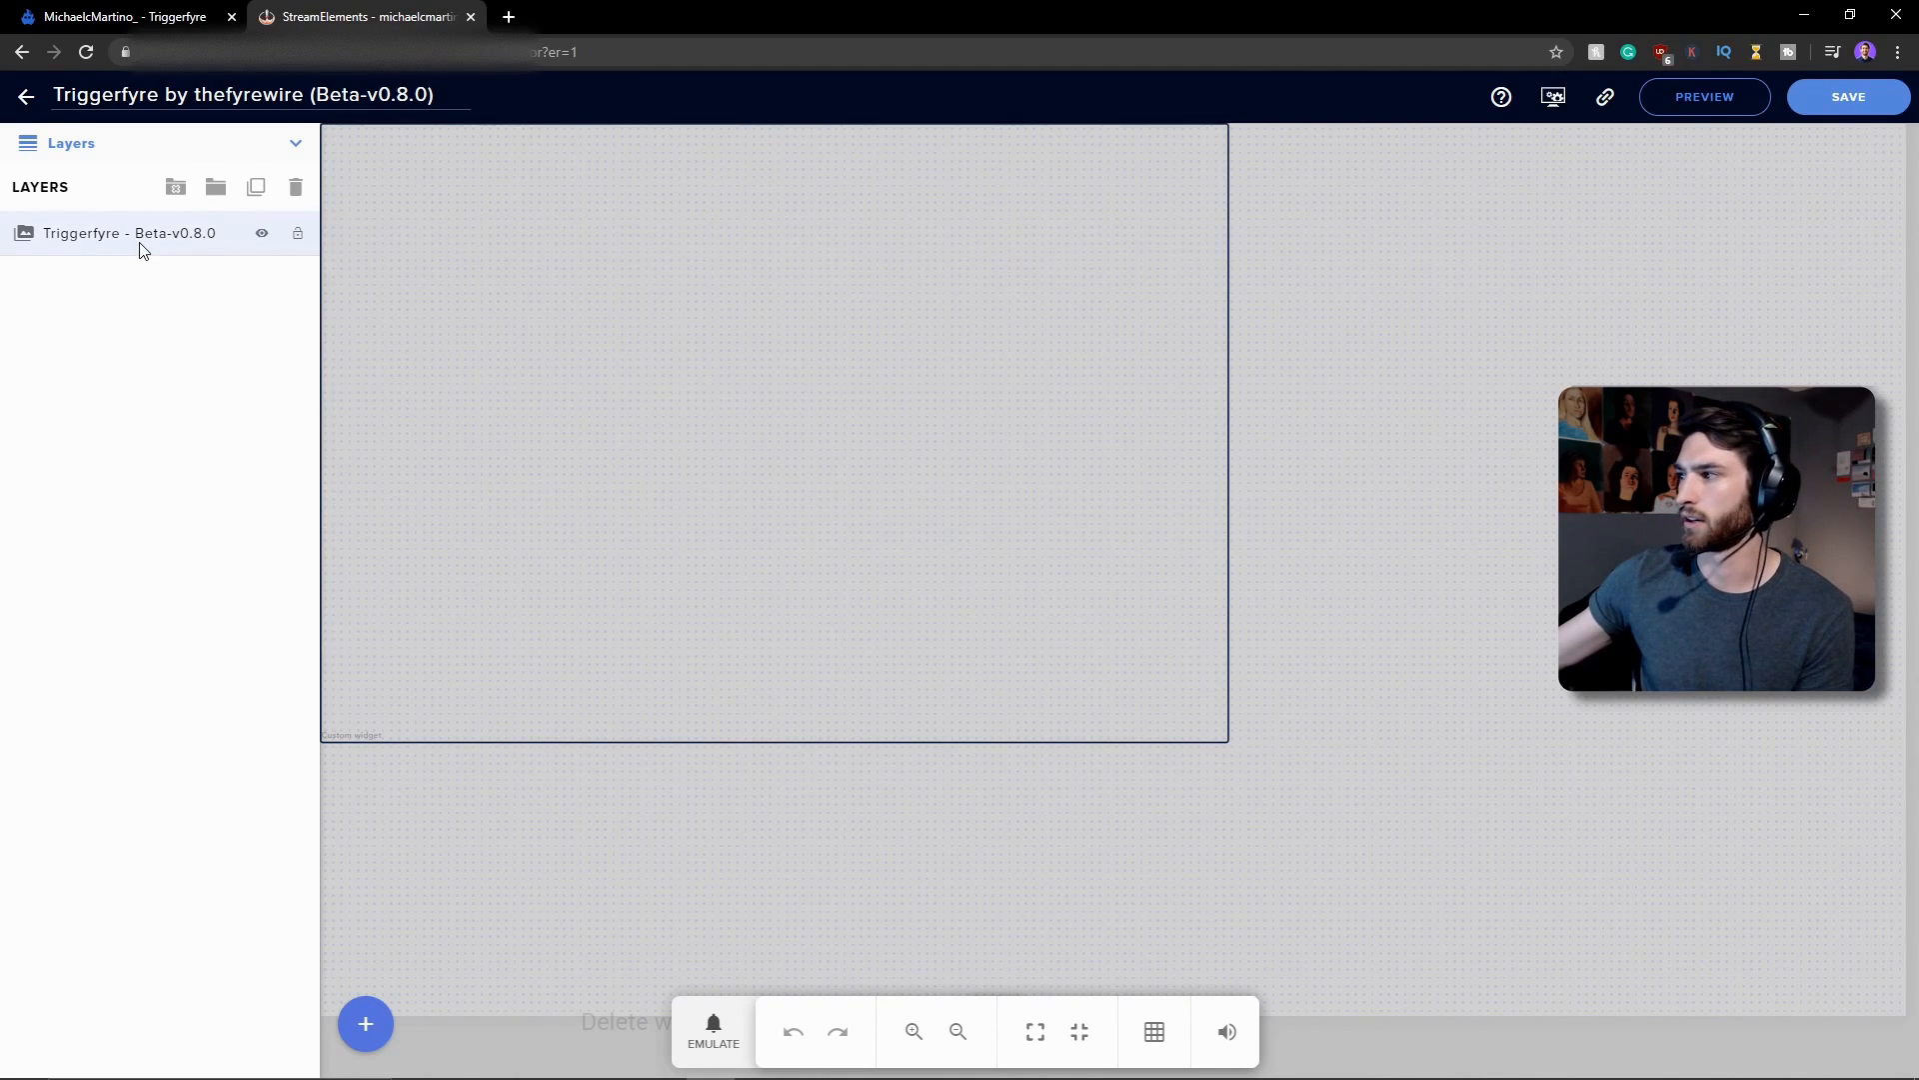
pyautogui.click(128, 232)
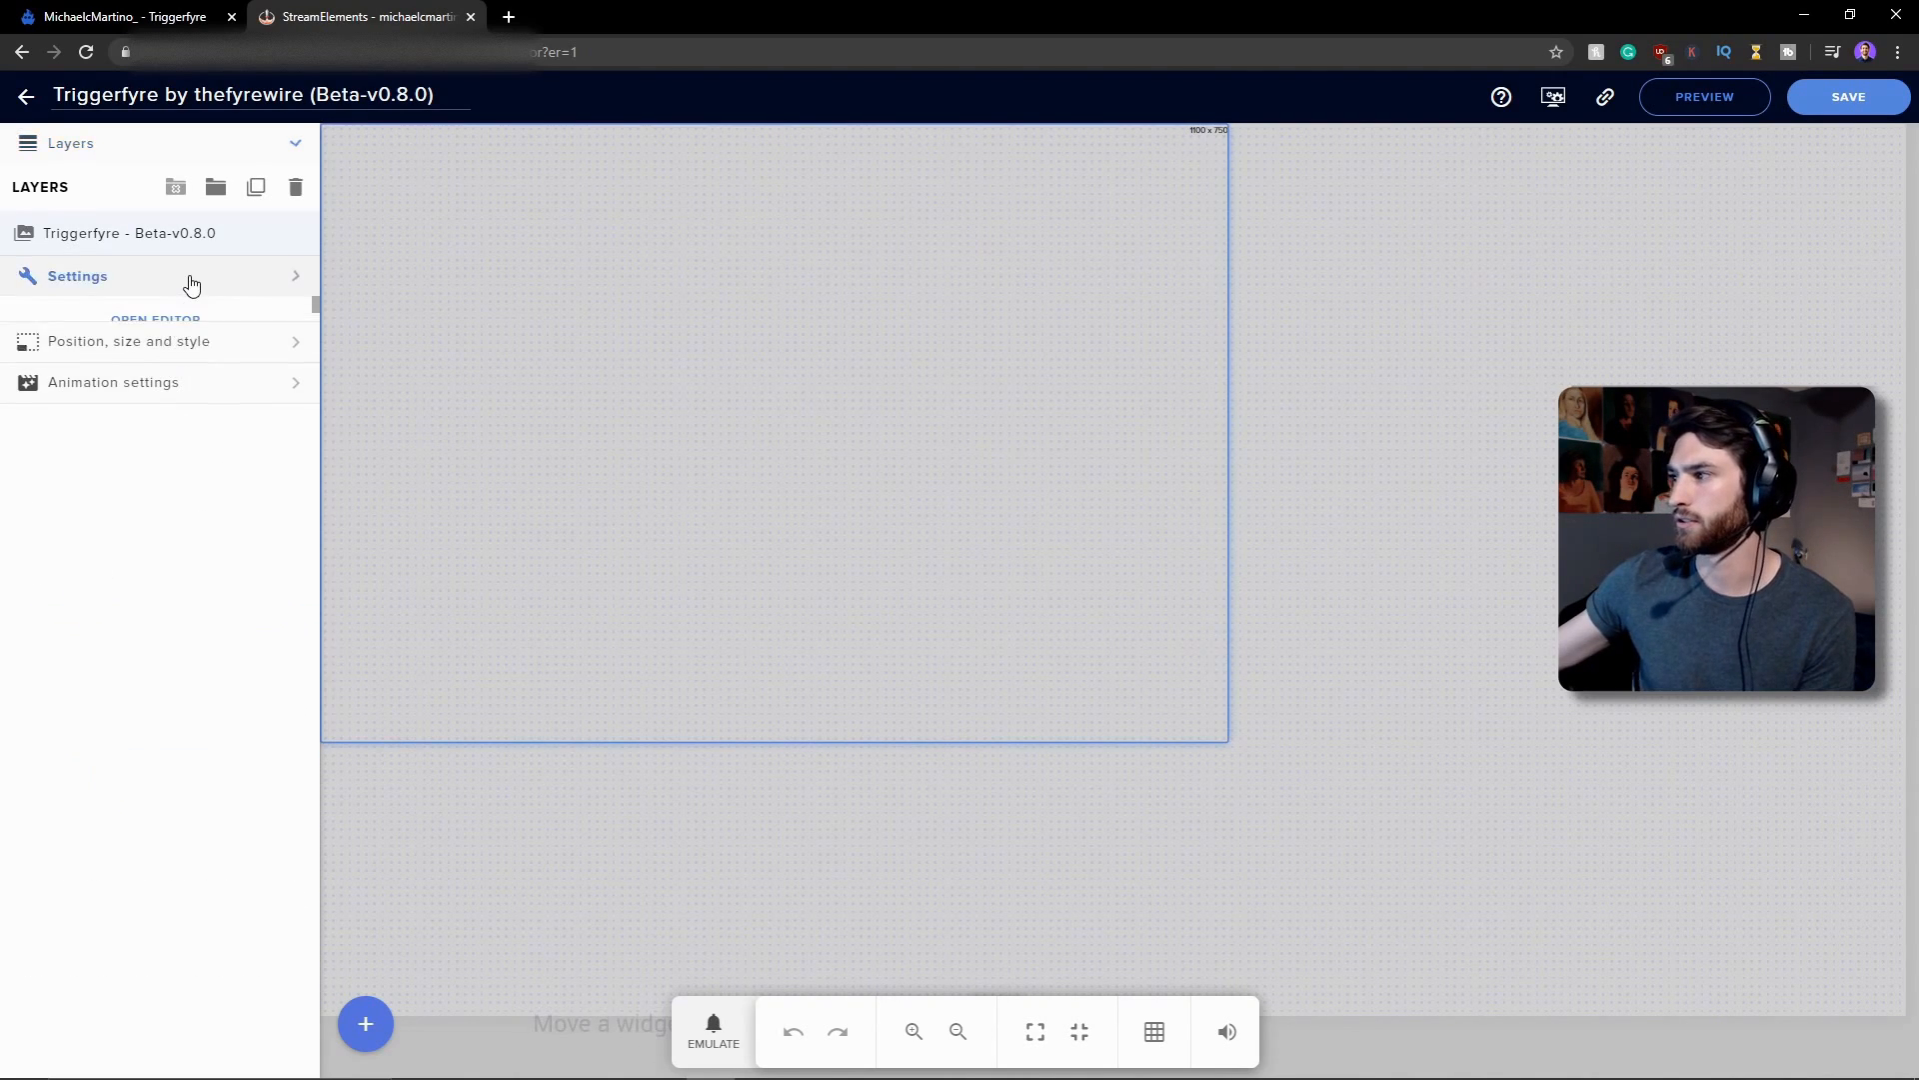
pyautogui.click(78, 276)
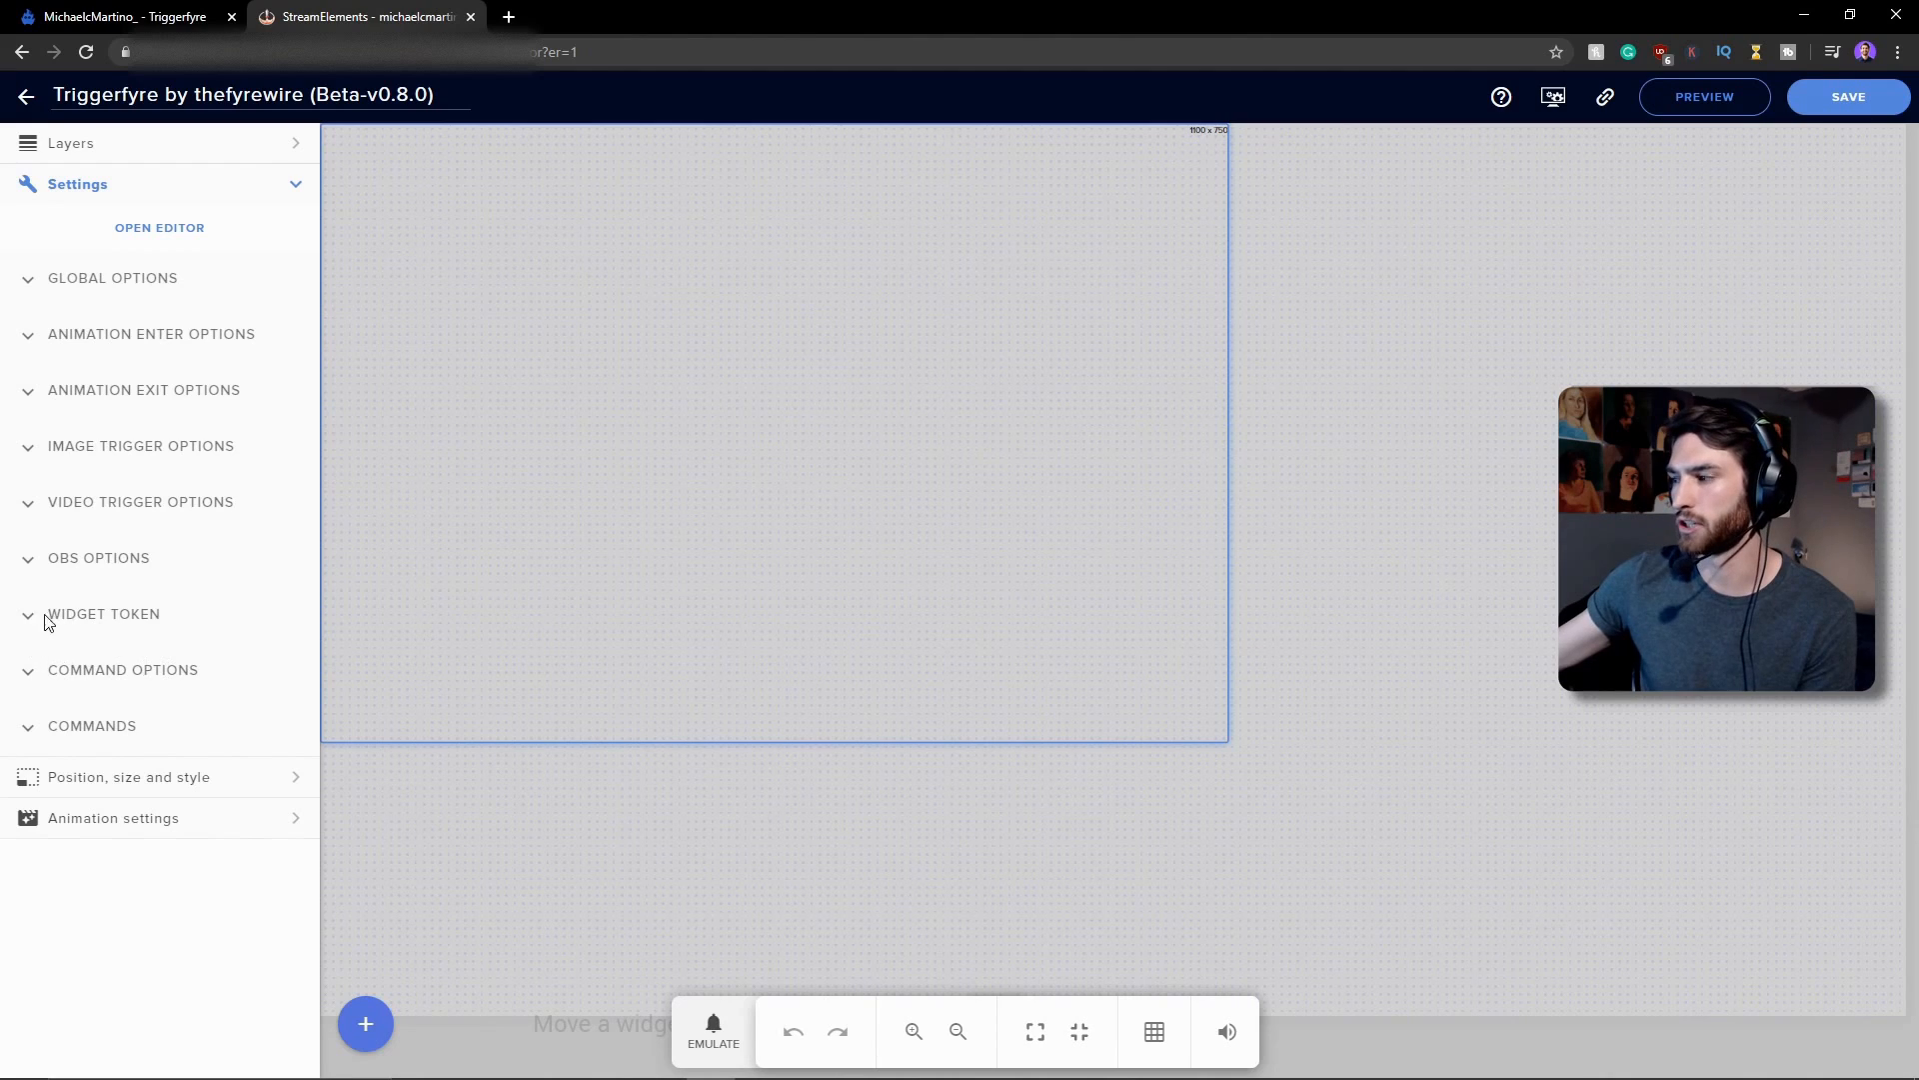
# - Paste the copied token into the WIDGET TOKEN field and save the overlay
pyautogui.click(104, 614)
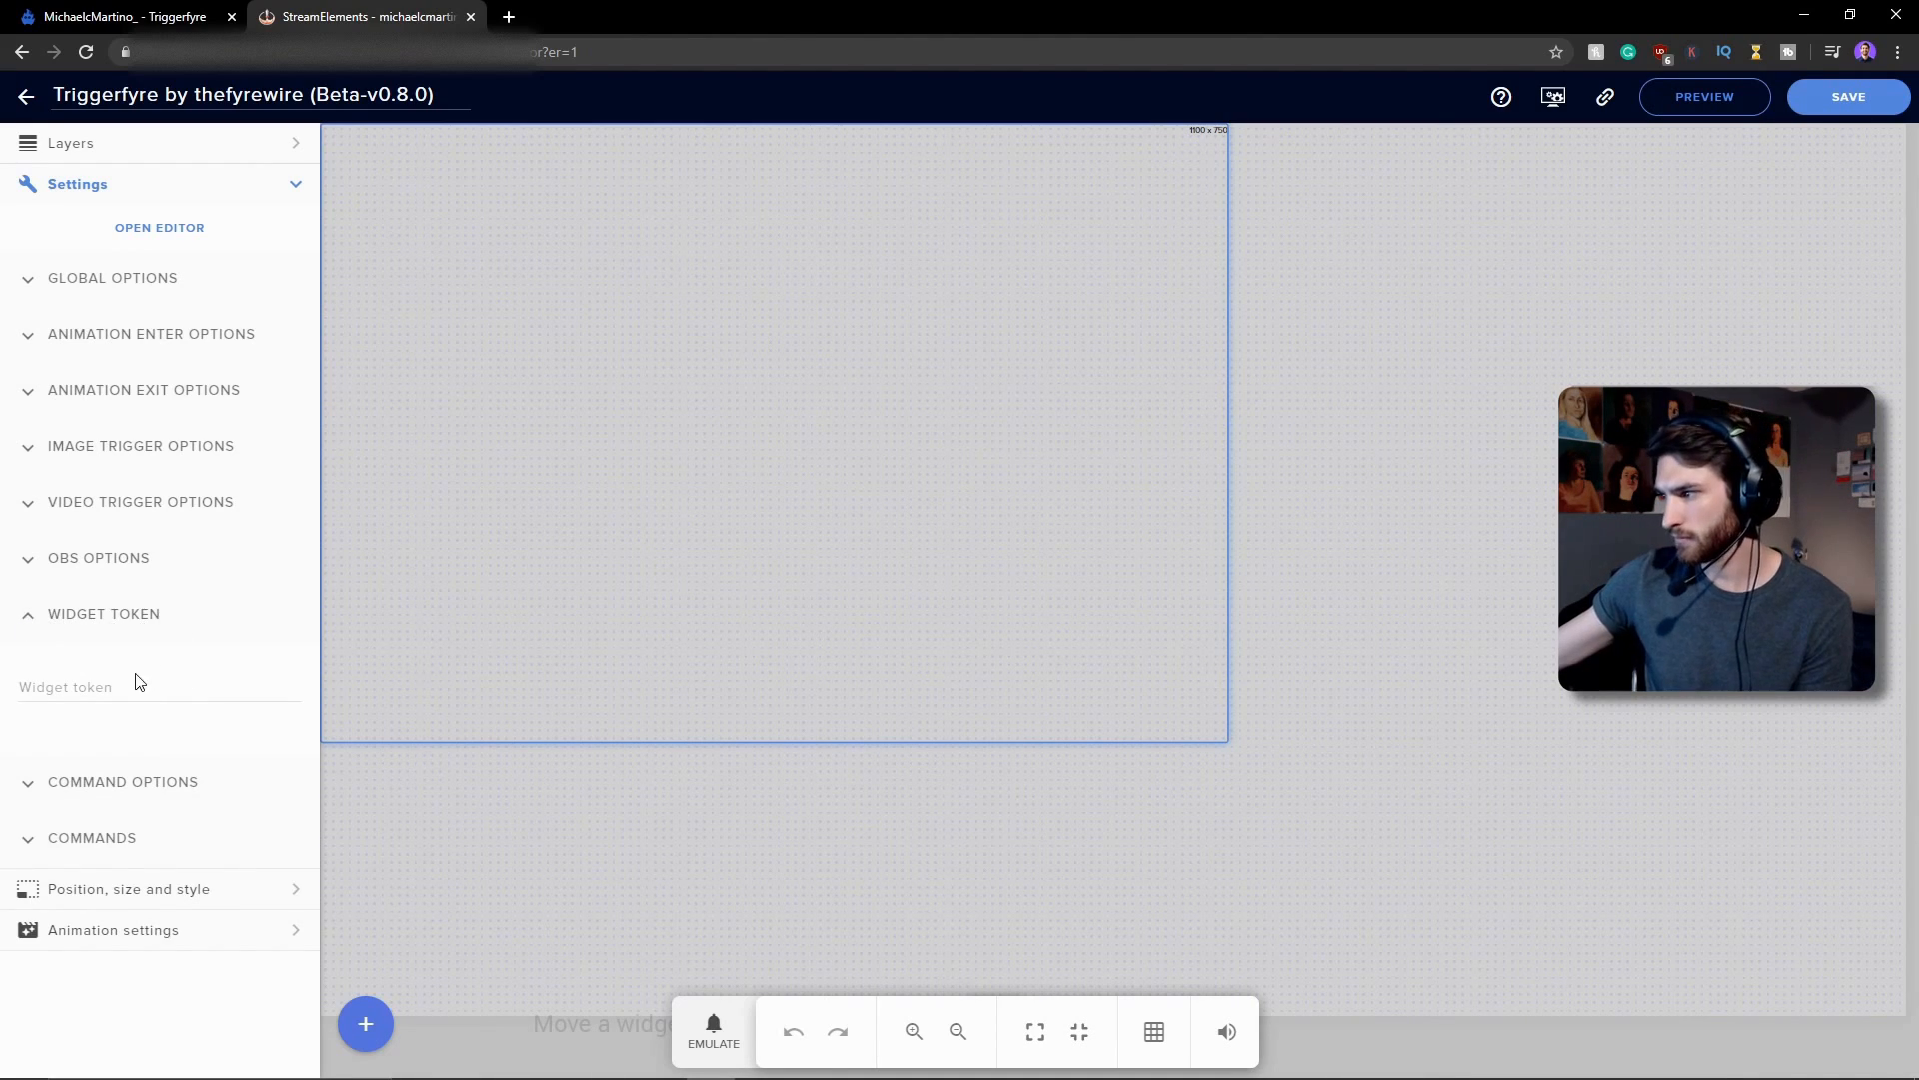
pyautogui.click(154, 686)
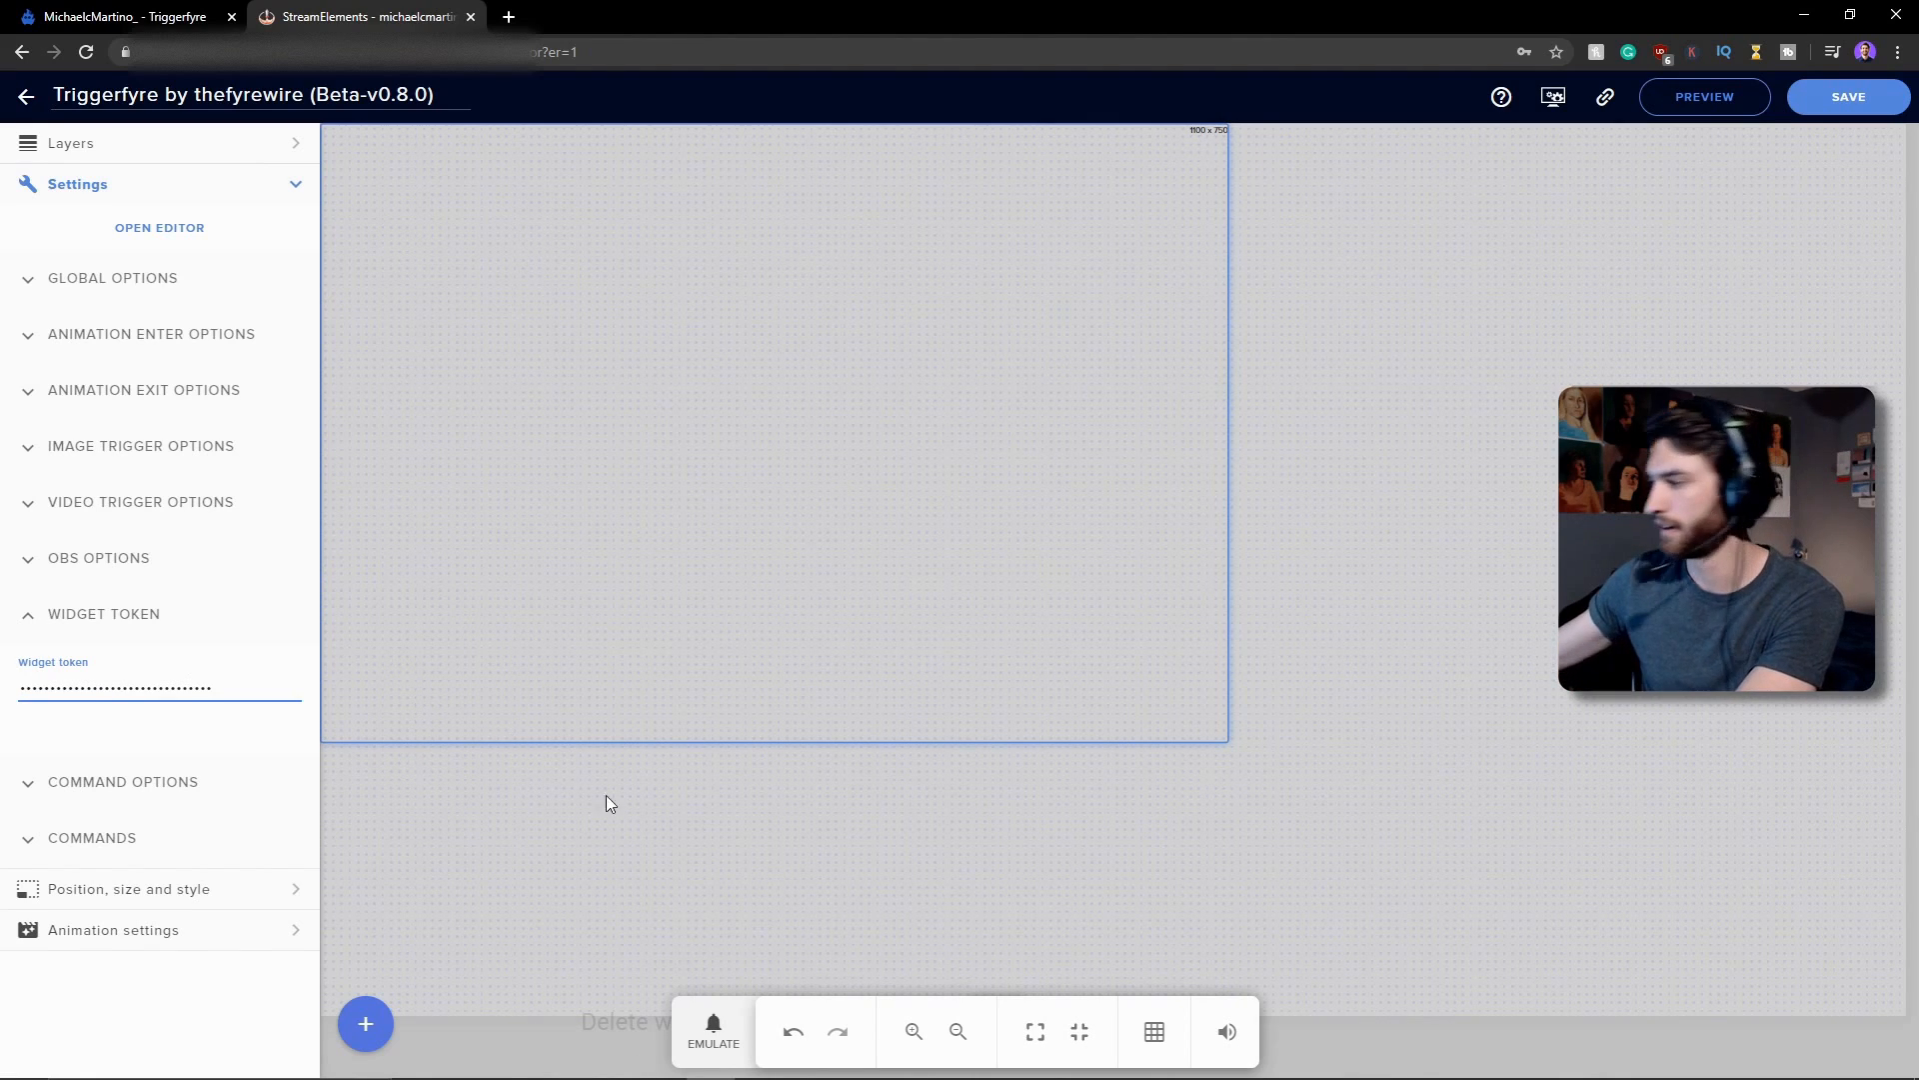
pyautogui.click(1848, 96)
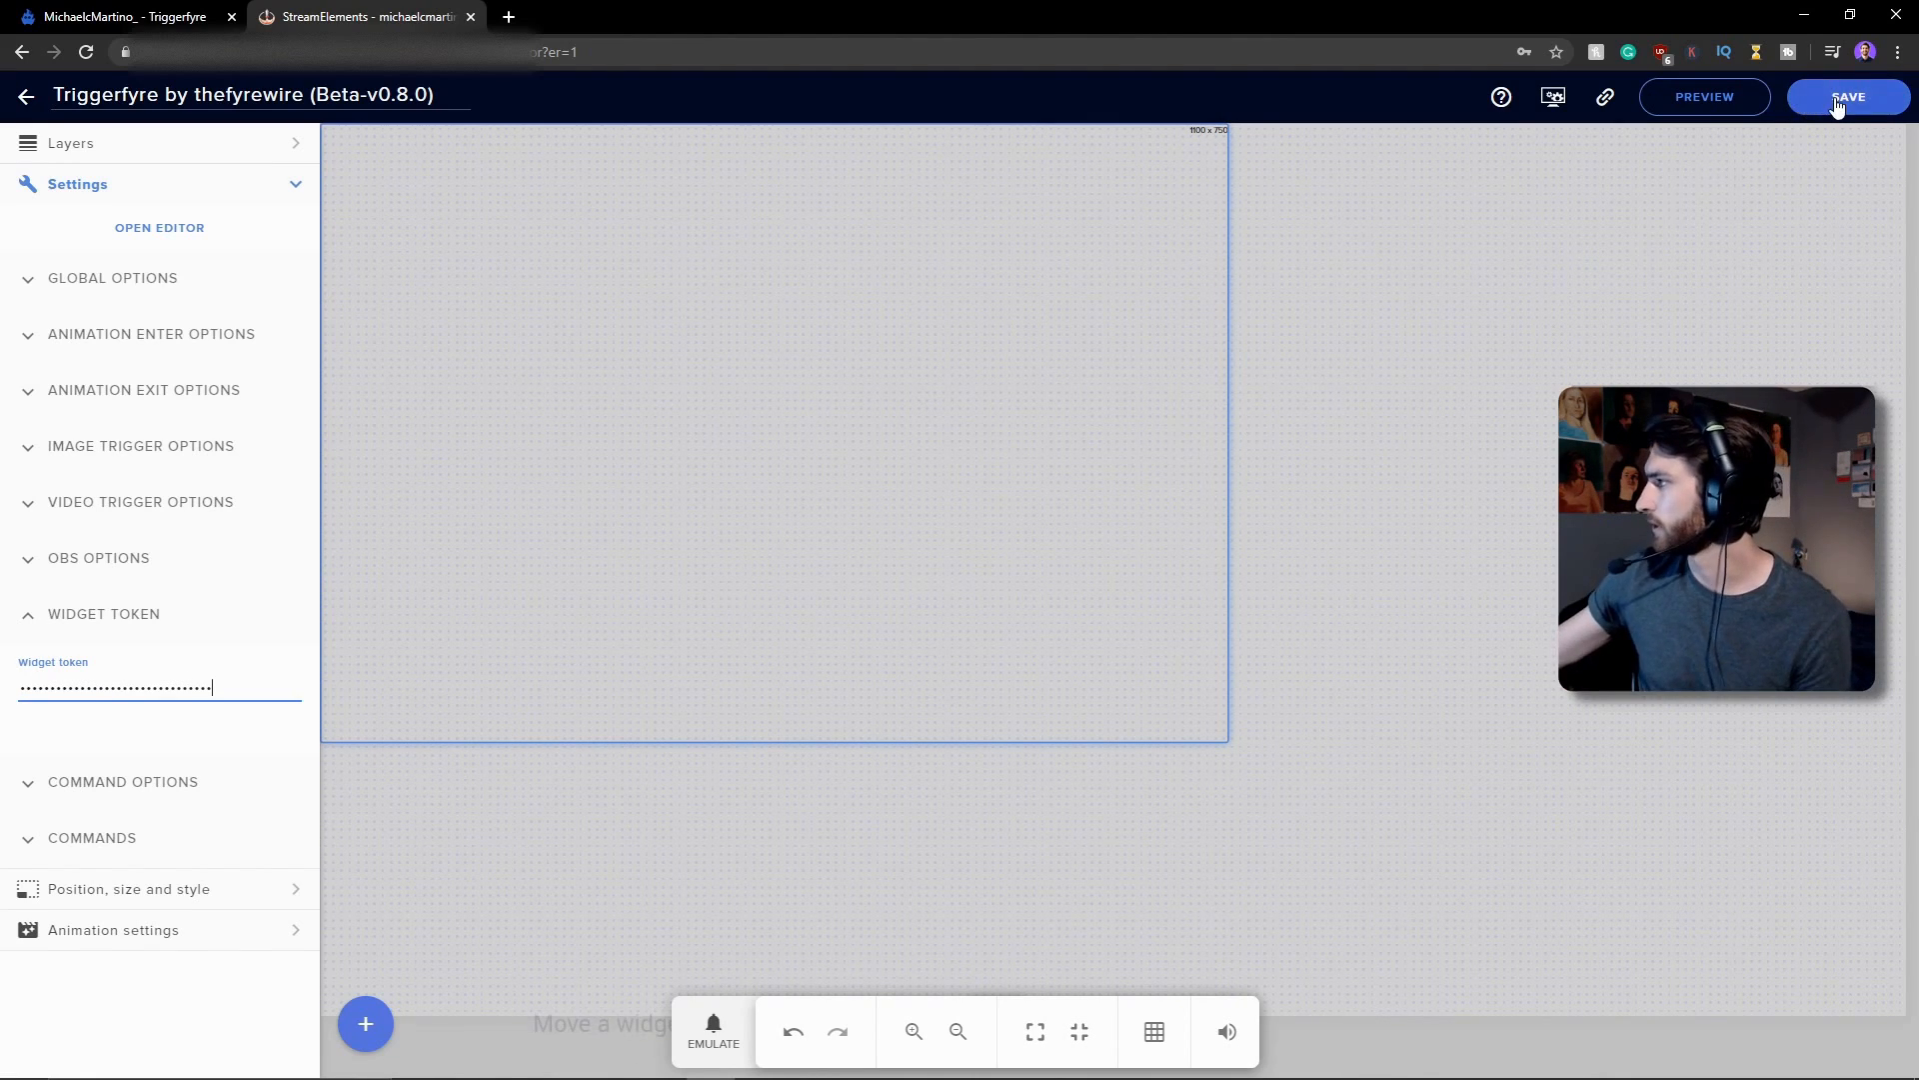
pyautogui.click(1847, 96)
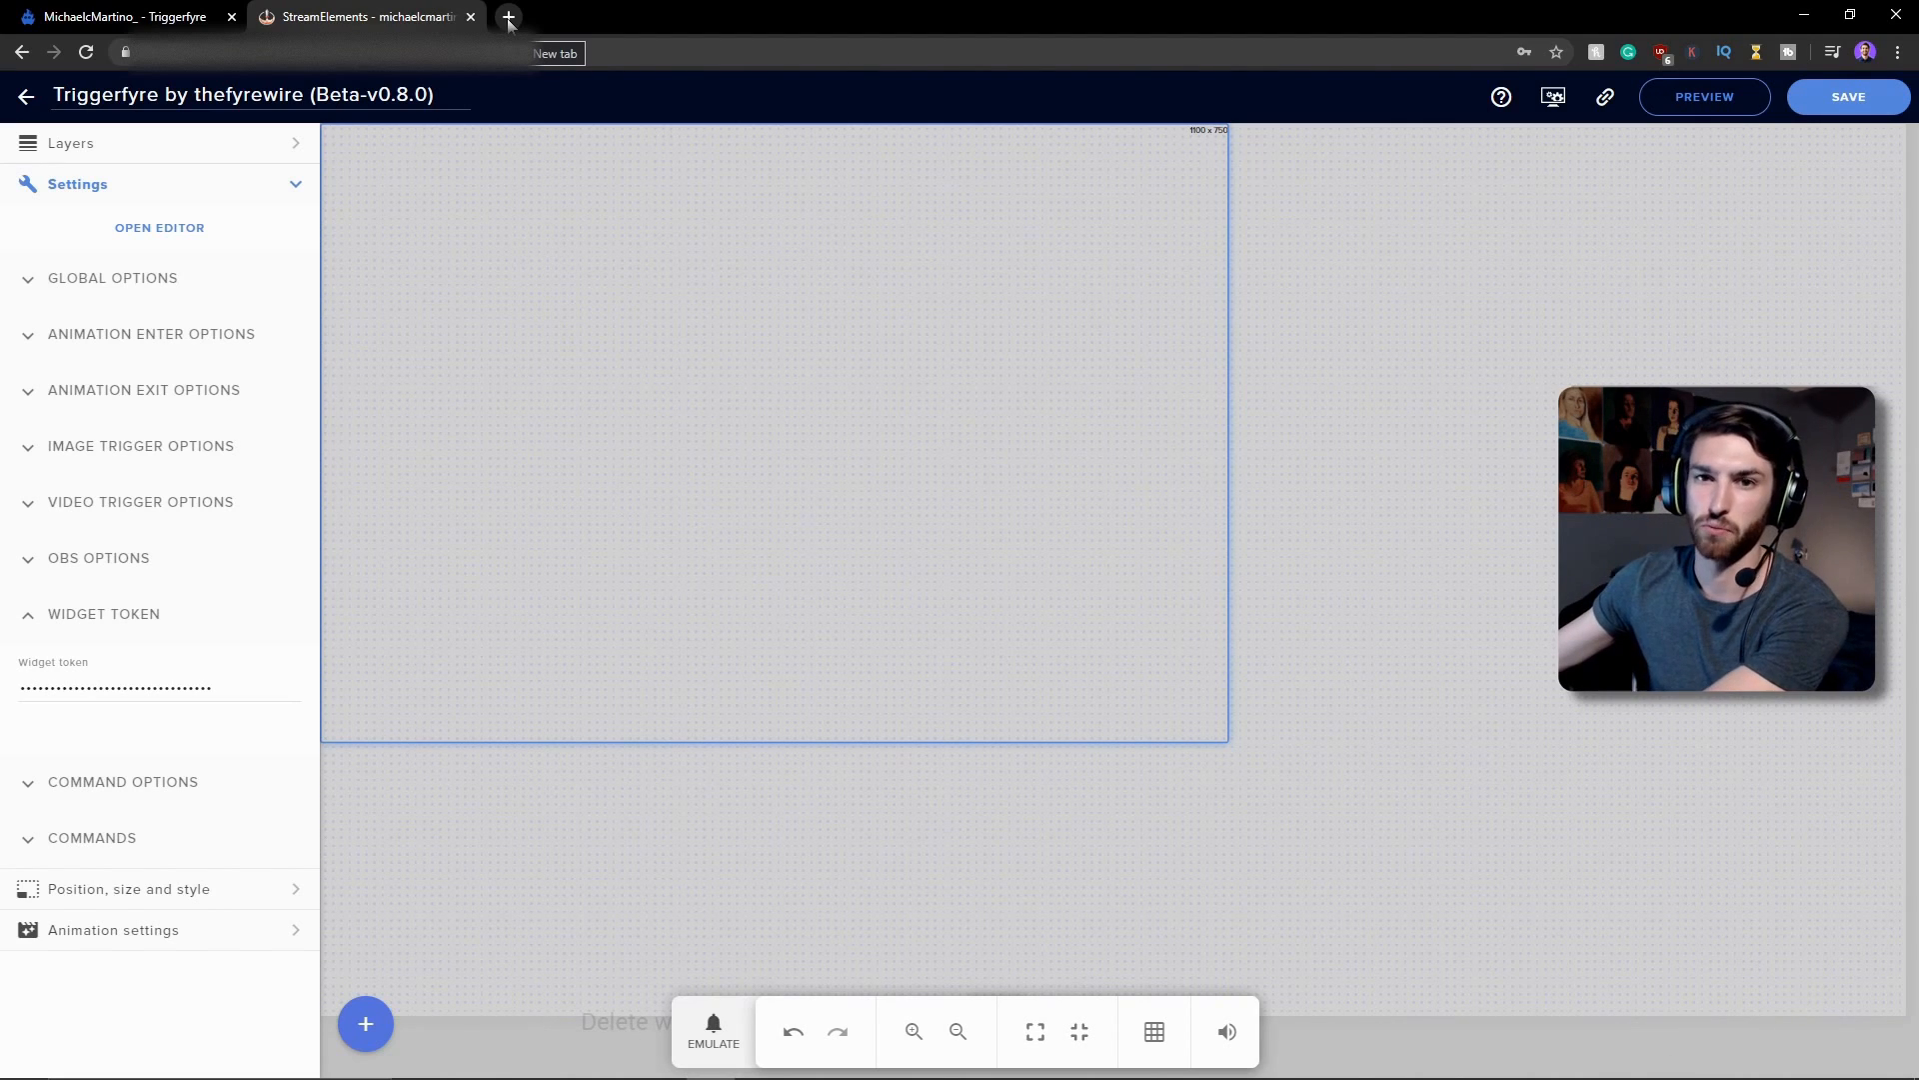
# - Reach Manage Rewards under Channel Points in the Twitch Creator Dashboard, showing Custom Rewards
pyautogui.click(506, 16)
pyautogui.write('twitch.tv')
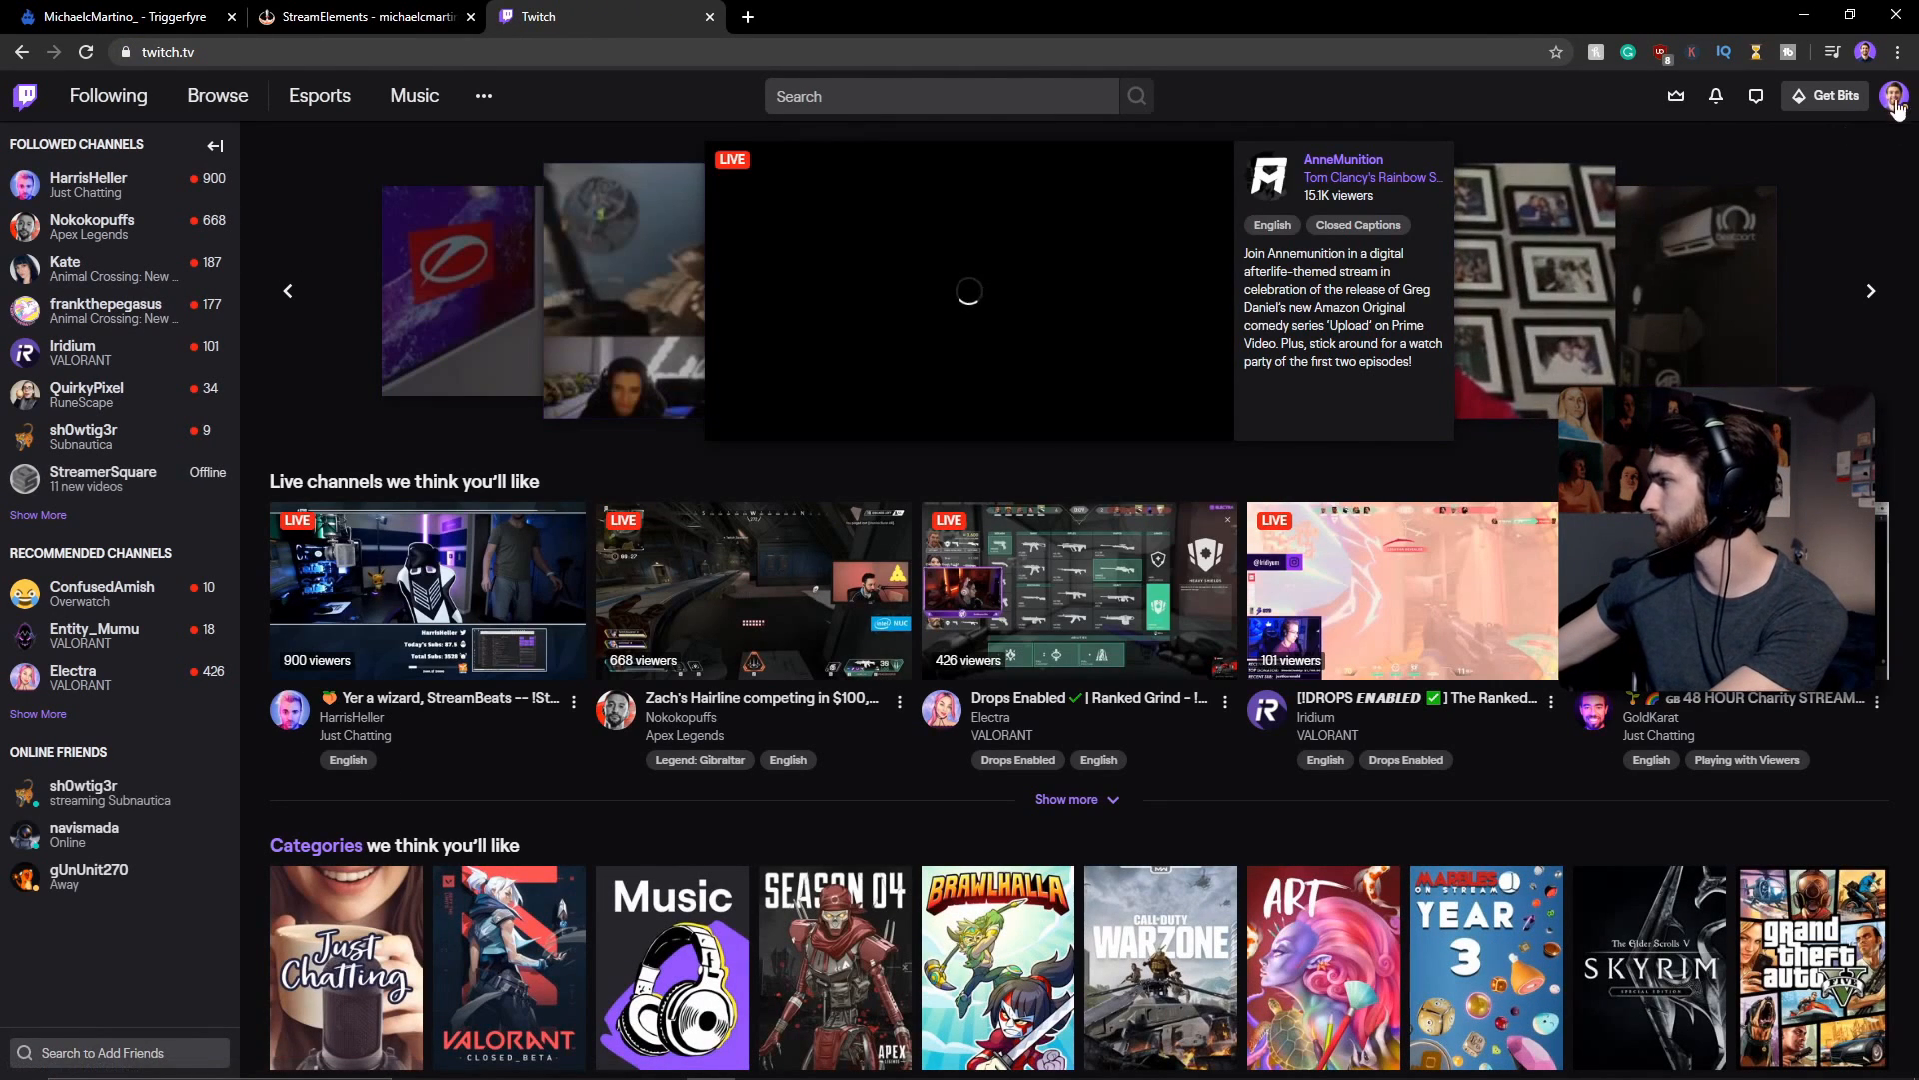
pyautogui.click(1894, 96)
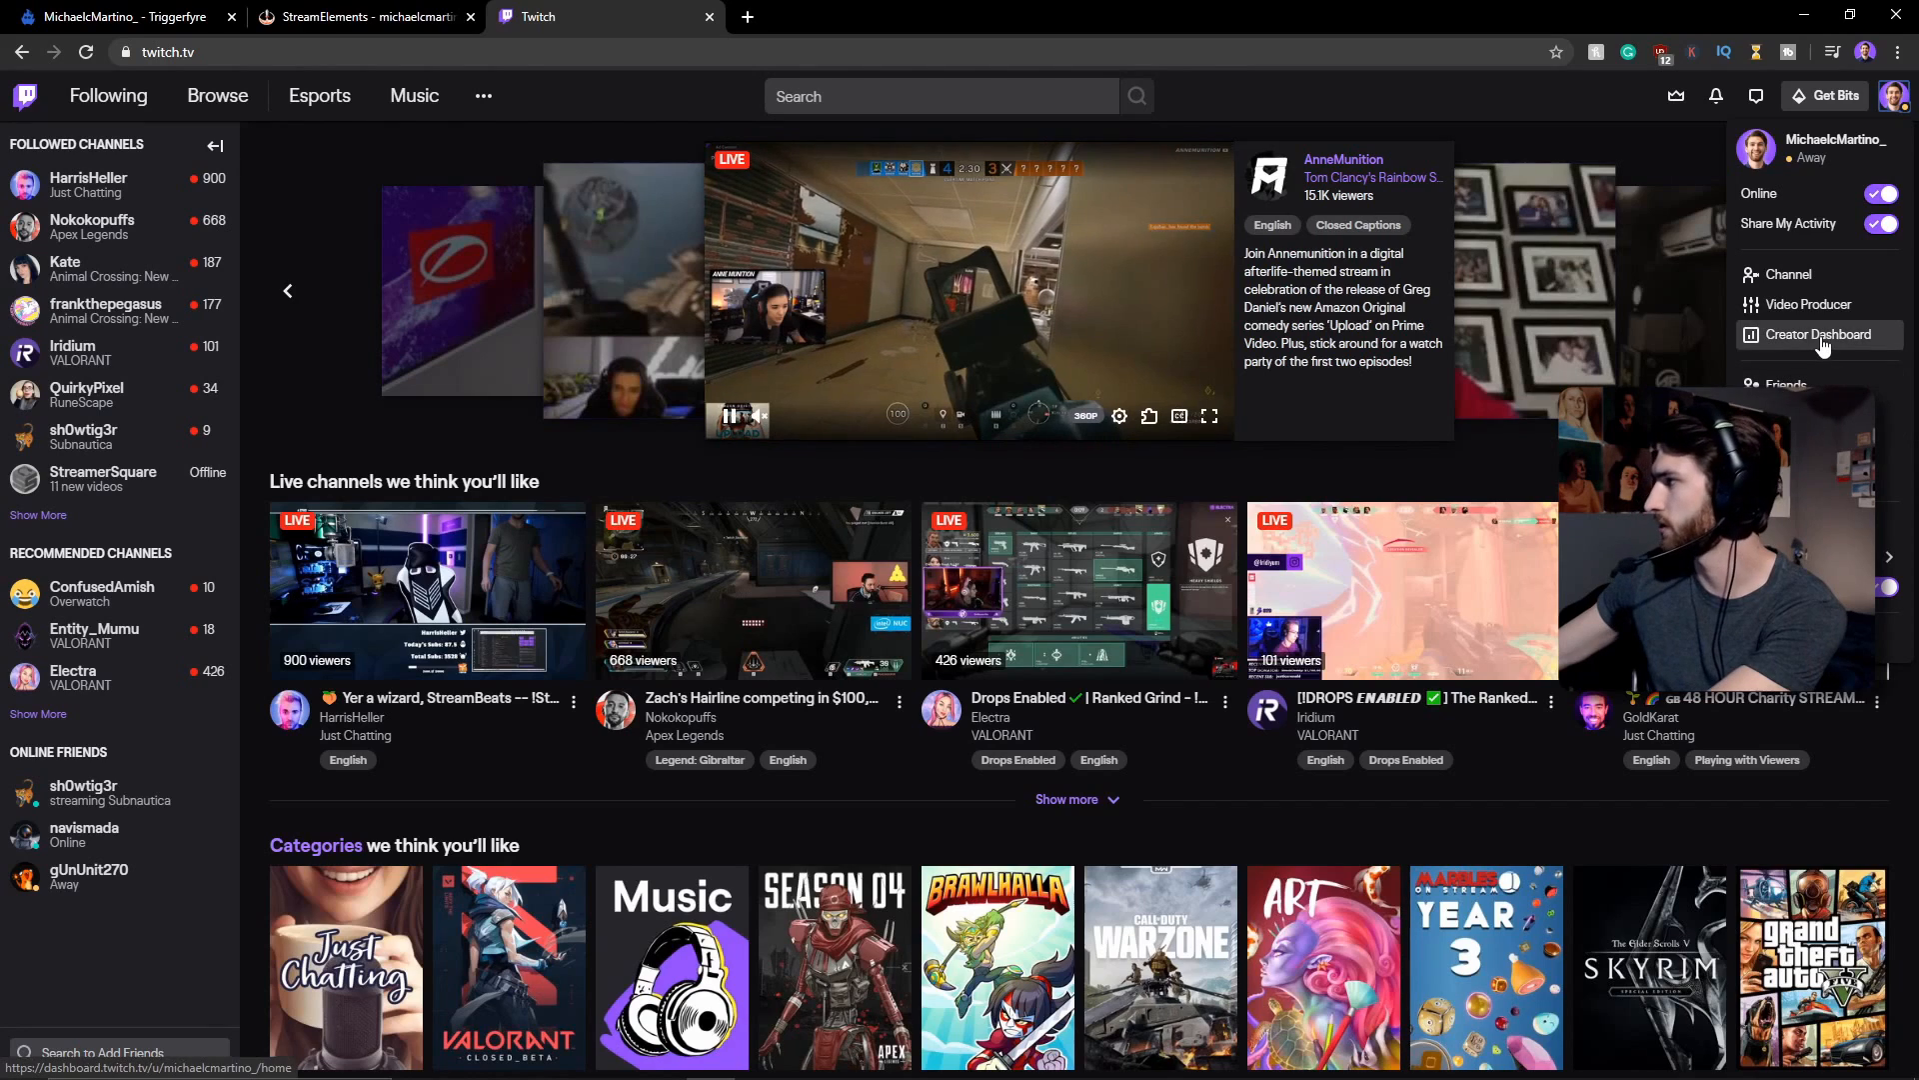
pyautogui.click(1818, 334)
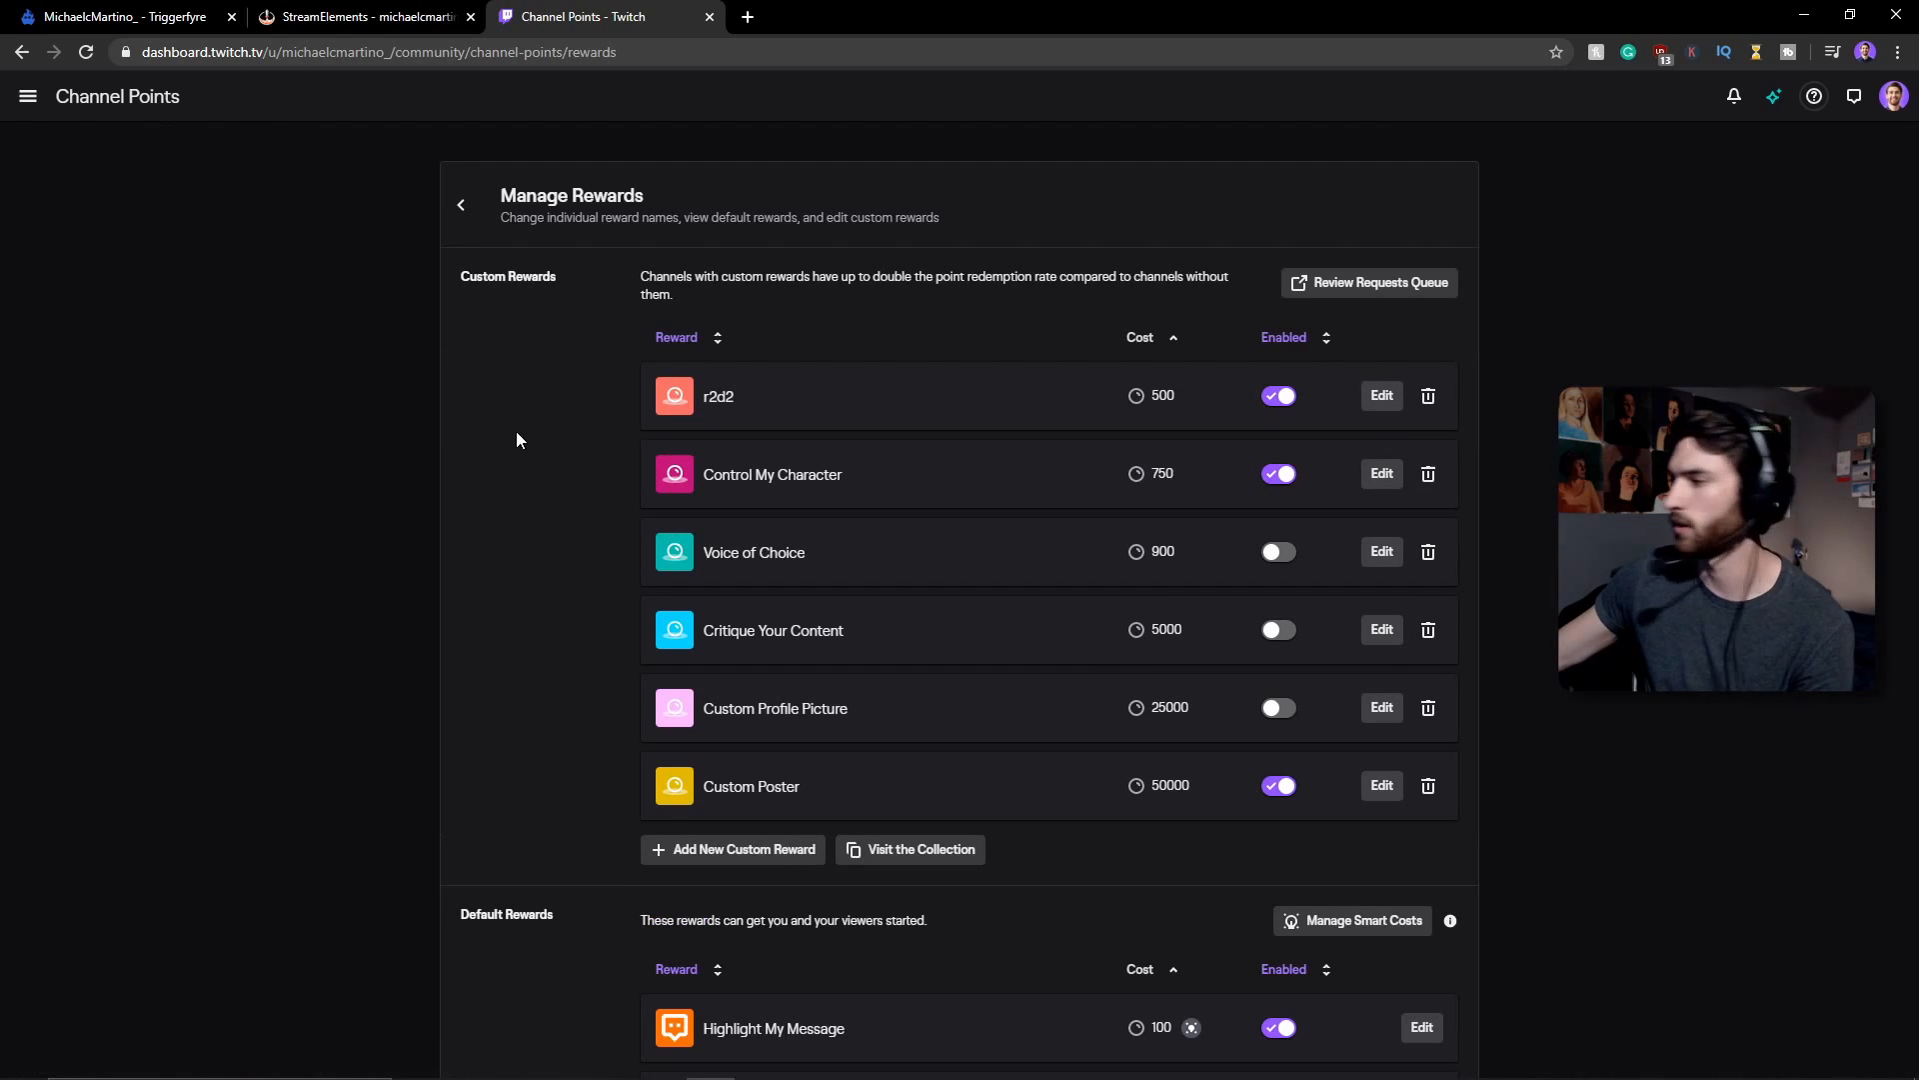
pyautogui.moveTo(523, 476)
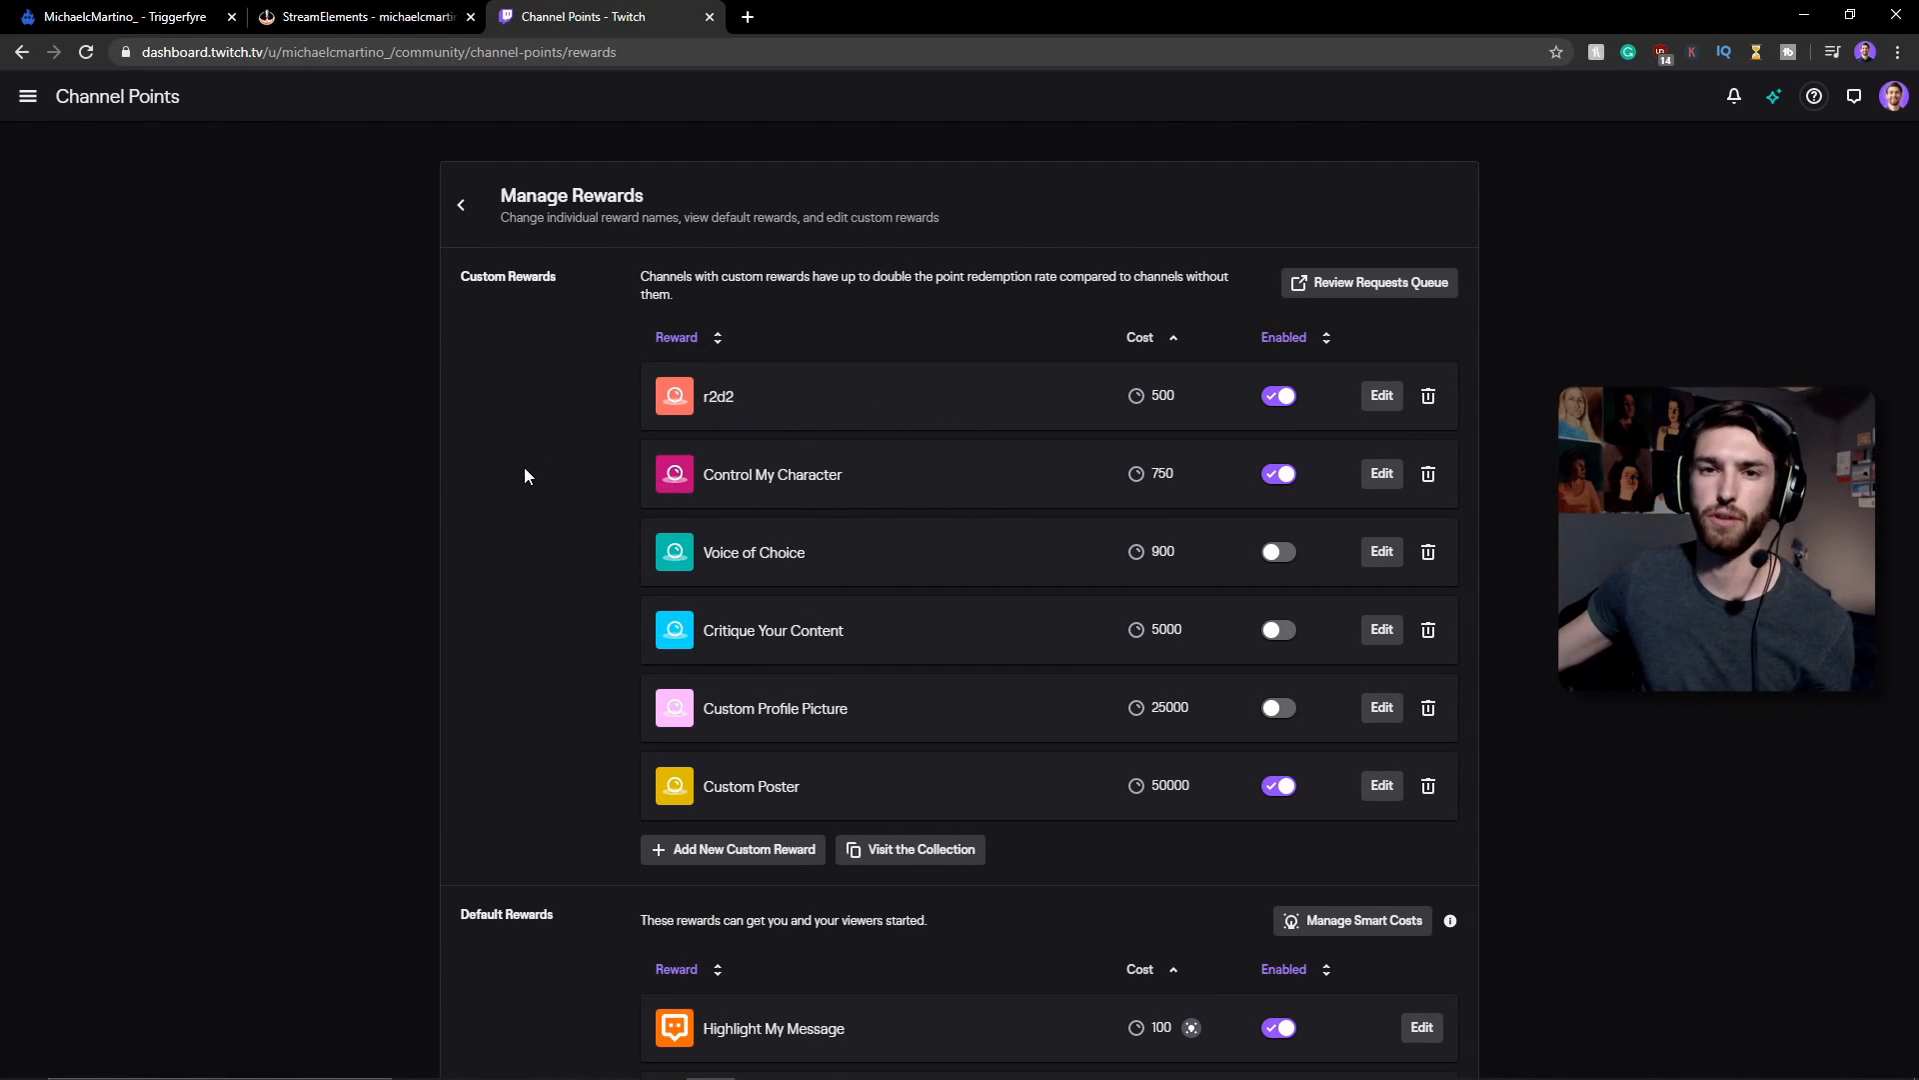
pyautogui.scroll(-3)
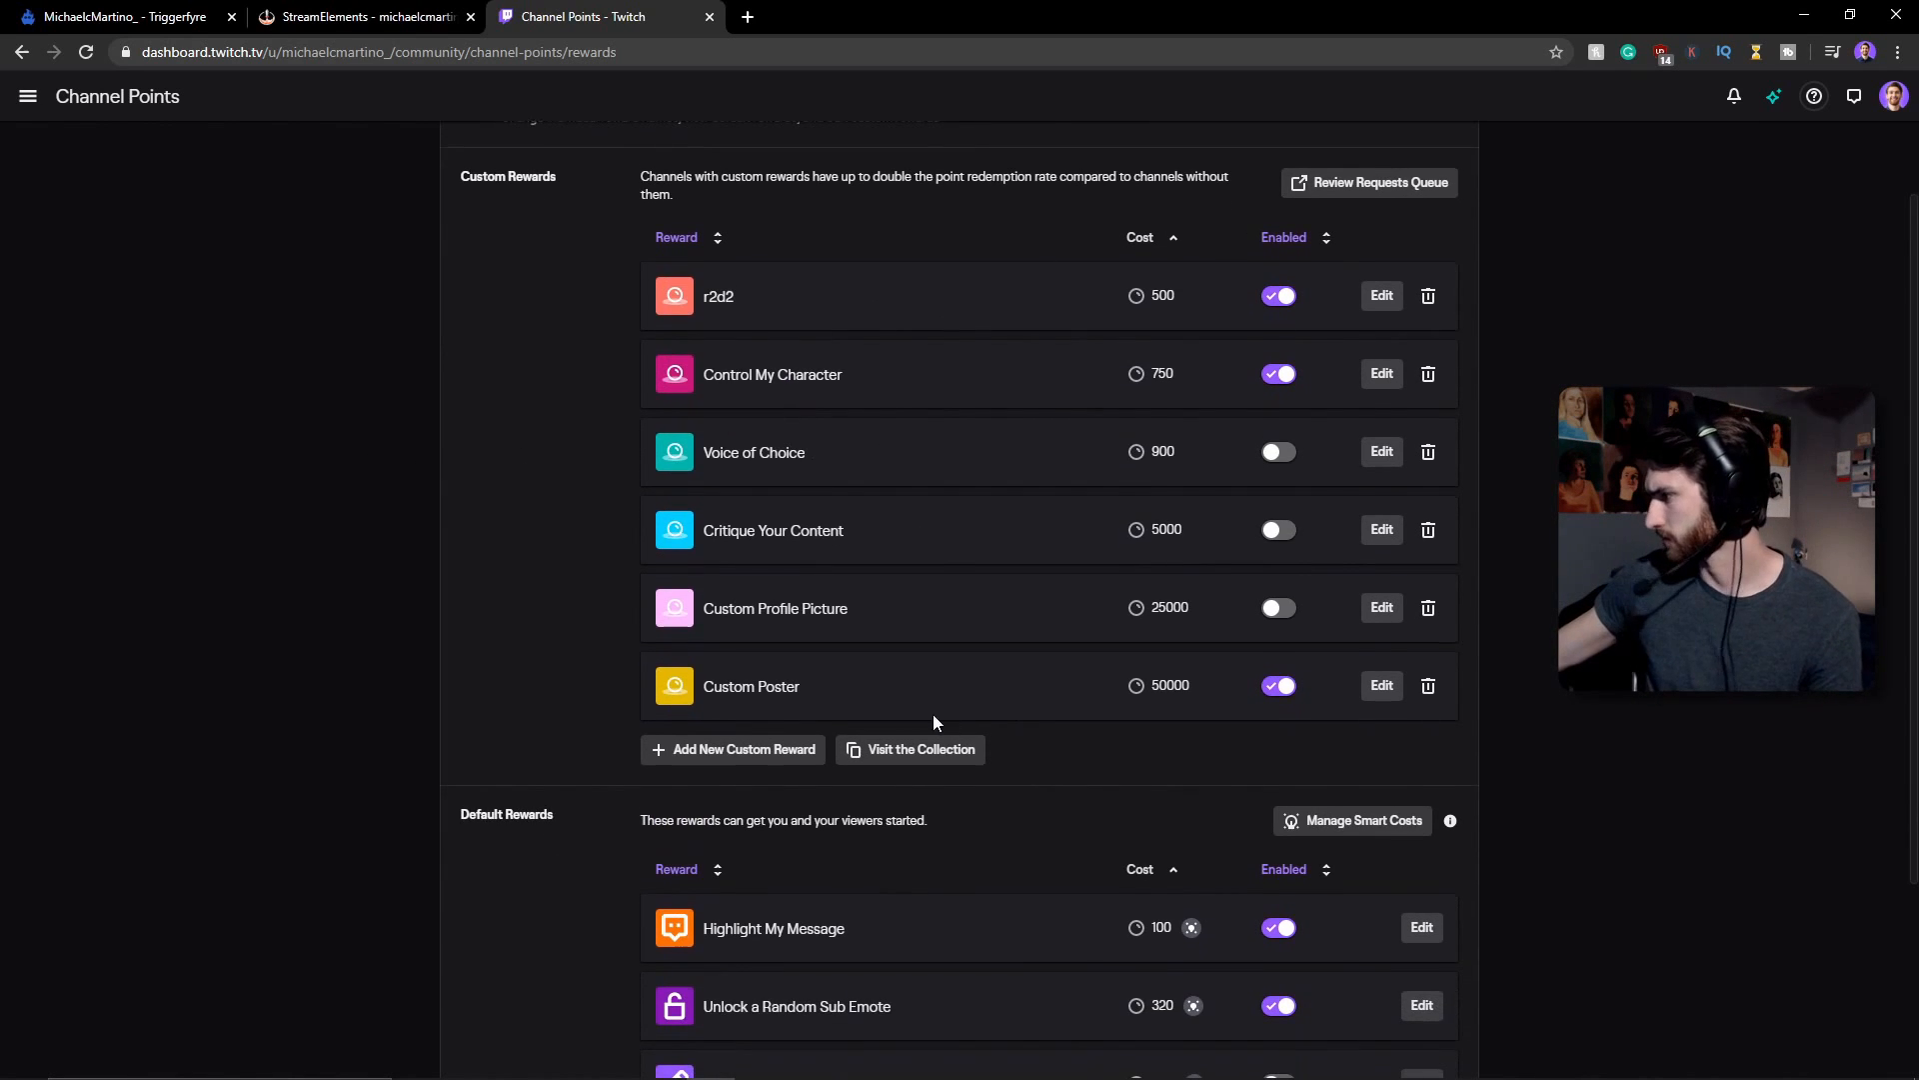
# - Begin a new custom reward, confirming the c3po reward name in Triggerfyre's trigger settings
pyautogui.click(734, 750)
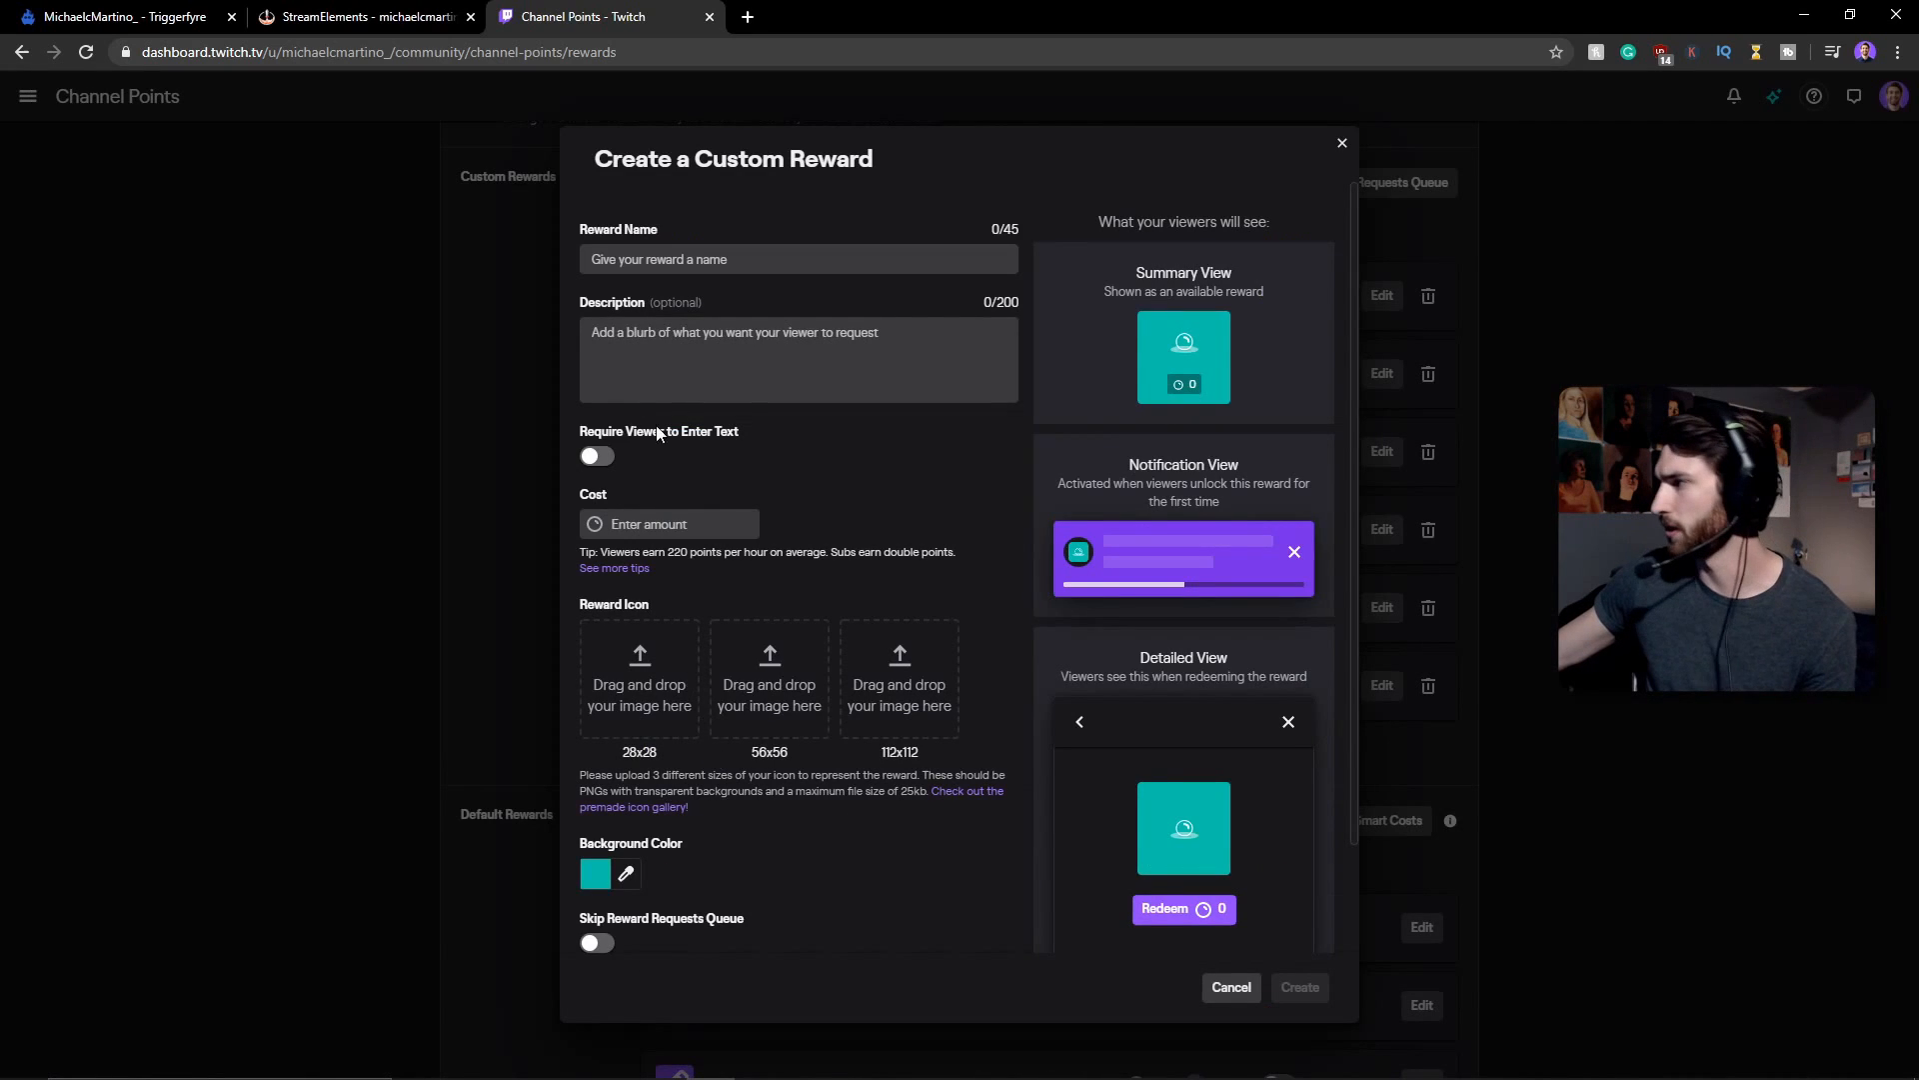
pyautogui.click(797, 258)
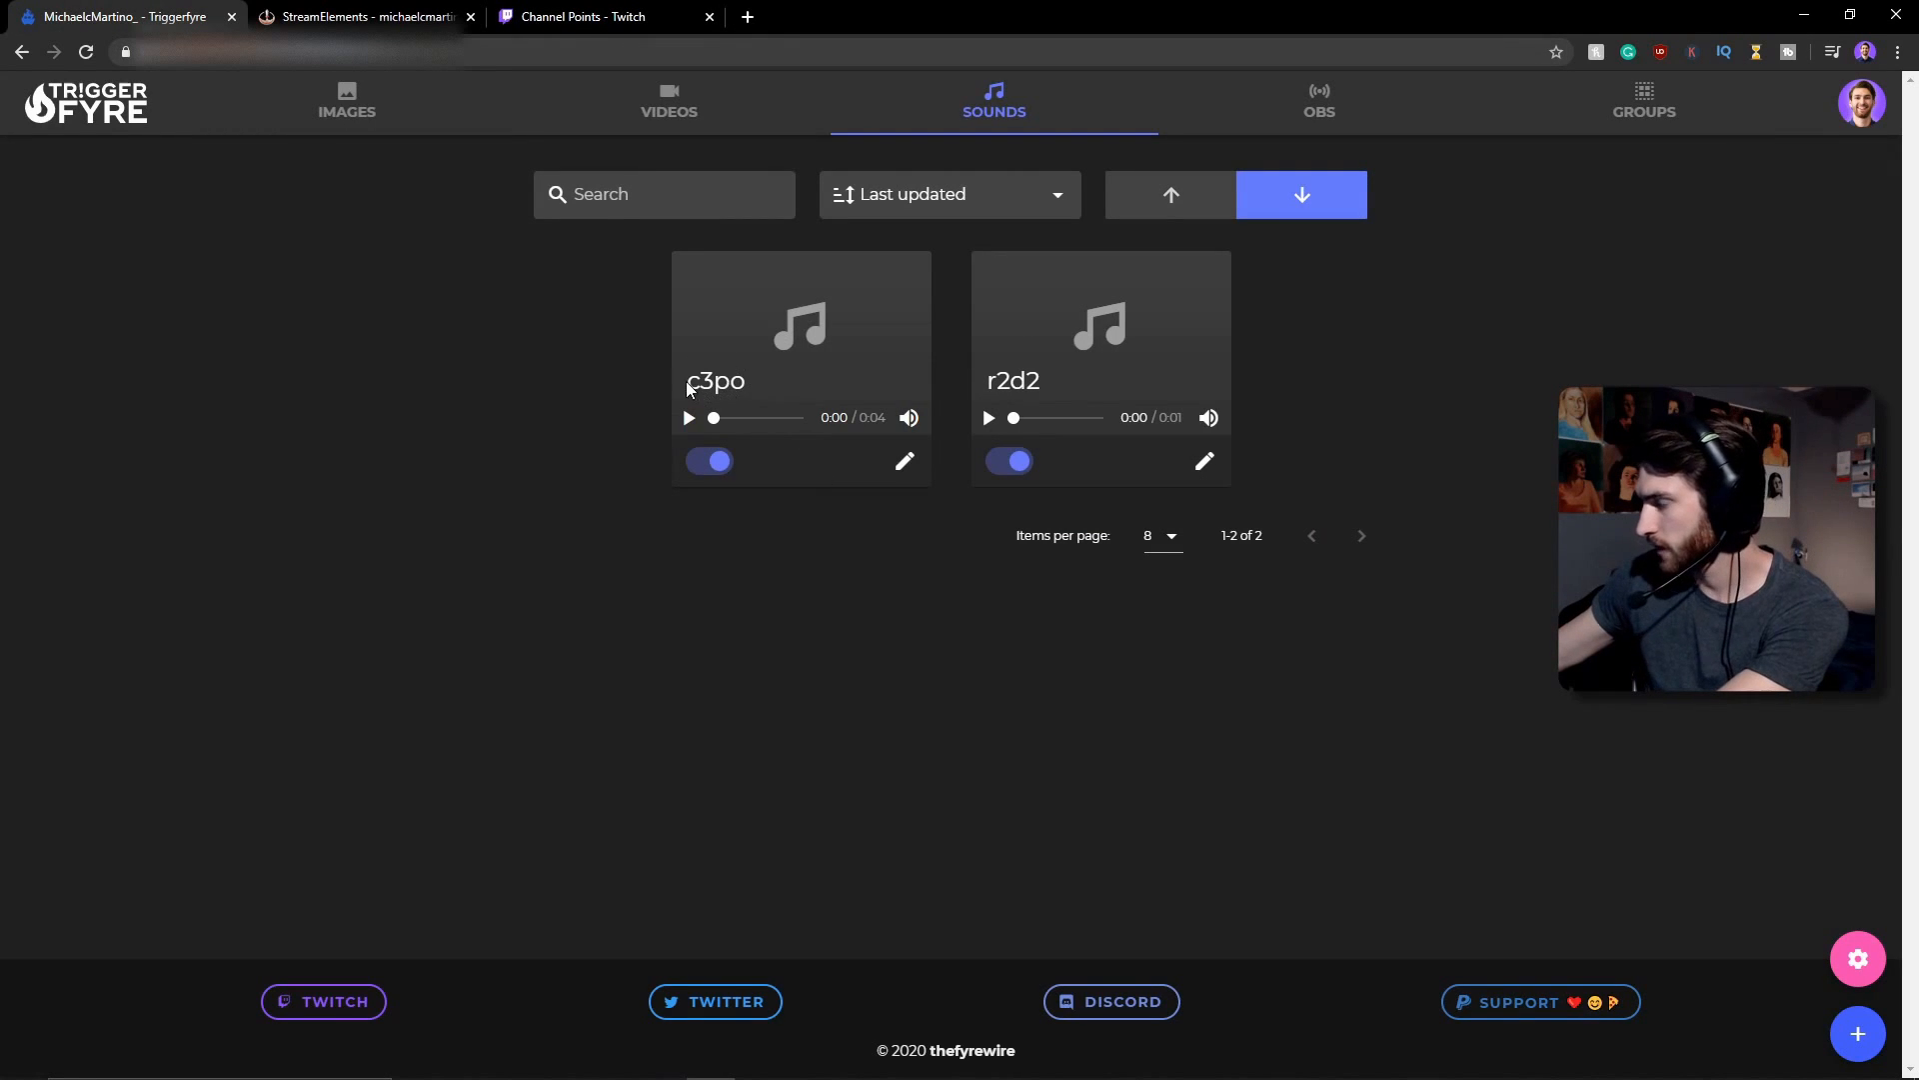
pyautogui.click(904, 459)
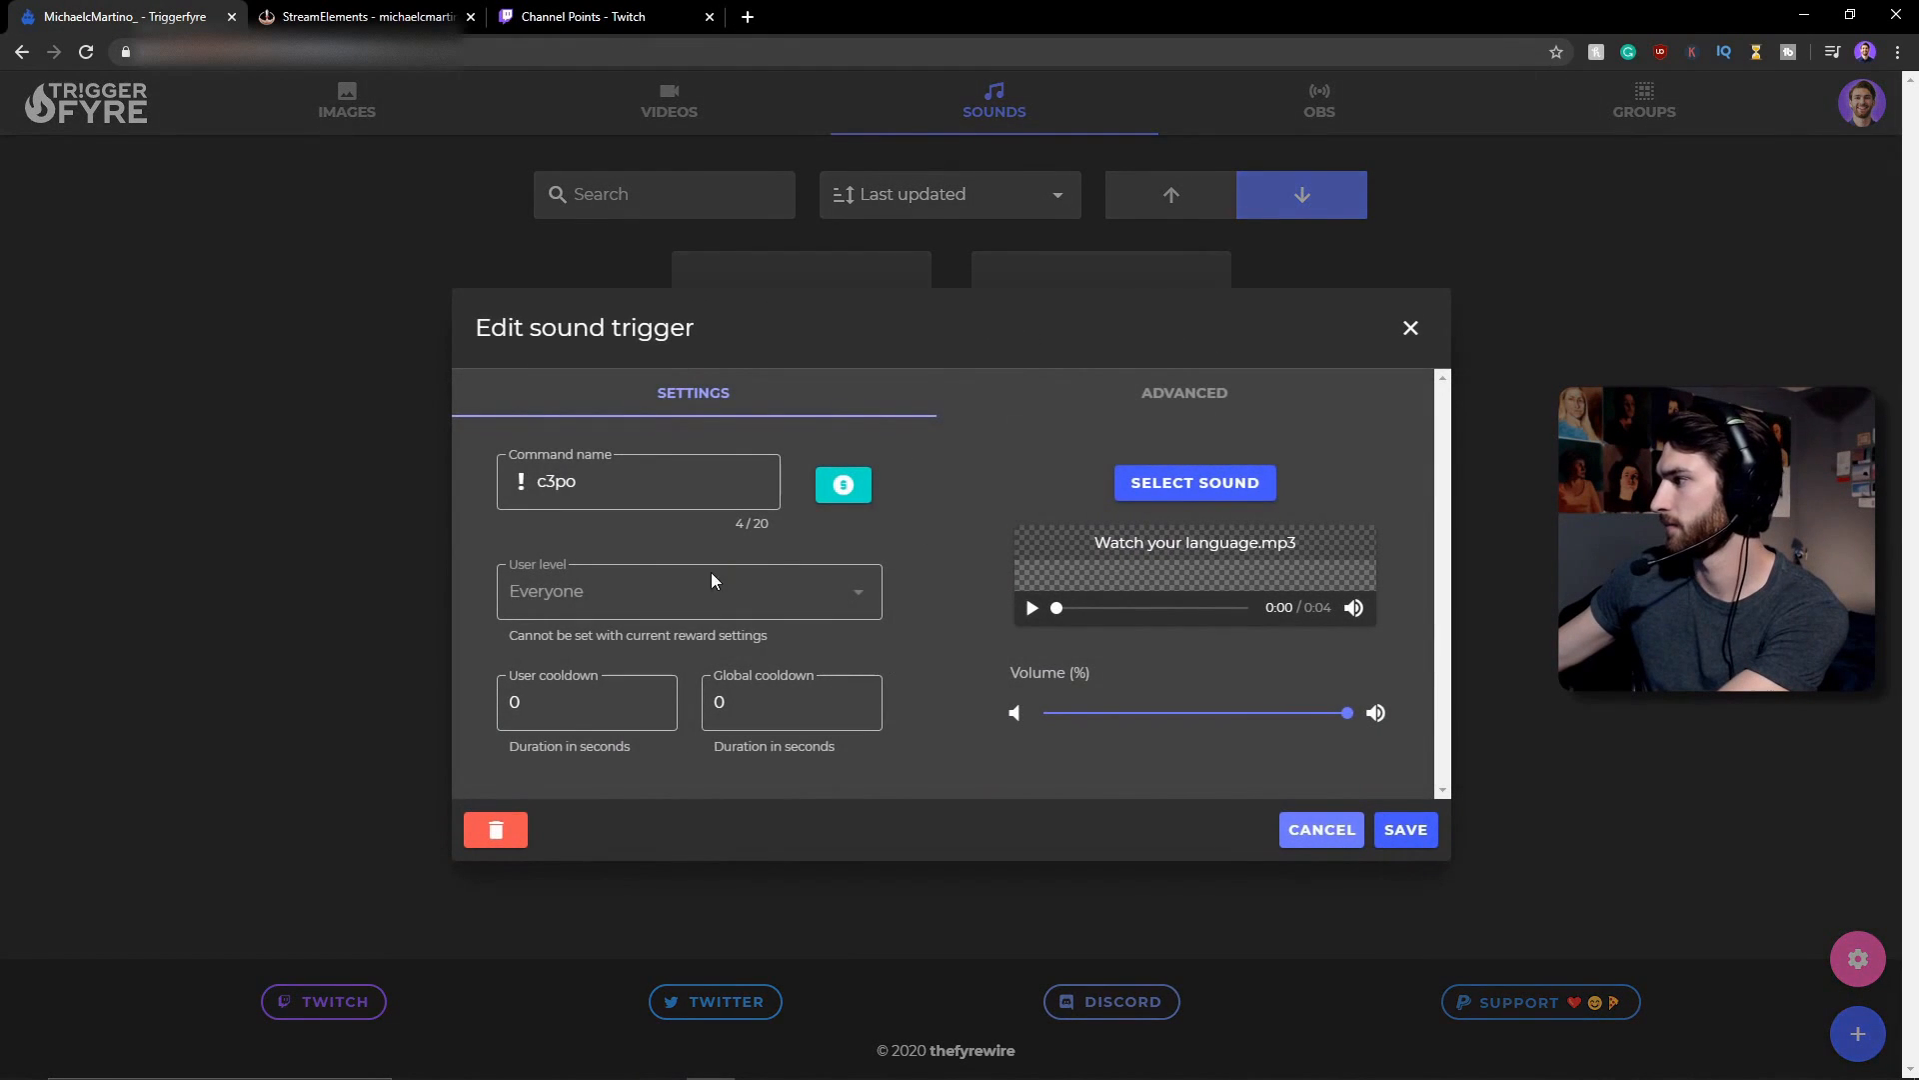
pyautogui.click(842, 483)
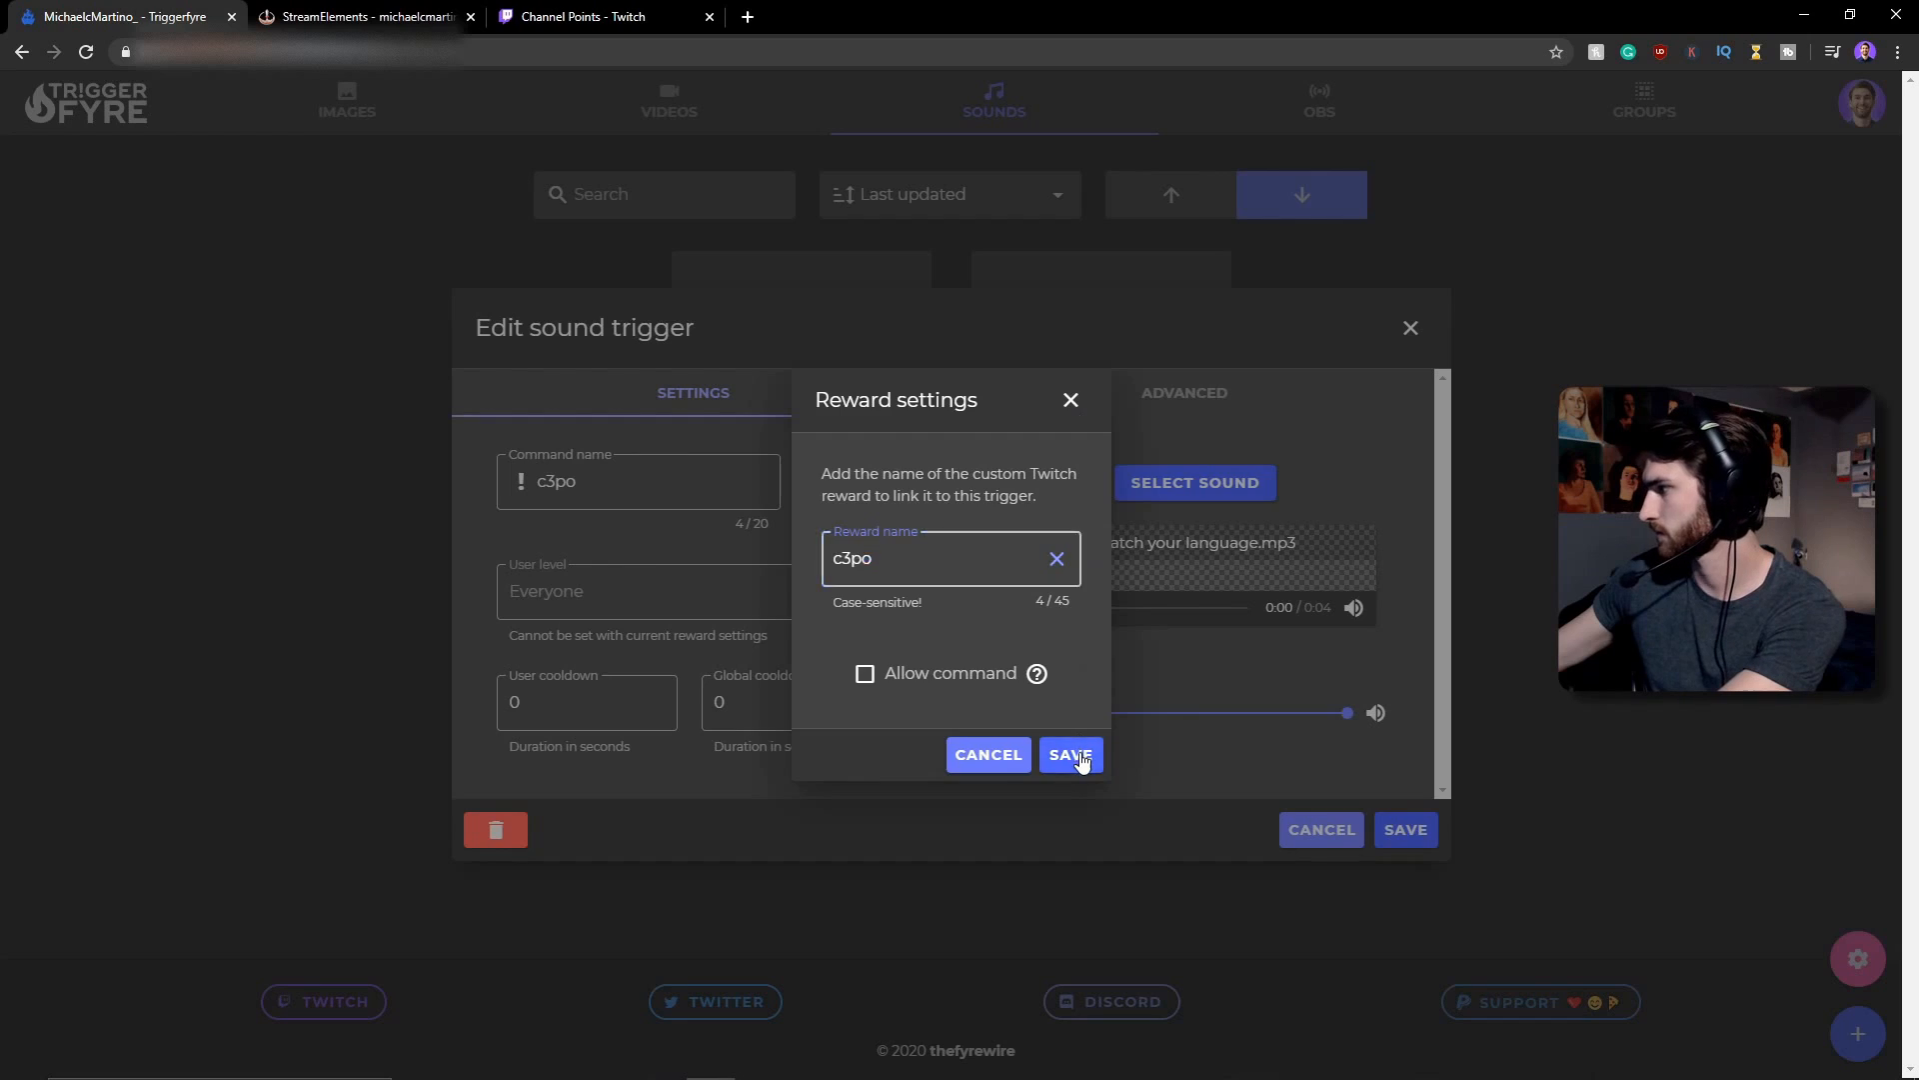
pyautogui.click(1068, 754)
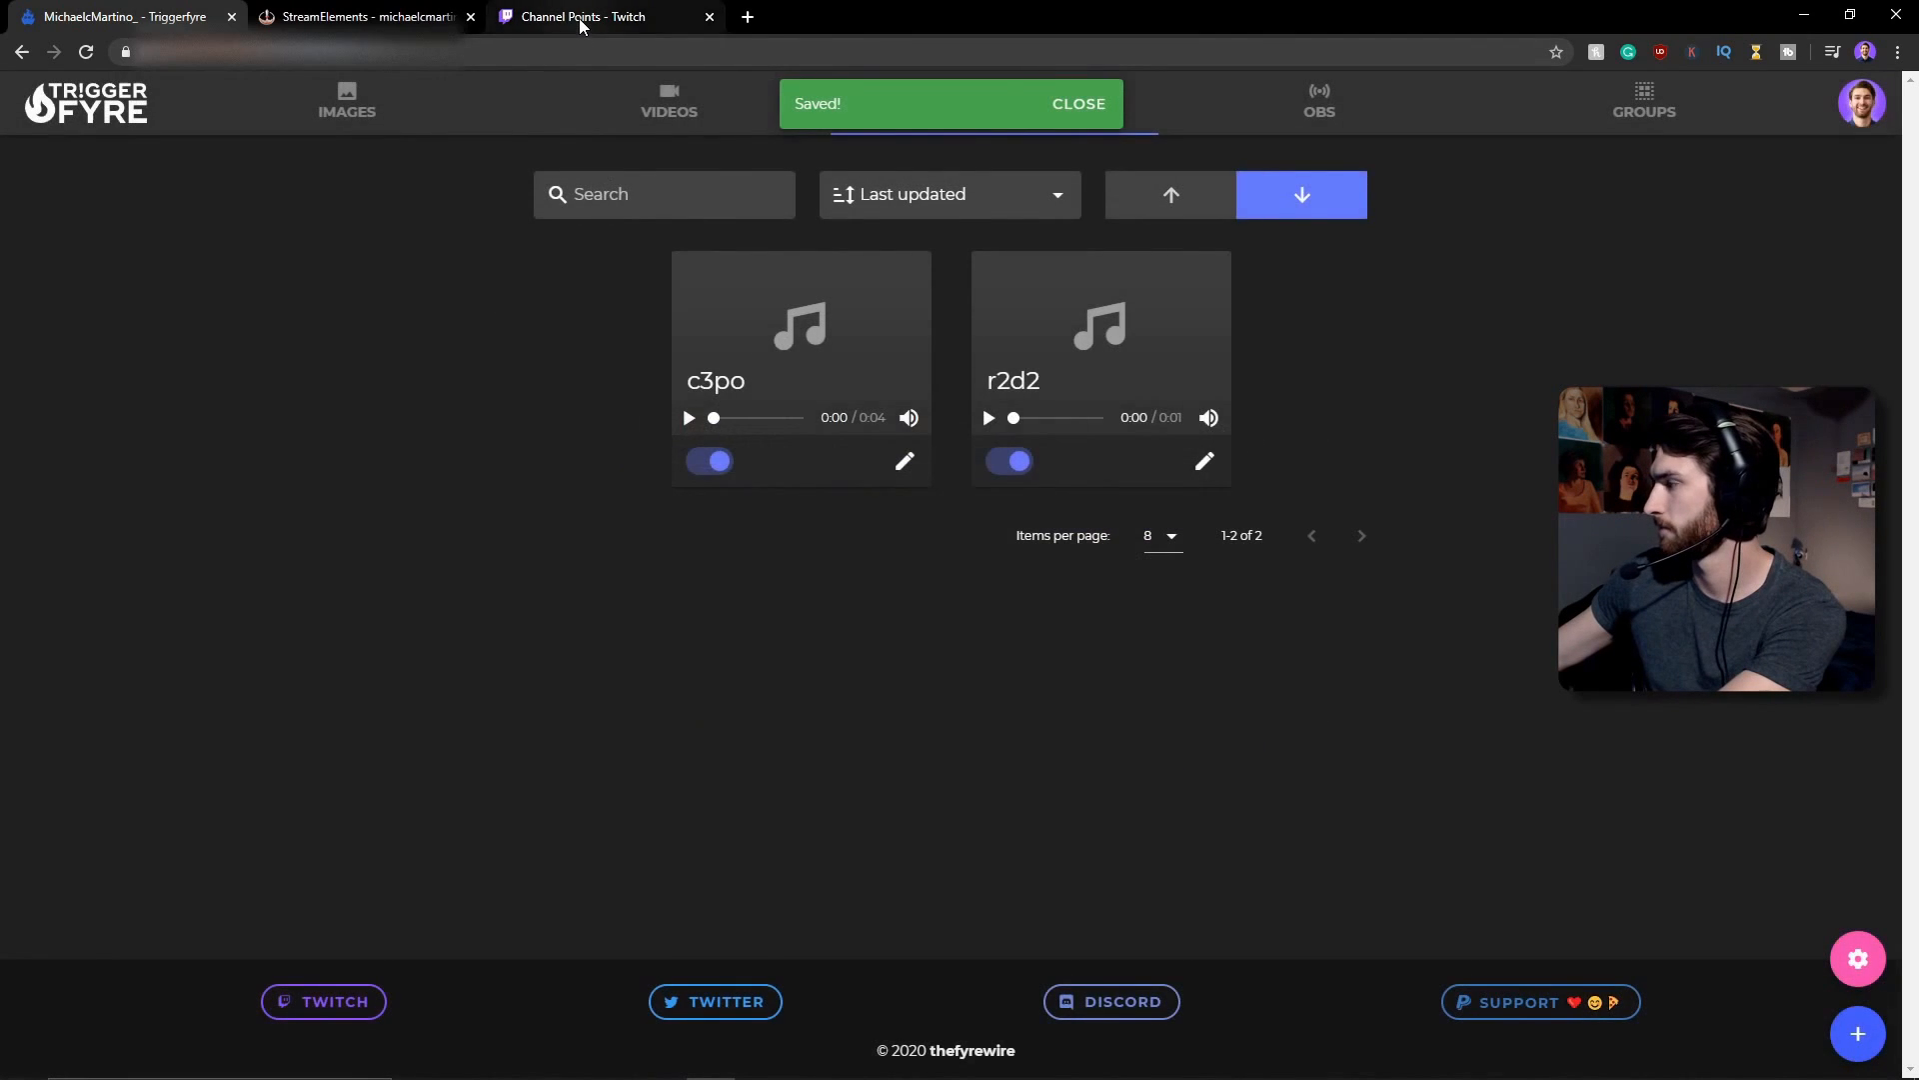
pyautogui.click(604, 16)
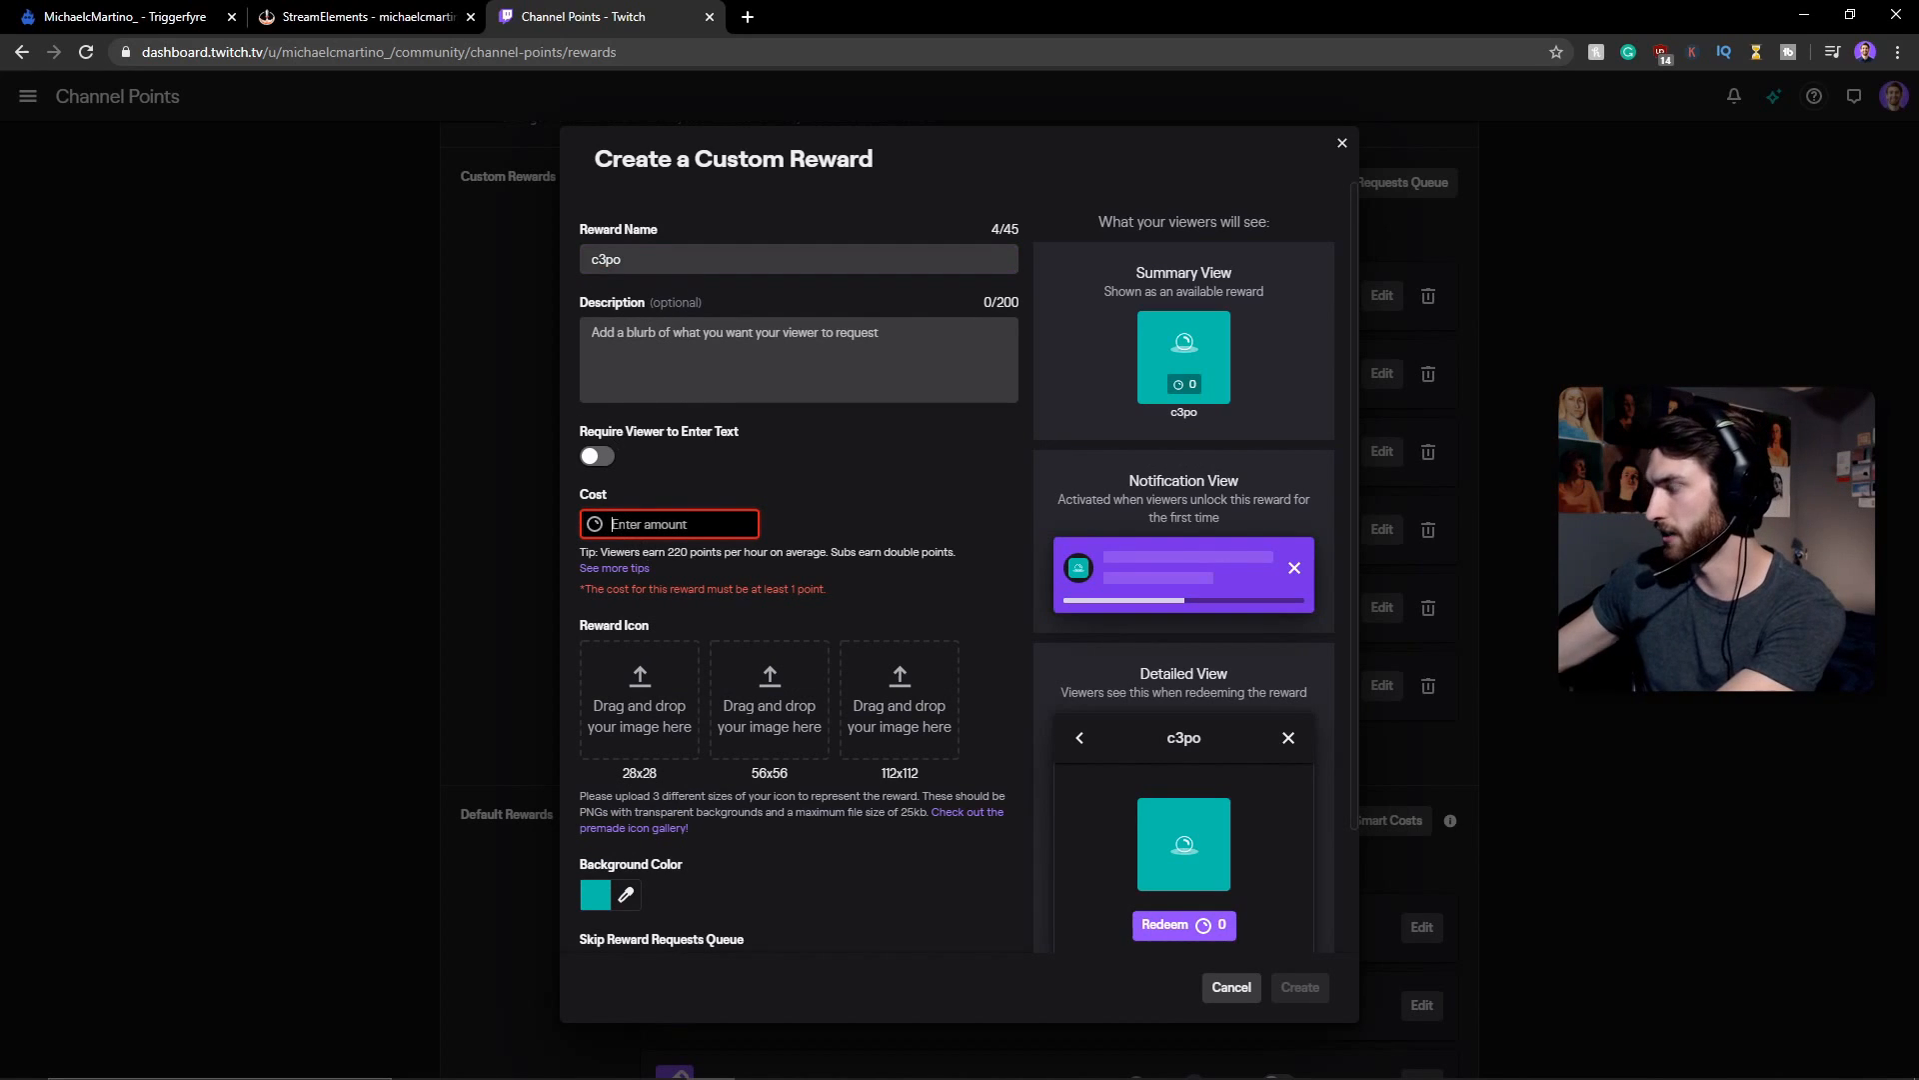
# - Create the c3po reward with a cost of 500 channel points
pyautogui.write('500')
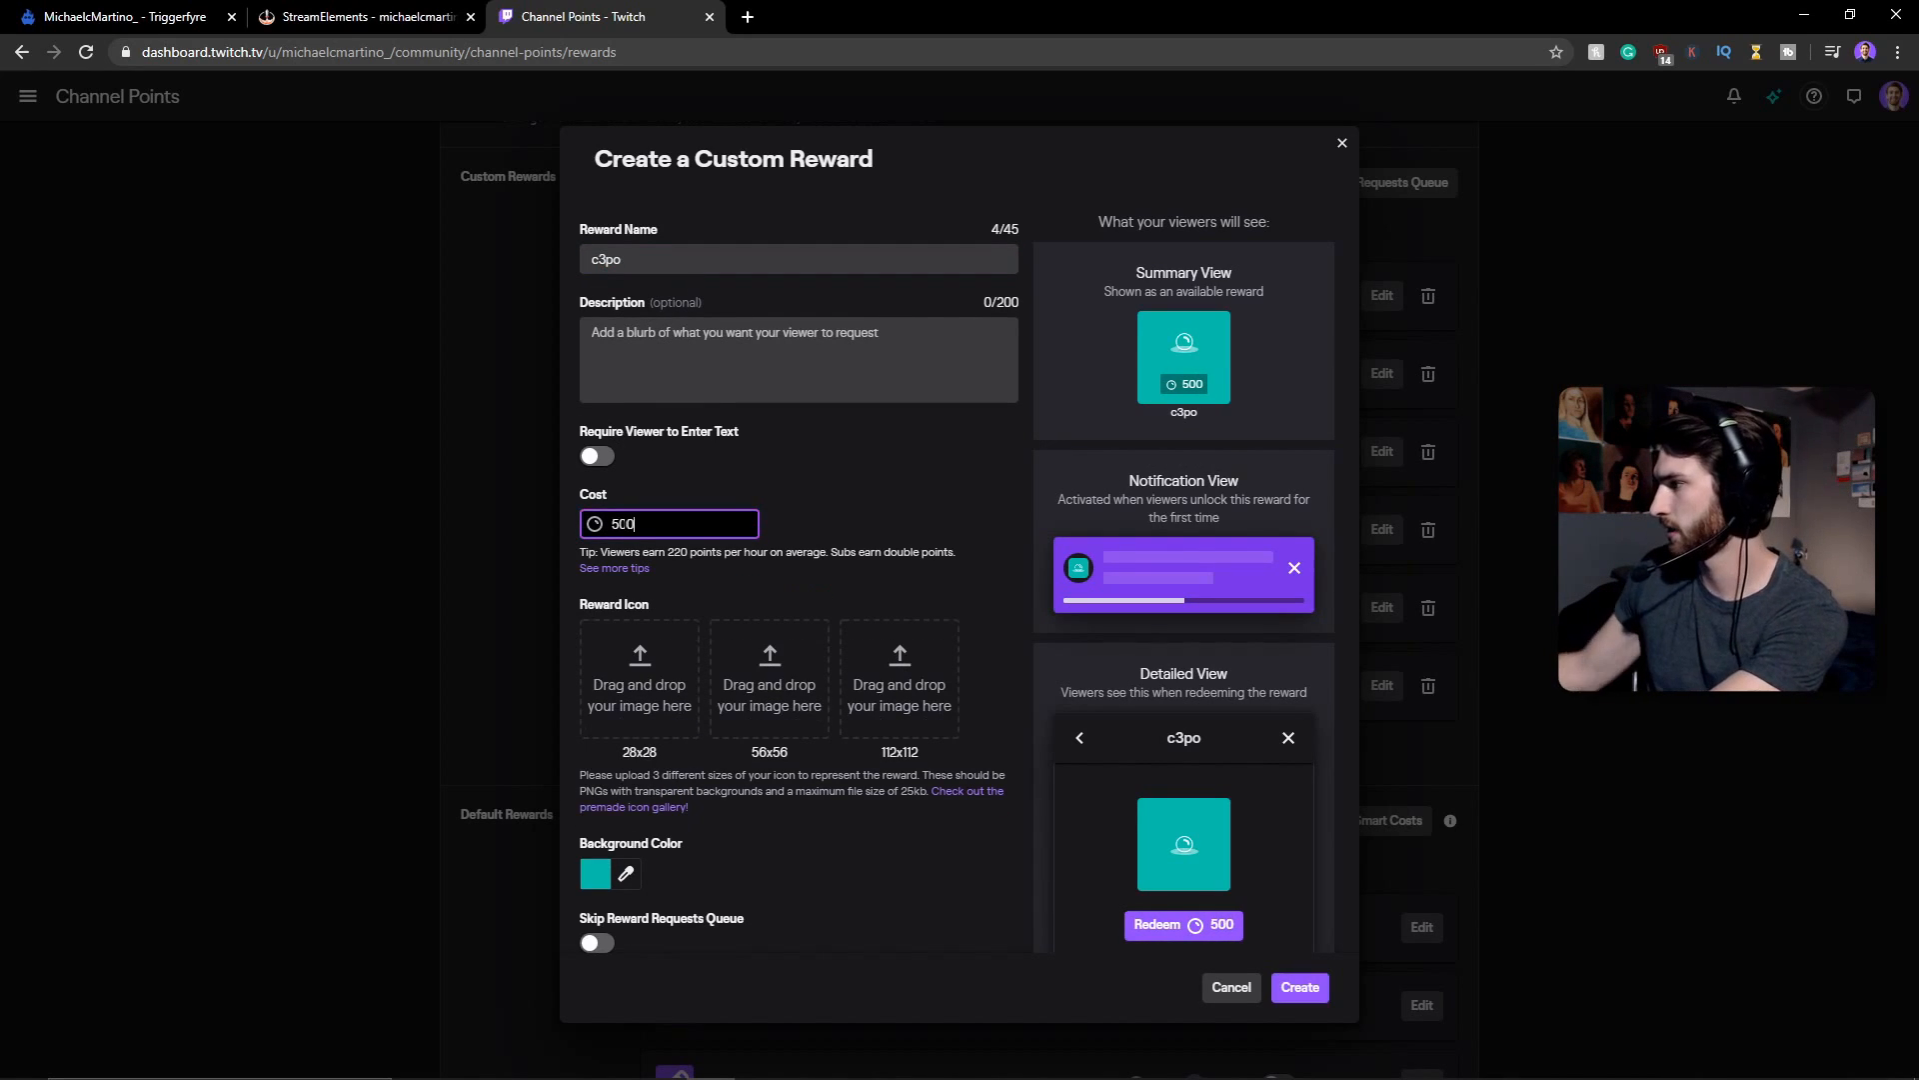
pyautogui.moveTo(978, 614)
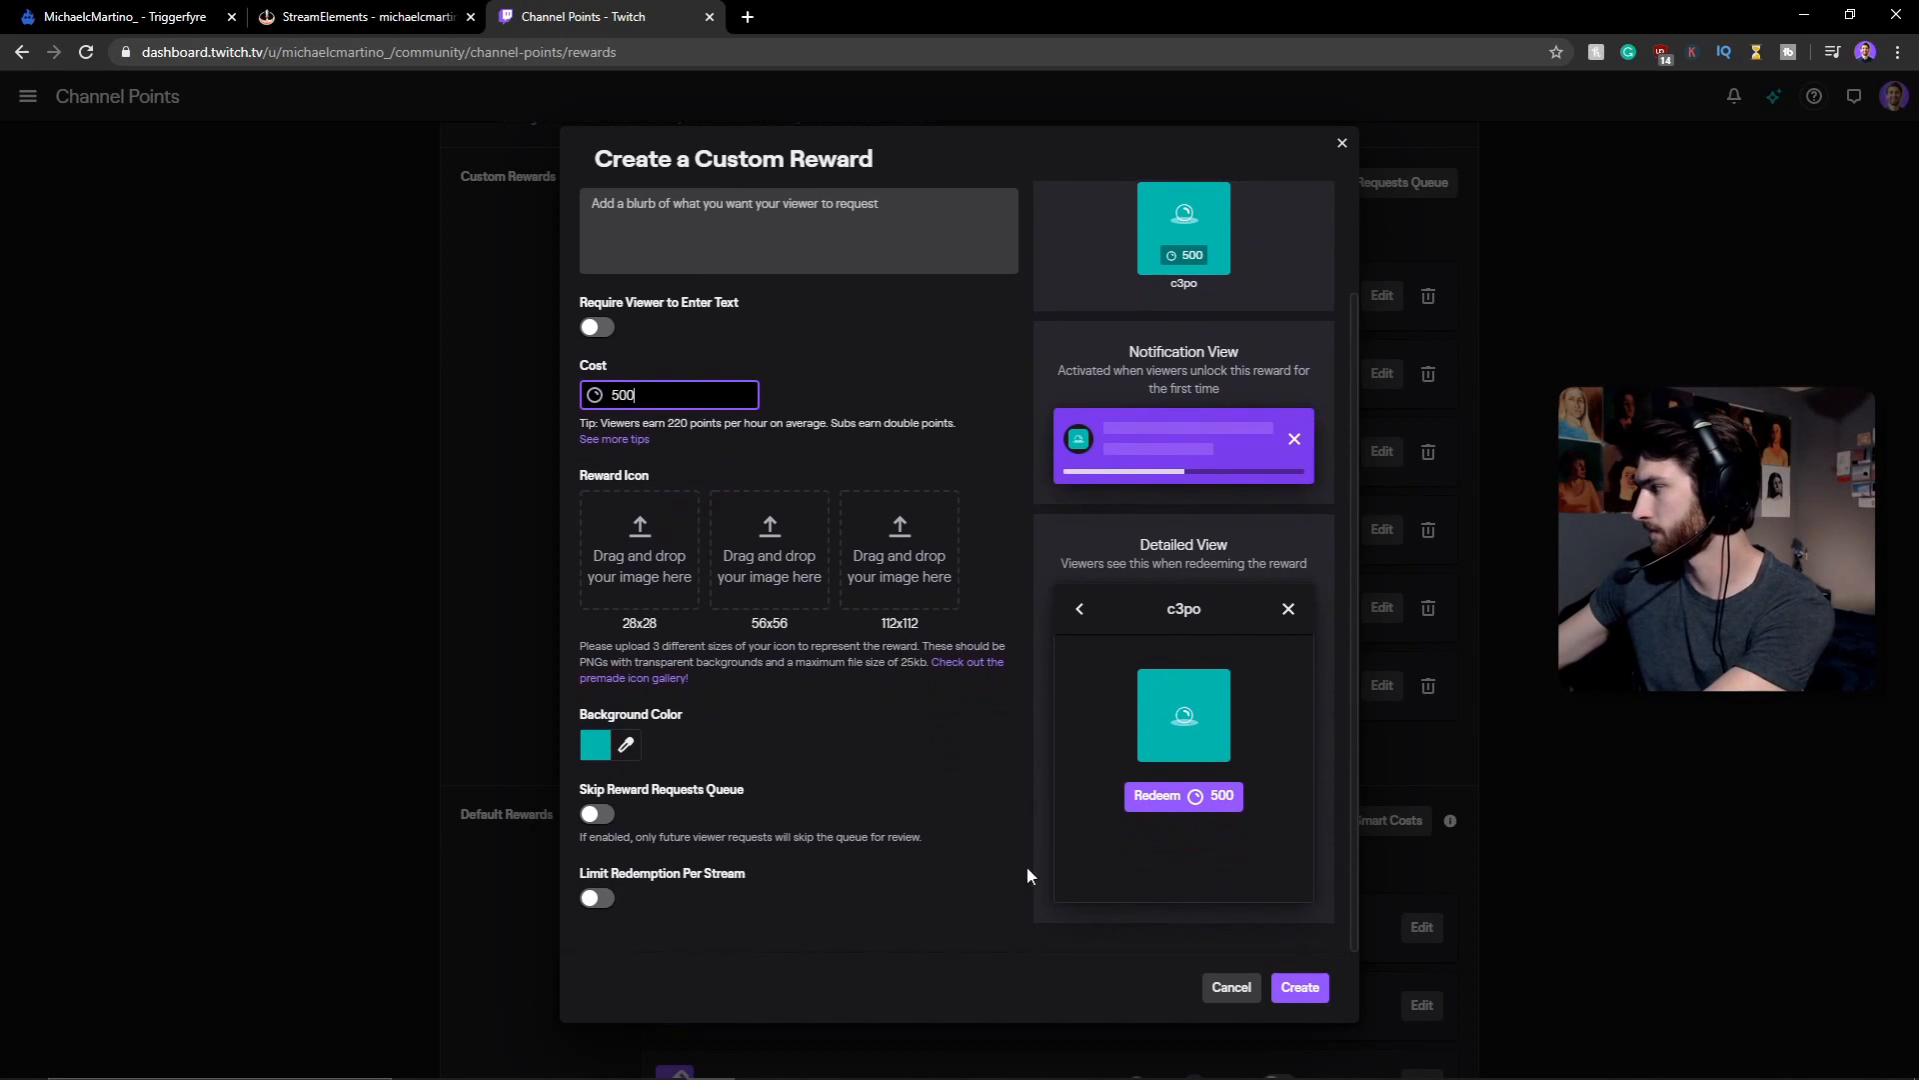
pyautogui.click(1230, 986)
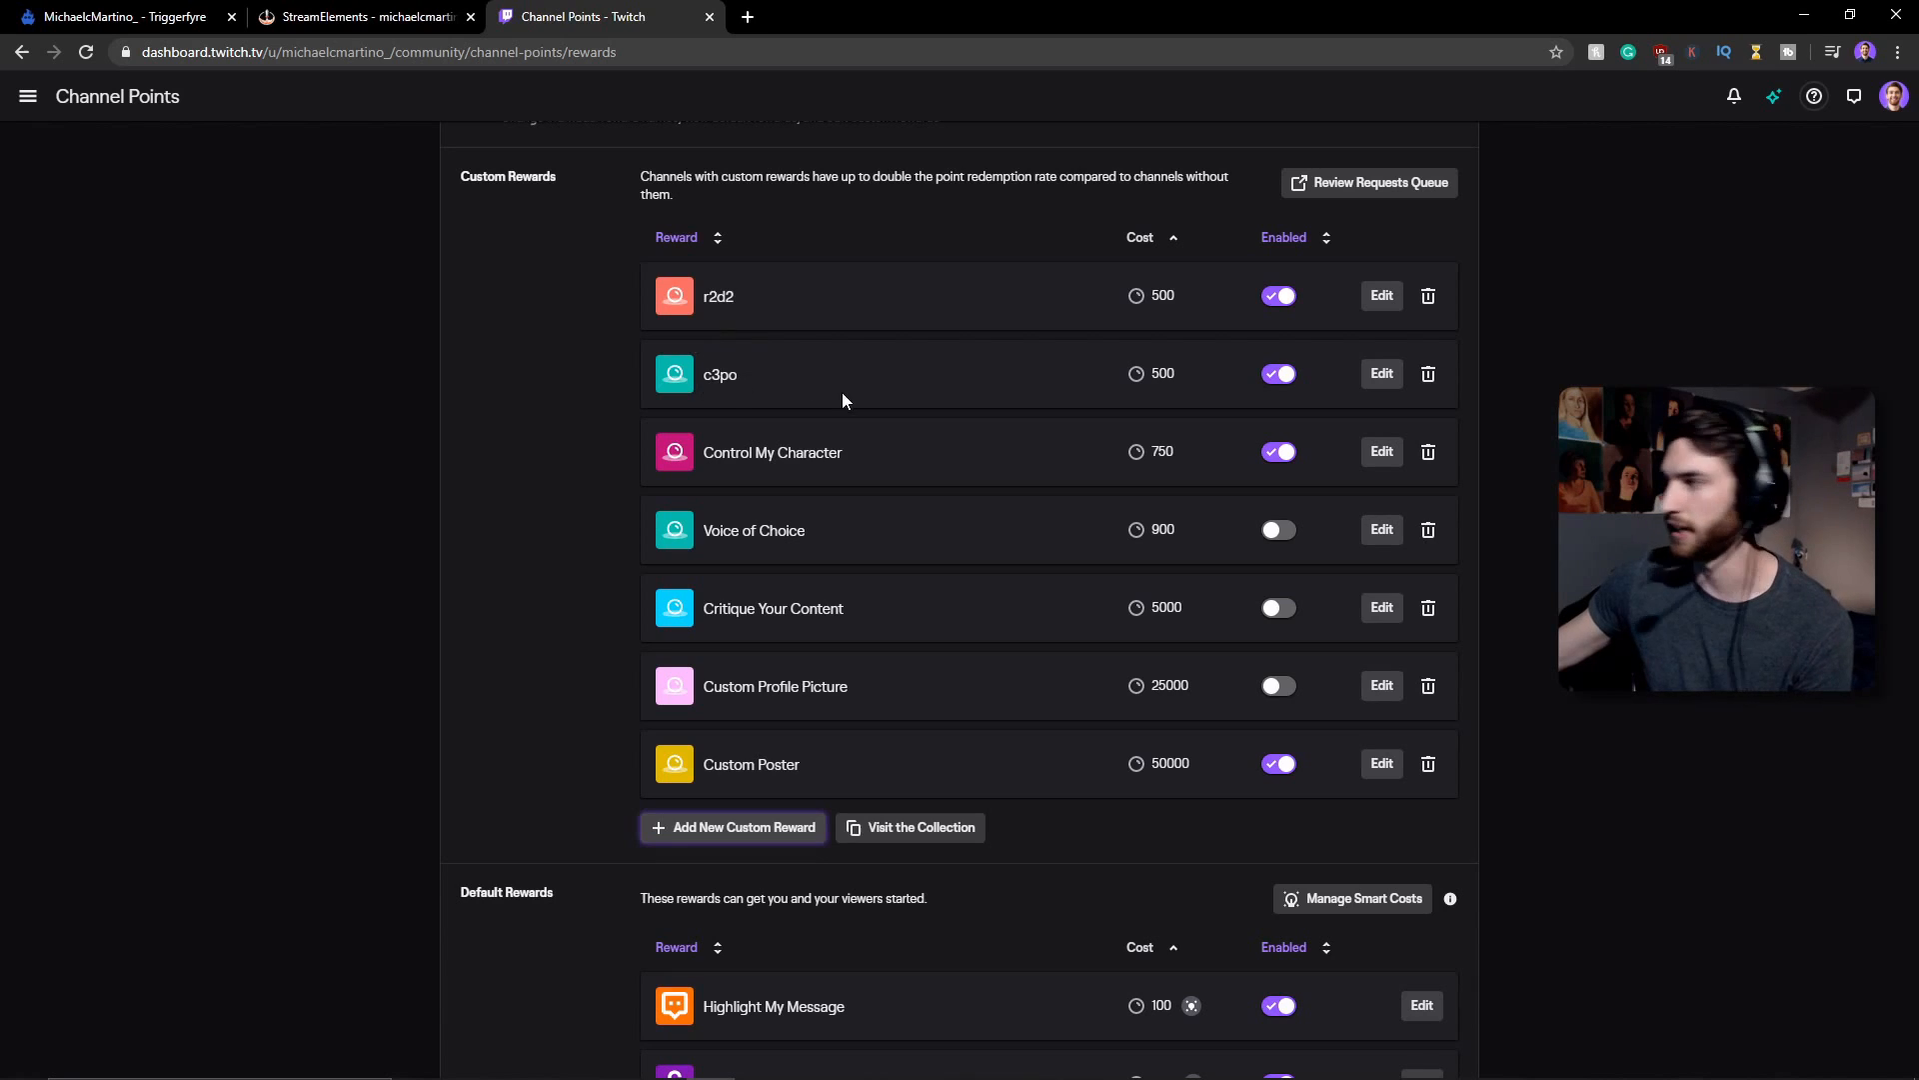
# - Copy the Triggerfyre overlay URL from the StreamElements overlay editor
pyautogui.click(116, 16)
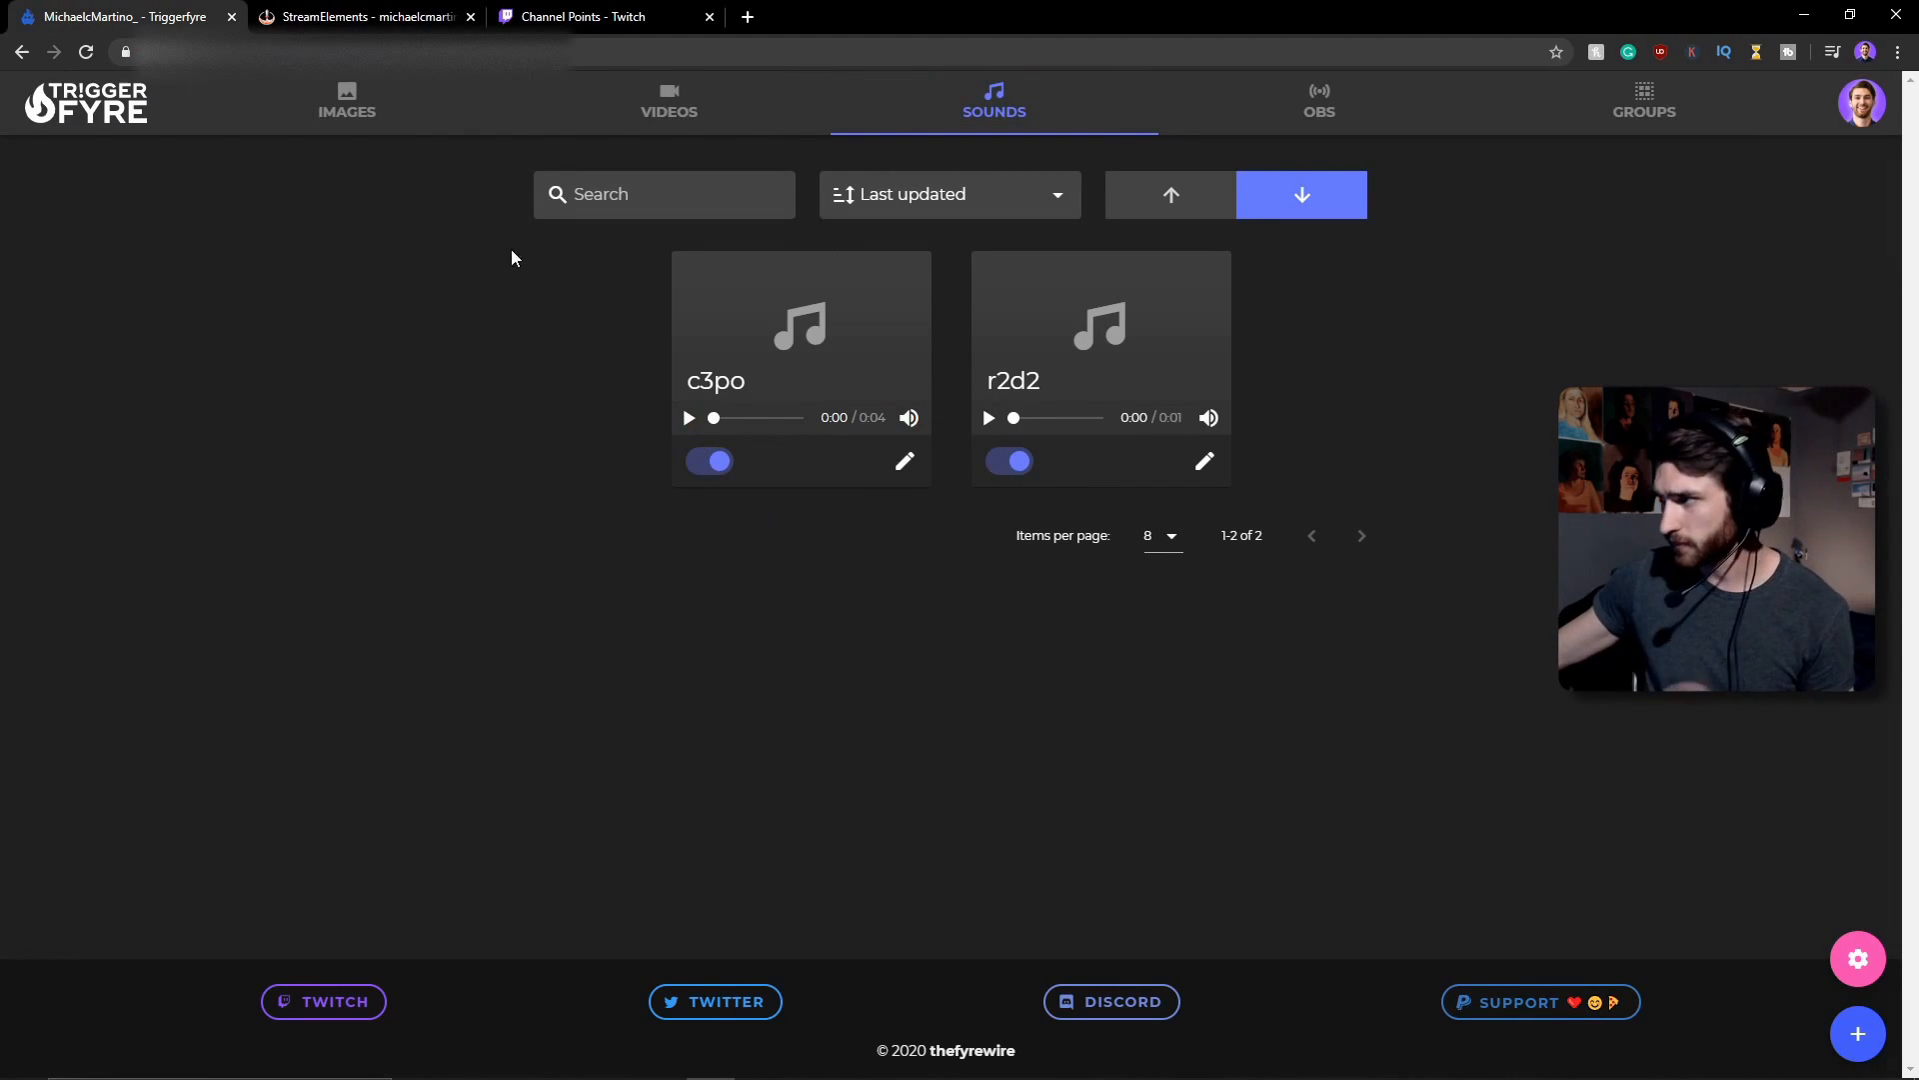
pyautogui.click(362, 16)
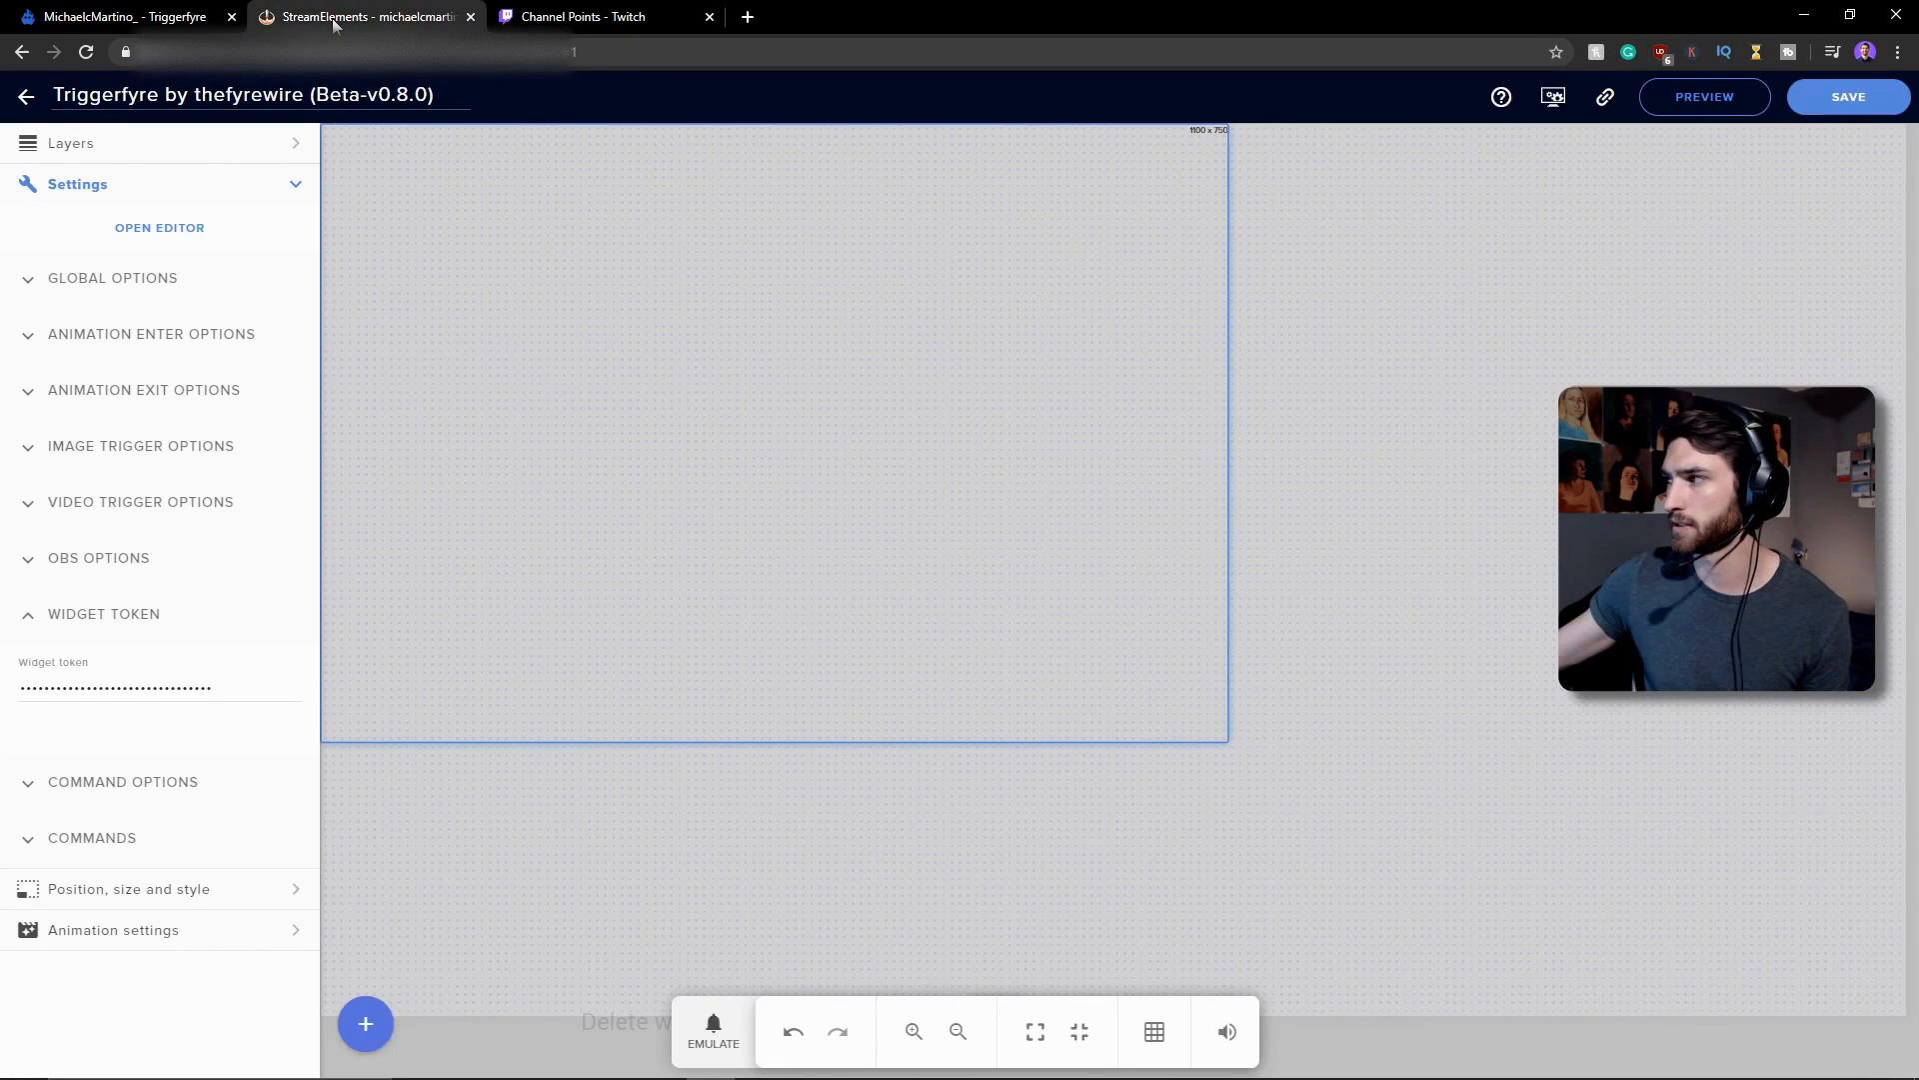
pyautogui.moveTo(1606, 96)
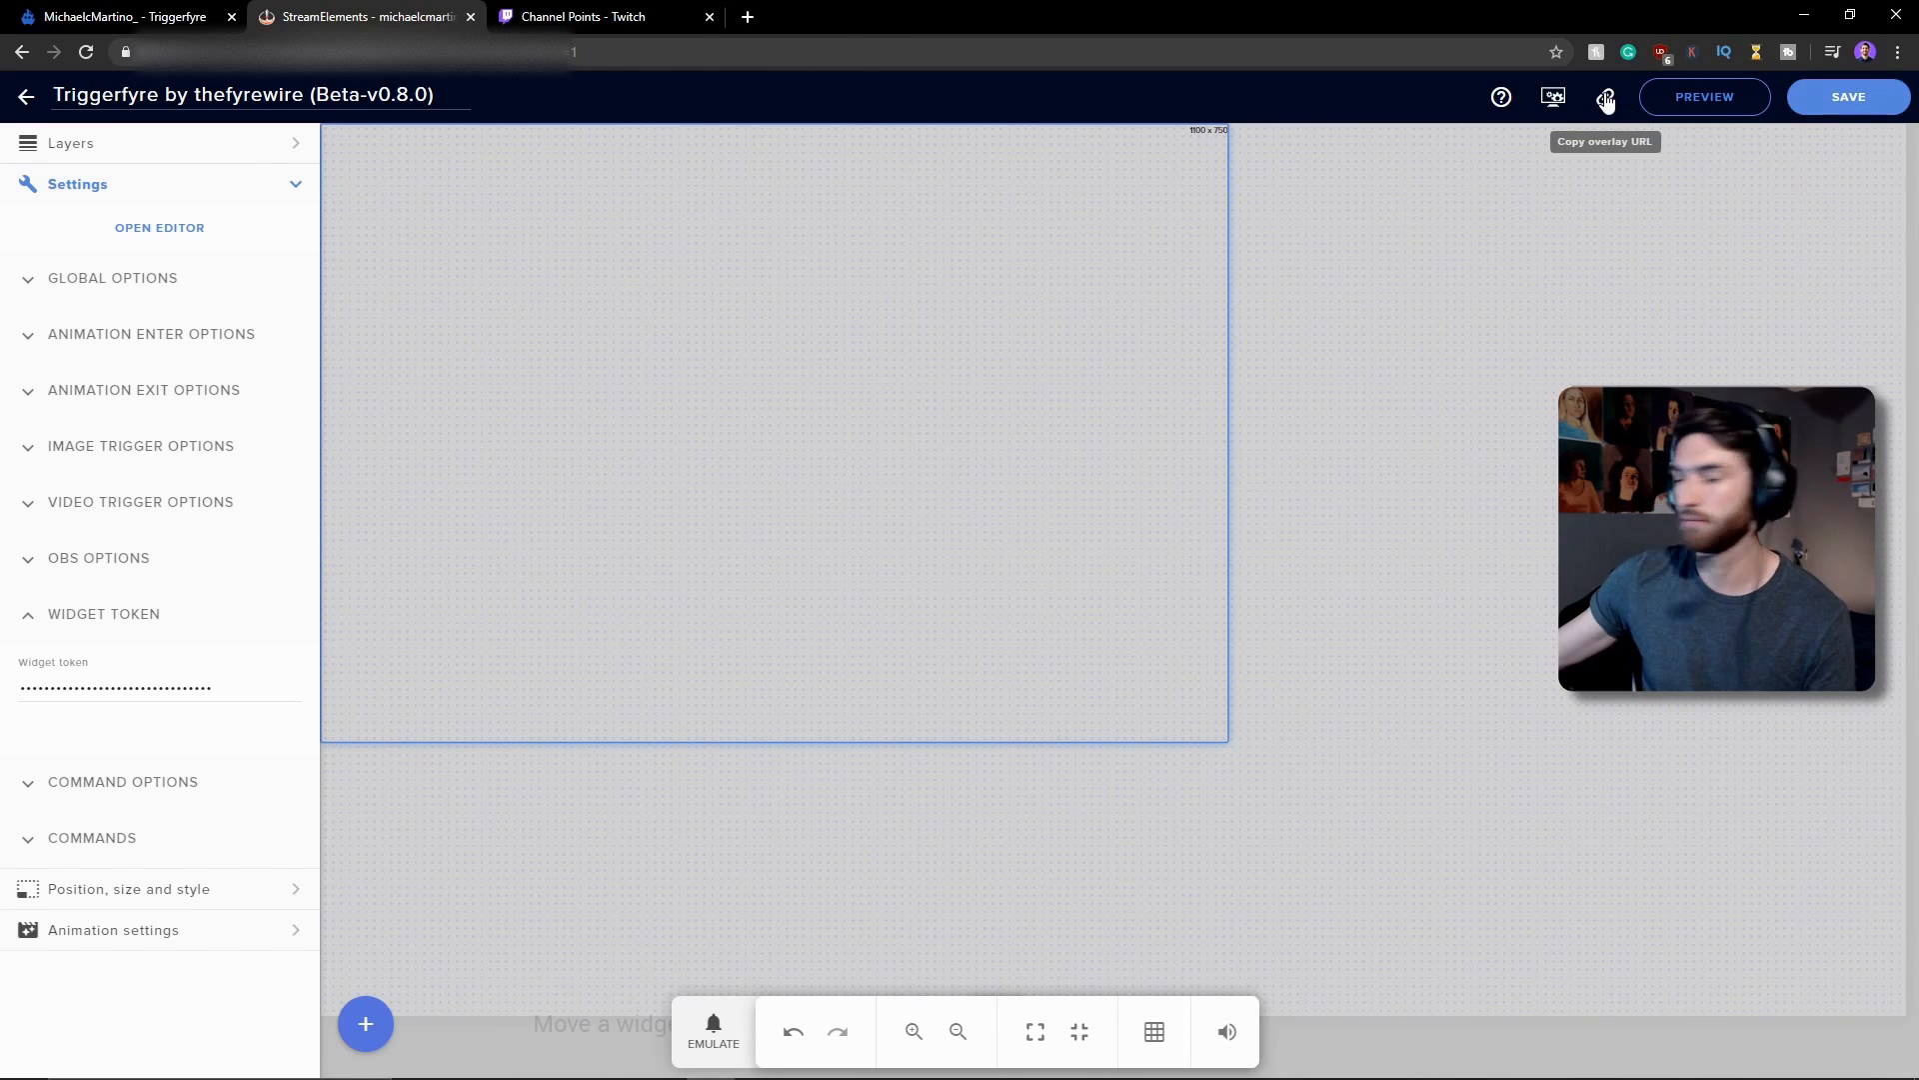
pyautogui.click(1606, 96)
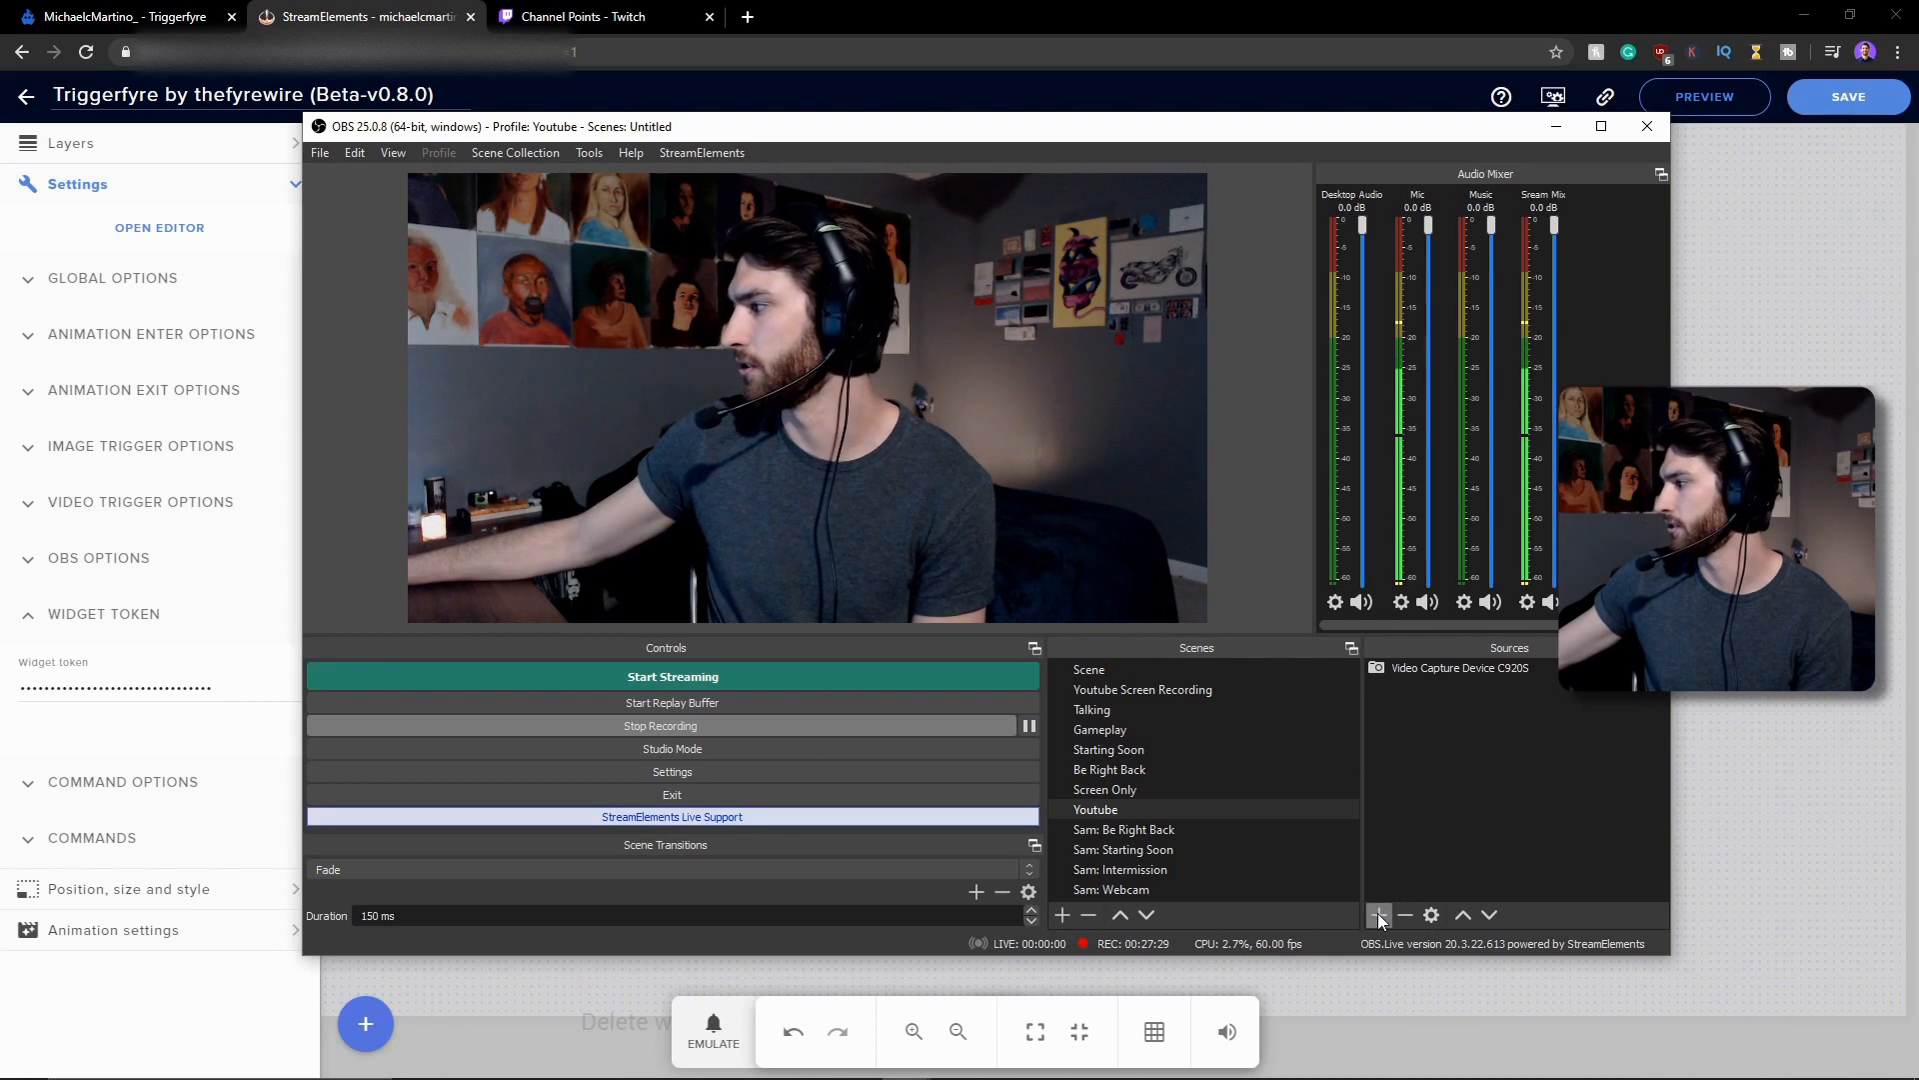
# - Add browser source 'c3po' with the overlay URL at width 1100, height 750, then hide OBS
pyautogui.click(1380, 915)
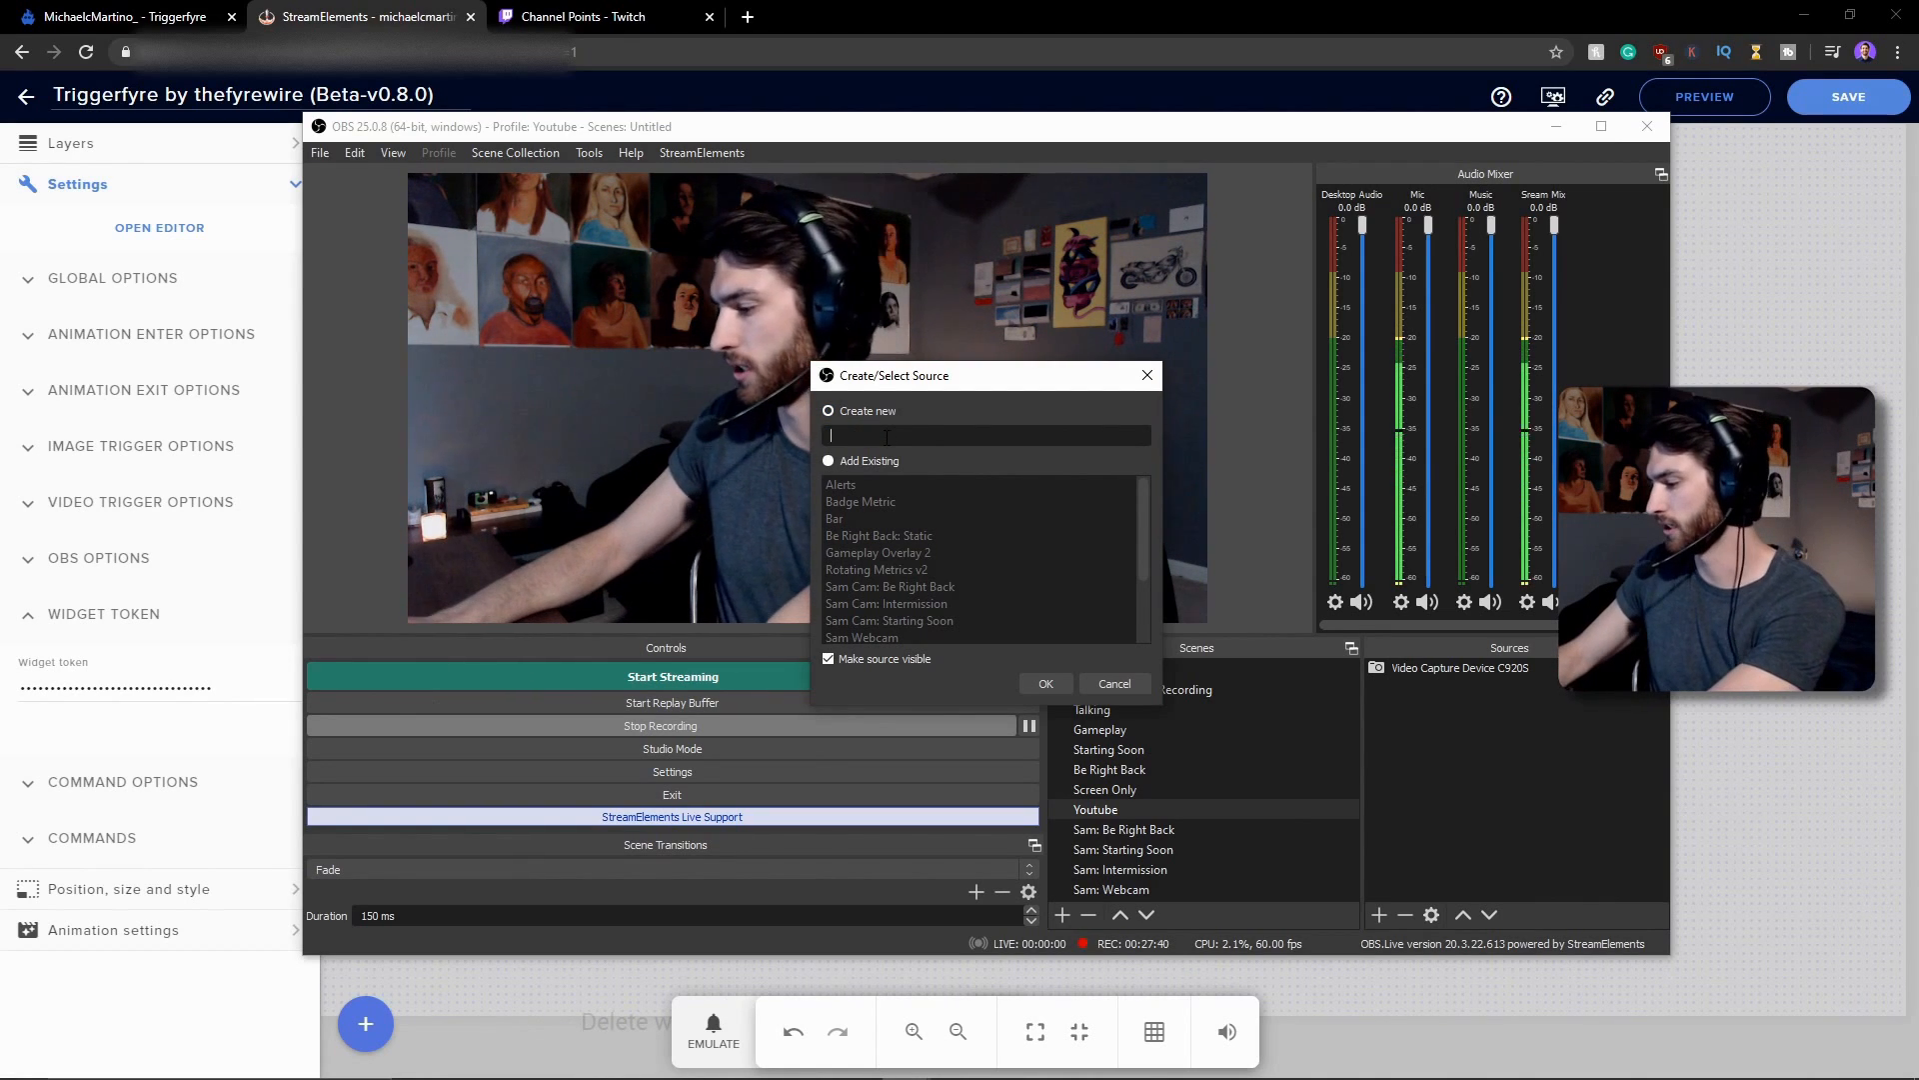
pyautogui.write('c3')
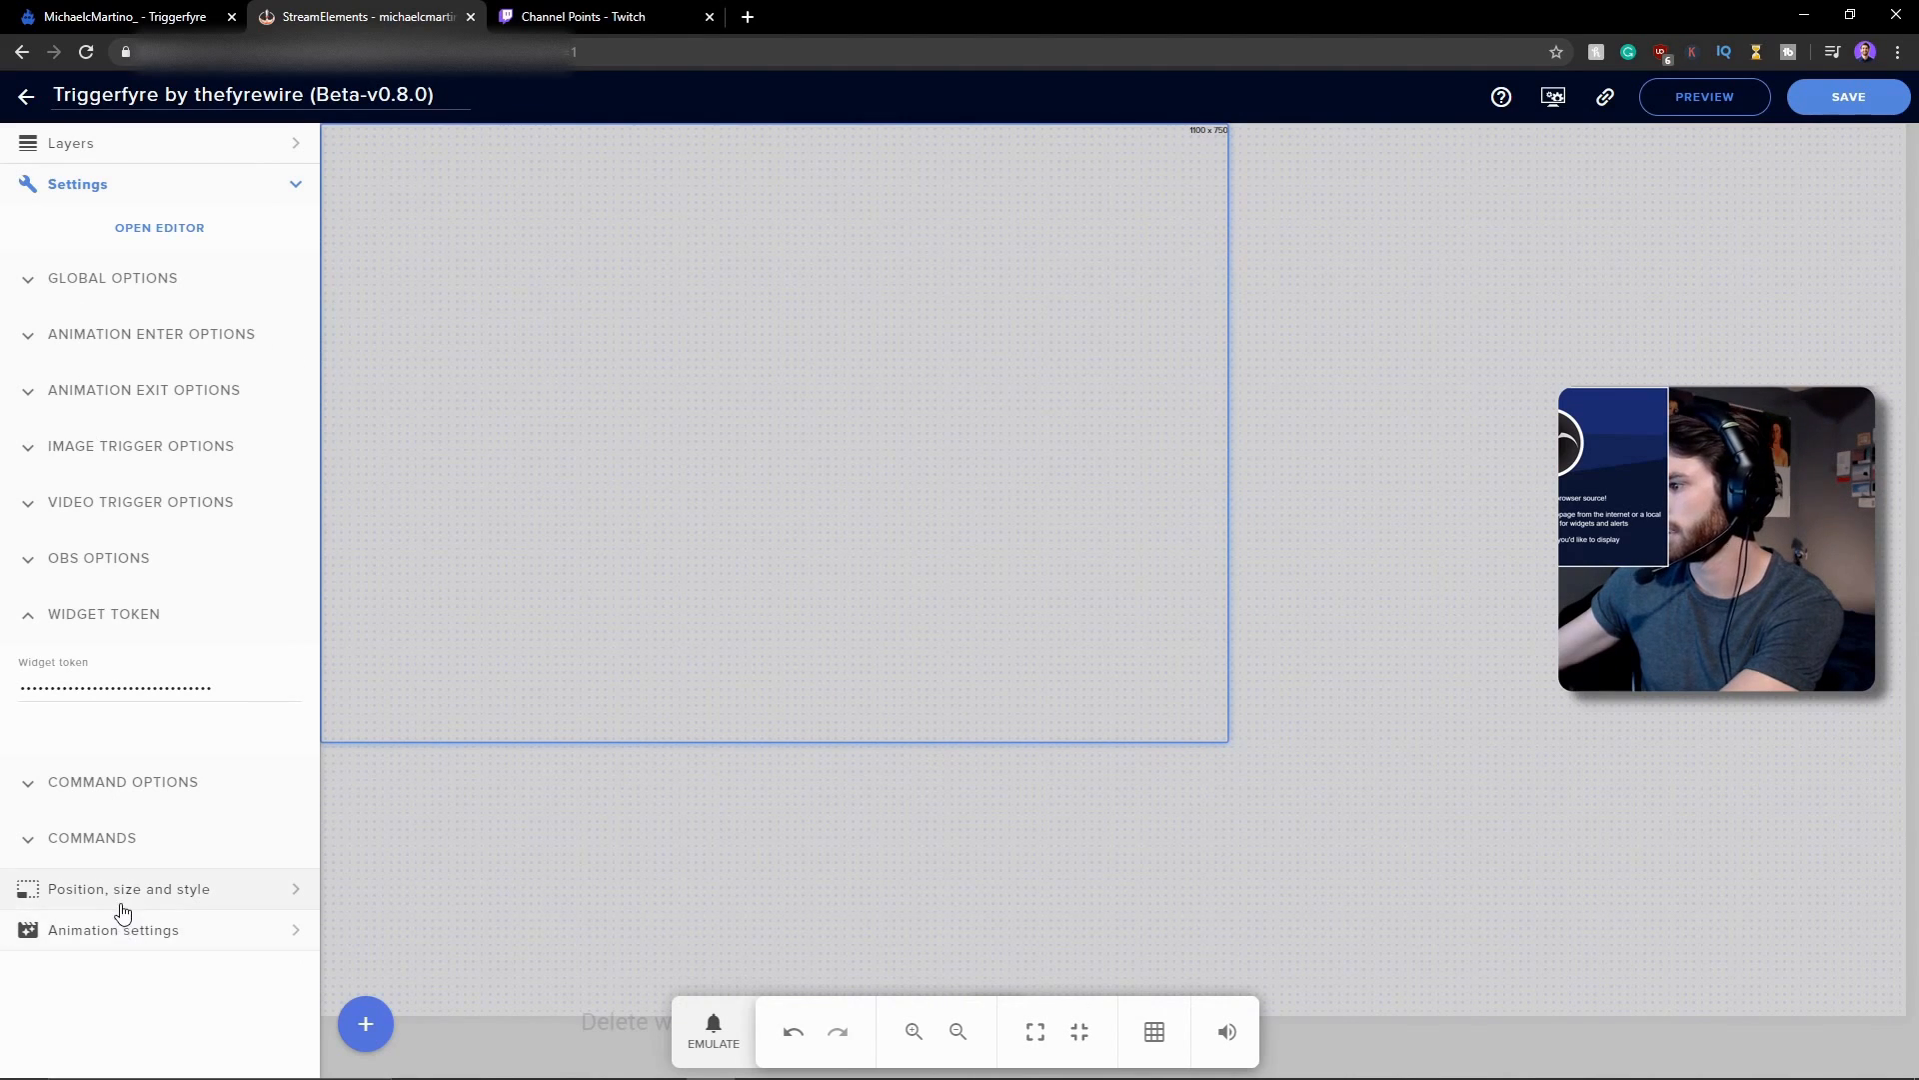
pyautogui.click(128, 888)
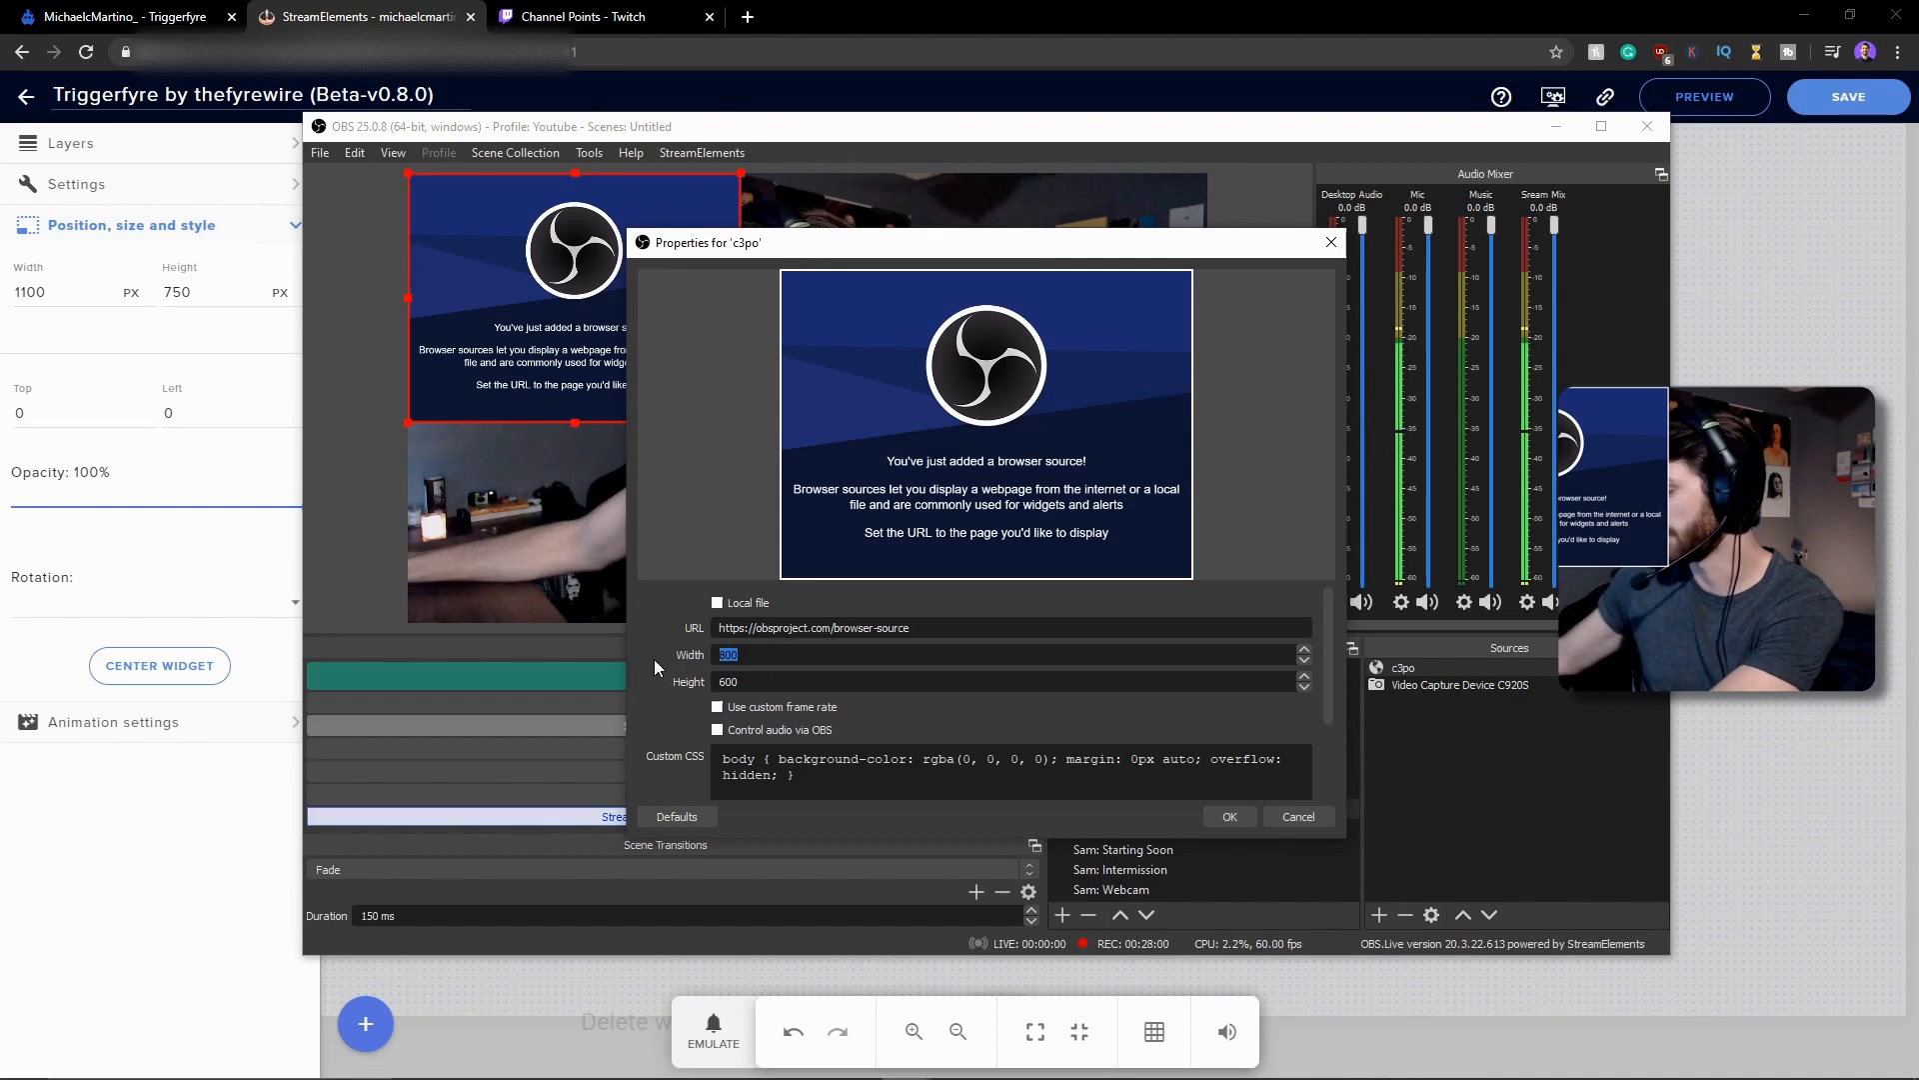
pyautogui.write('1100')
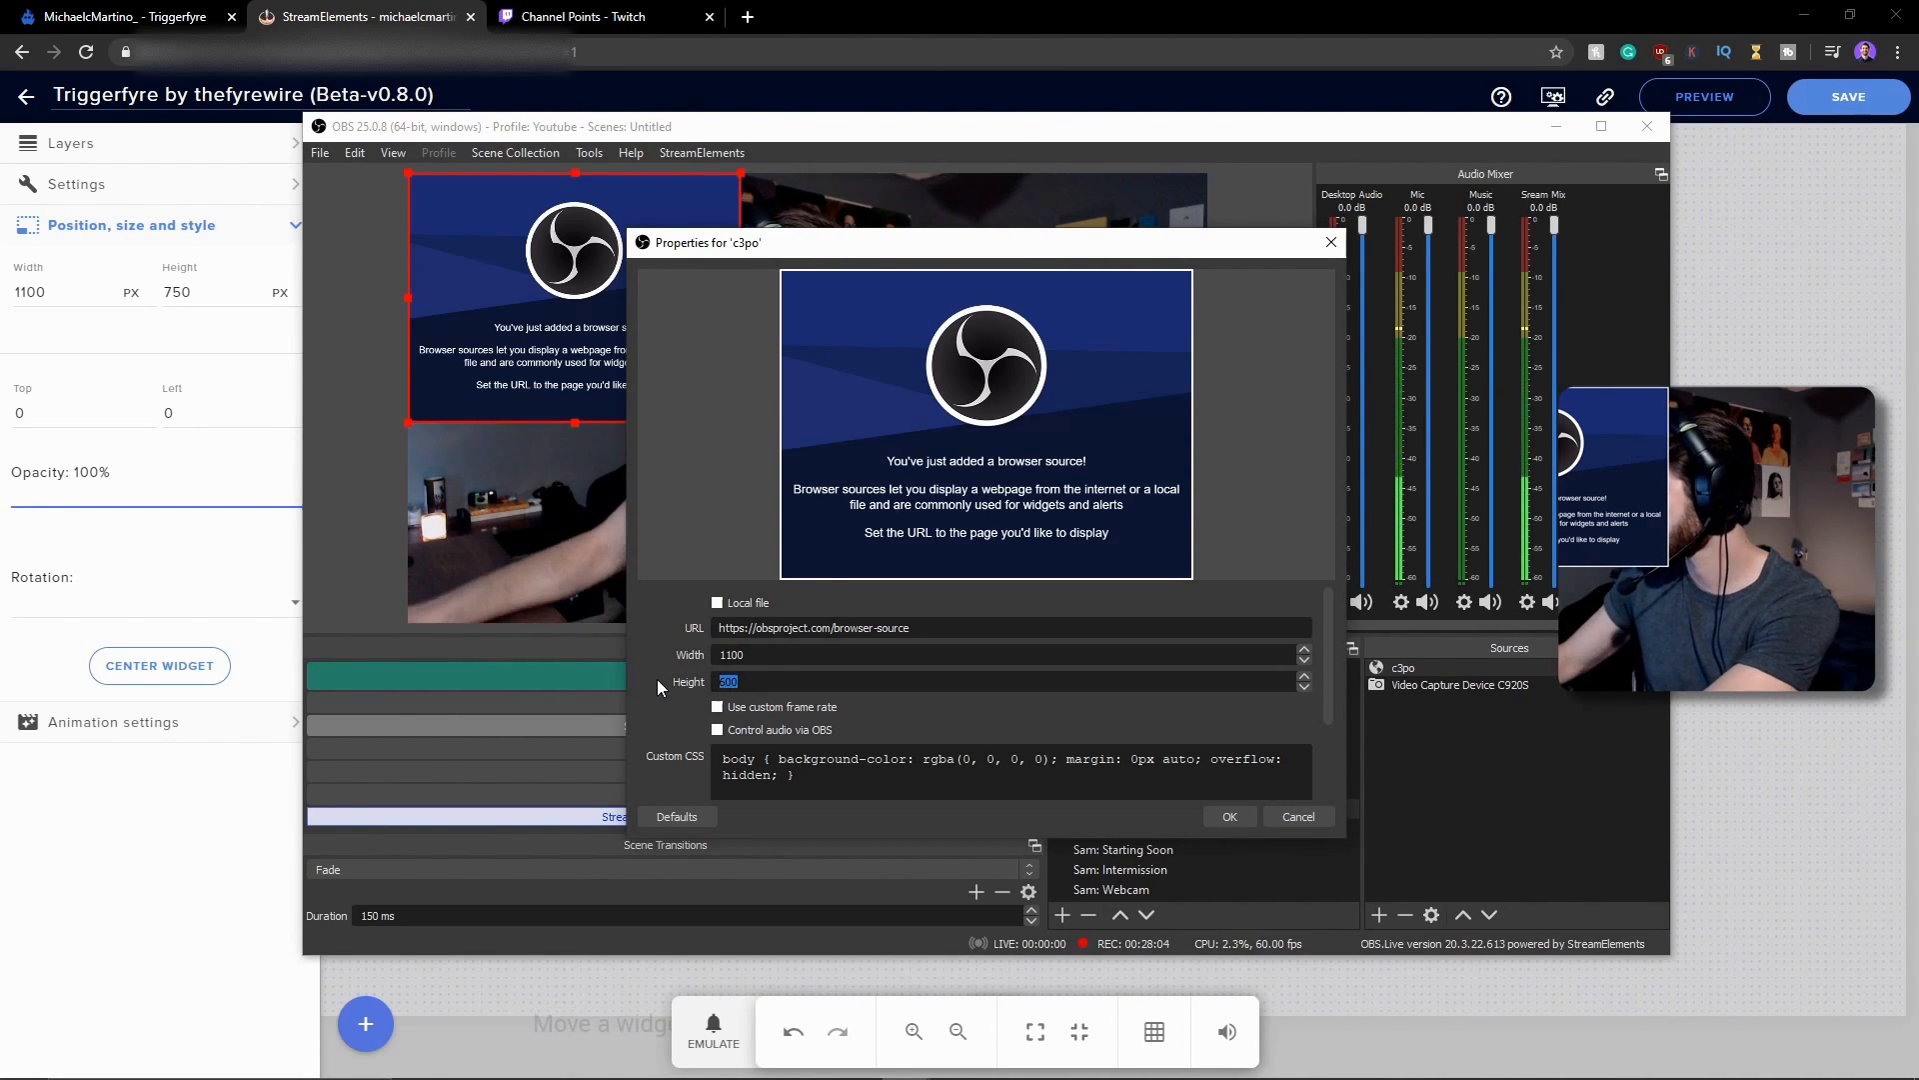
pyautogui.write('750')
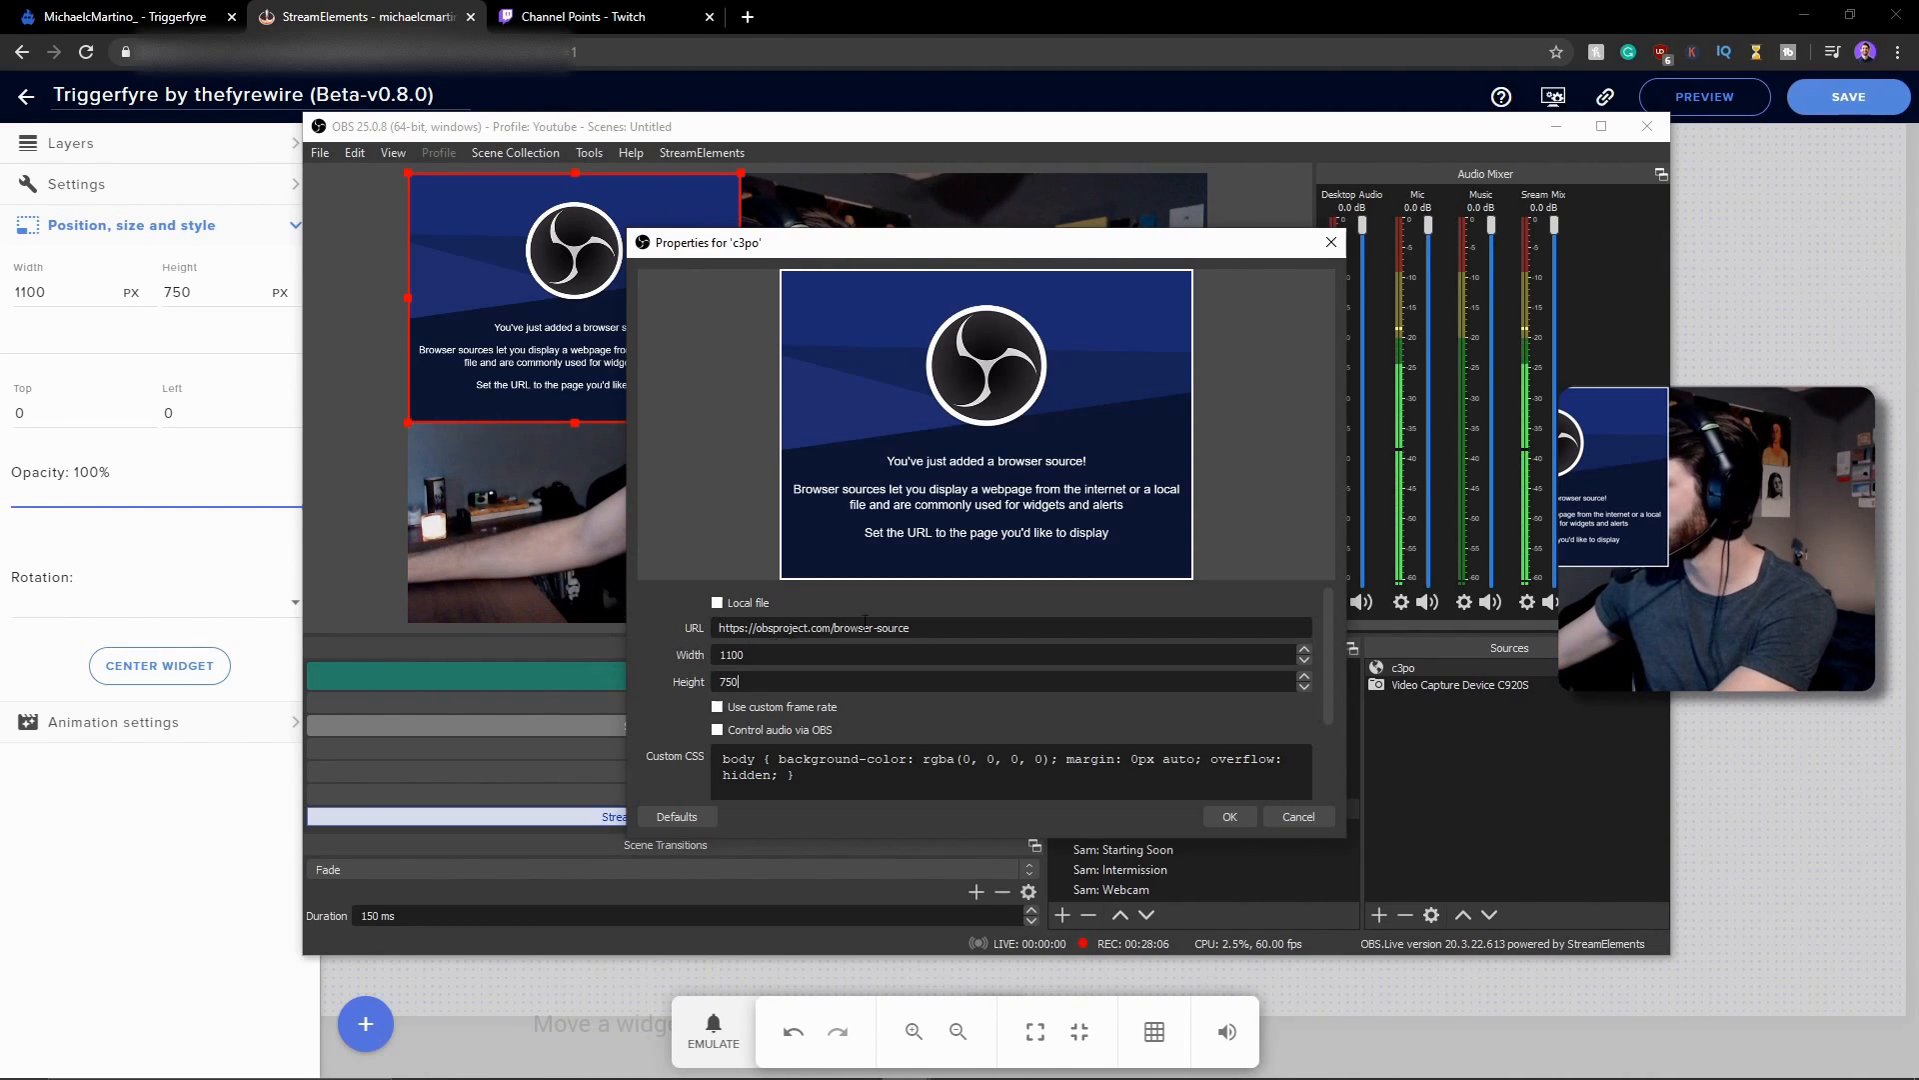
pyautogui.tripleClick(811, 628)
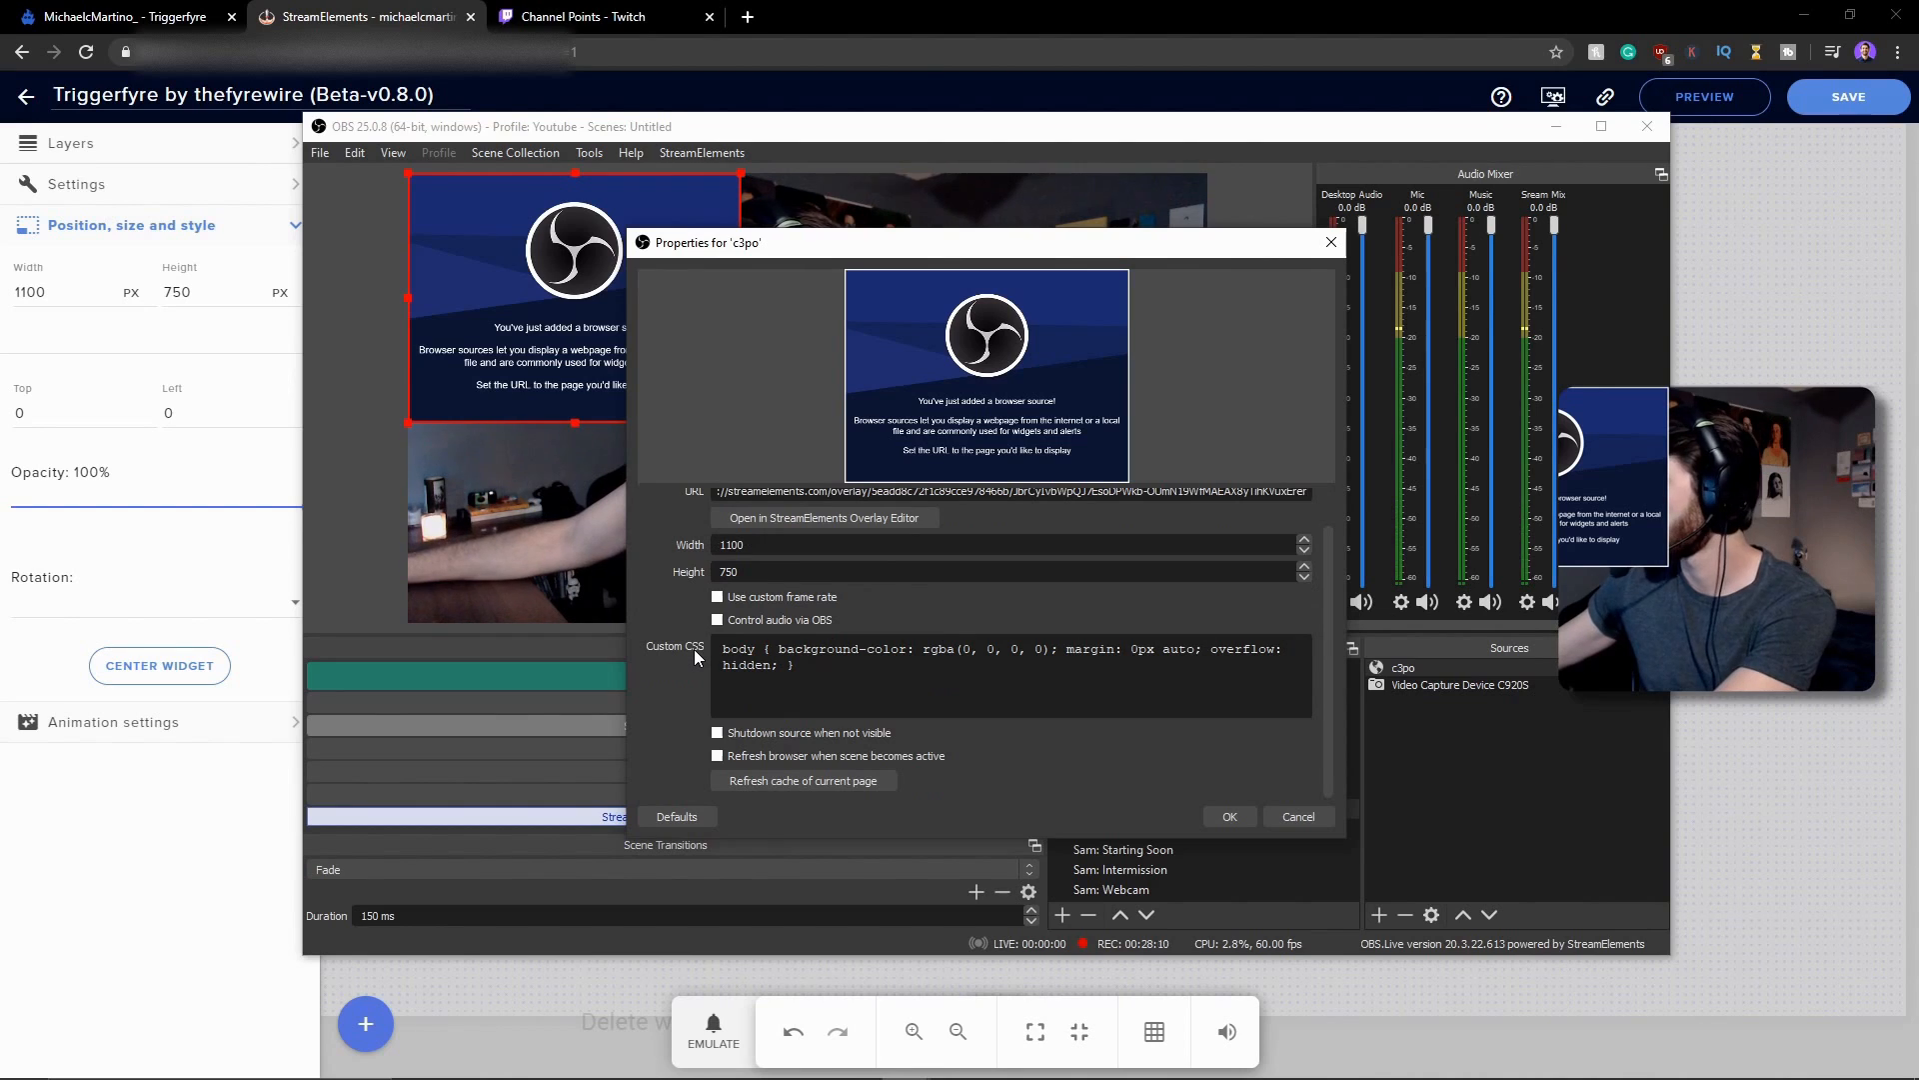
pyautogui.moveTo(1278, 760)
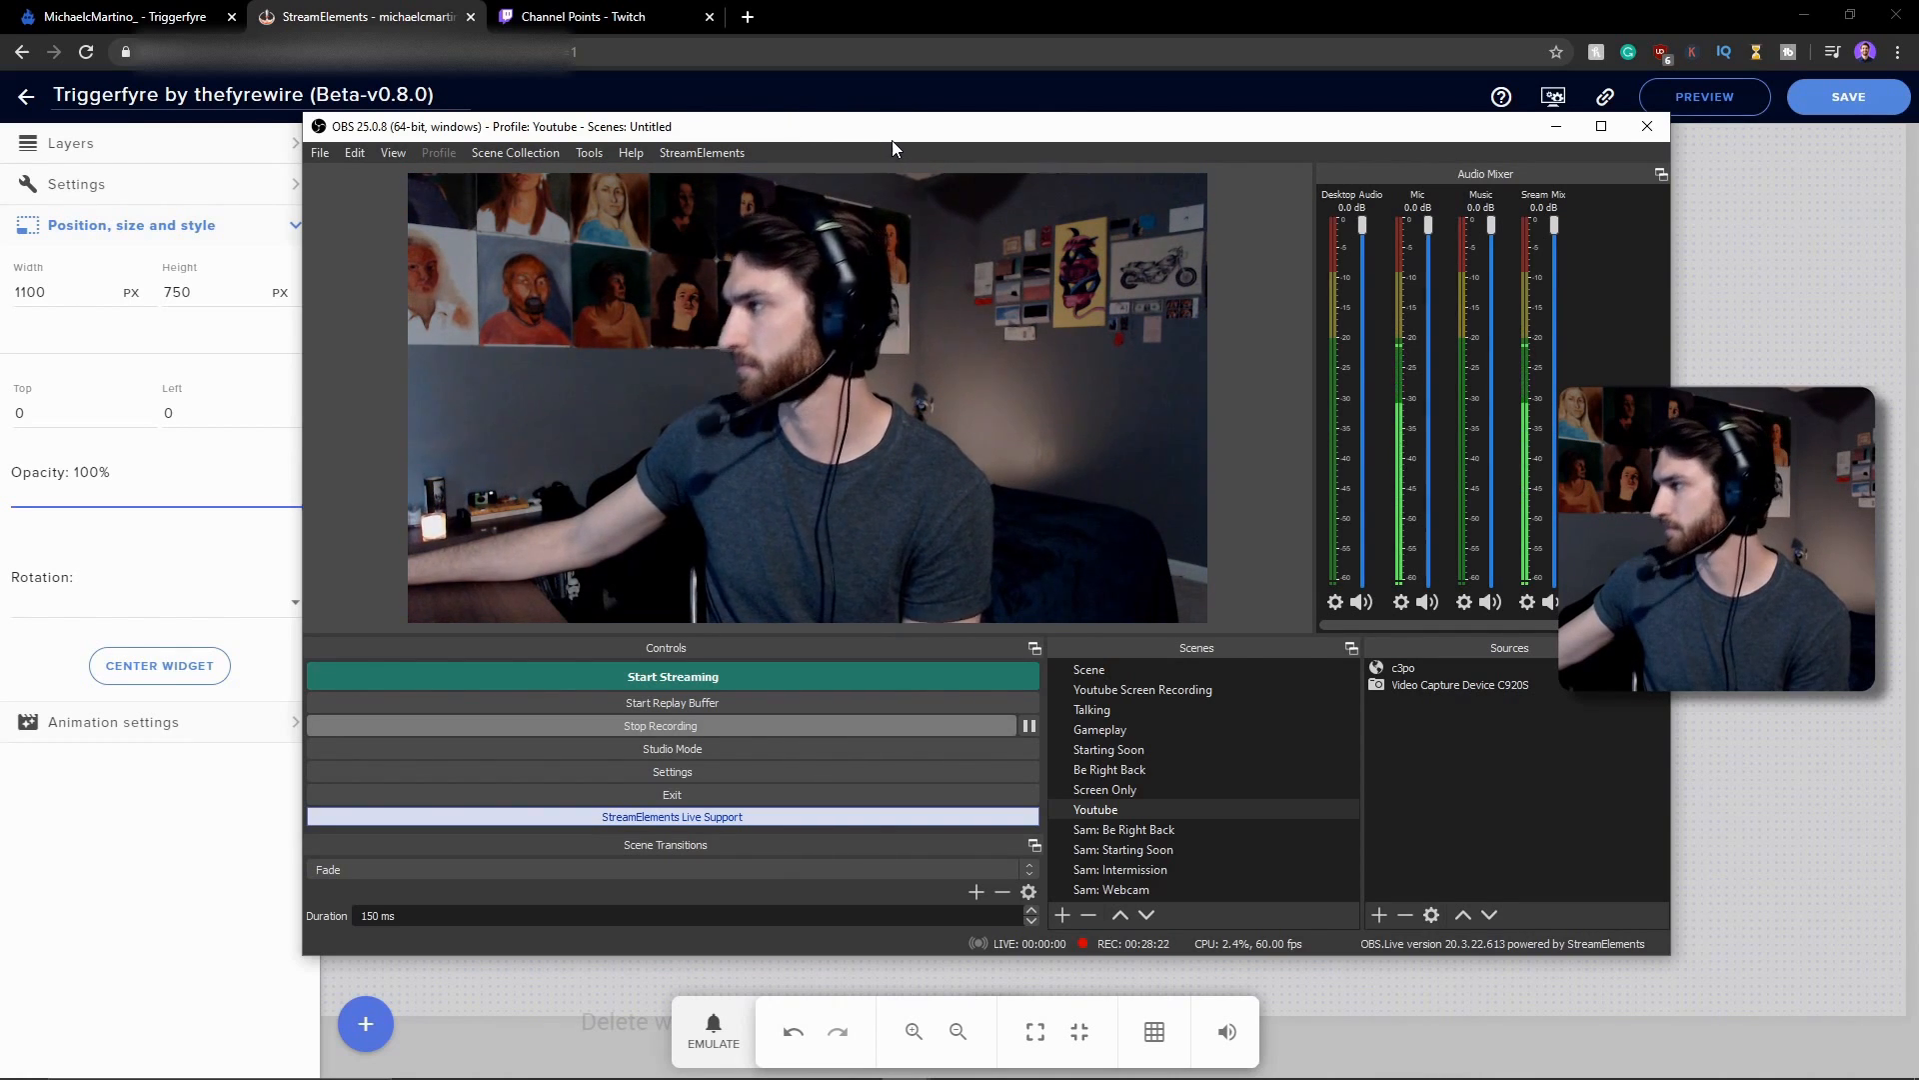
pyautogui.click(1645, 126)
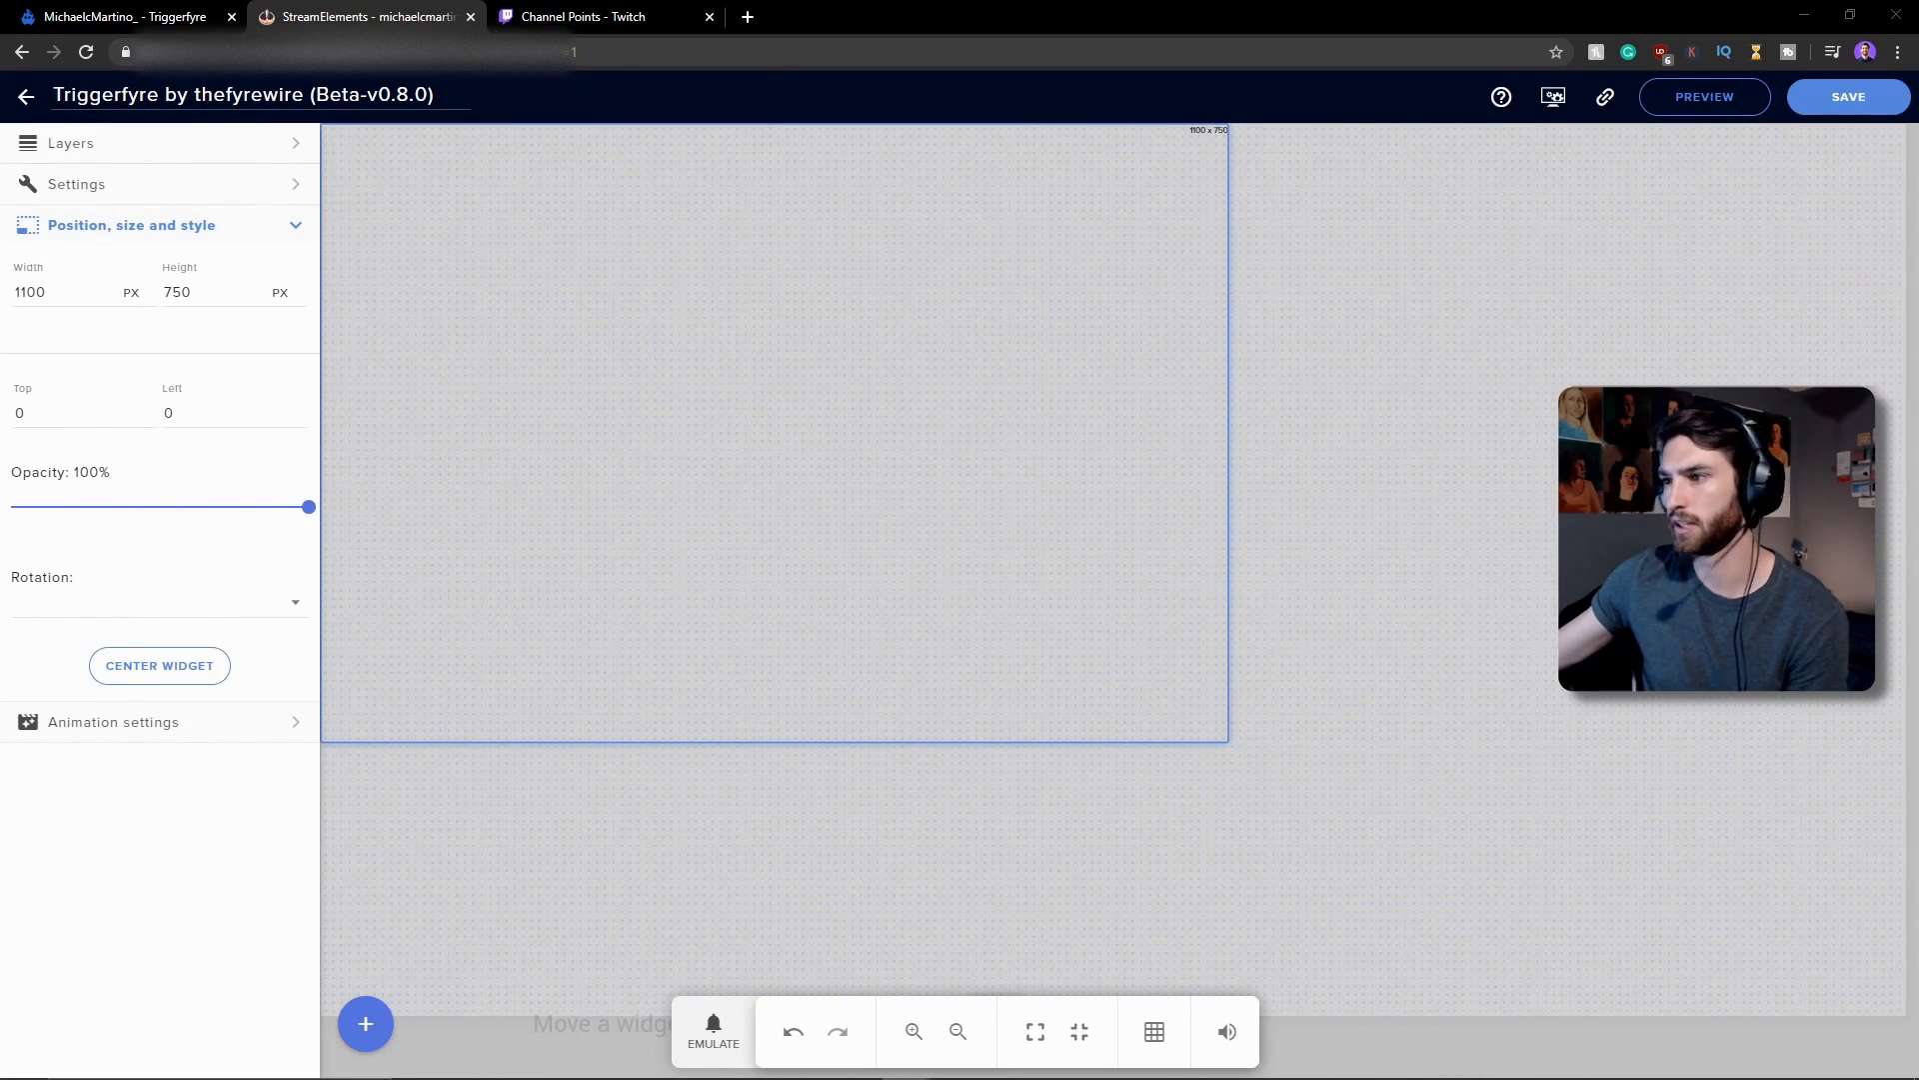
pyautogui.moveTo(686, 356)
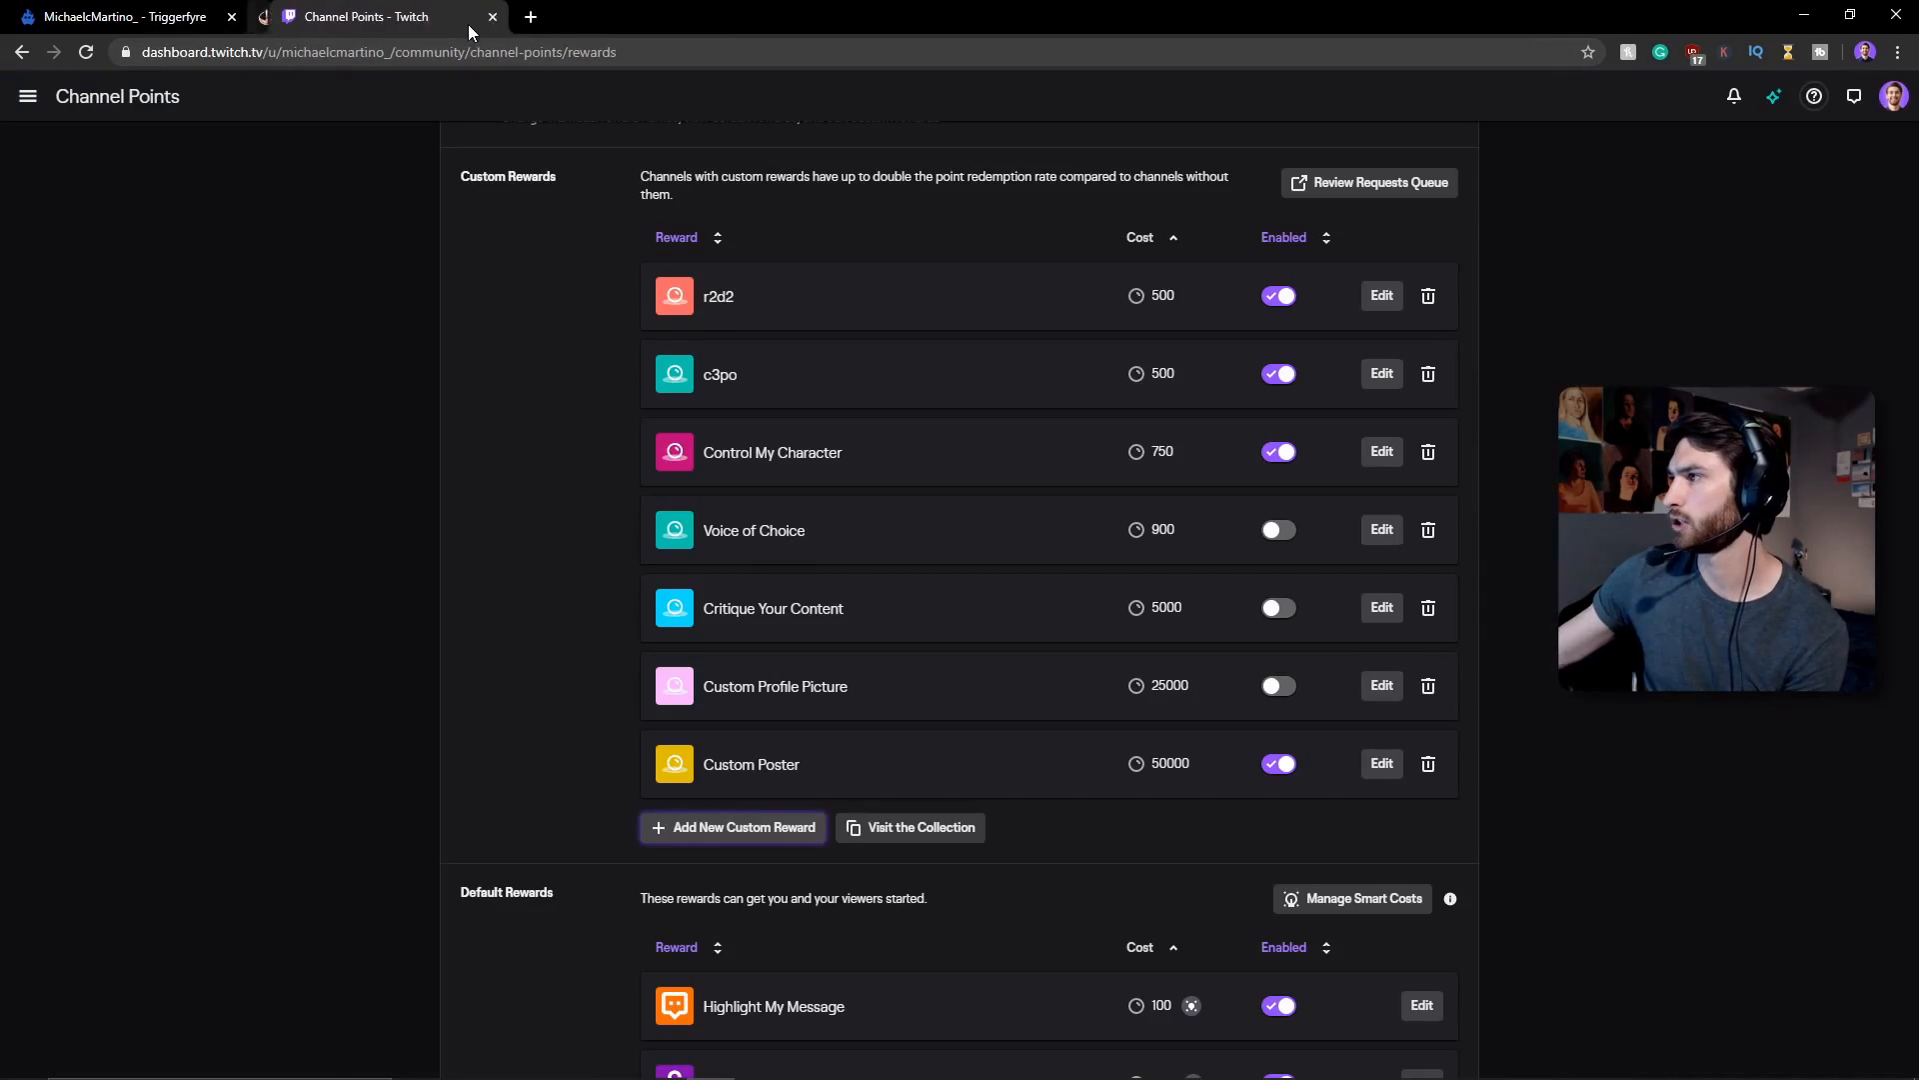
# - Close the overlay editor tab and go to your own Twitch channel page
pyautogui.click(232, 16)
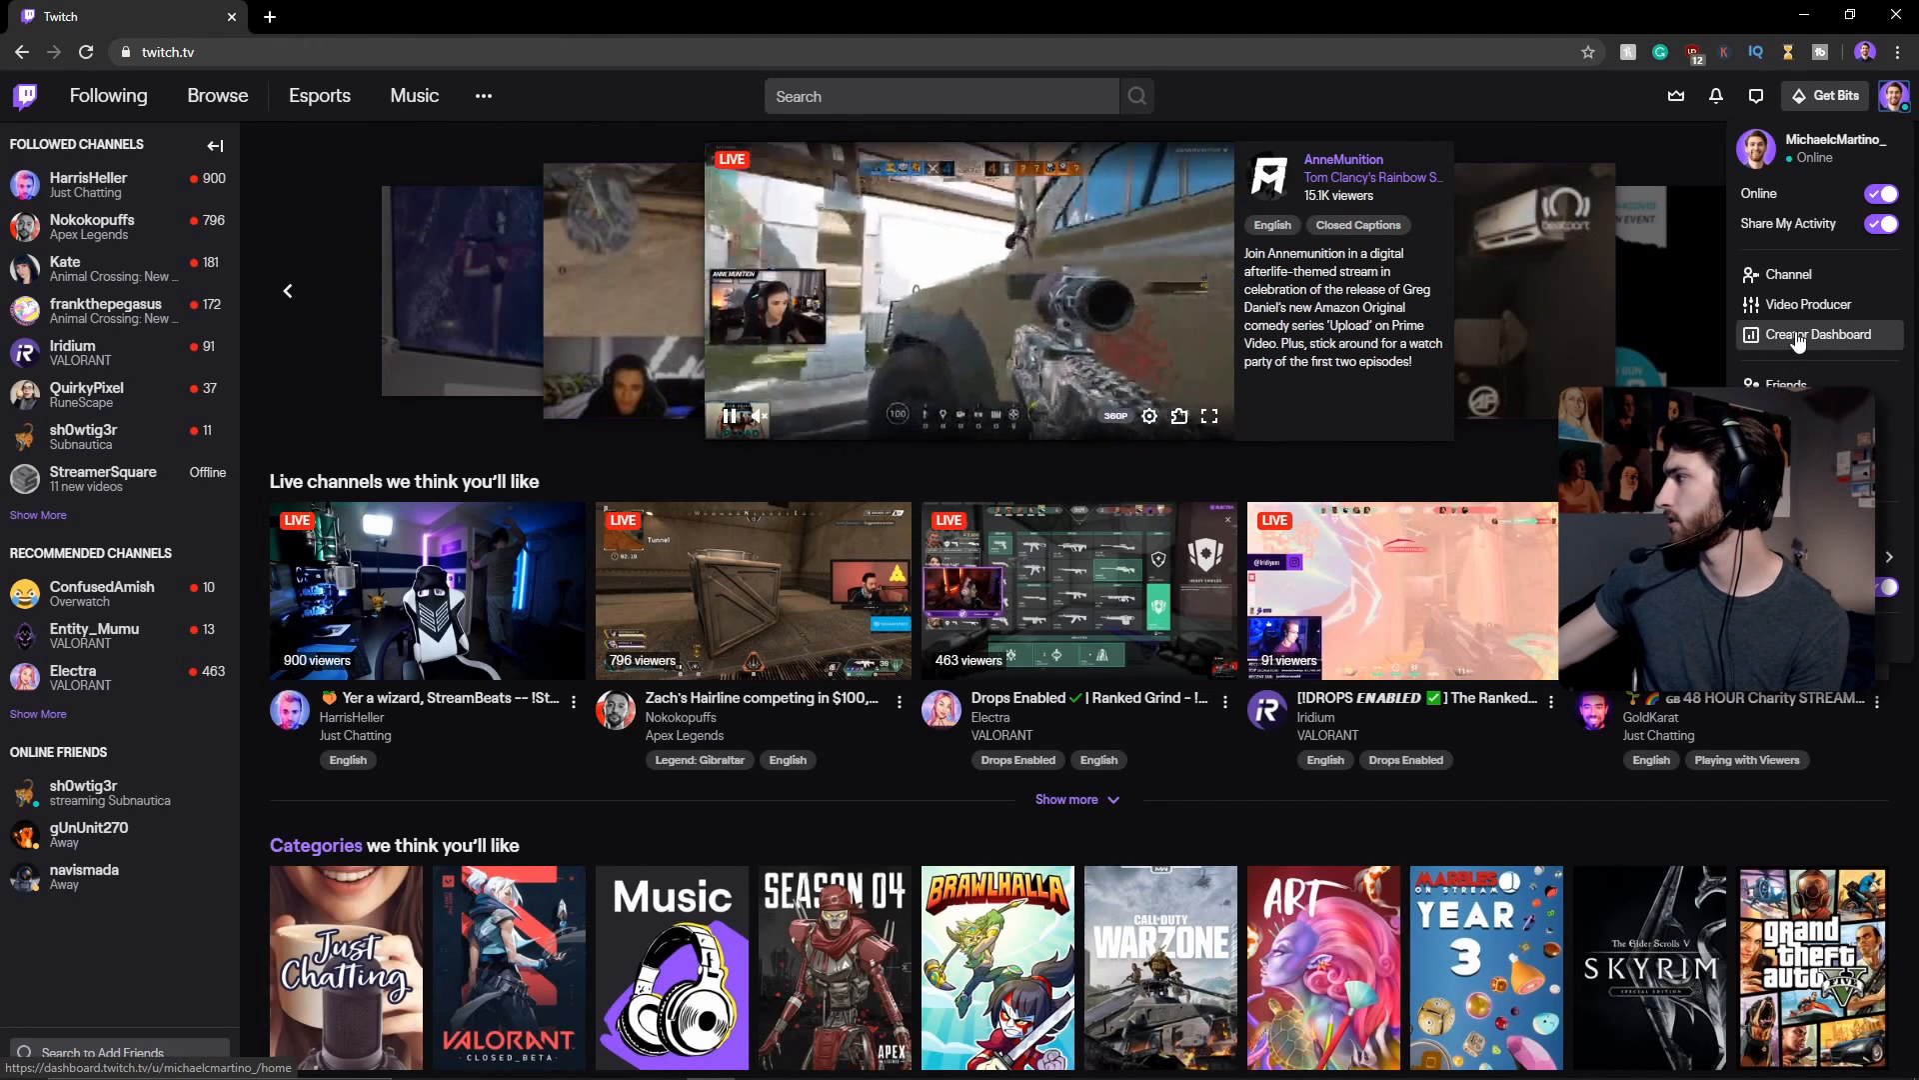
pyautogui.click(1788, 274)
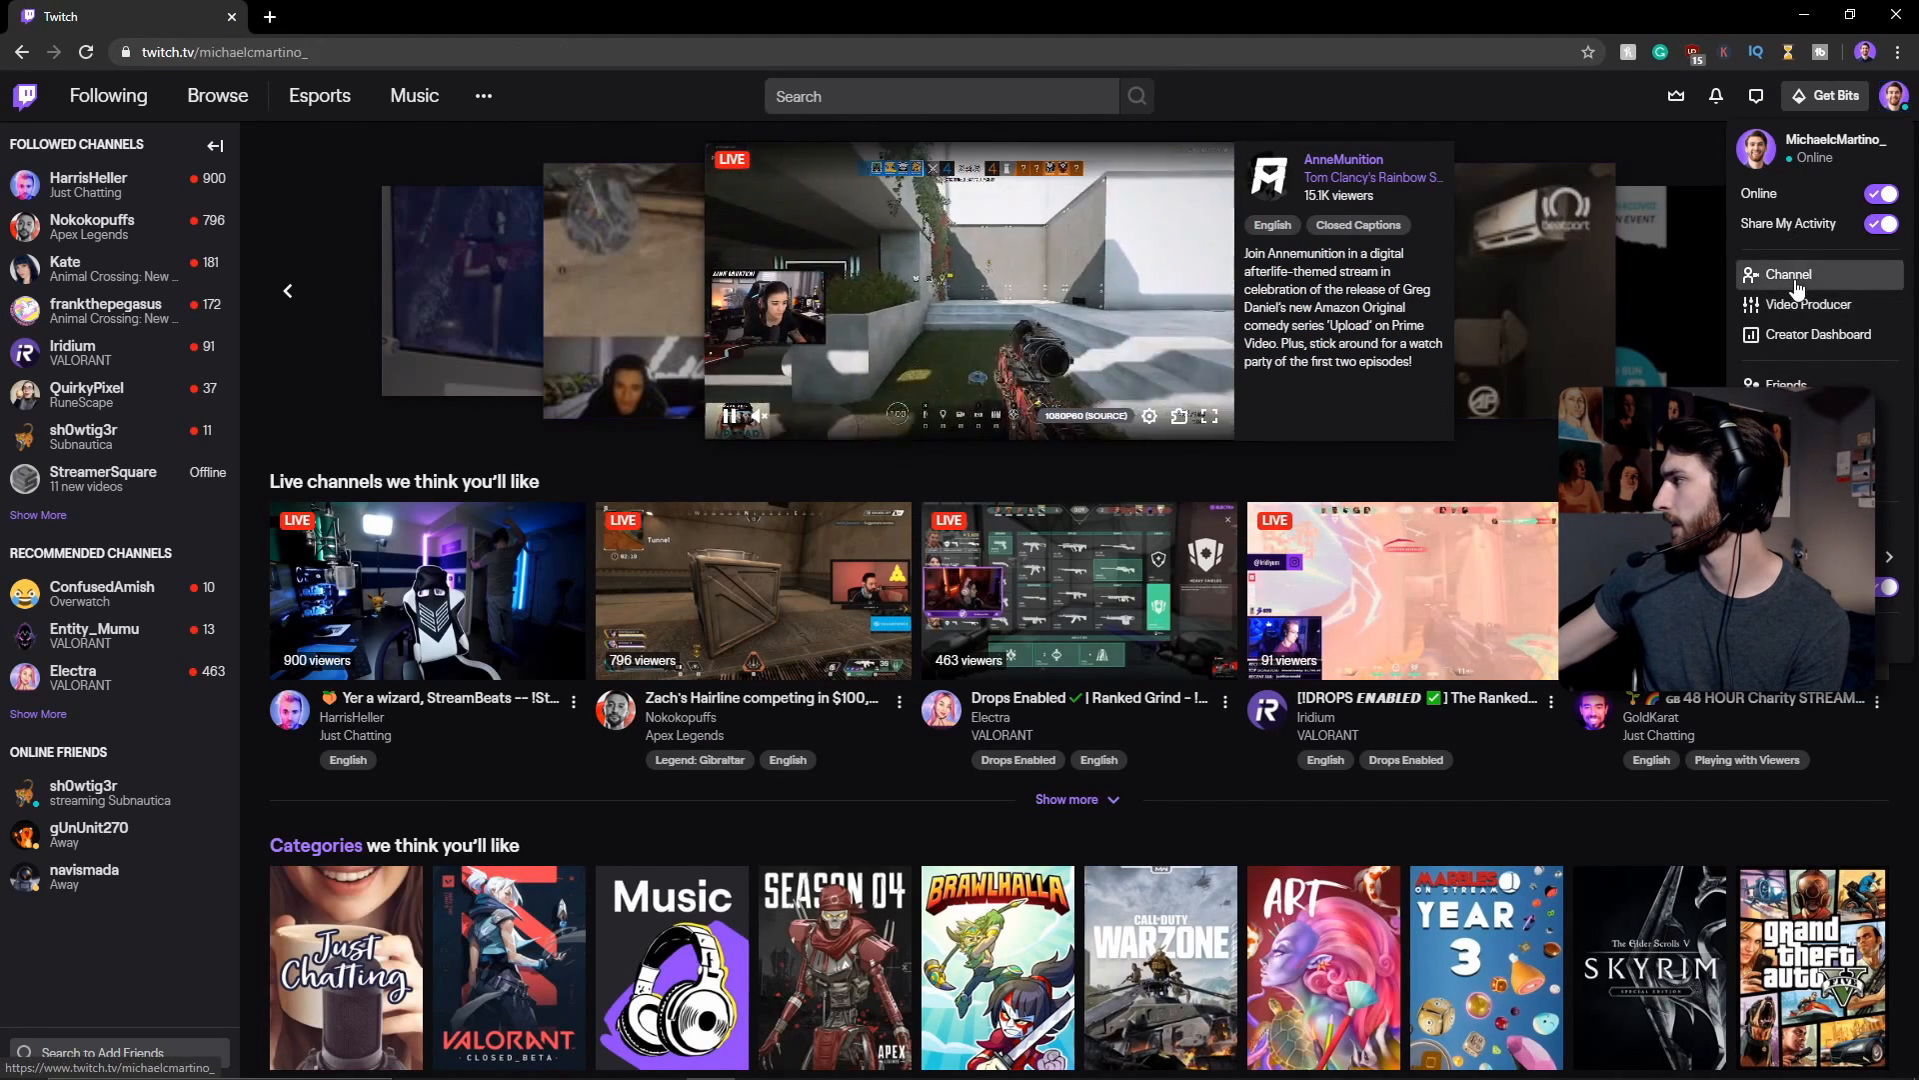
pyautogui.click(1788, 274)
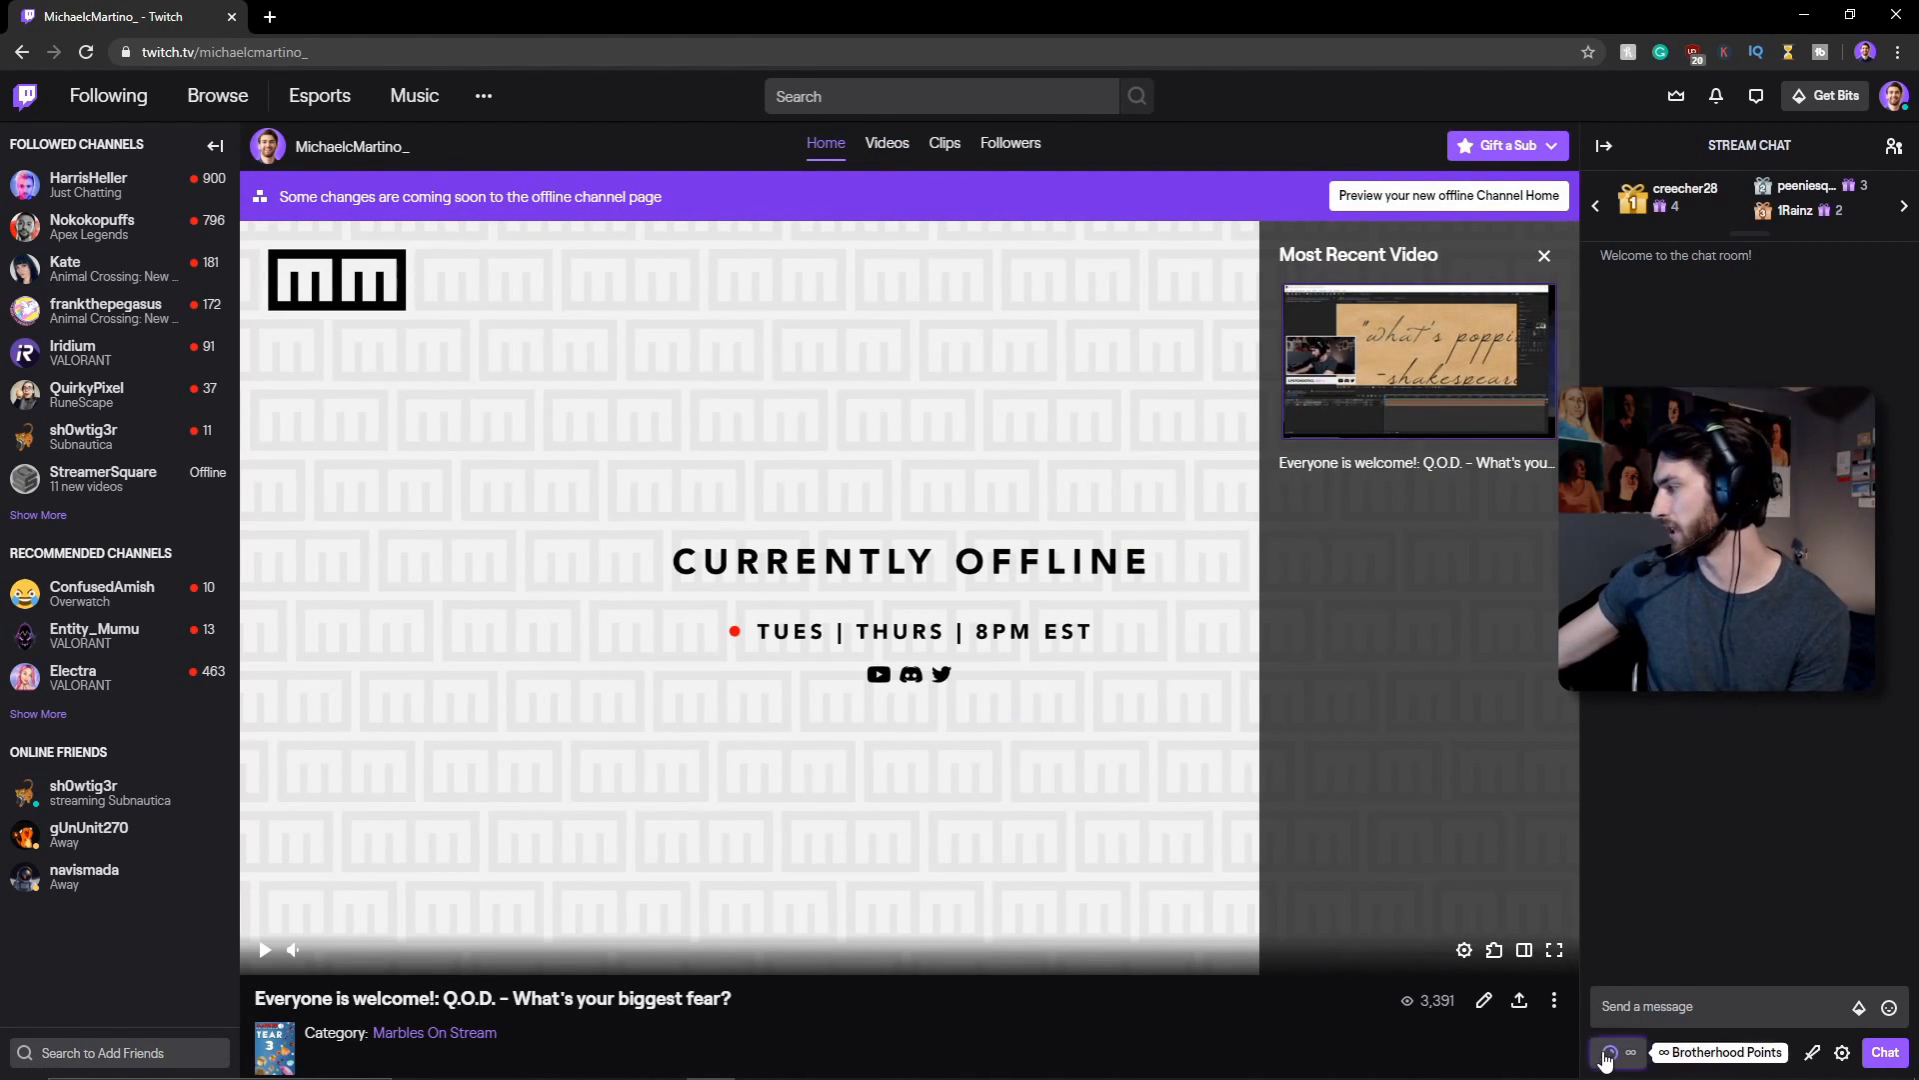
# - Redeem the c3po channel-points reward for 500 points from the rewards list
pyautogui.click(1612, 1052)
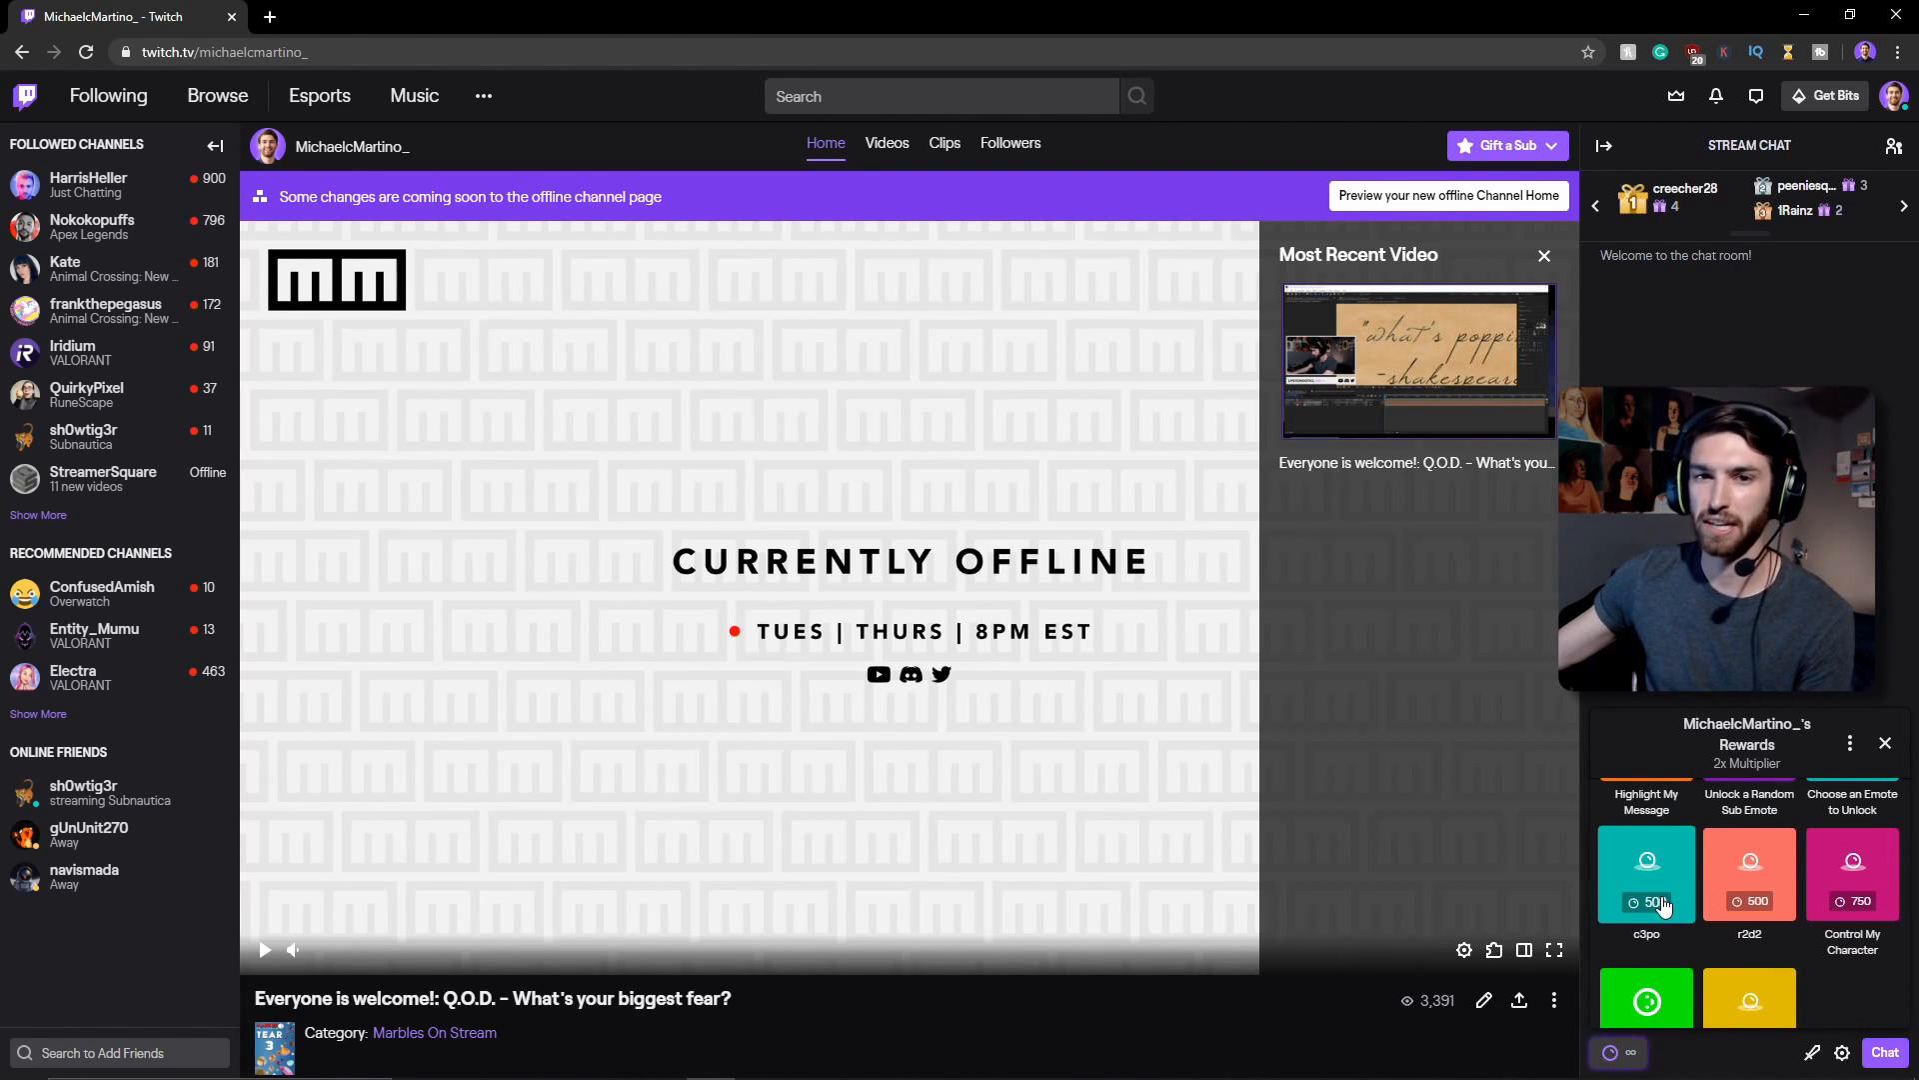
pyautogui.click(1645, 874)
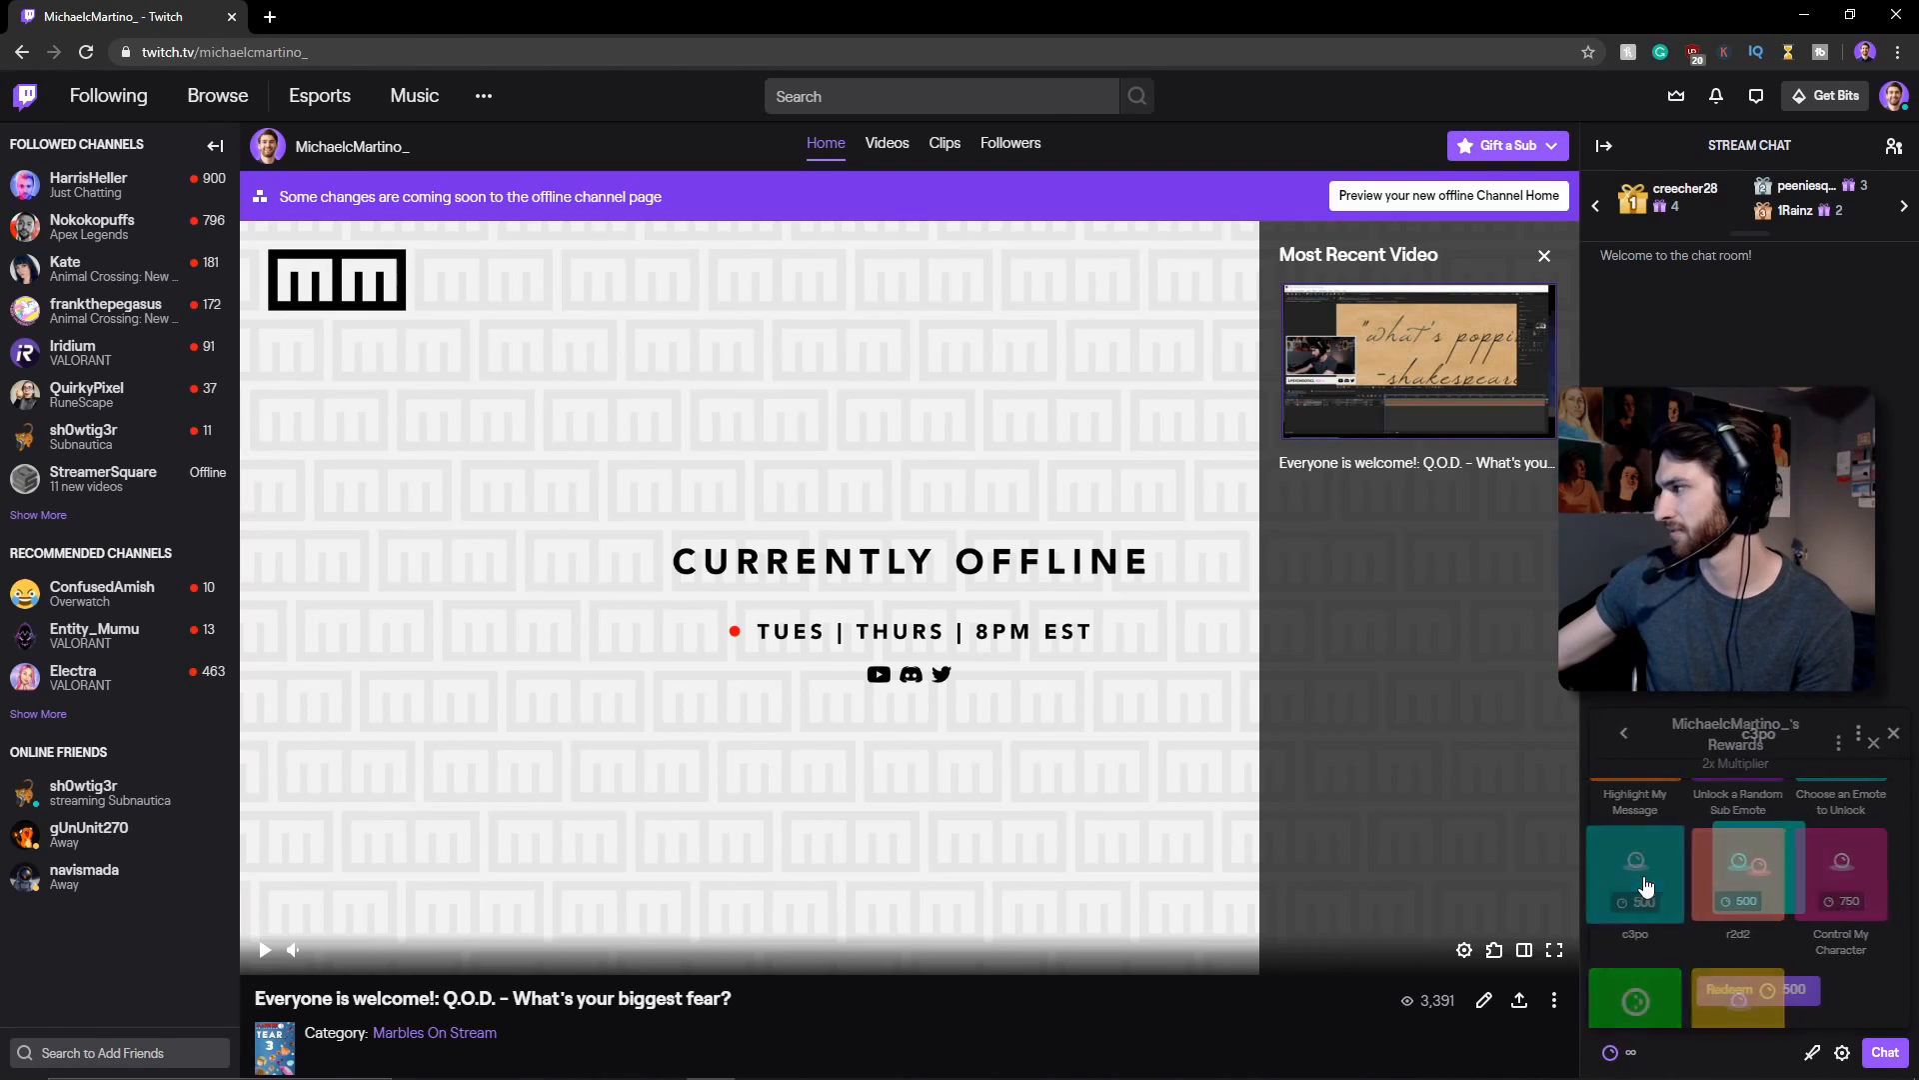
pyautogui.click(1635, 872)
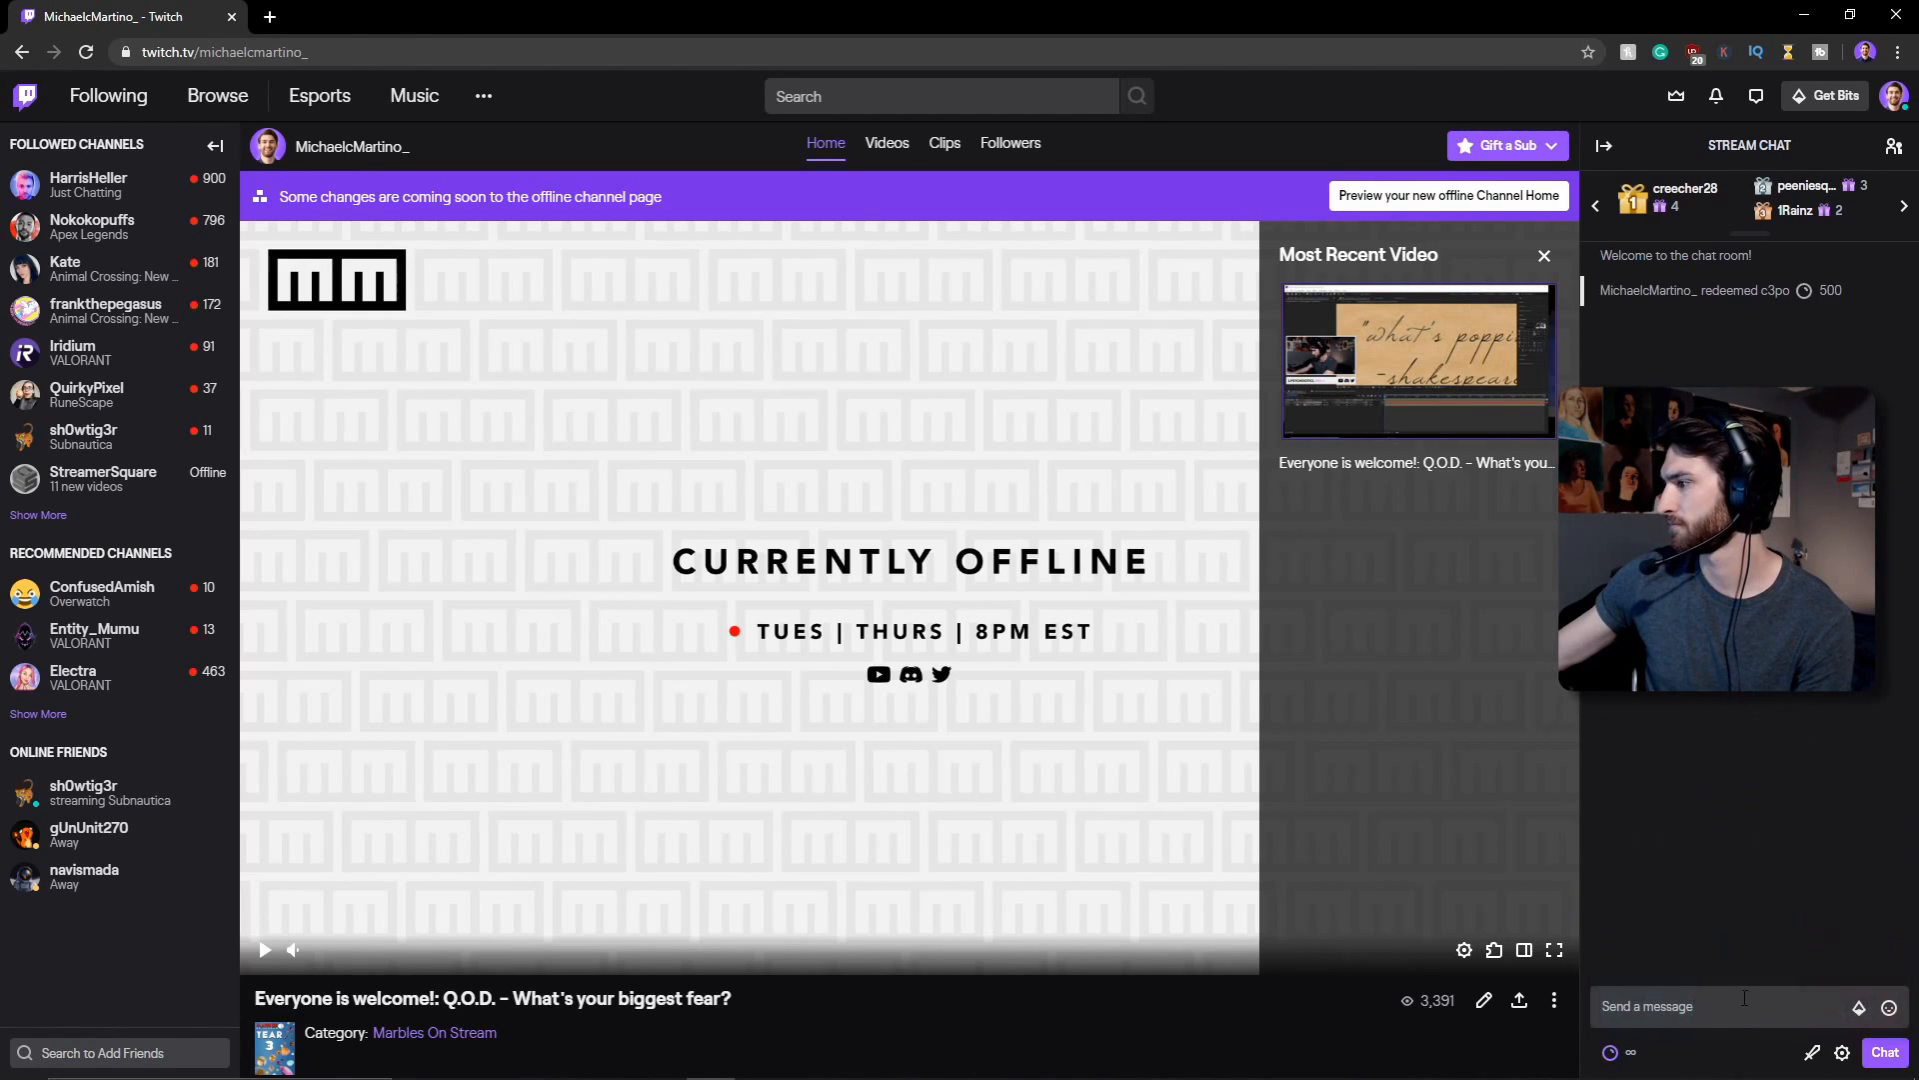